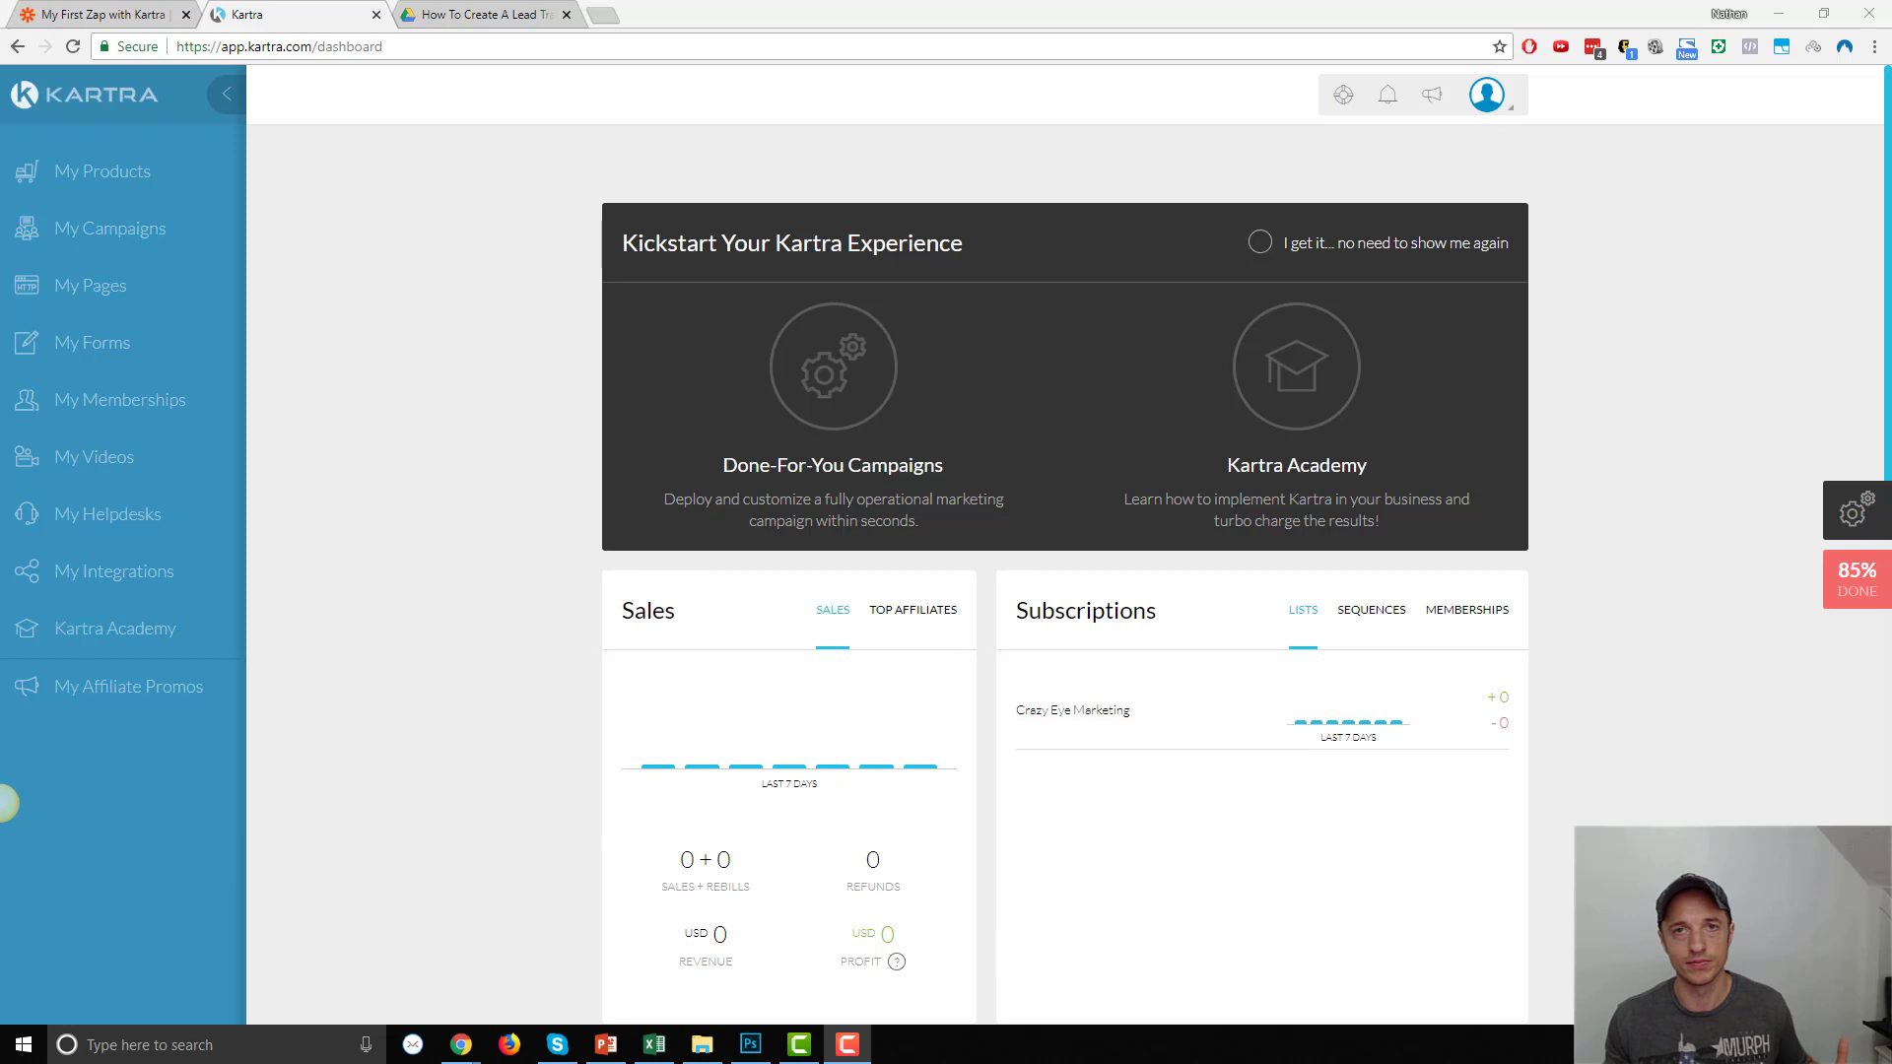
pyautogui.moveTo(1863, 709)
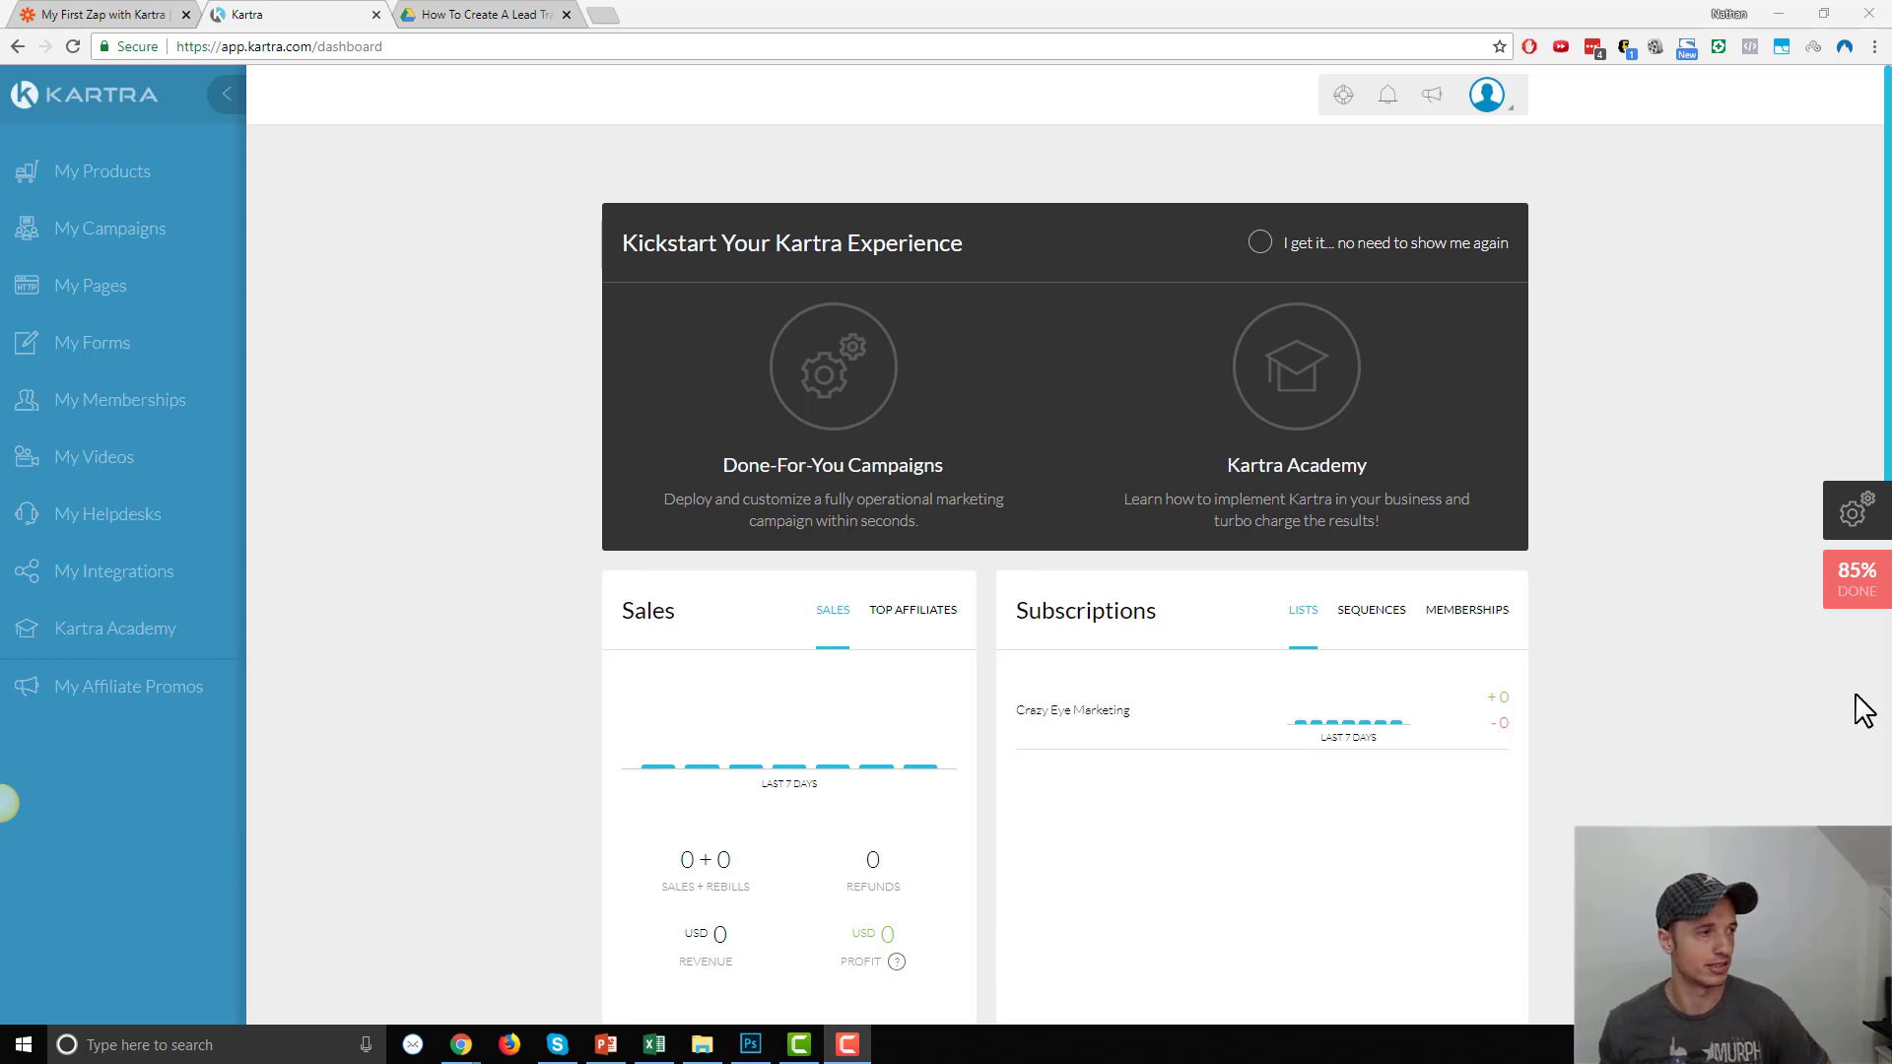
# From My Forms, start a new opt-in form named 'Example Optin Form'
pyautogui.click(92, 342)
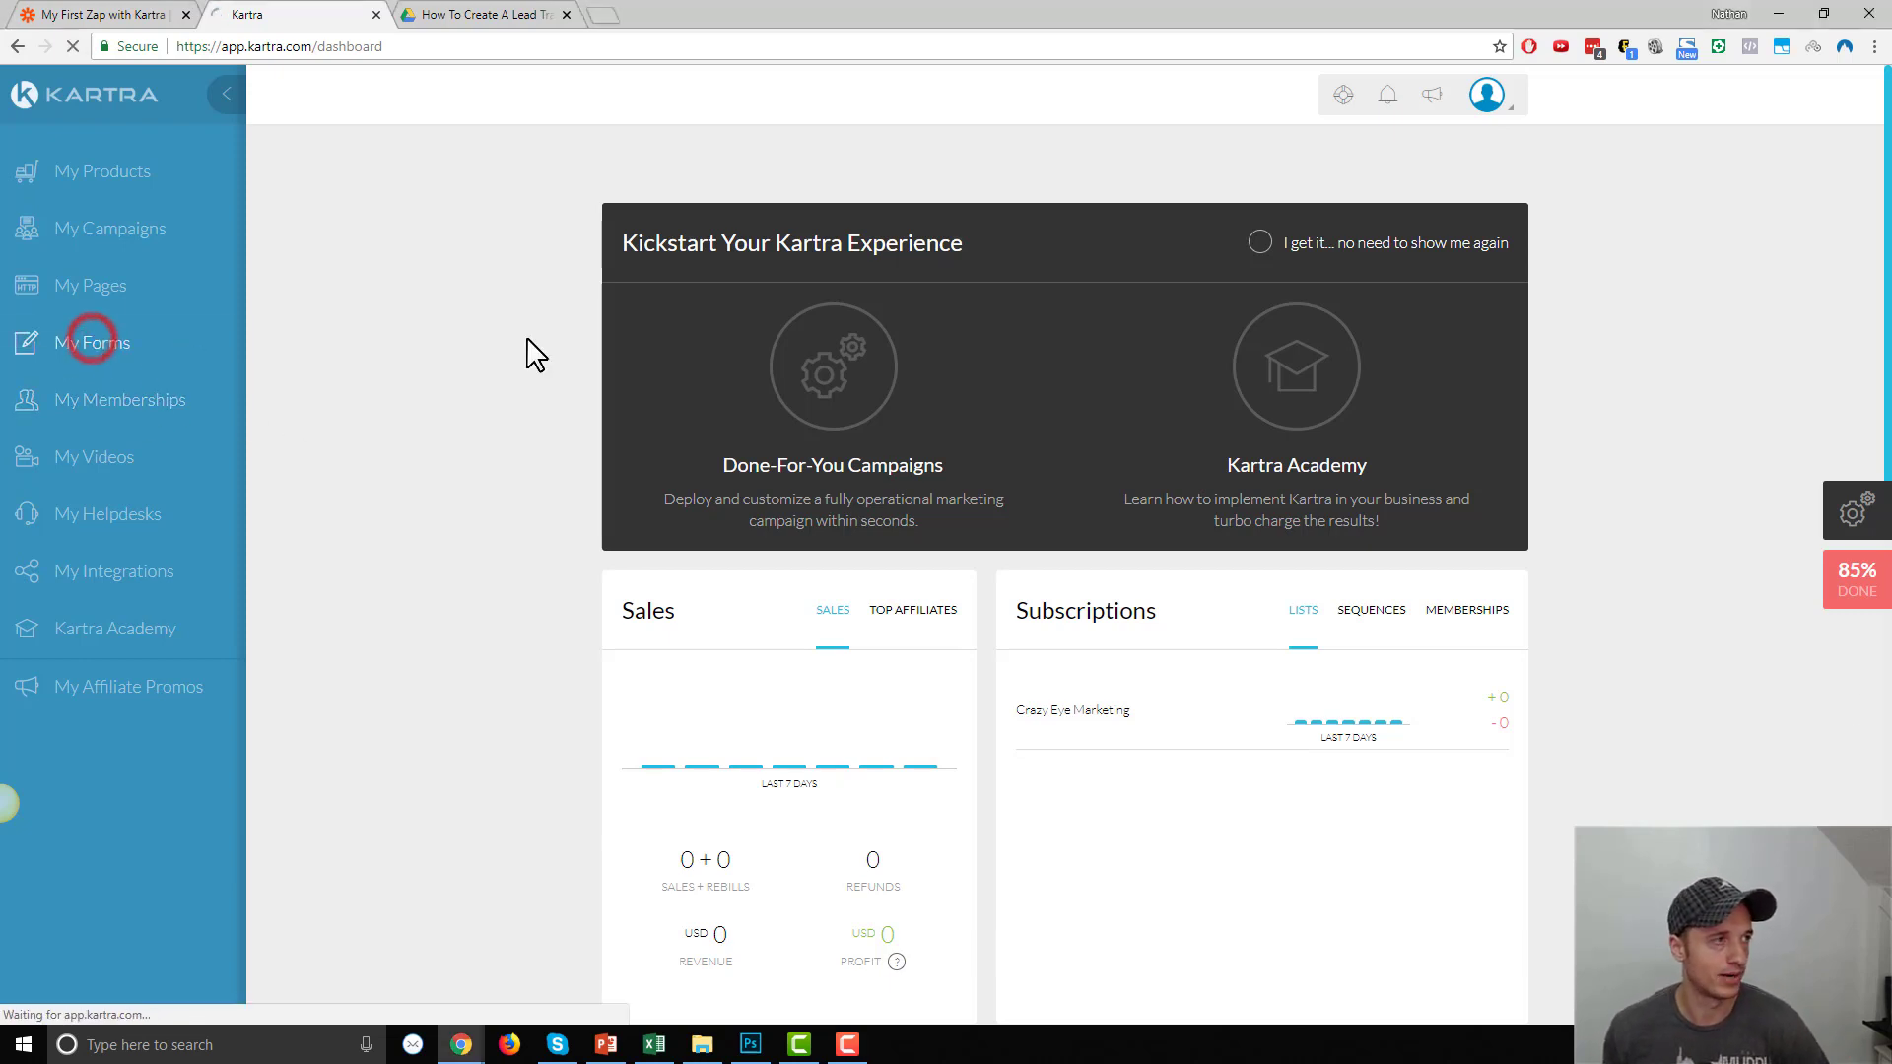
pyautogui.click(92, 343)
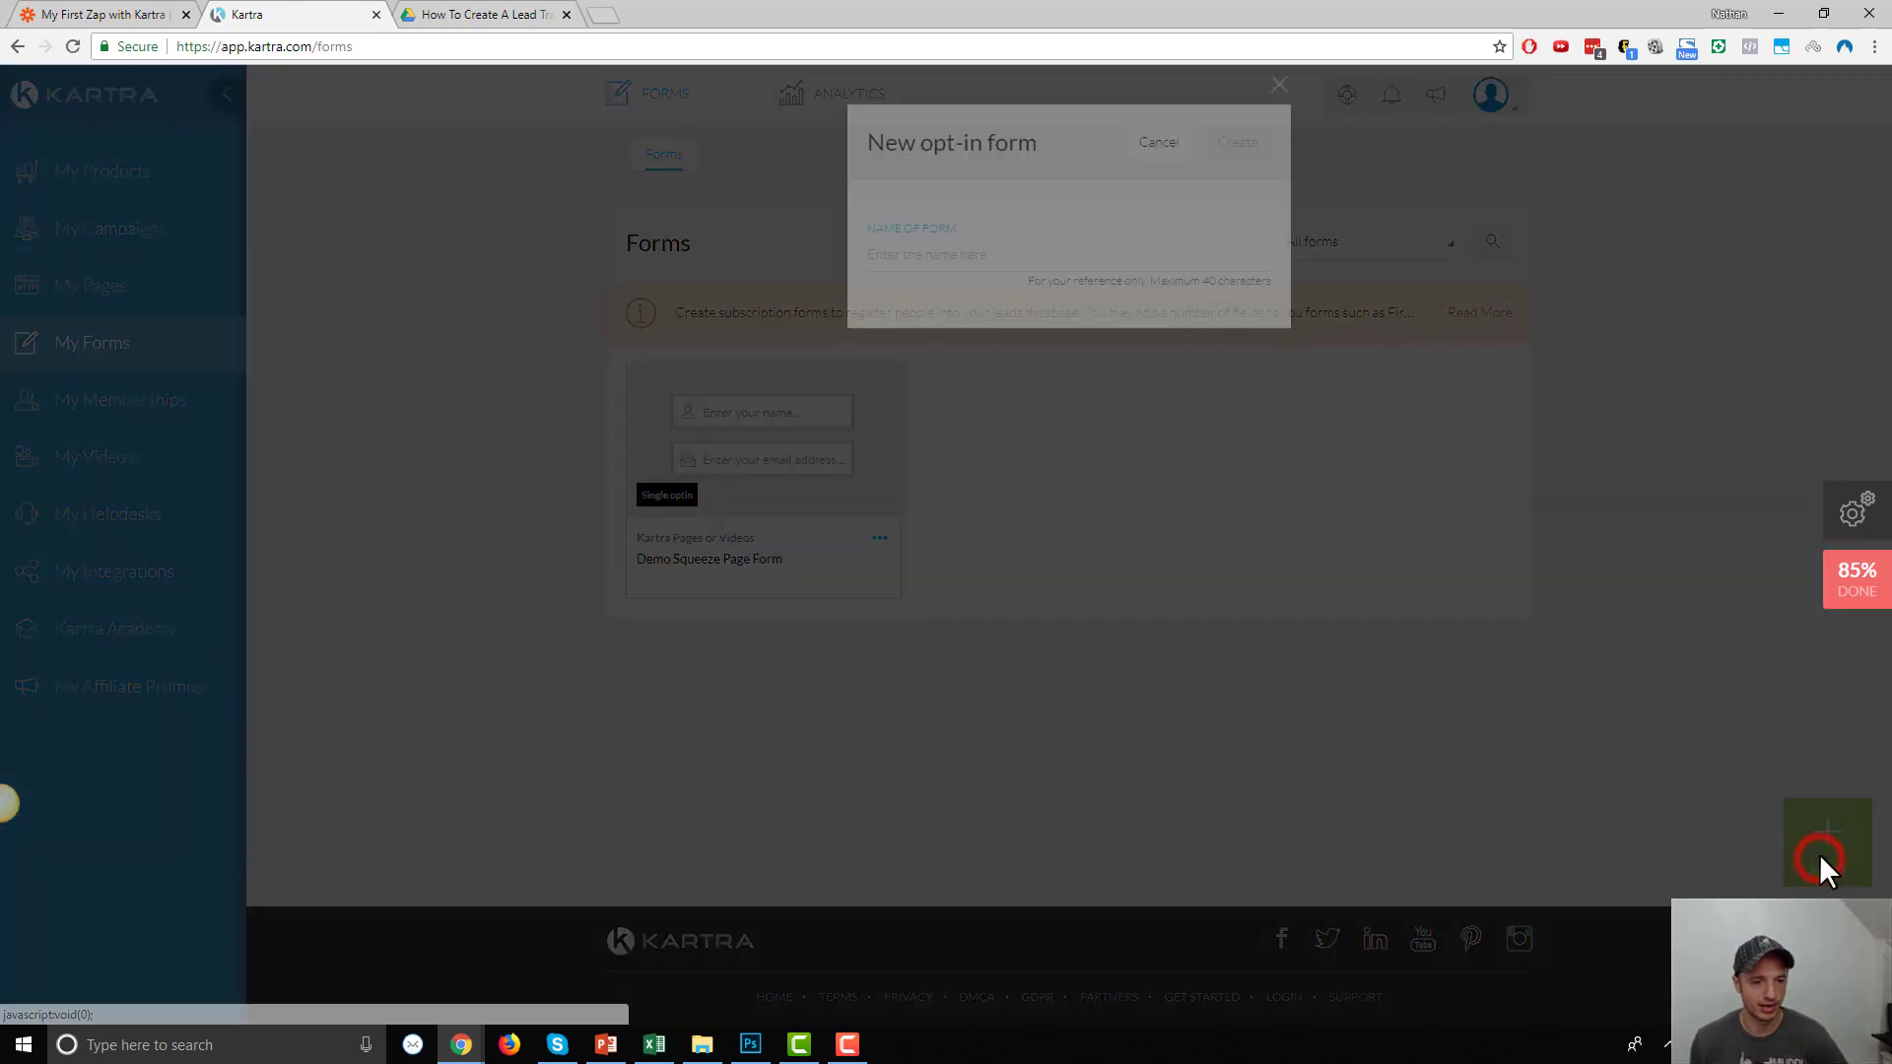
pyautogui.click(925, 254)
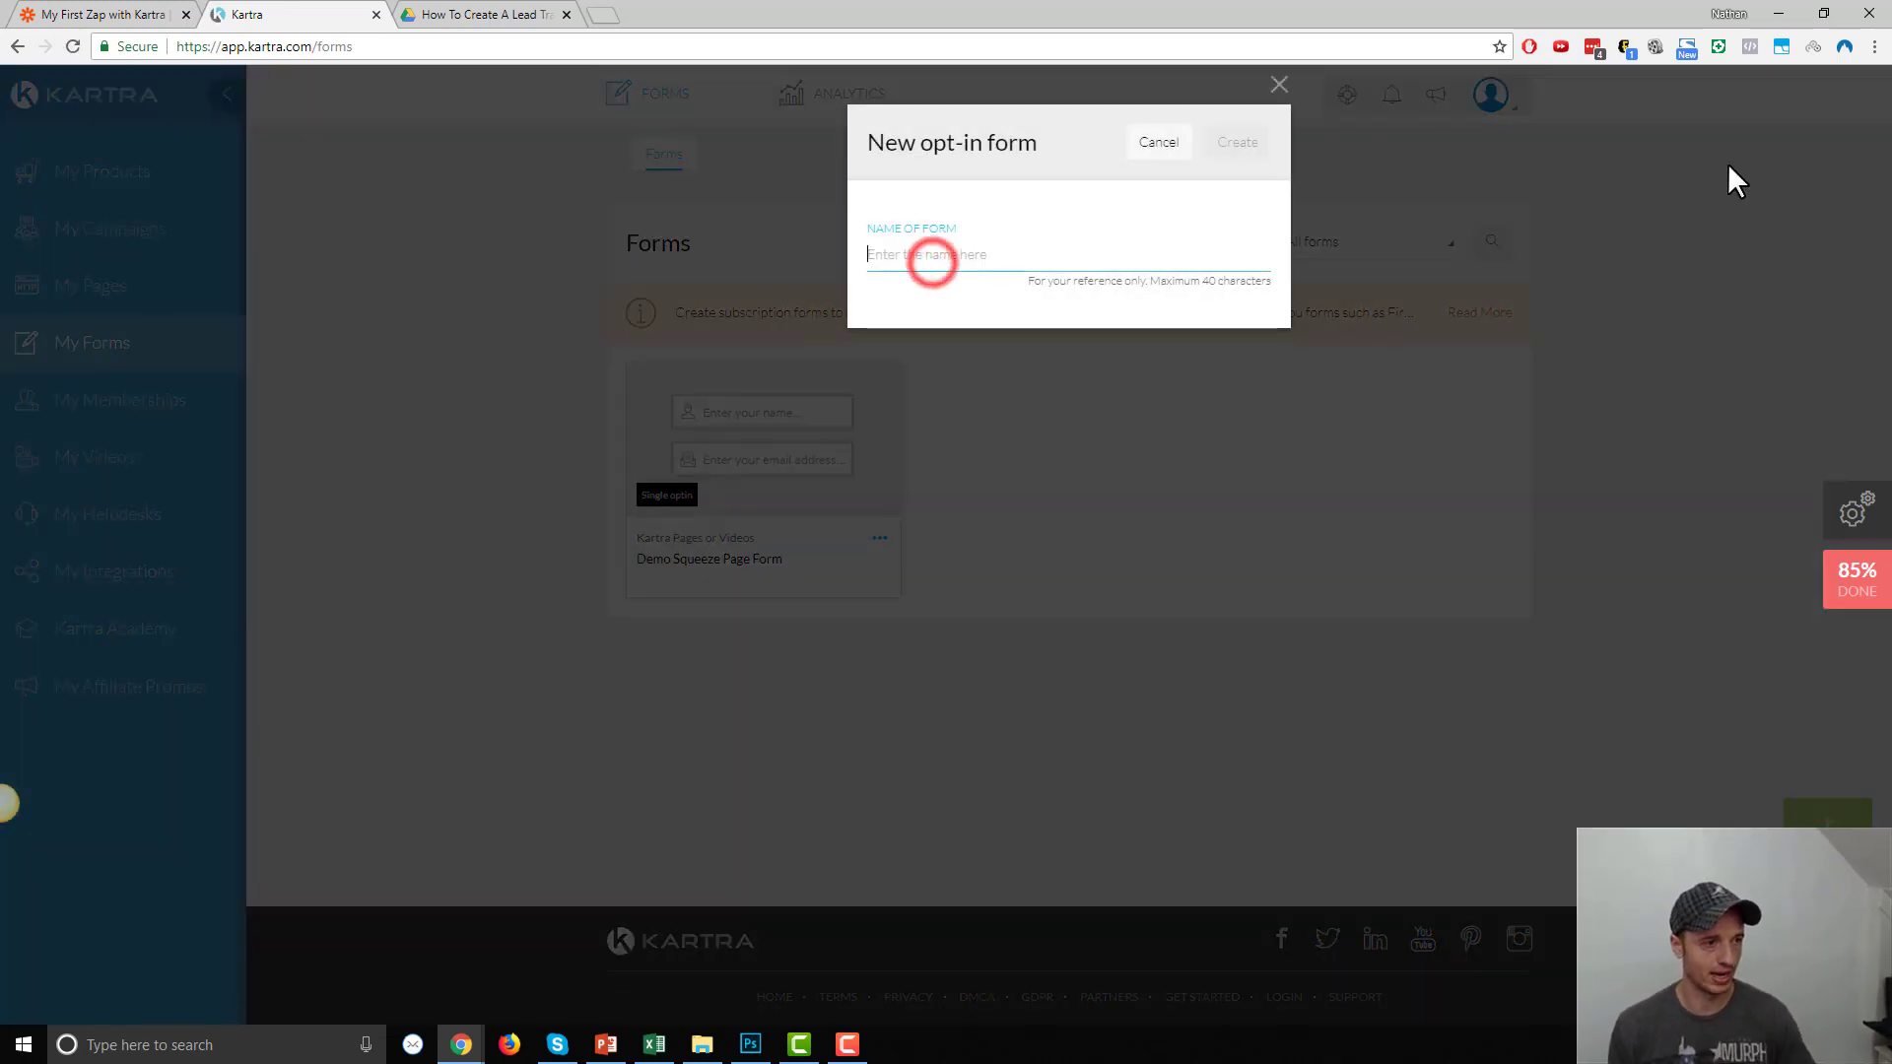
pyautogui.write('Example Optin Form')
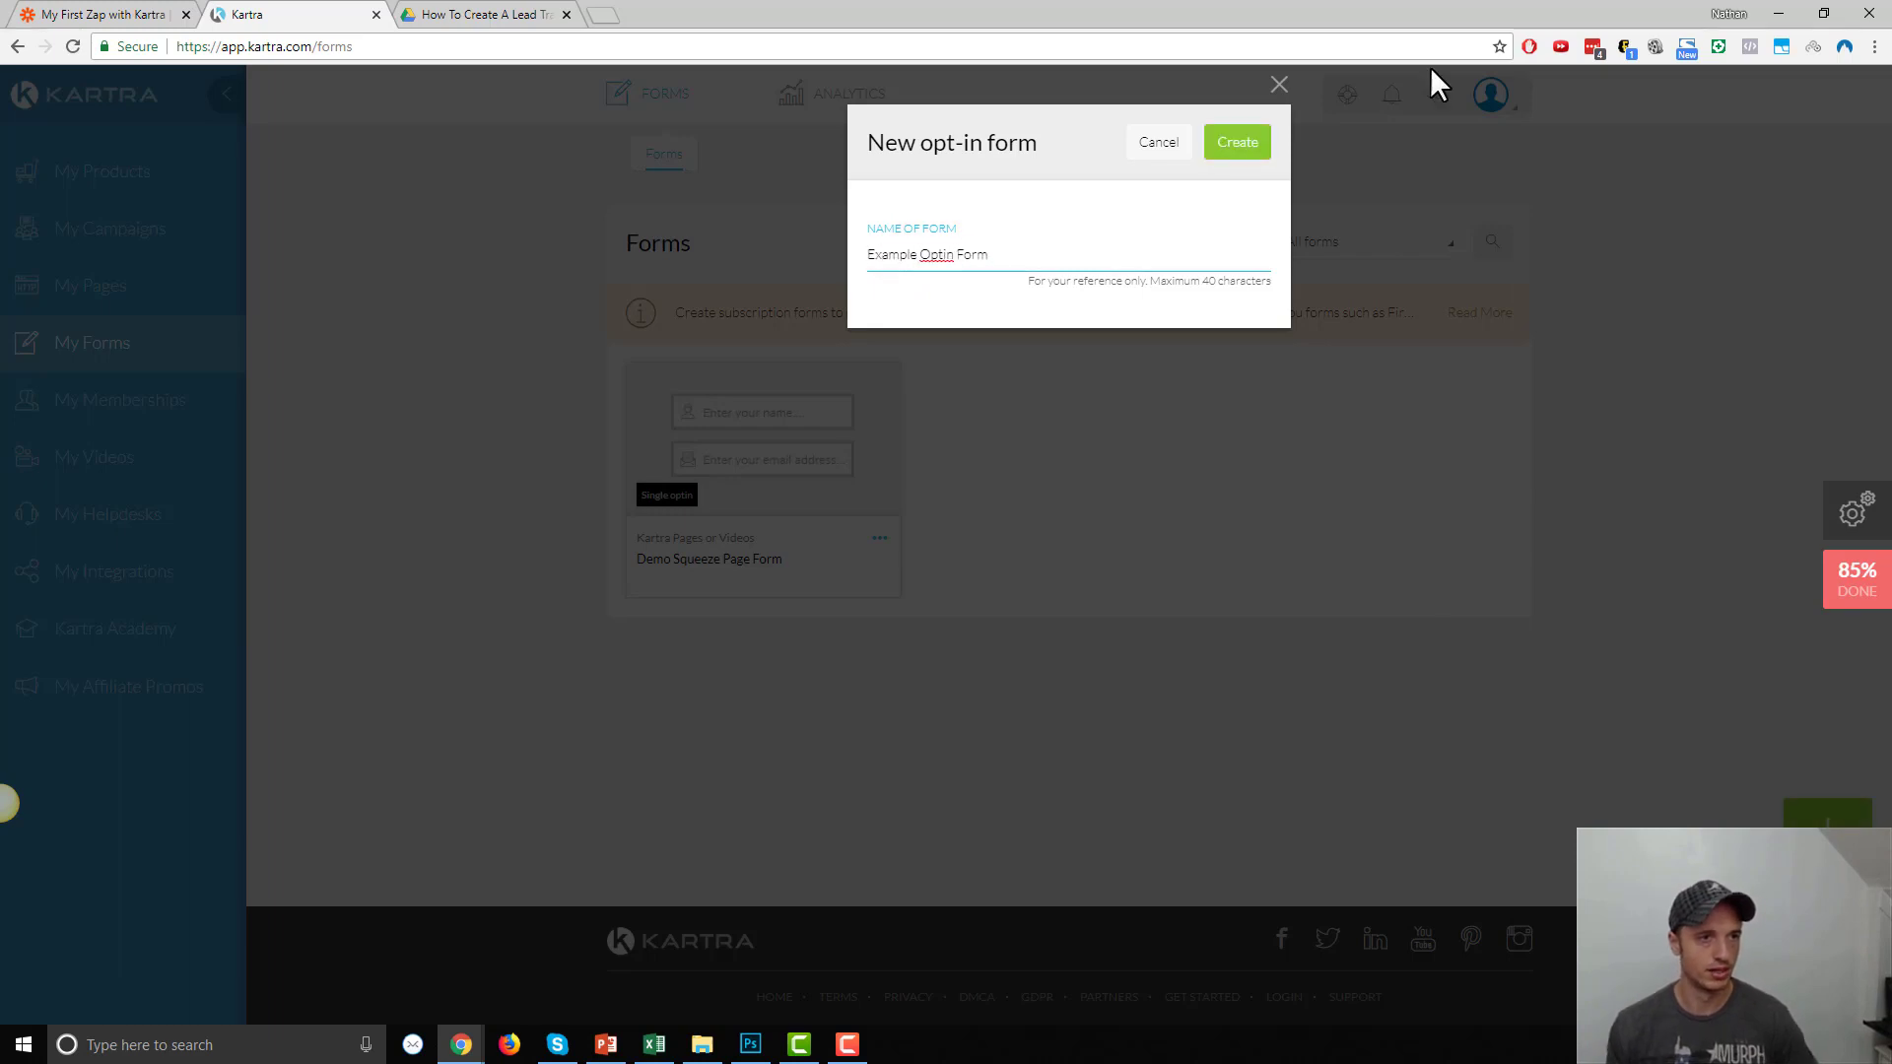
# Create the form and add a required Last name field after First name
pyautogui.click(1235, 141)
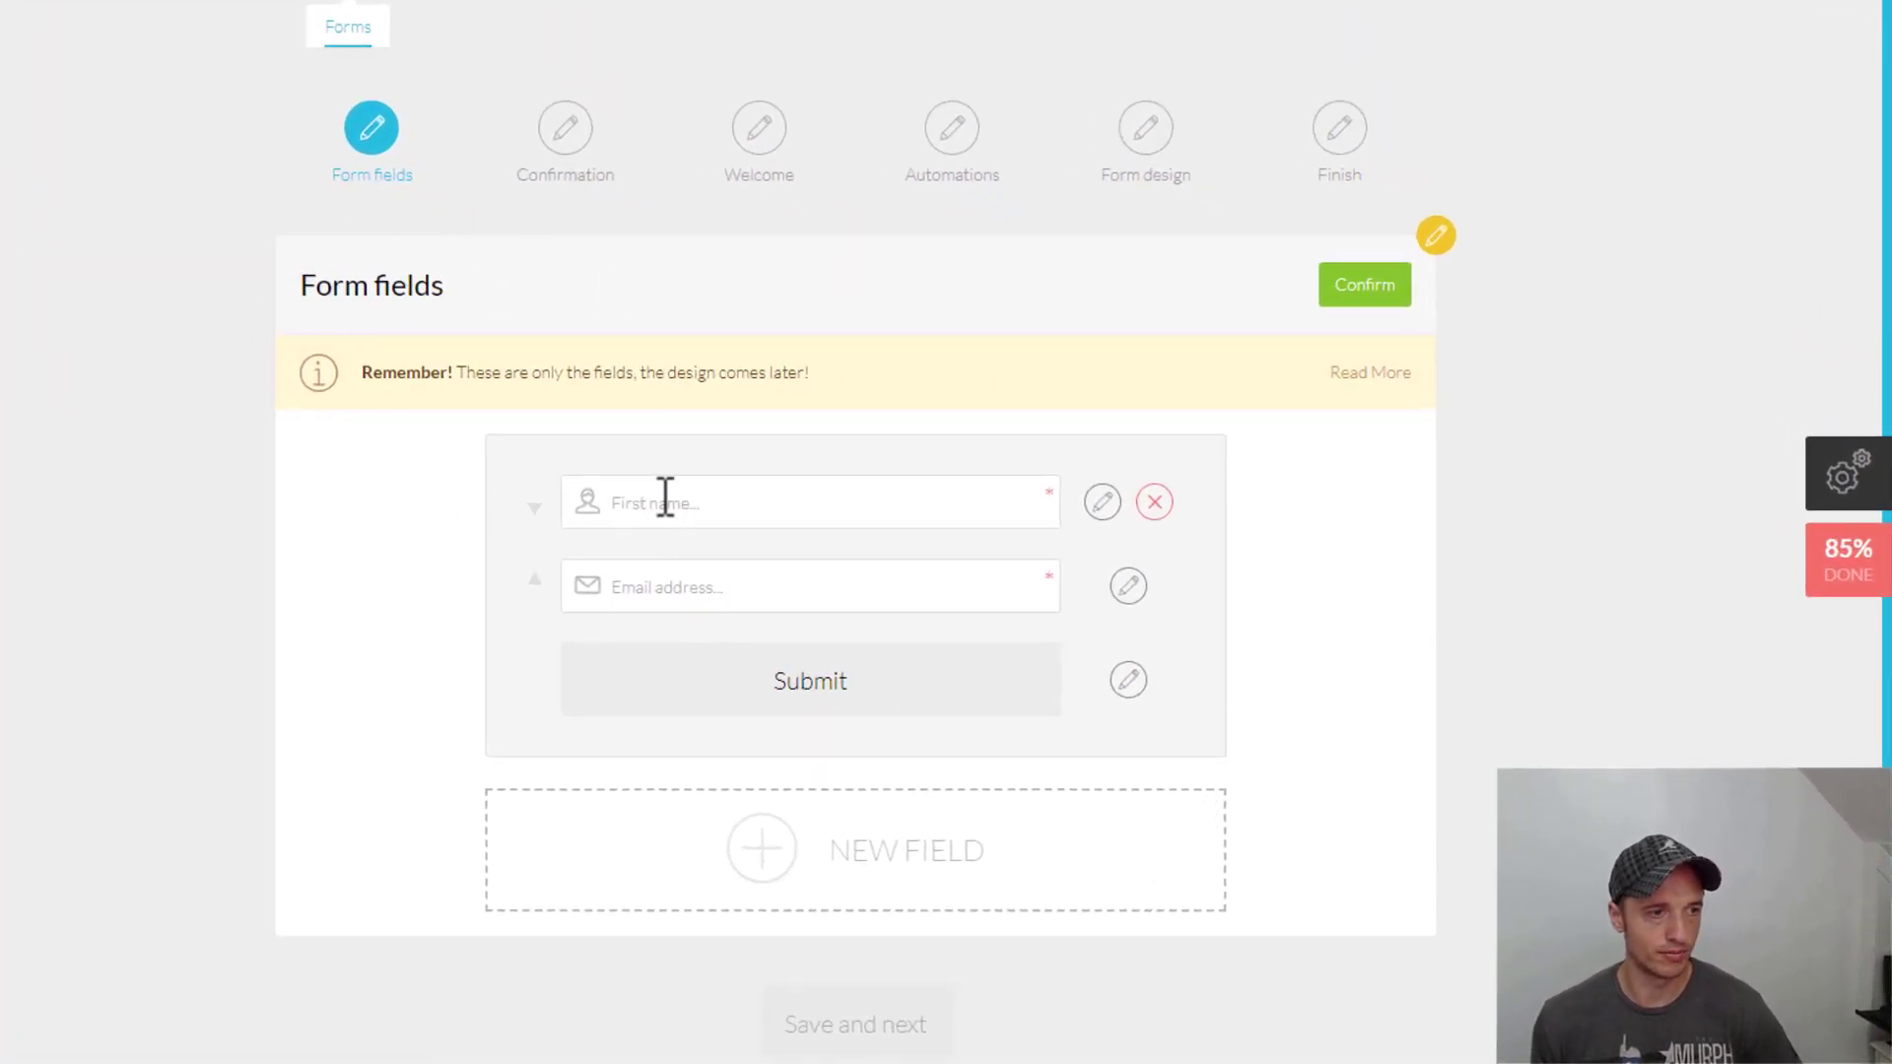
pyautogui.moveTo(887, 881)
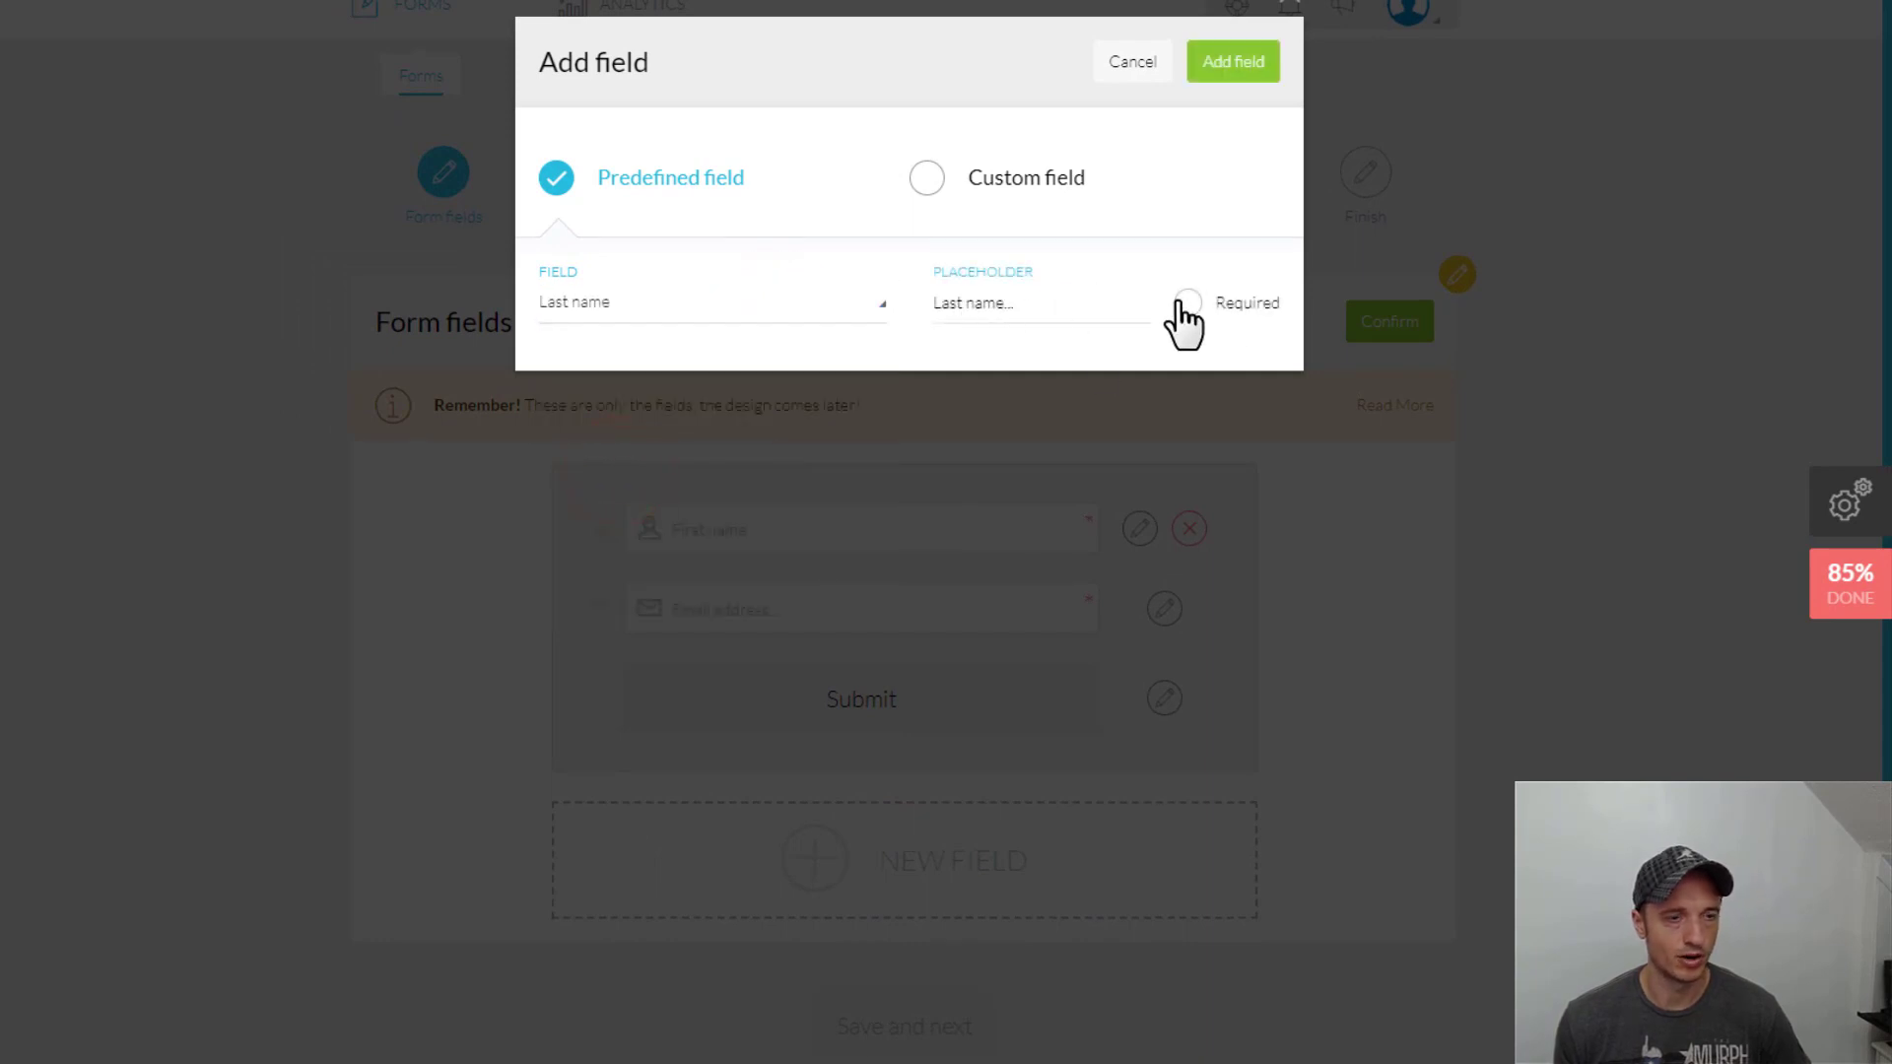
pyautogui.click(1184, 303)
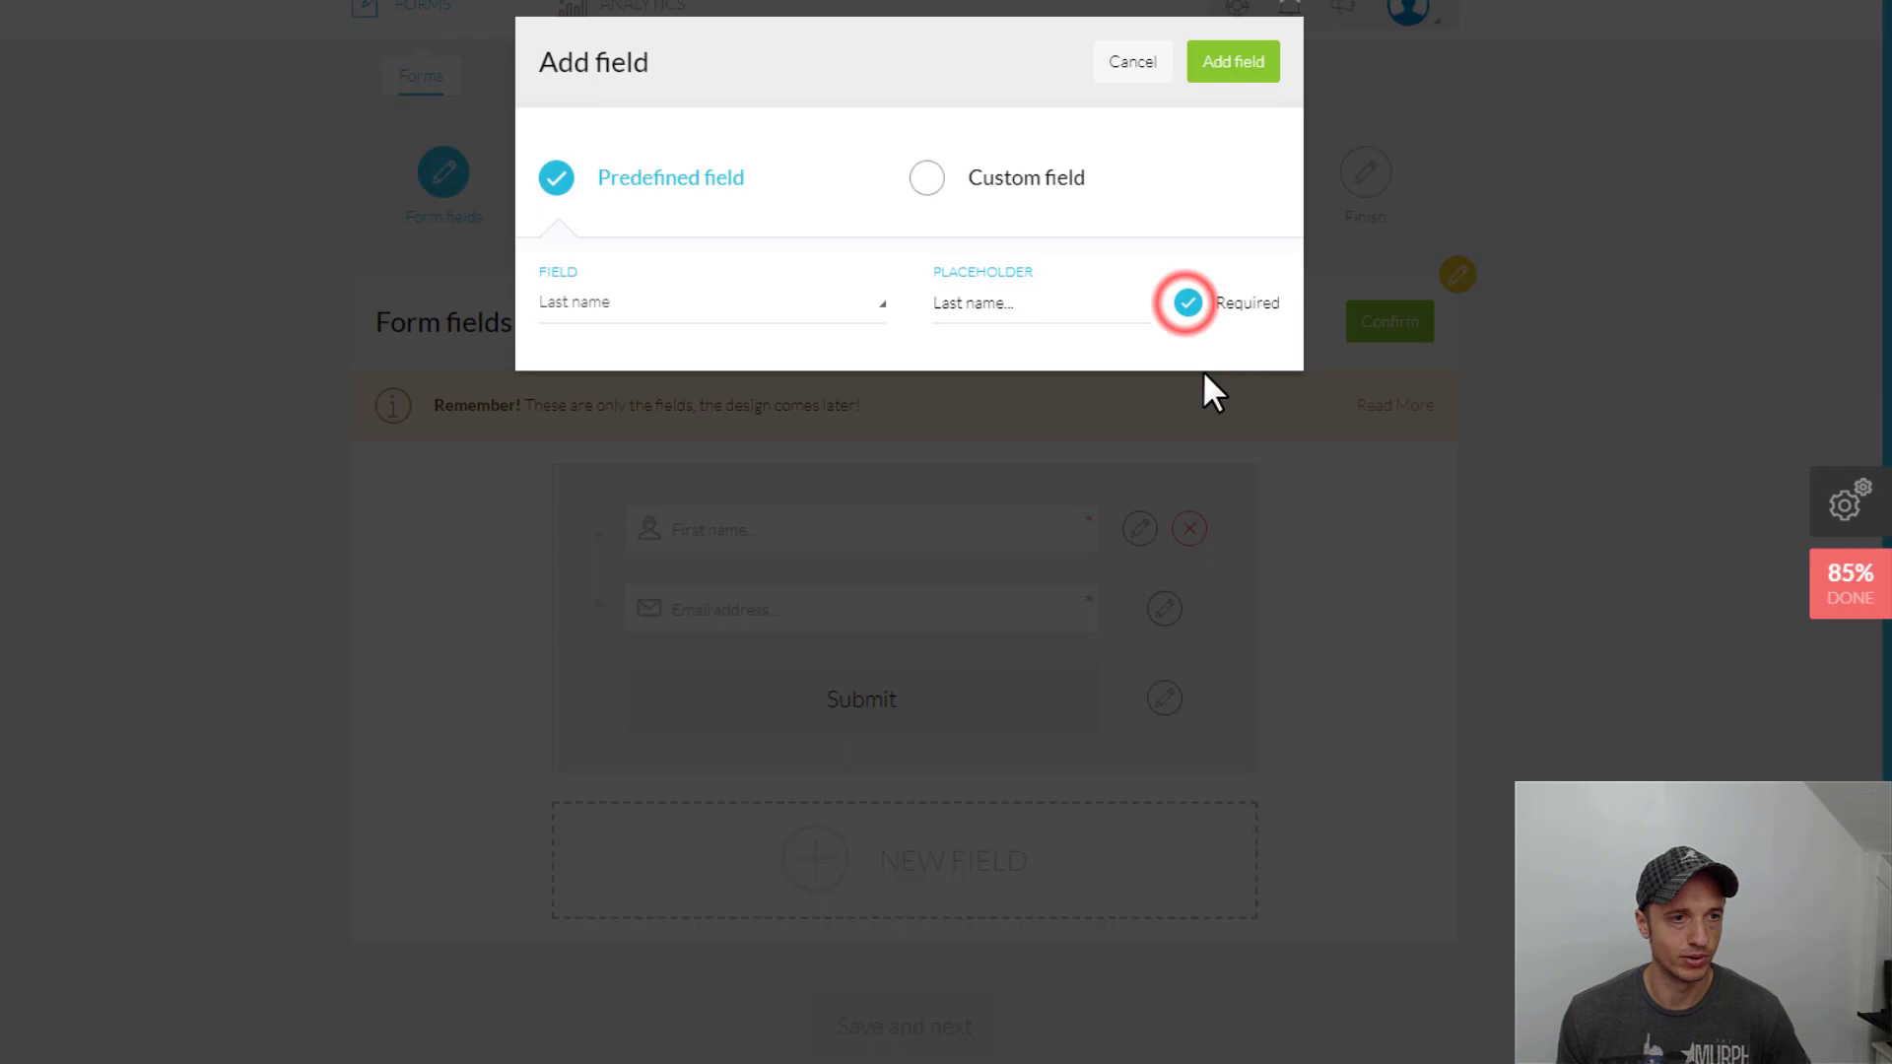
pyautogui.click(1231, 61)
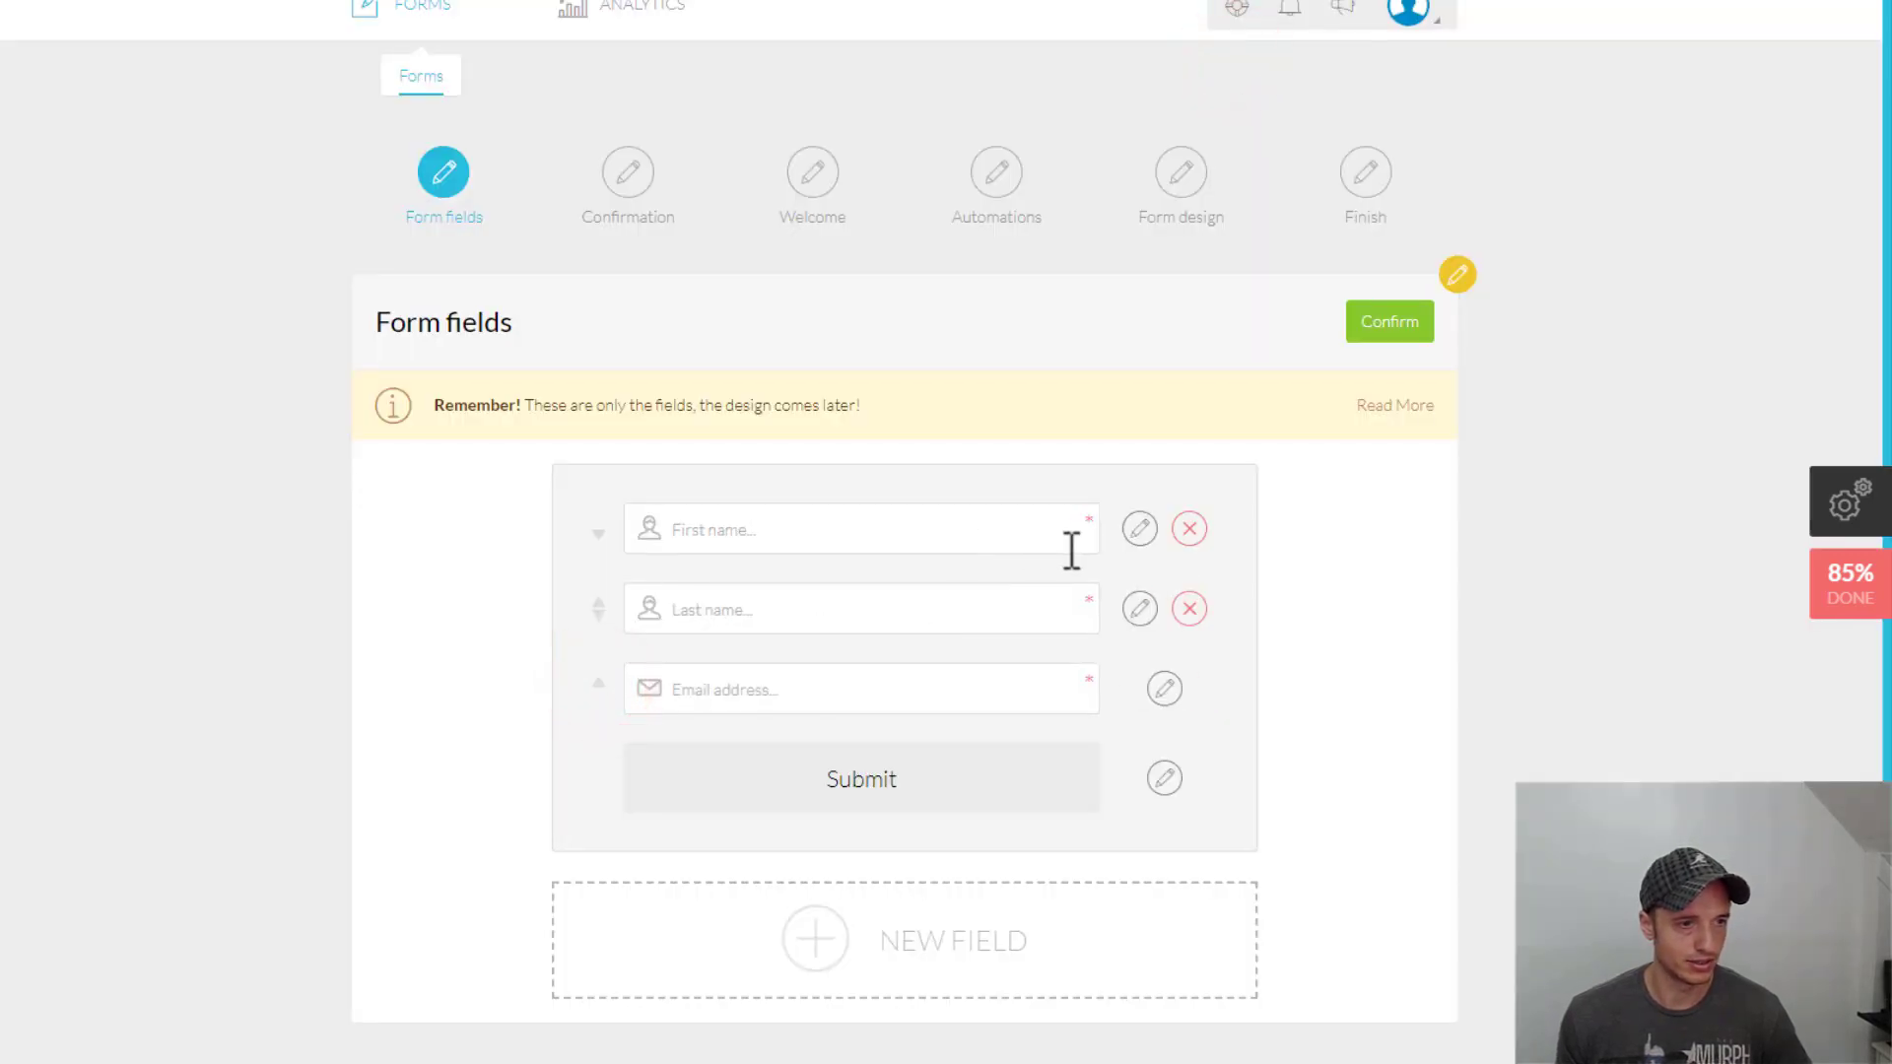
pyautogui.moveTo(758, 619)
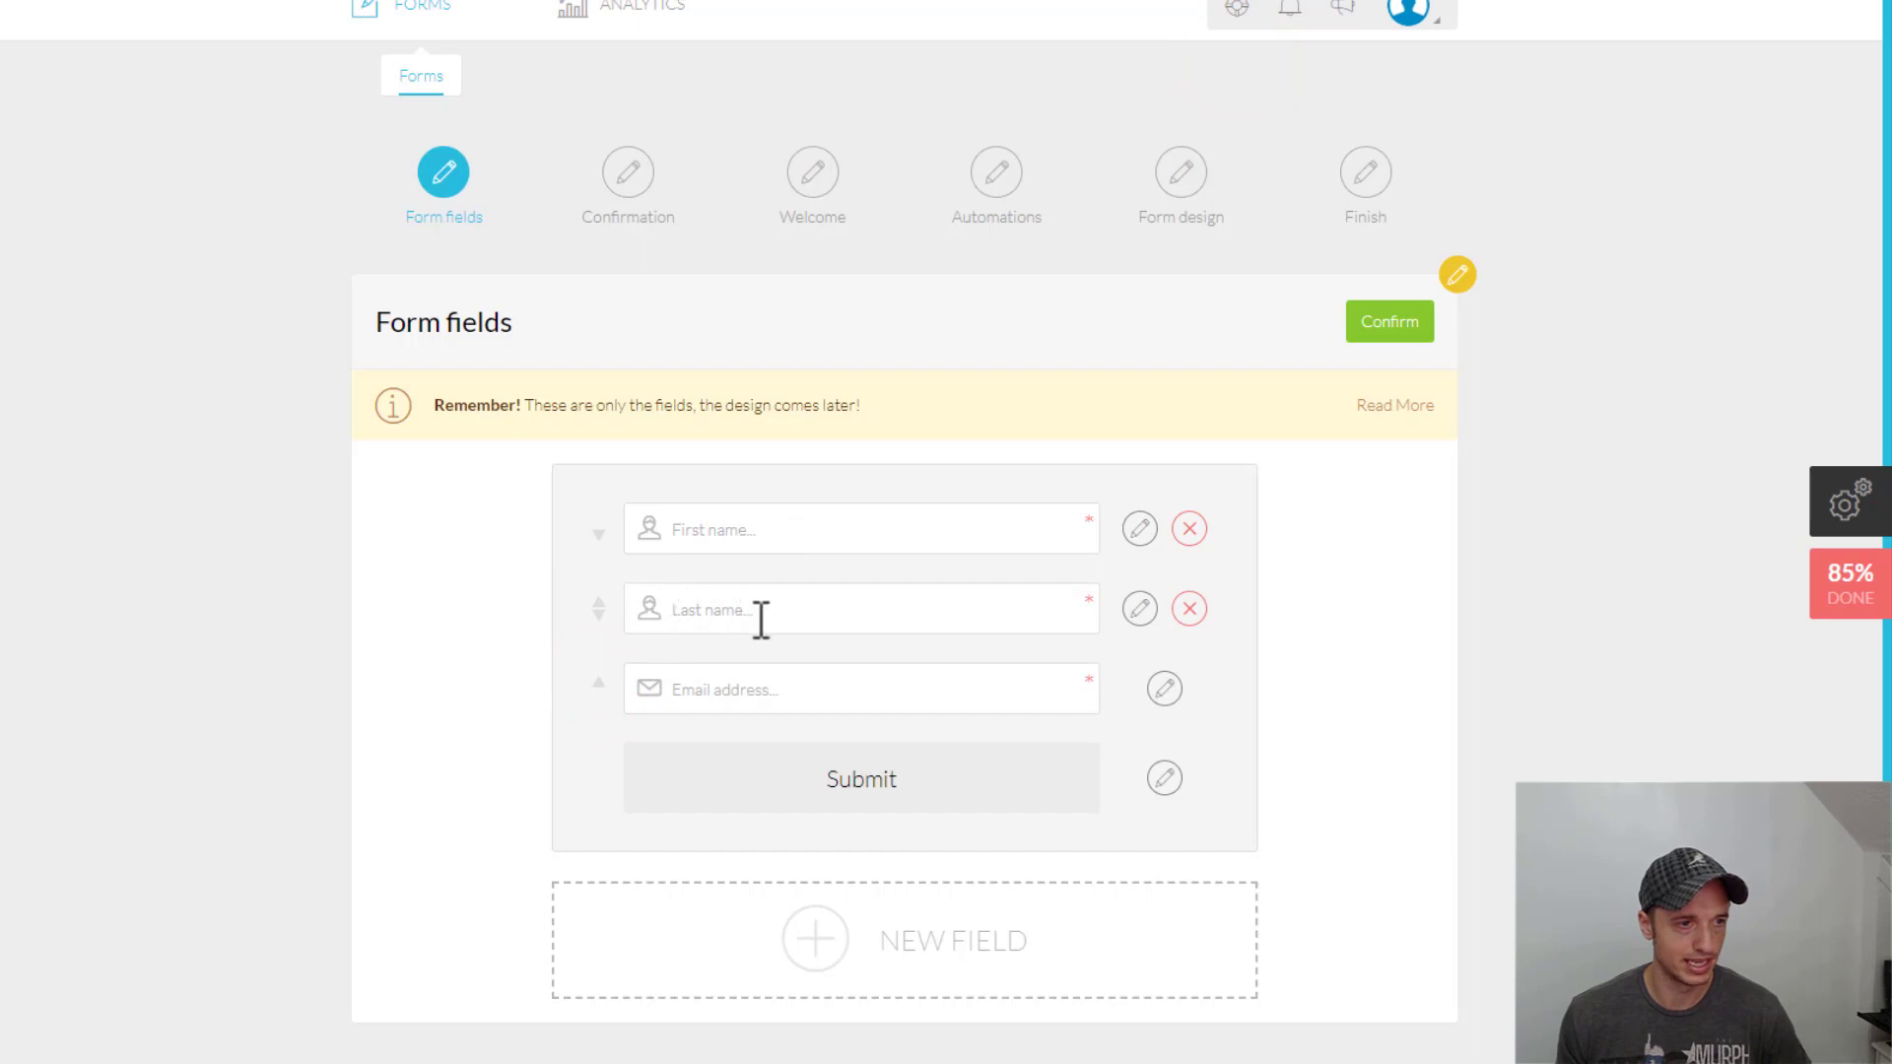
pyautogui.moveTo(1096, 623)
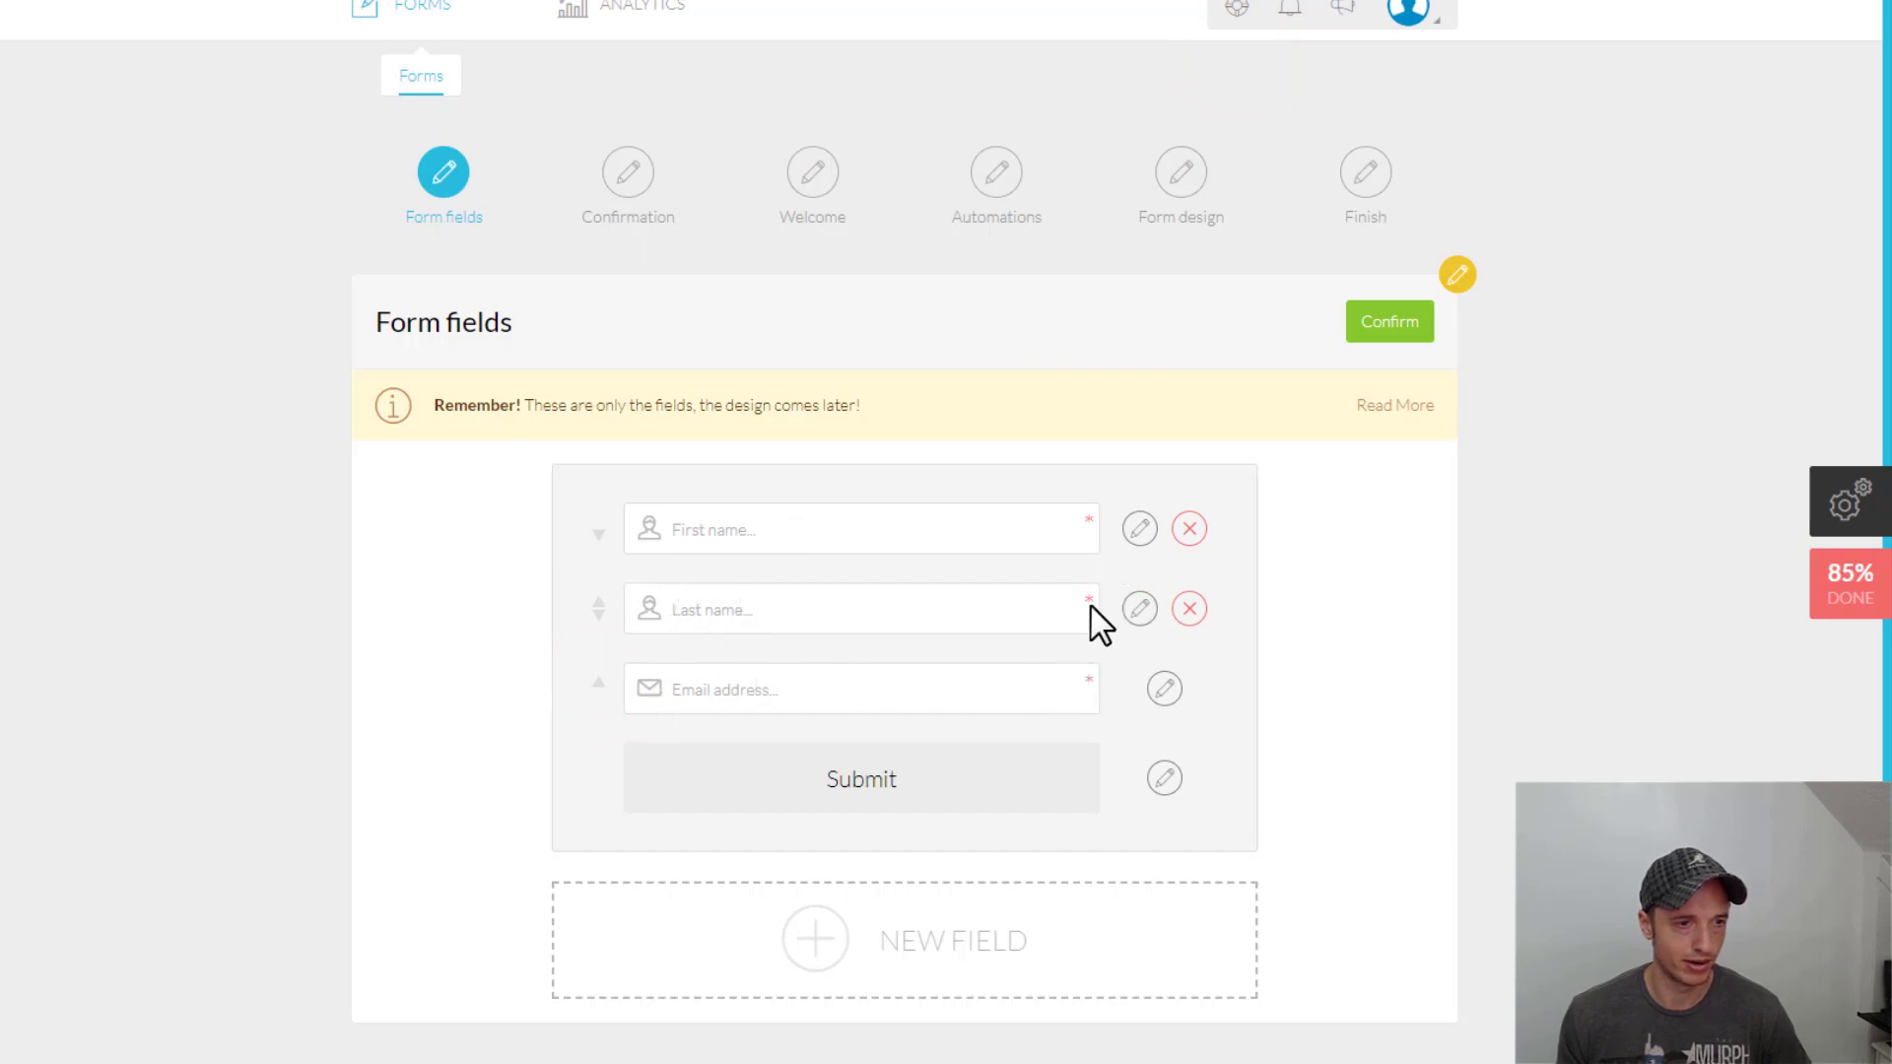
pyautogui.moveTo(1080, 677)
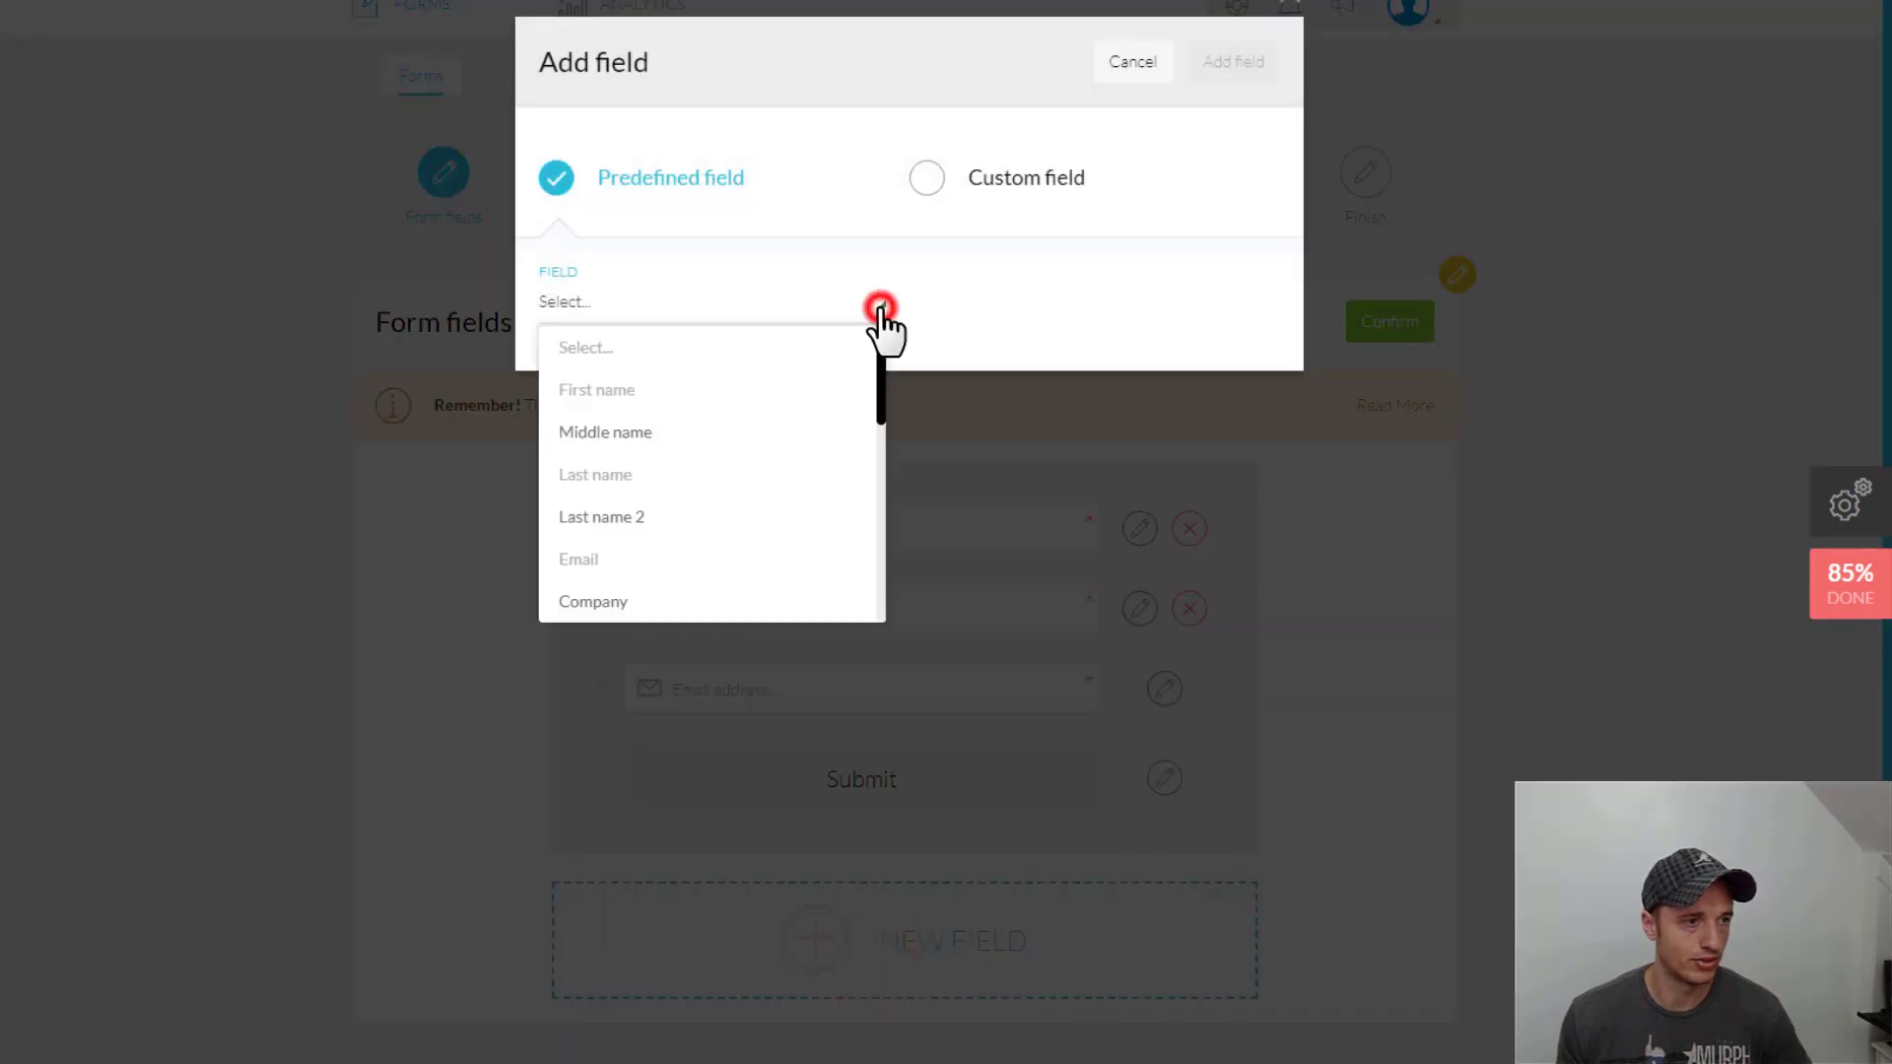
# Add a required 'Phone without country code' field below the email address
pyautogui.scroll(-3)
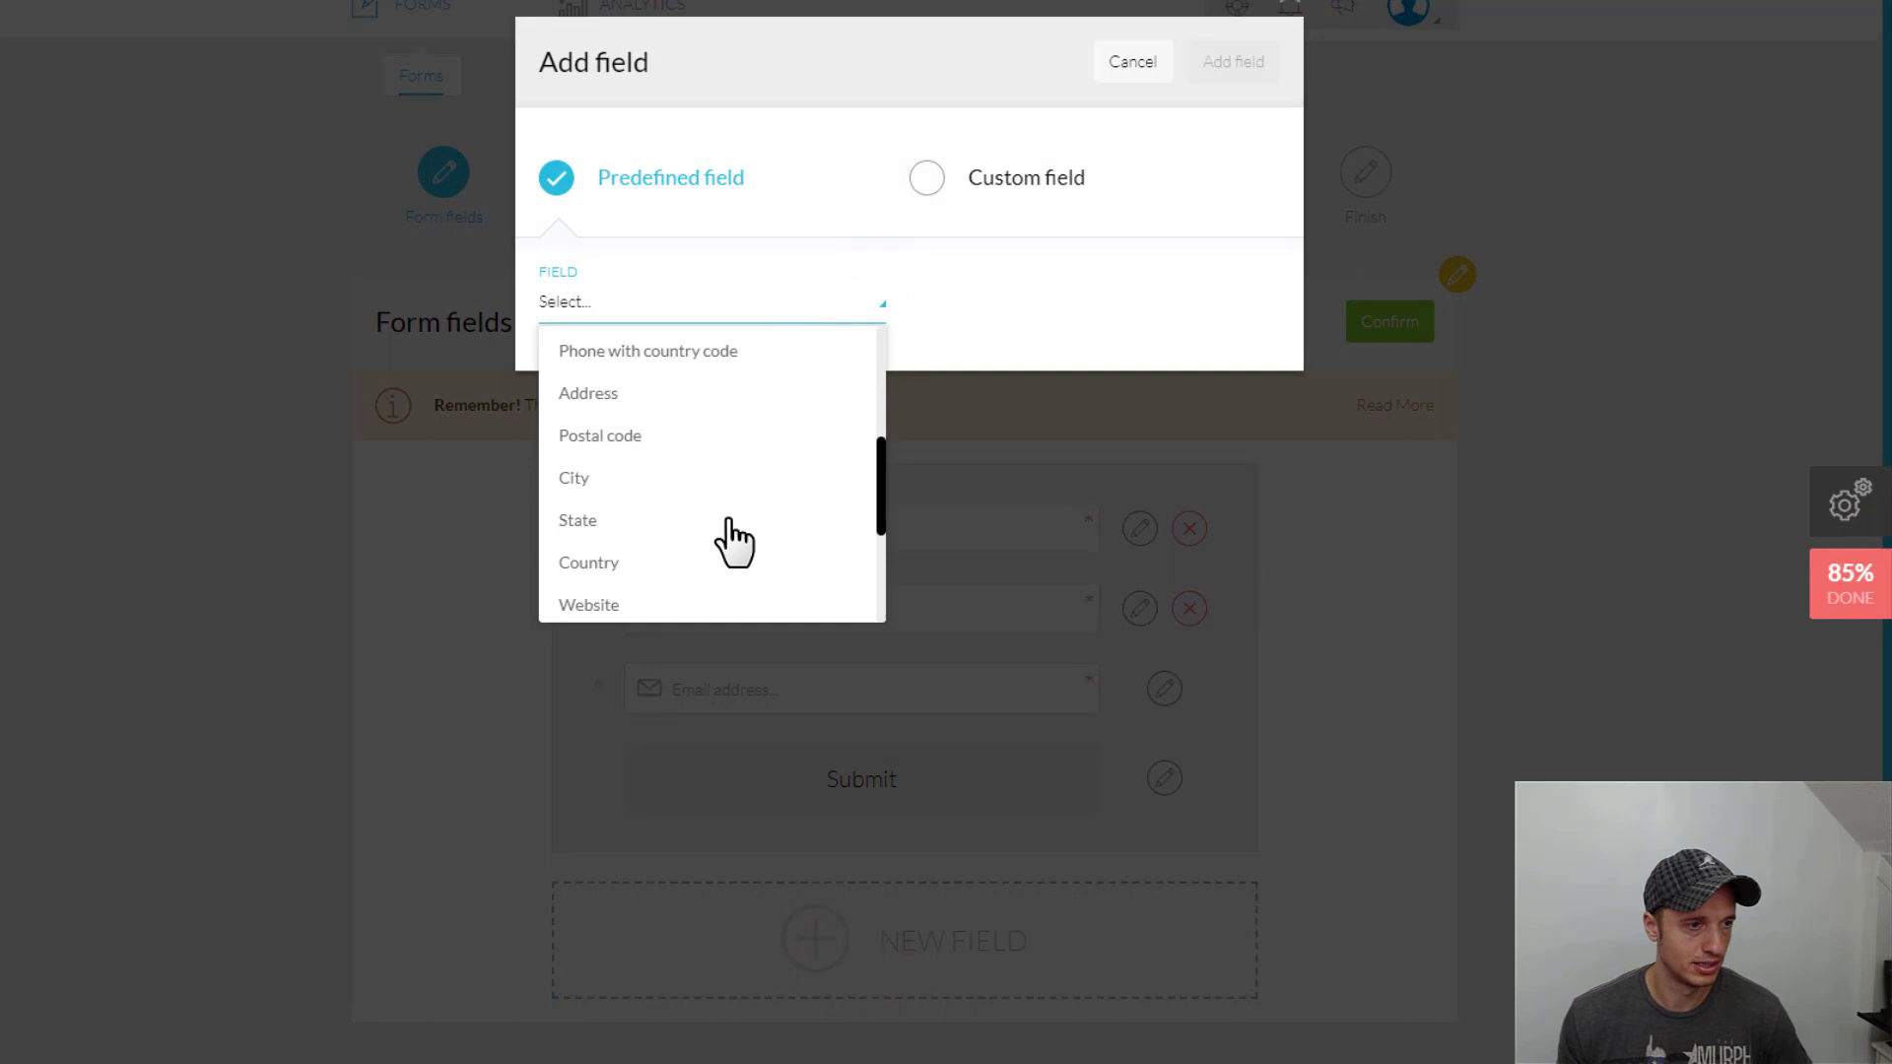
pyautogui.scroll(-3)
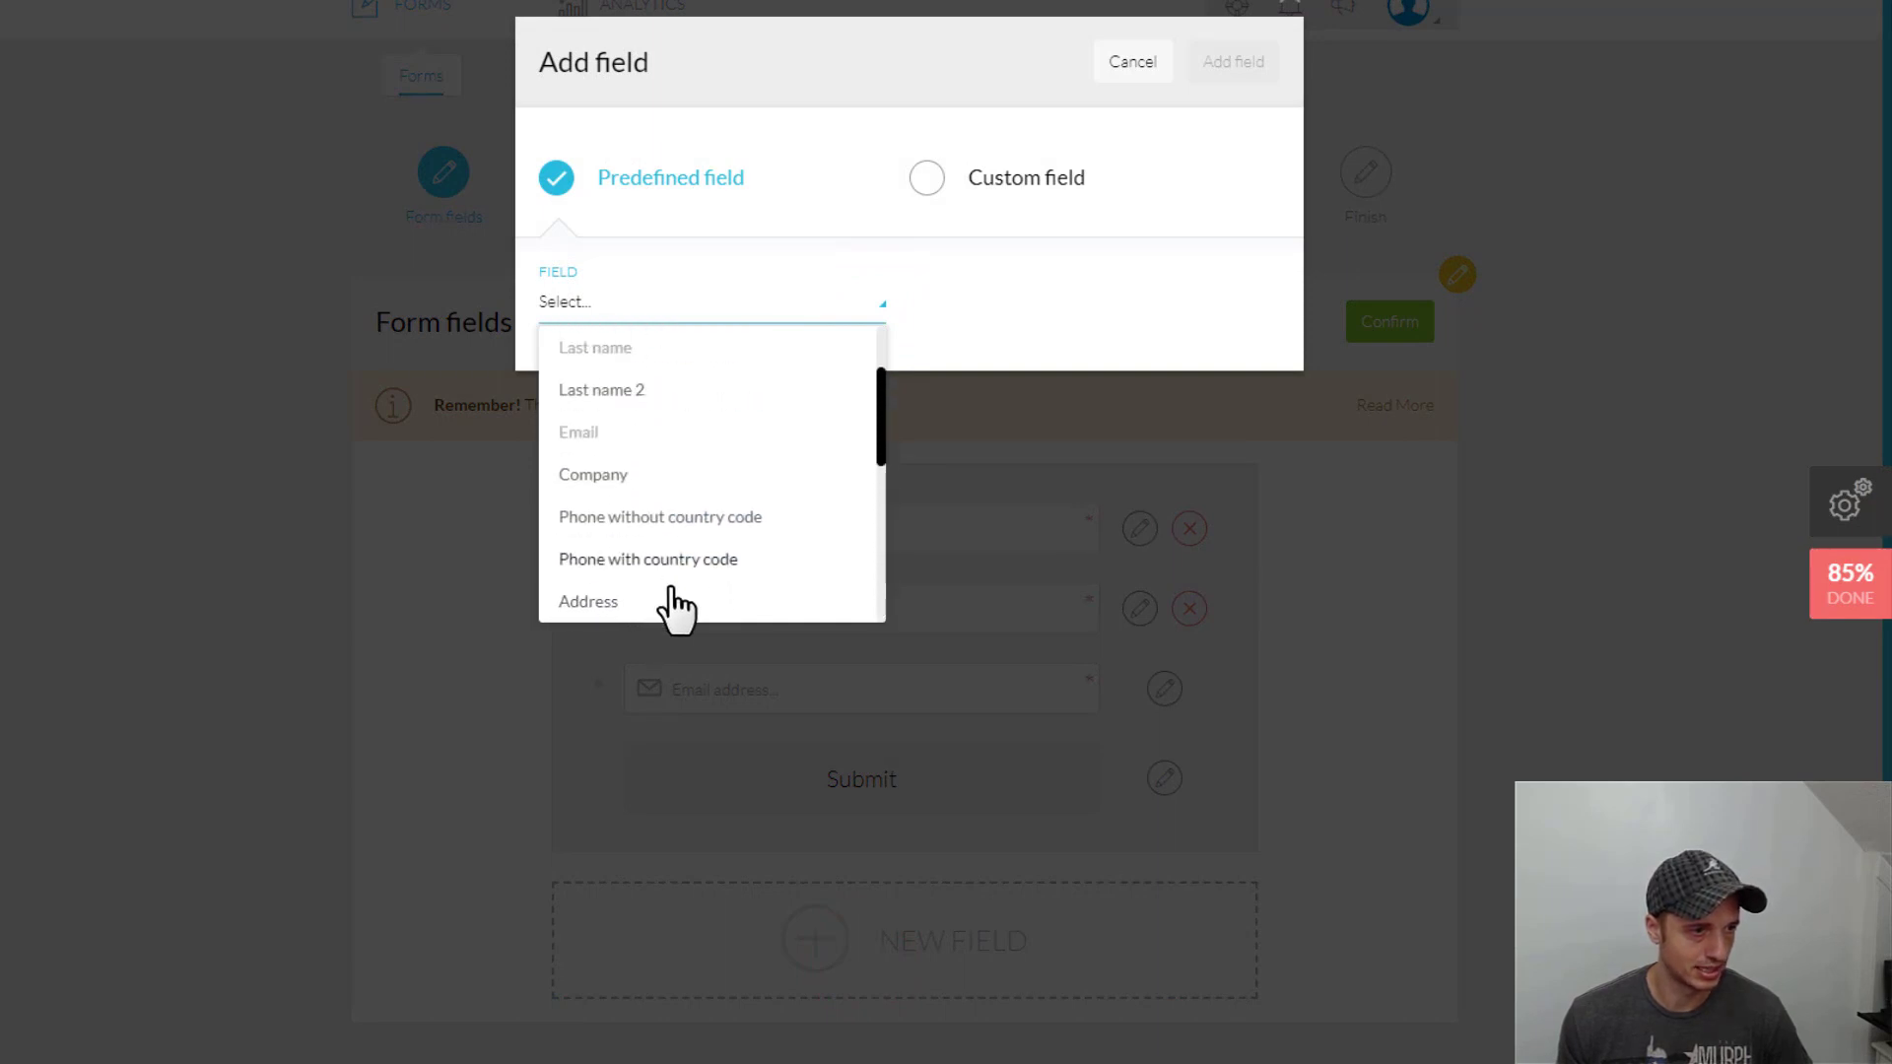
pyautogui.moveTo(748, 542)
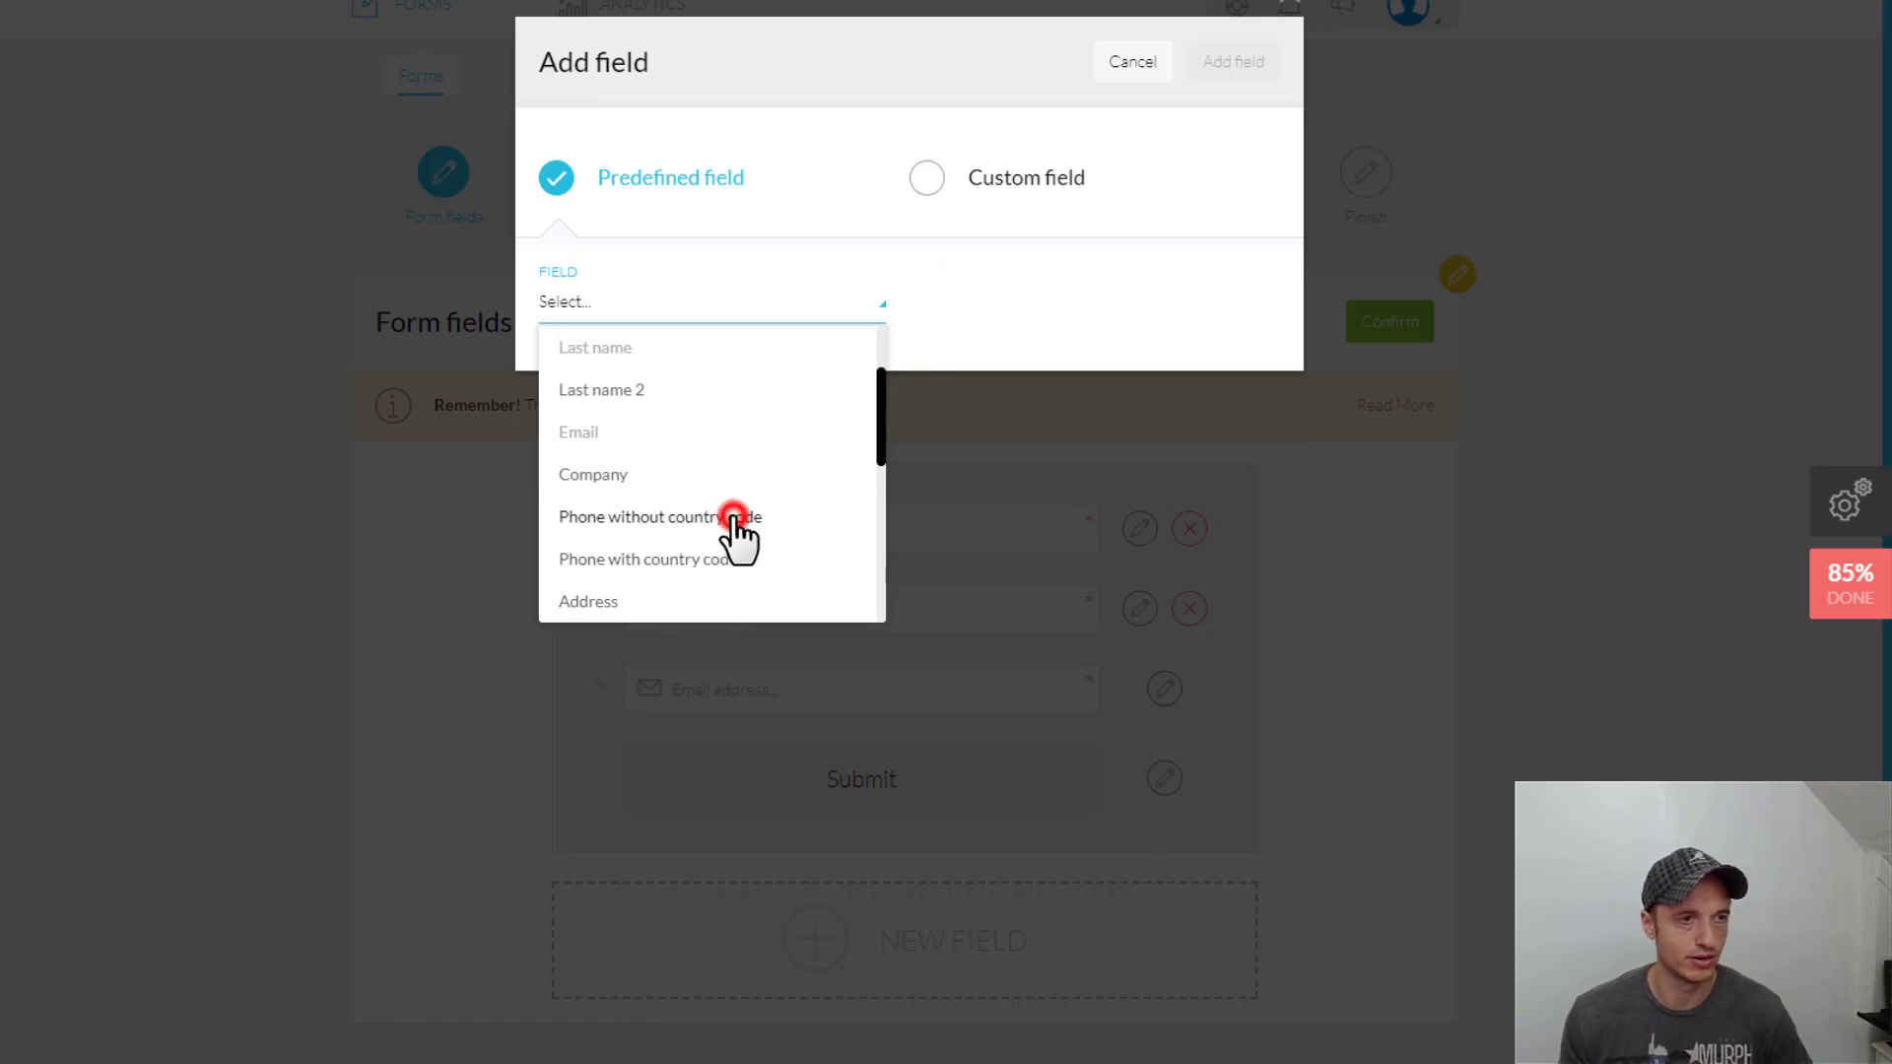
pyautogui.click(655, 516)
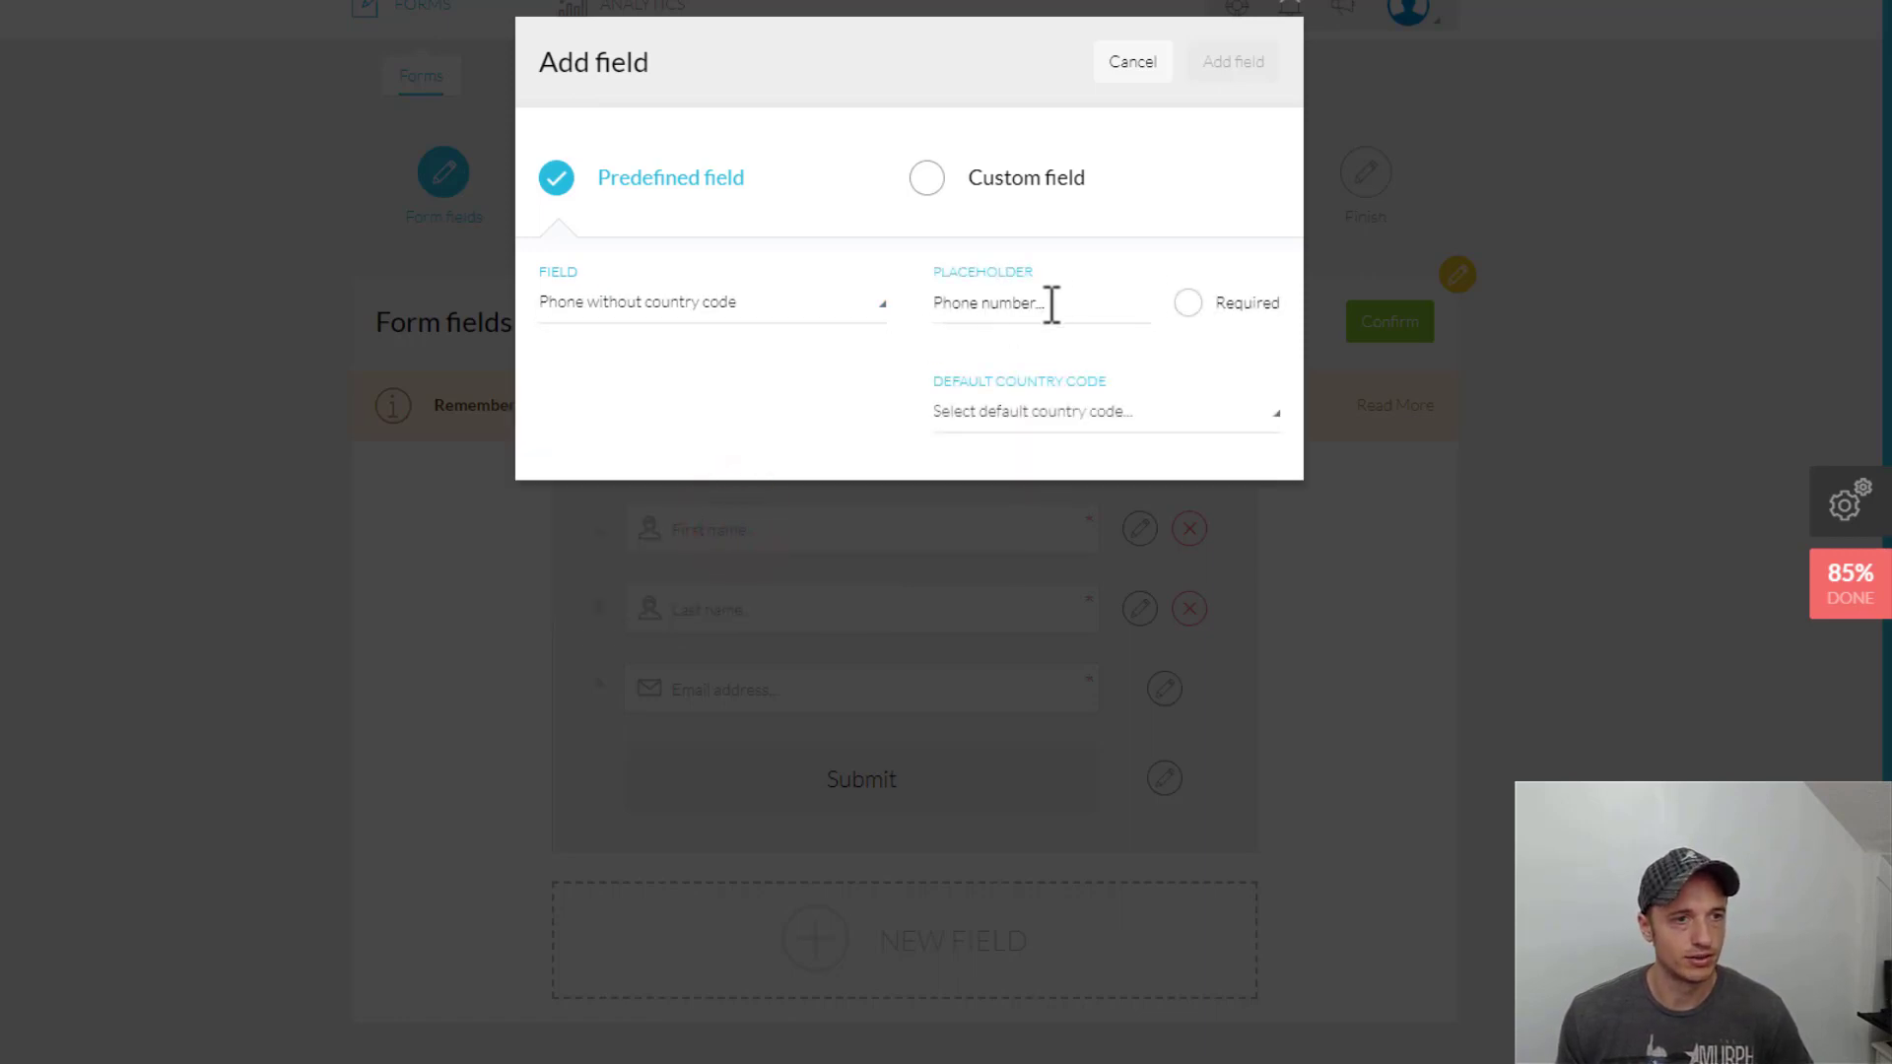
pyautogui.click(1187, 303)
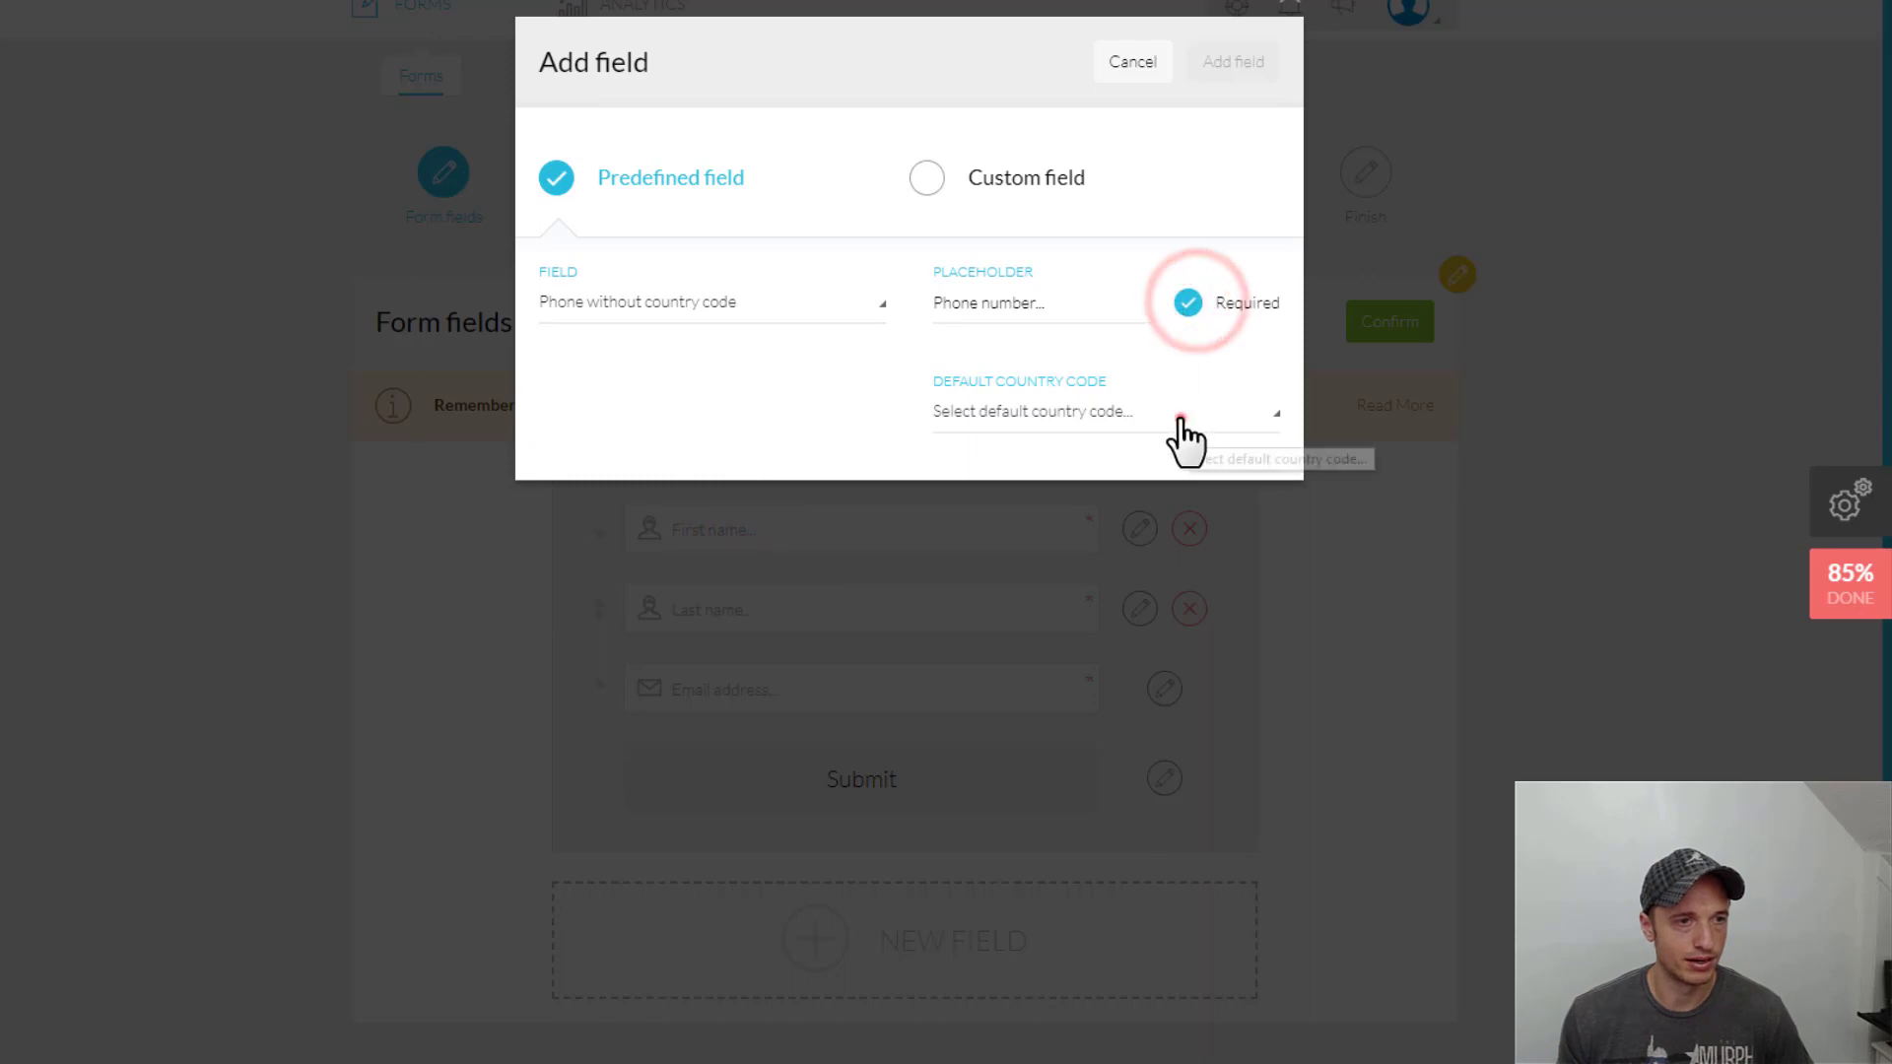
pyautogui.click(1100, 410)
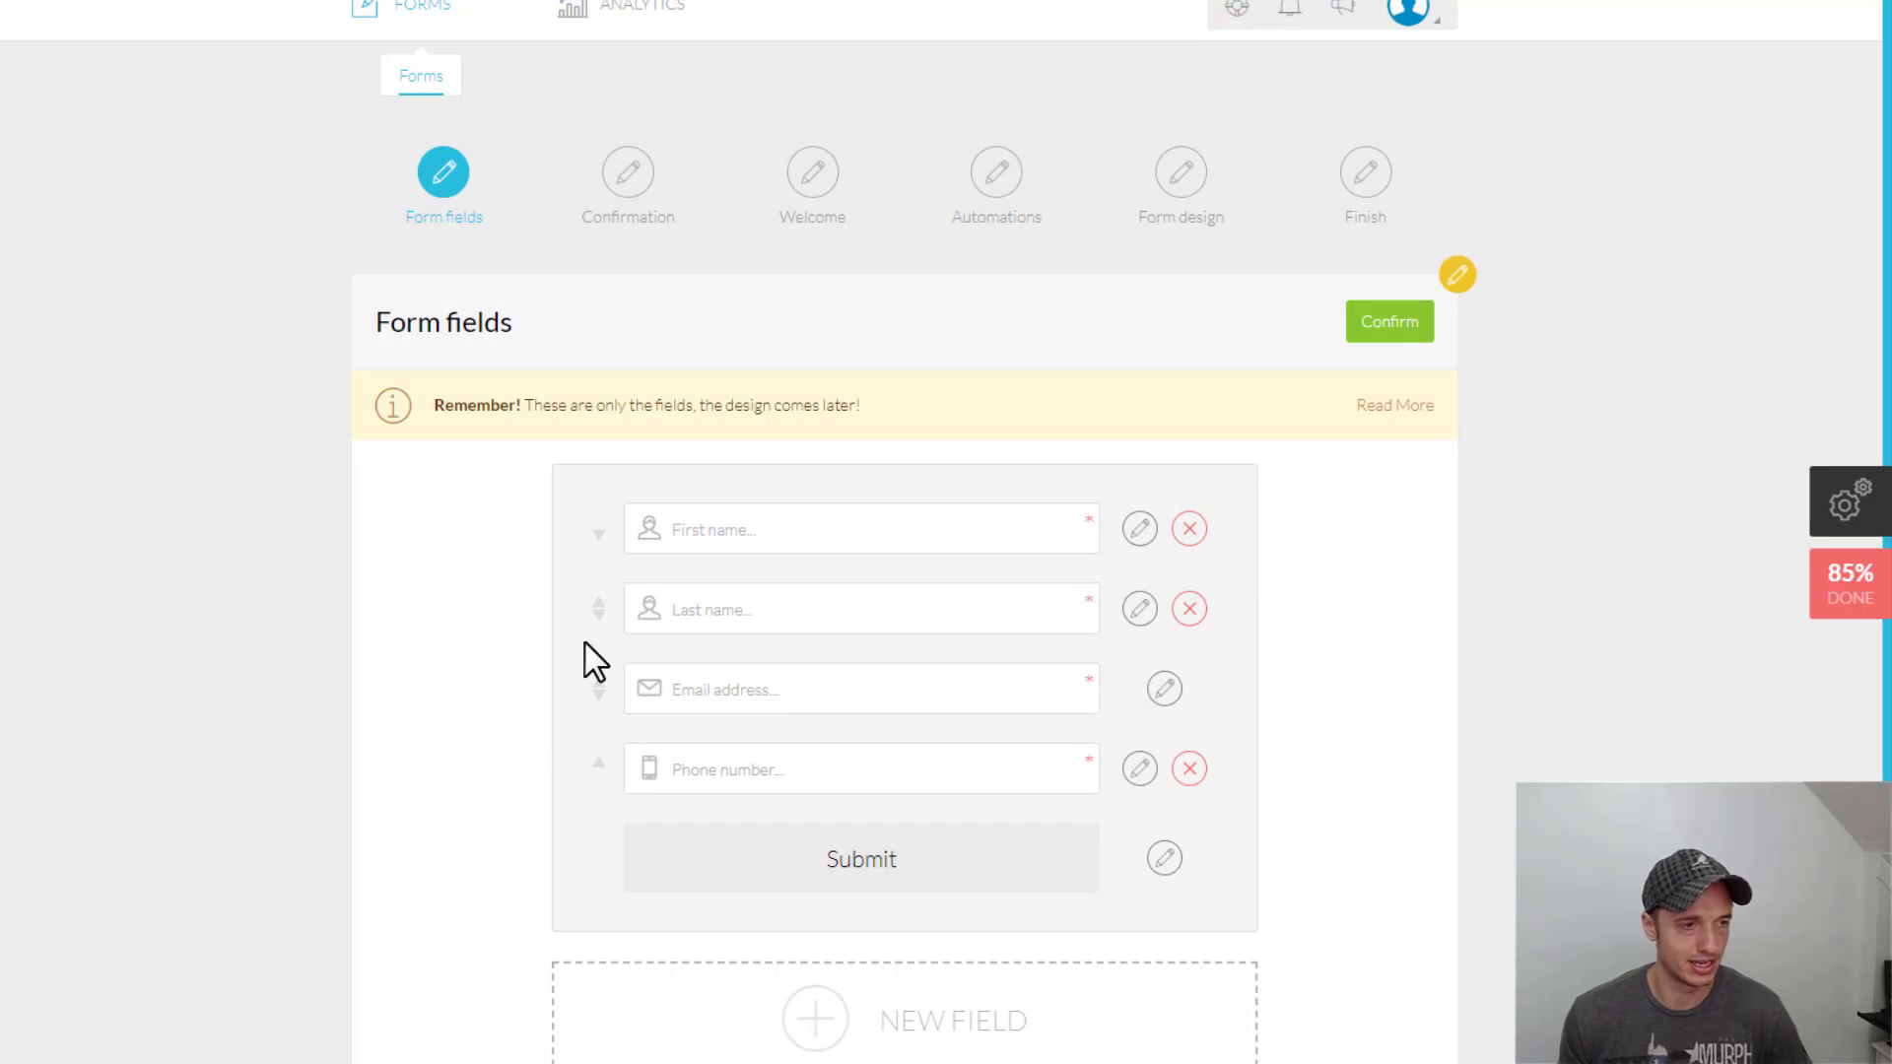
# Add custom text input field 'Why Are You Contacting Us Today' with placeholder 'Please let us know'
pyautogui.scroll(-3)
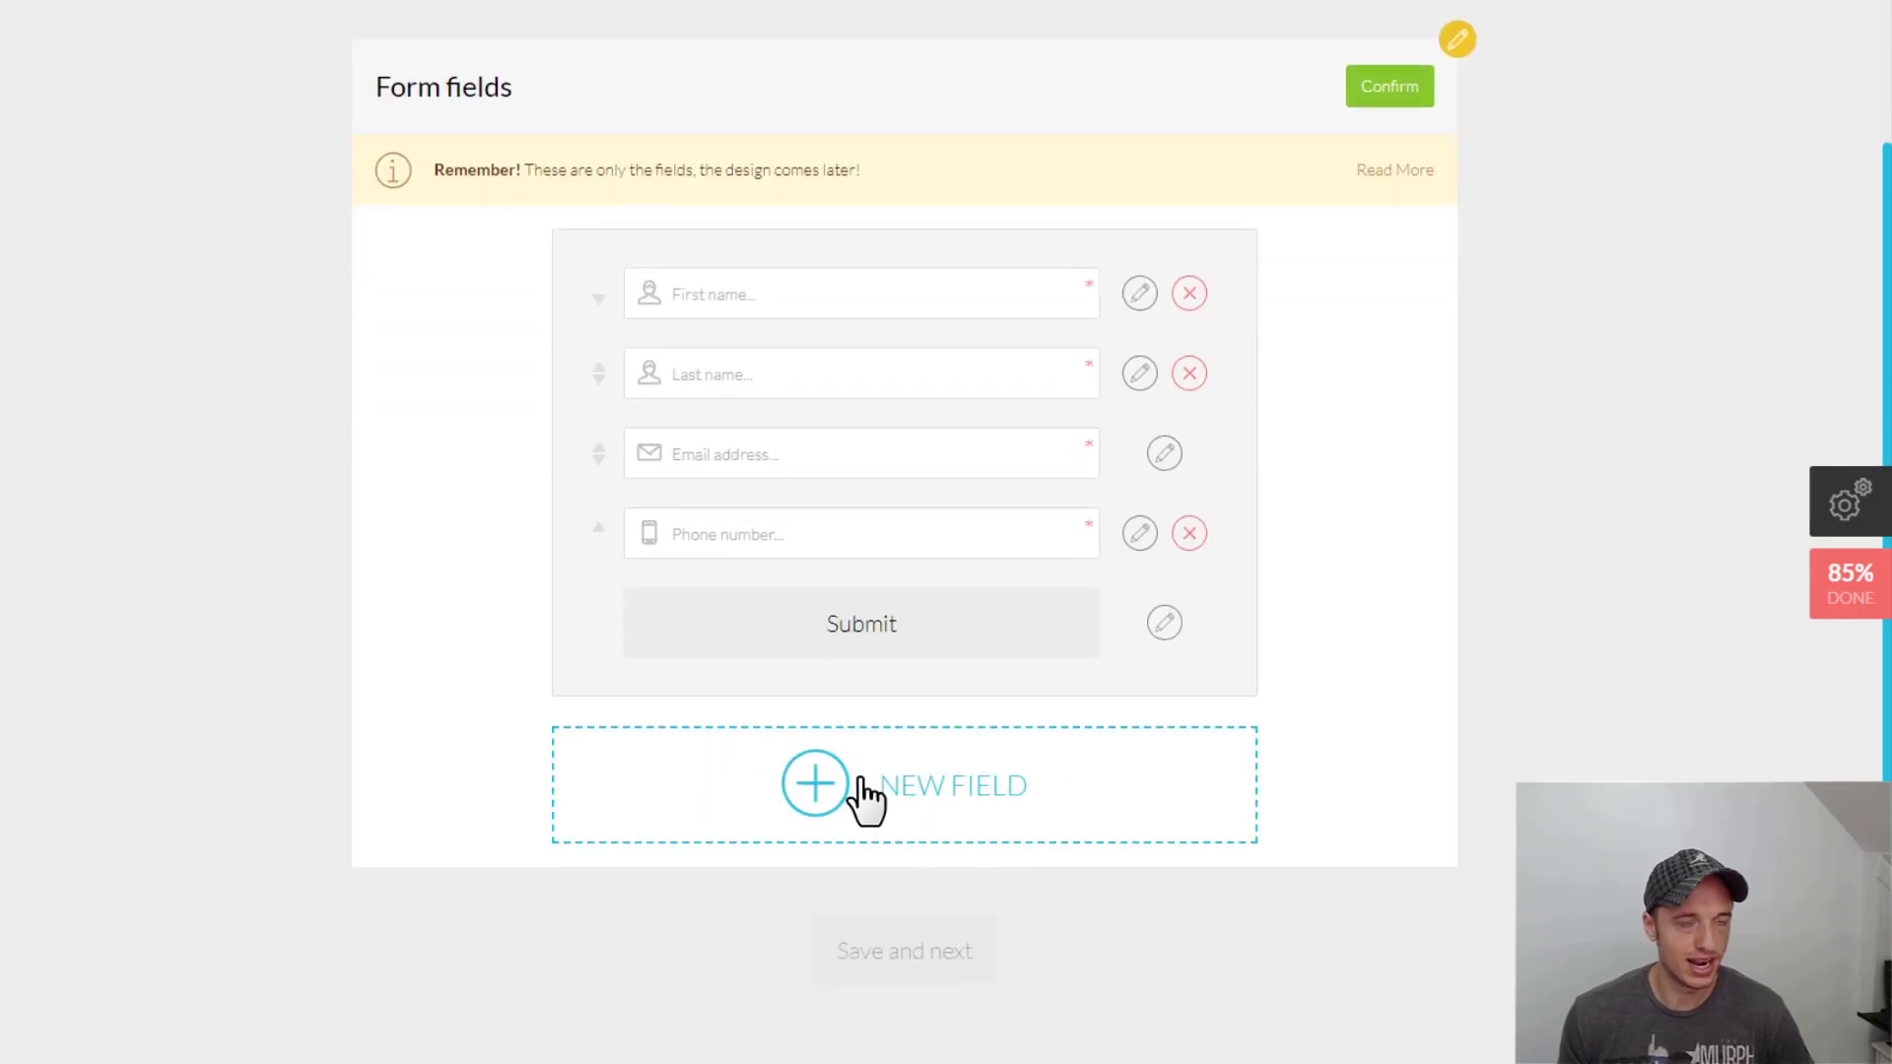
pyautogui.moveTo(774, 770)
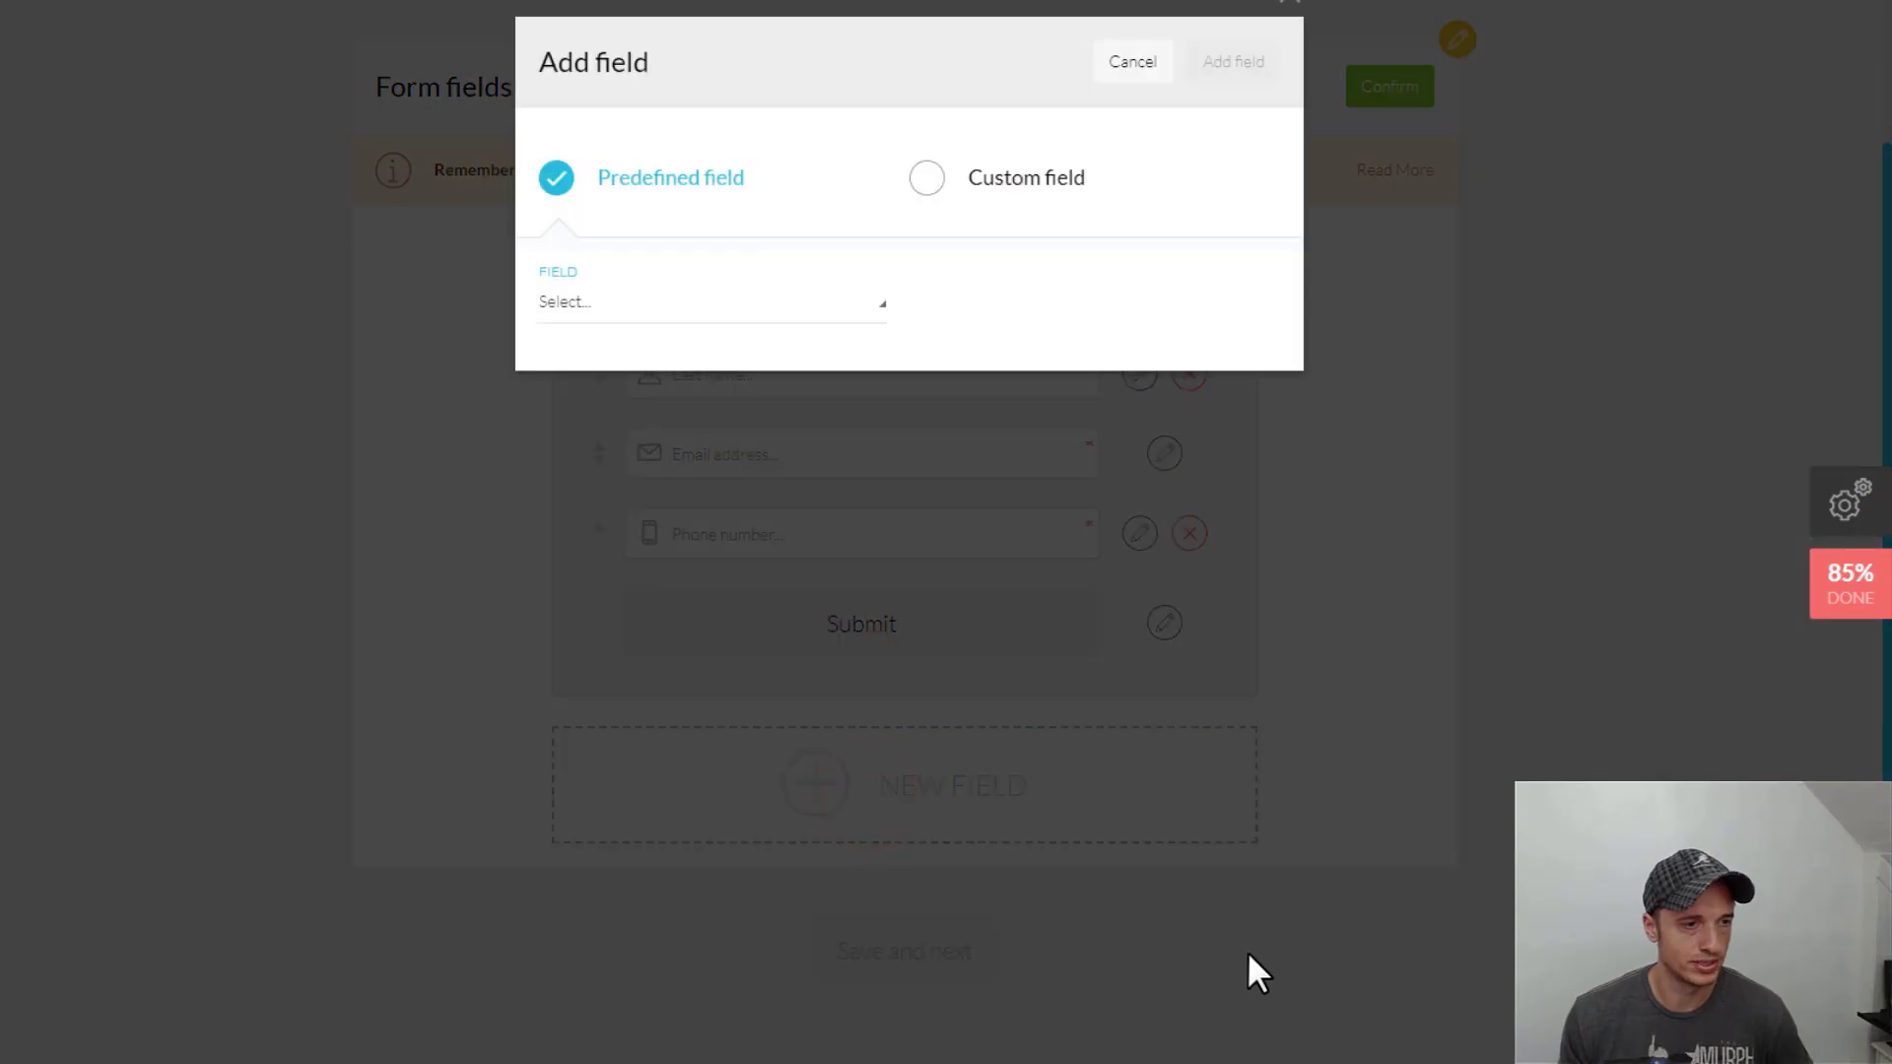
pyautogui.click(926, 177)
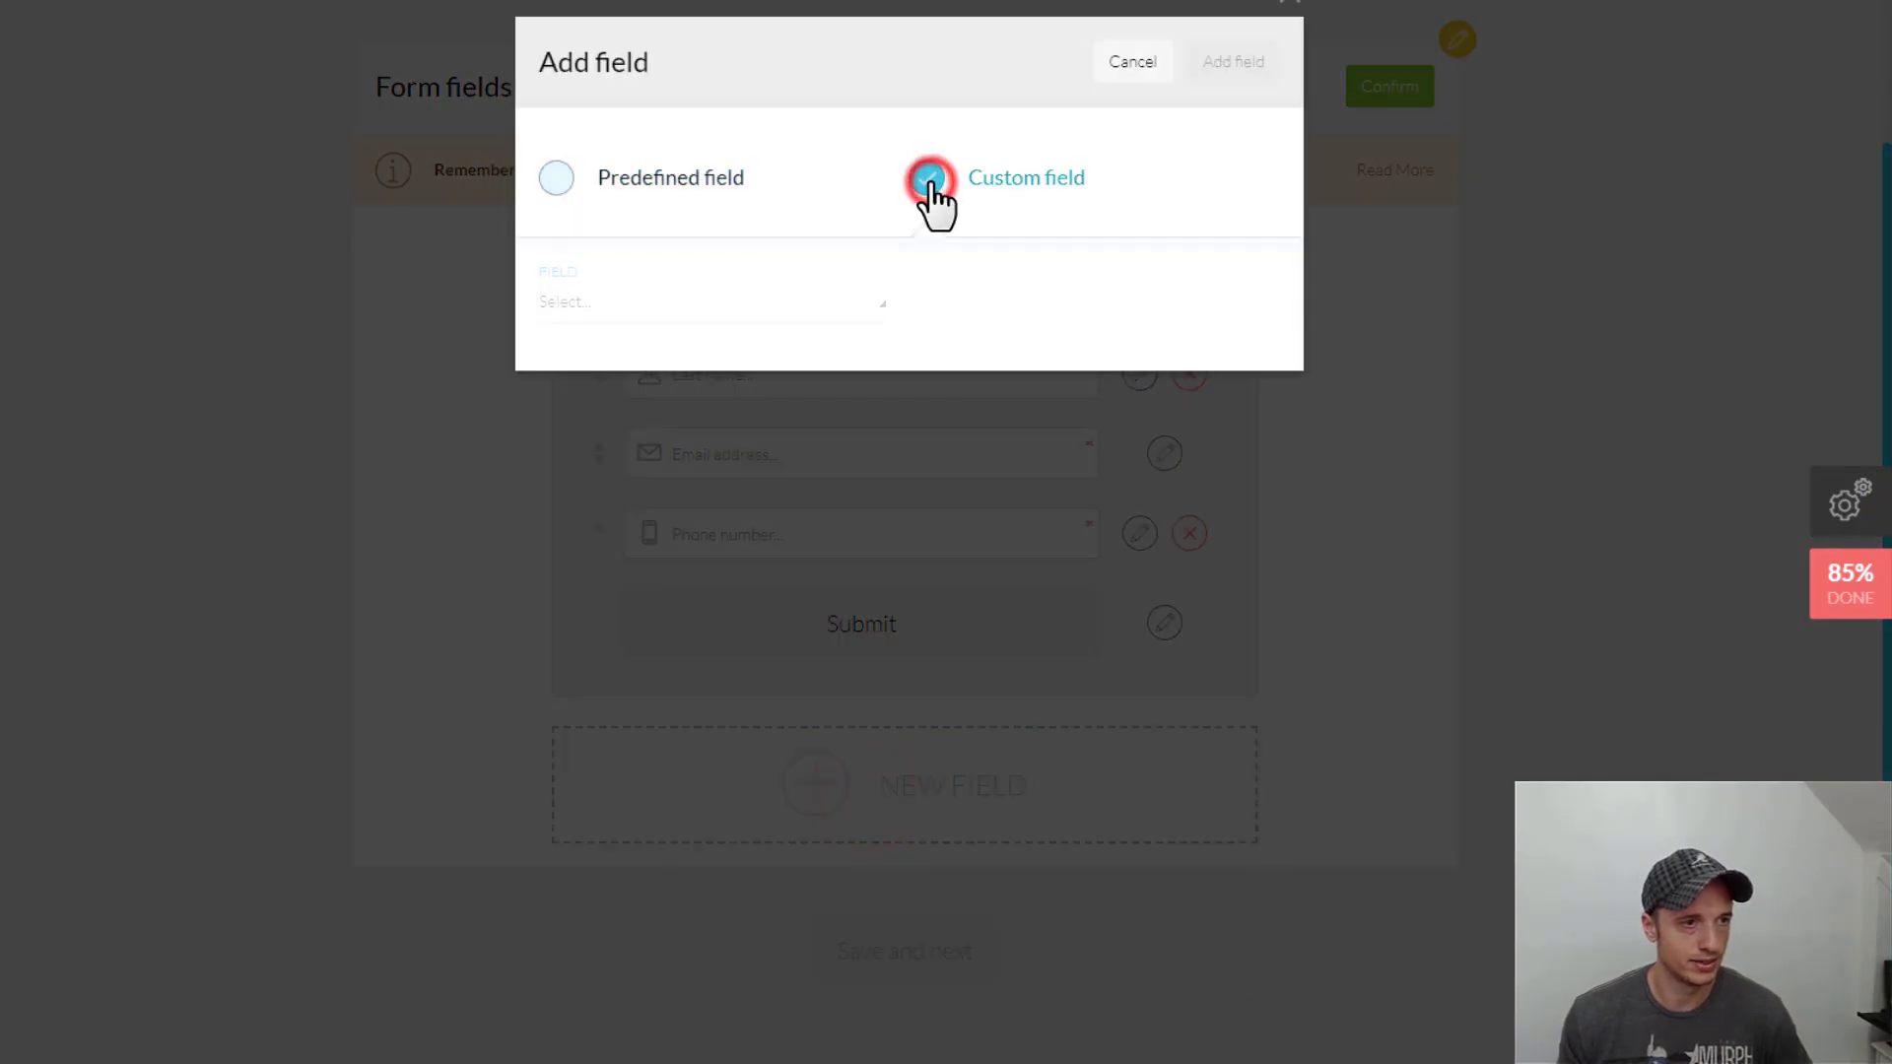
pyautogui.click(926, 177)
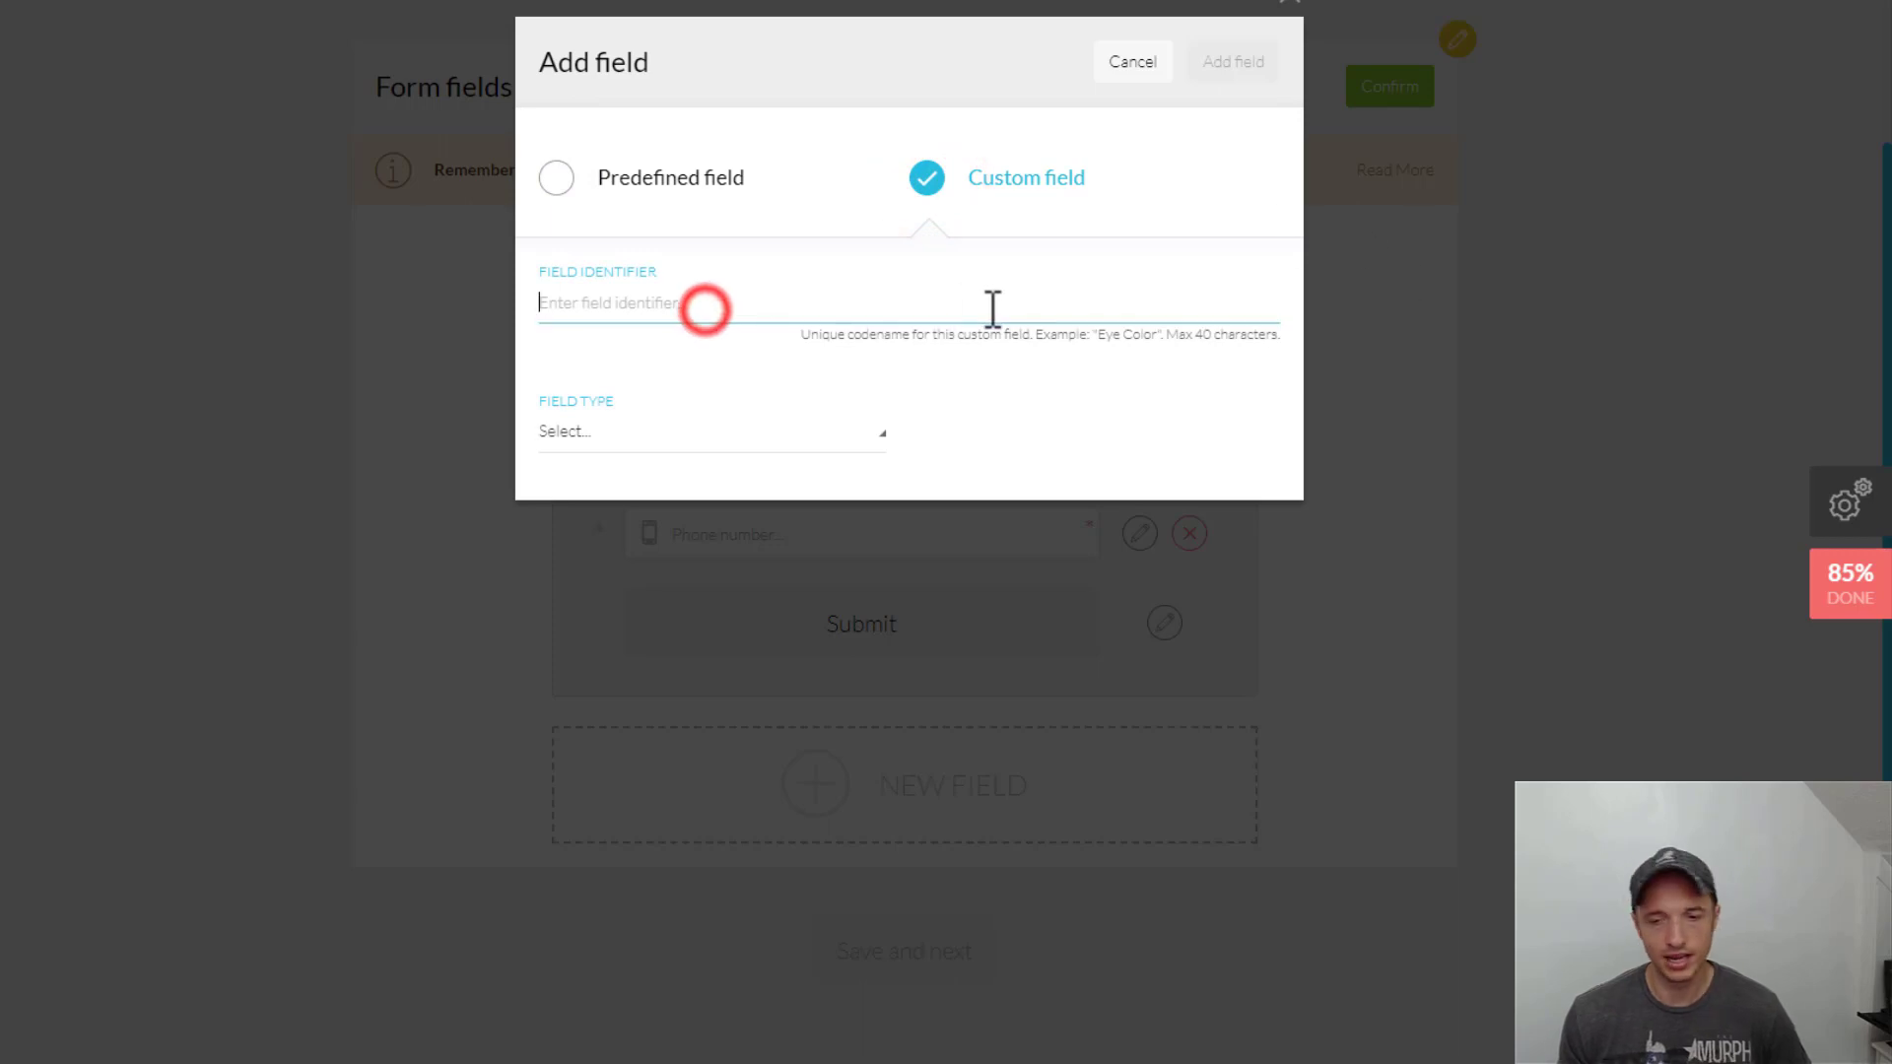
pyautogui.write('W')
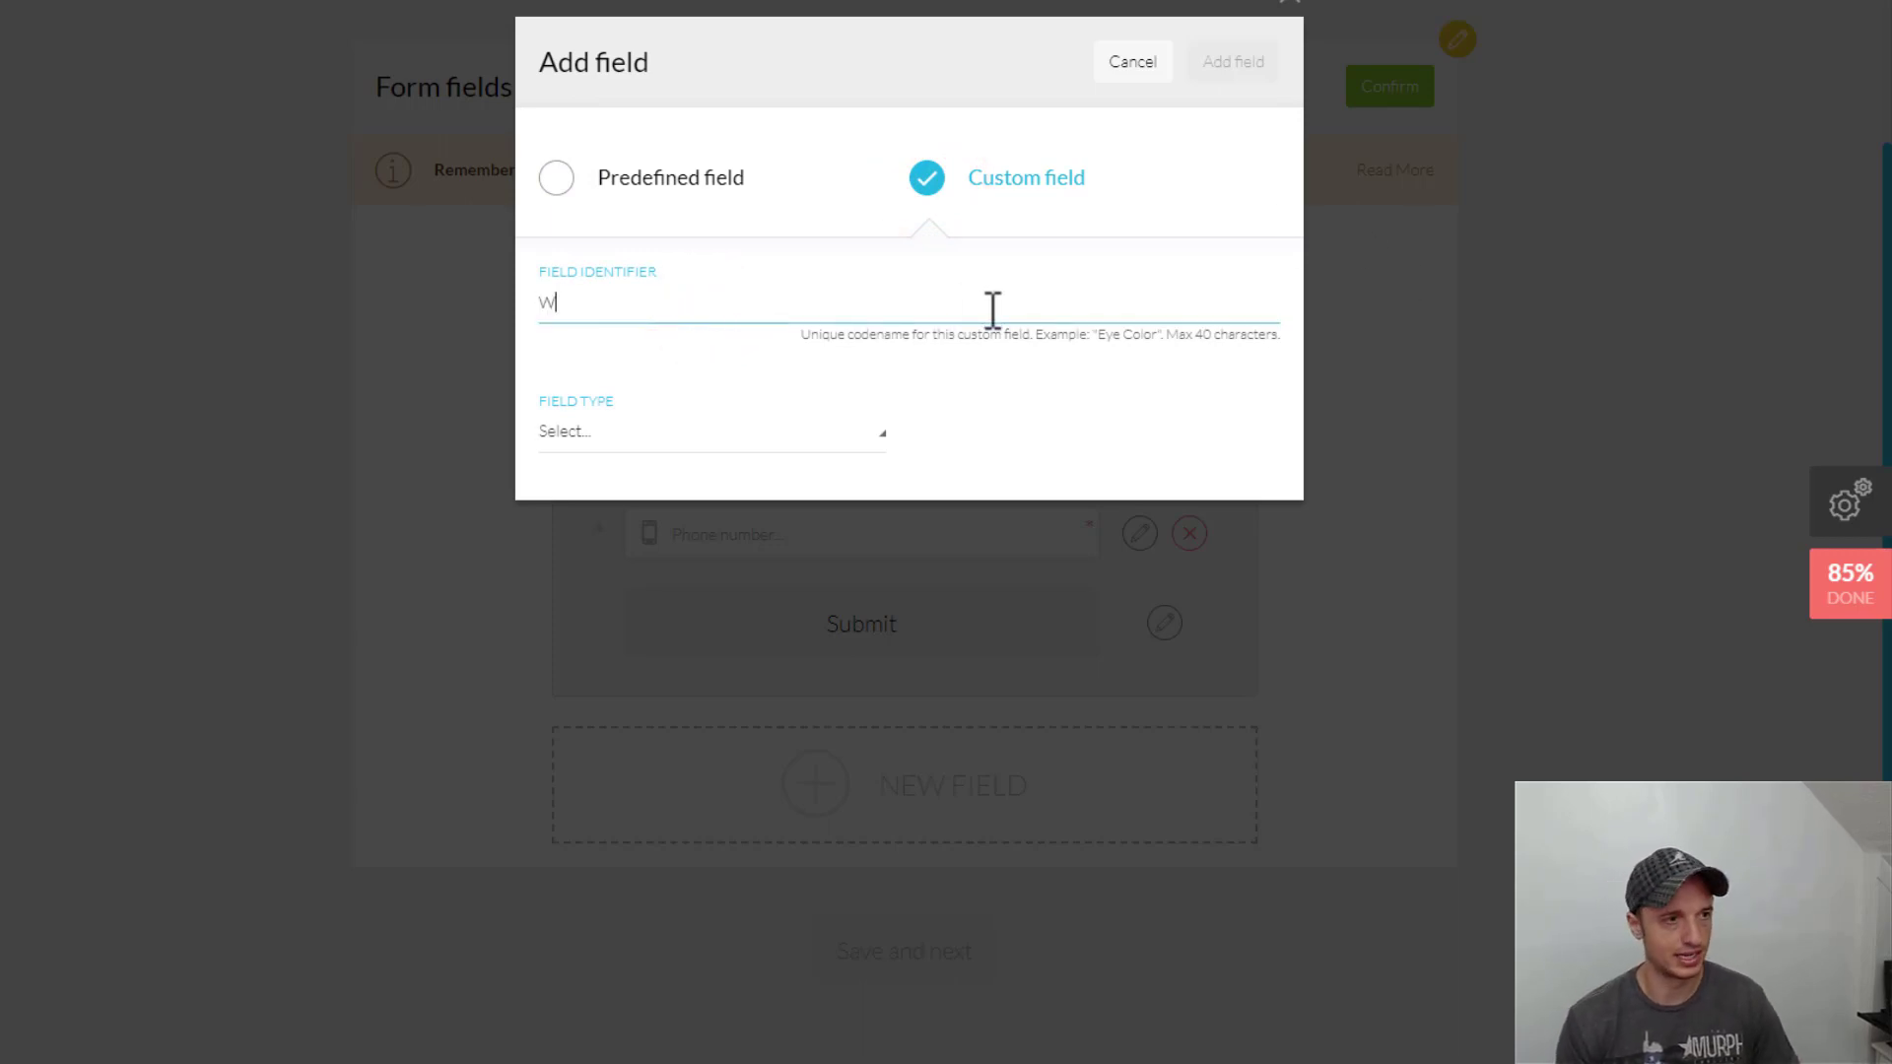
pyautogui.write('hy Are You Contacting')
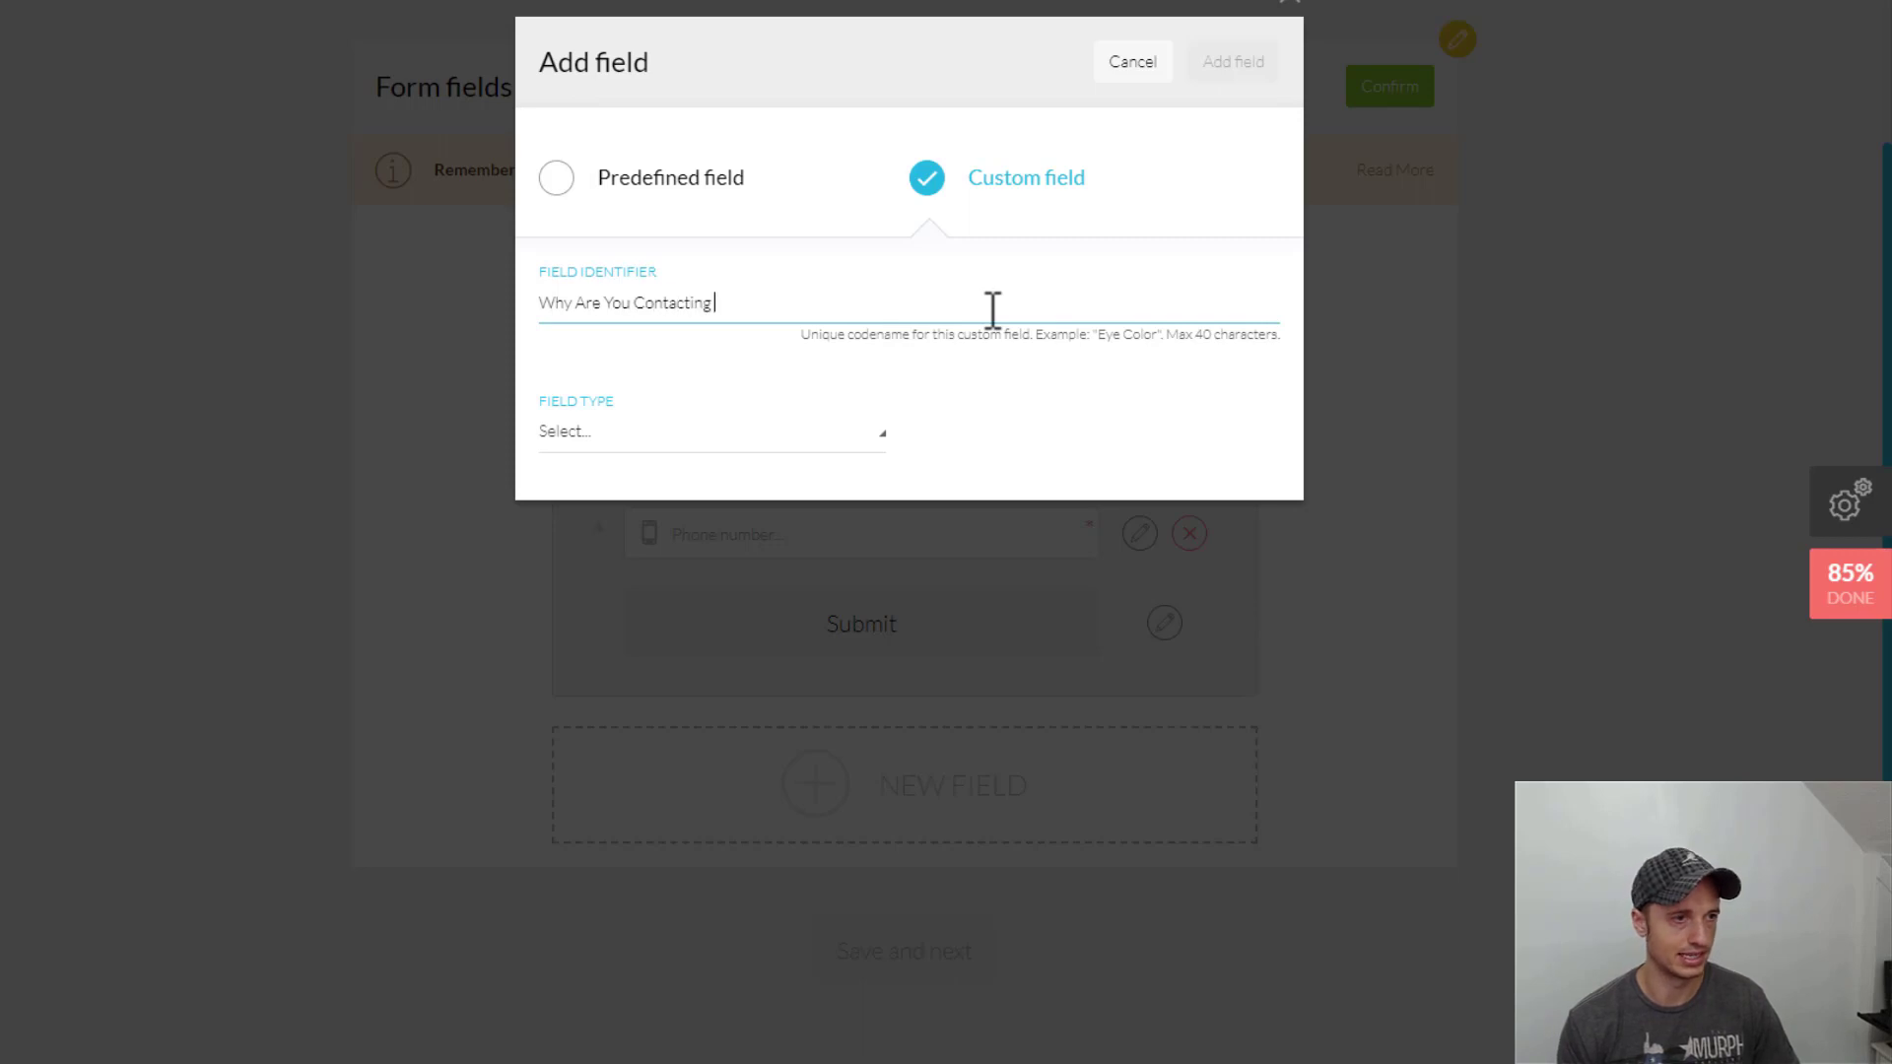
pyautogui.write('Us Today')
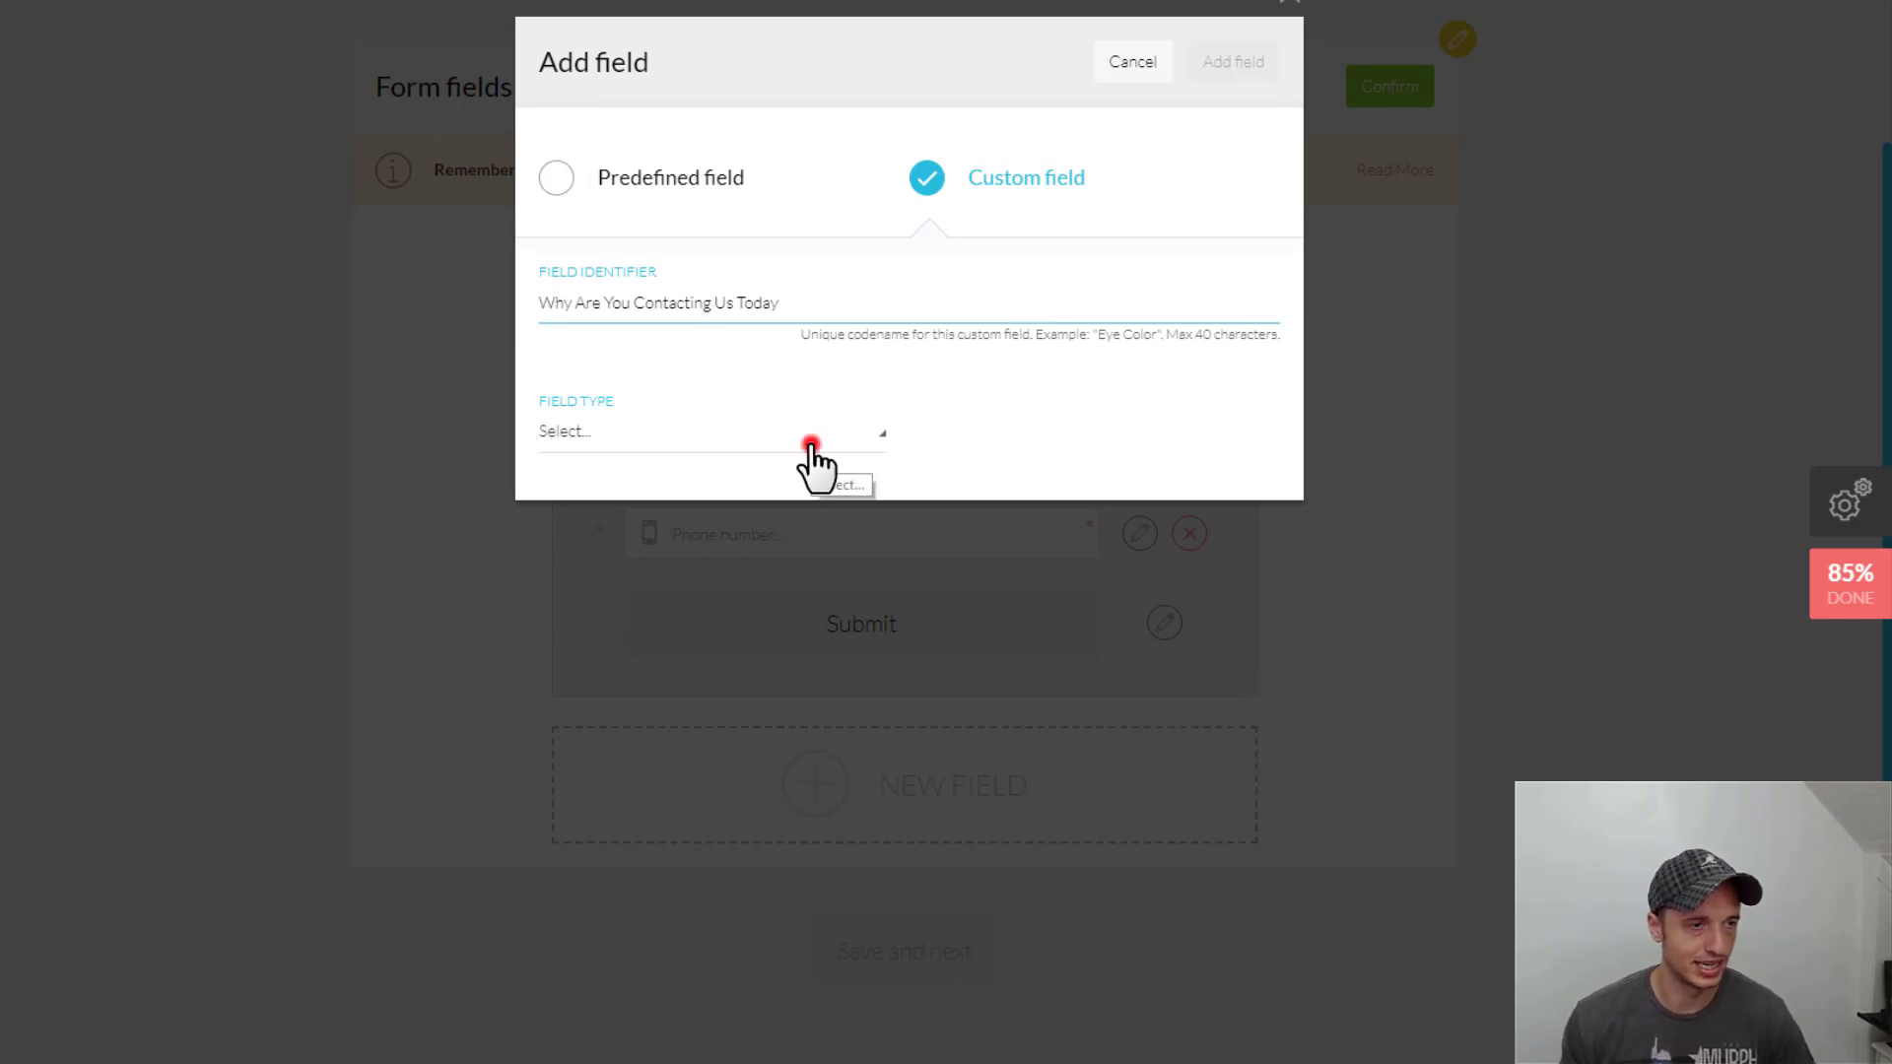
pyautogui.click(709, 431)
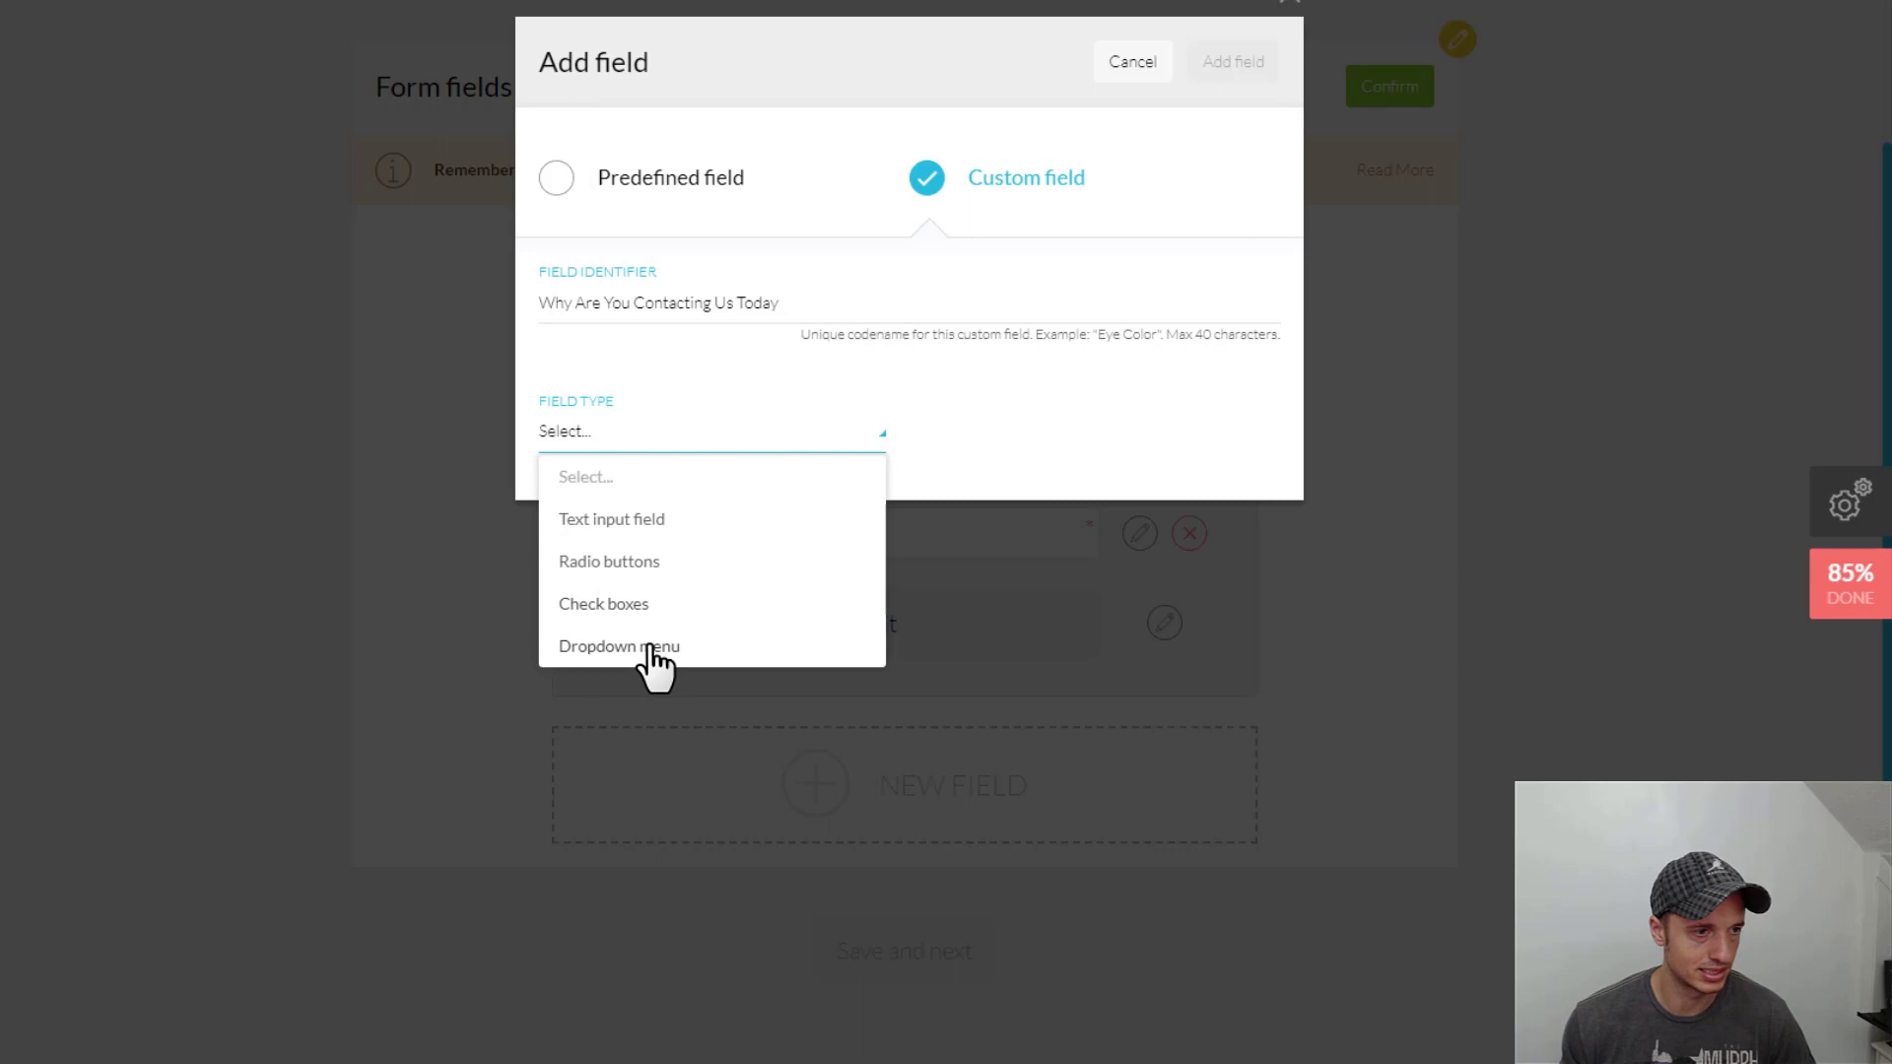
pyautogui.click(611, 519)
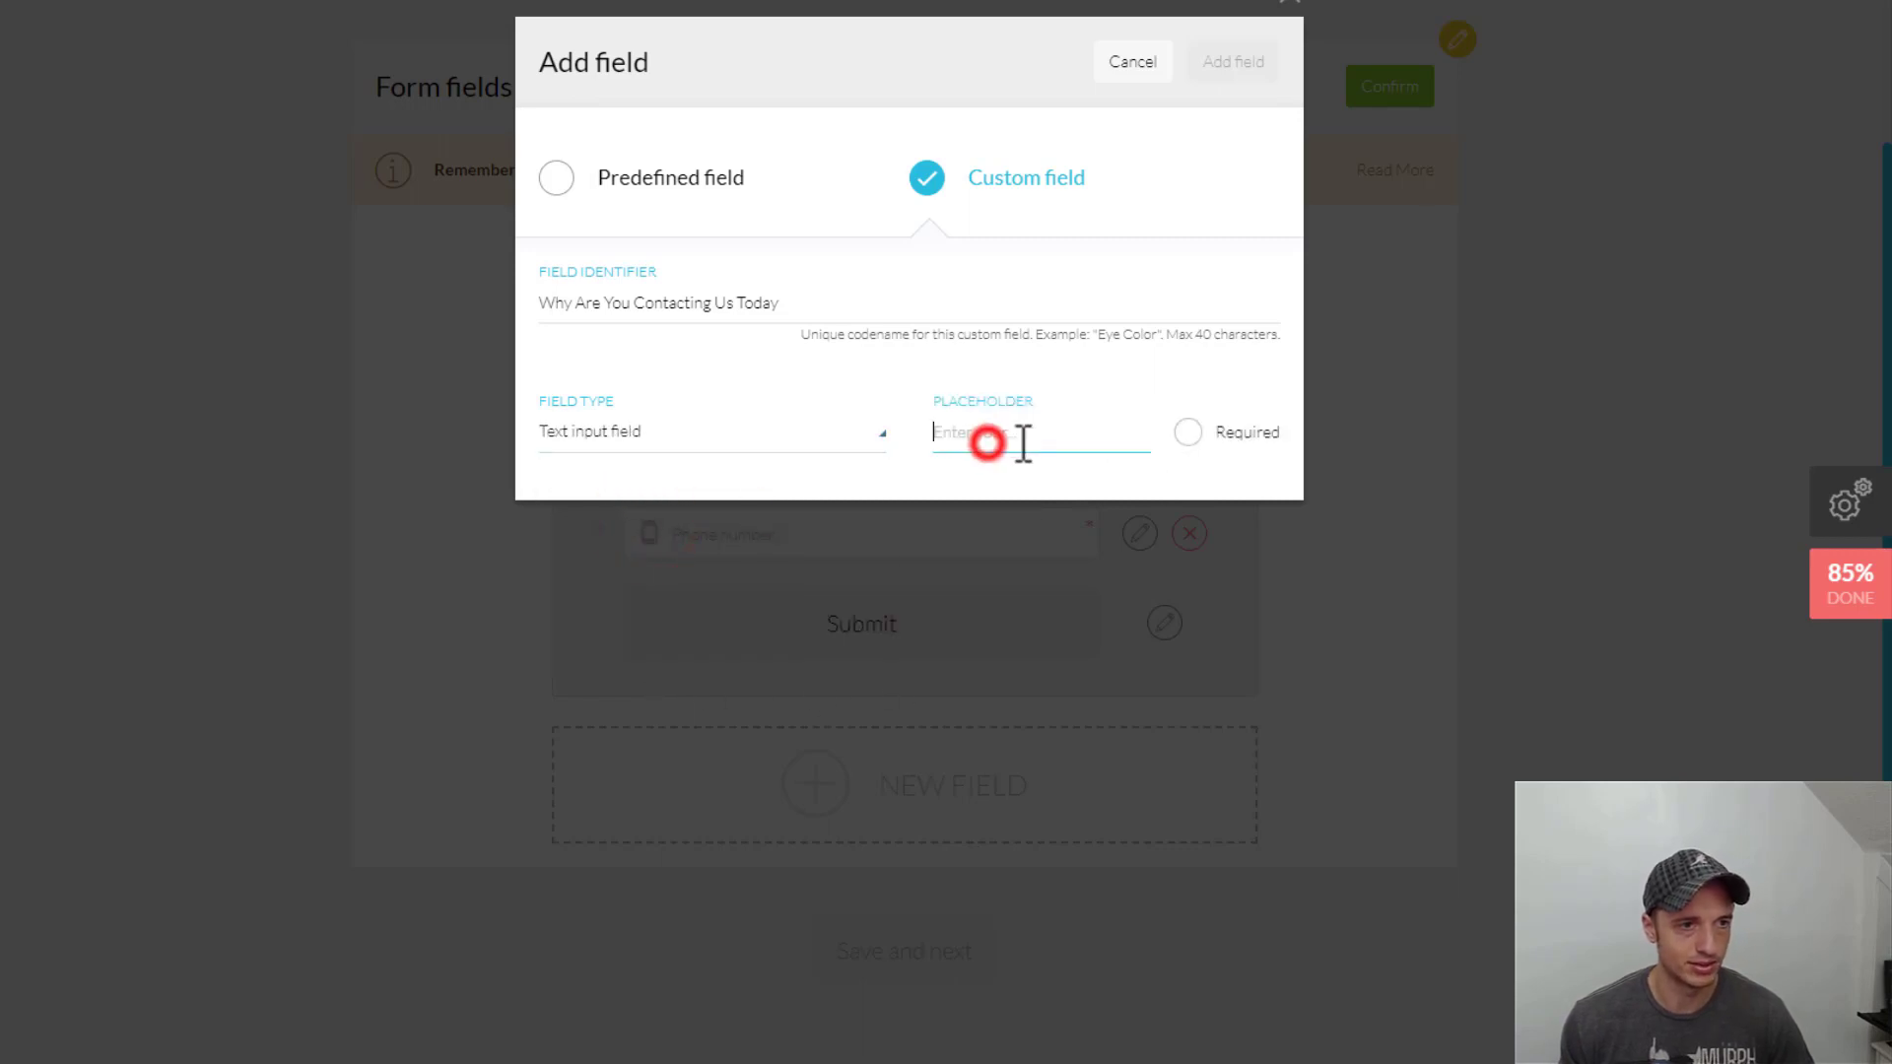
pyautogui.write('P')
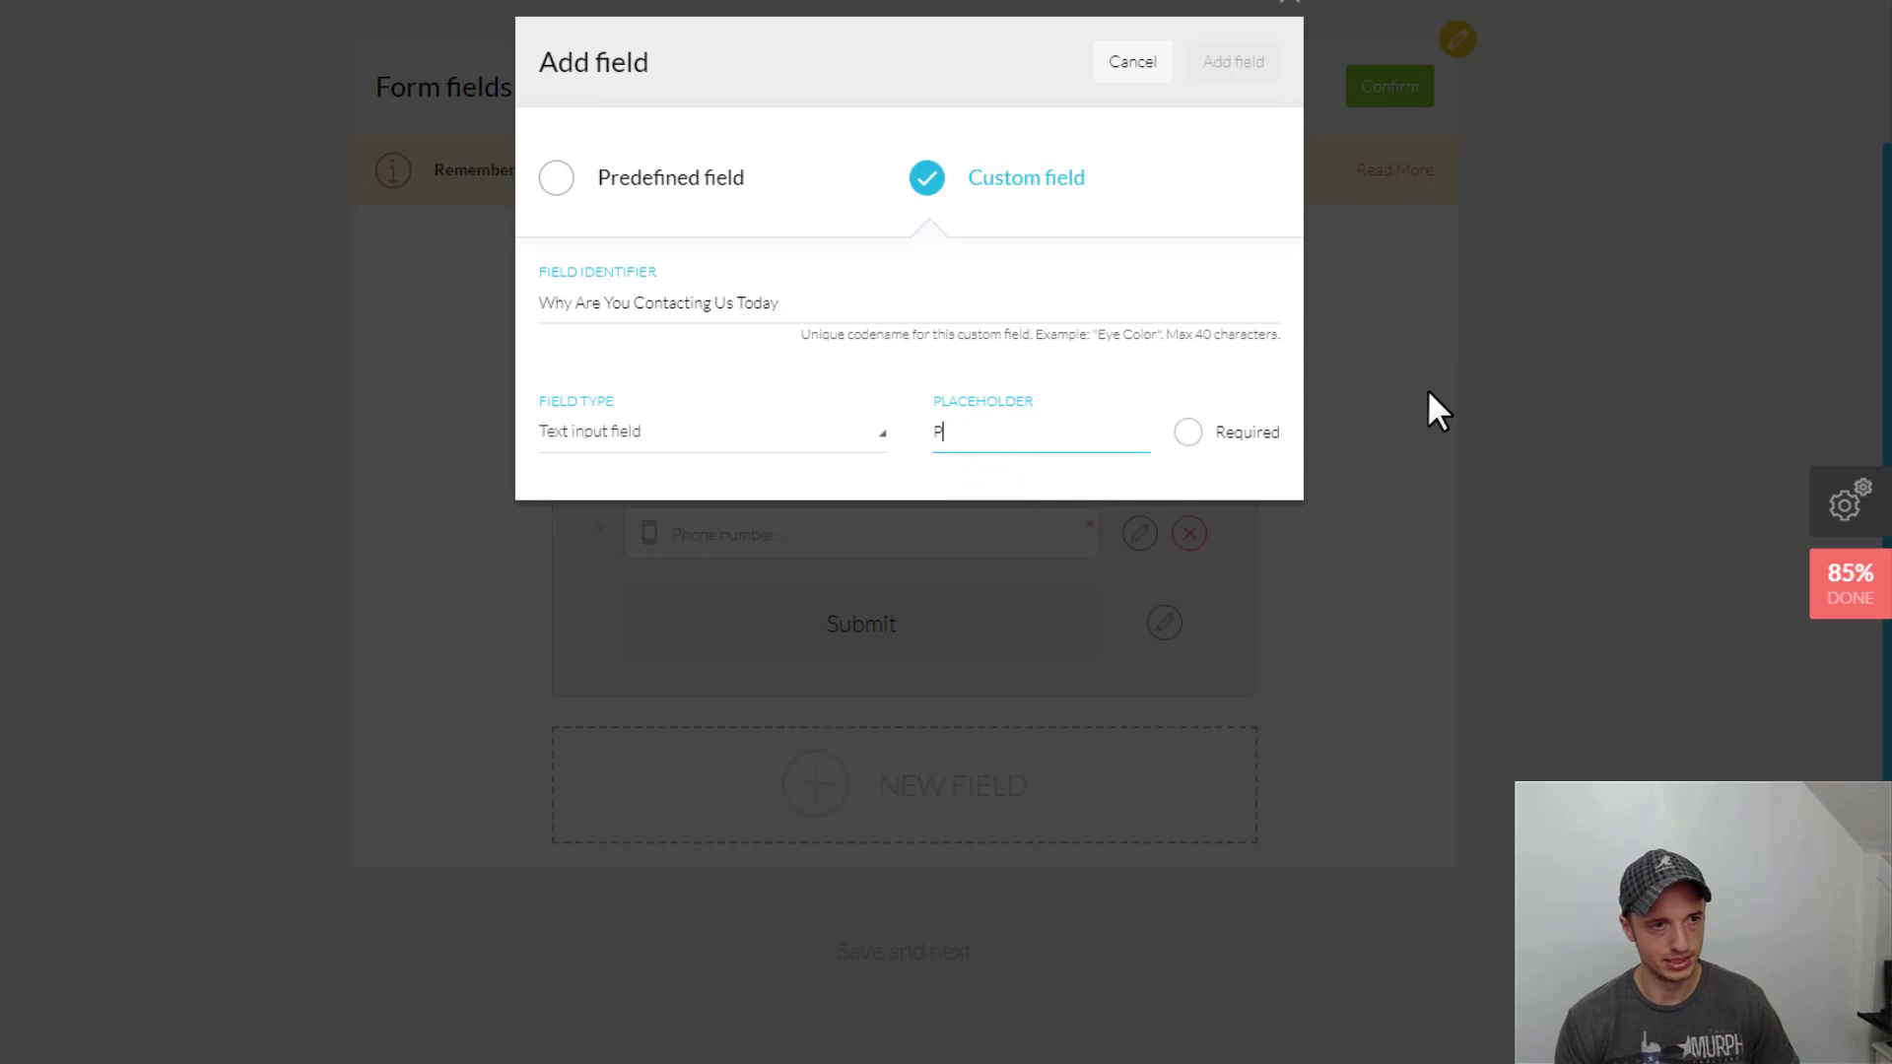
pyautogui.write('Please let us know')
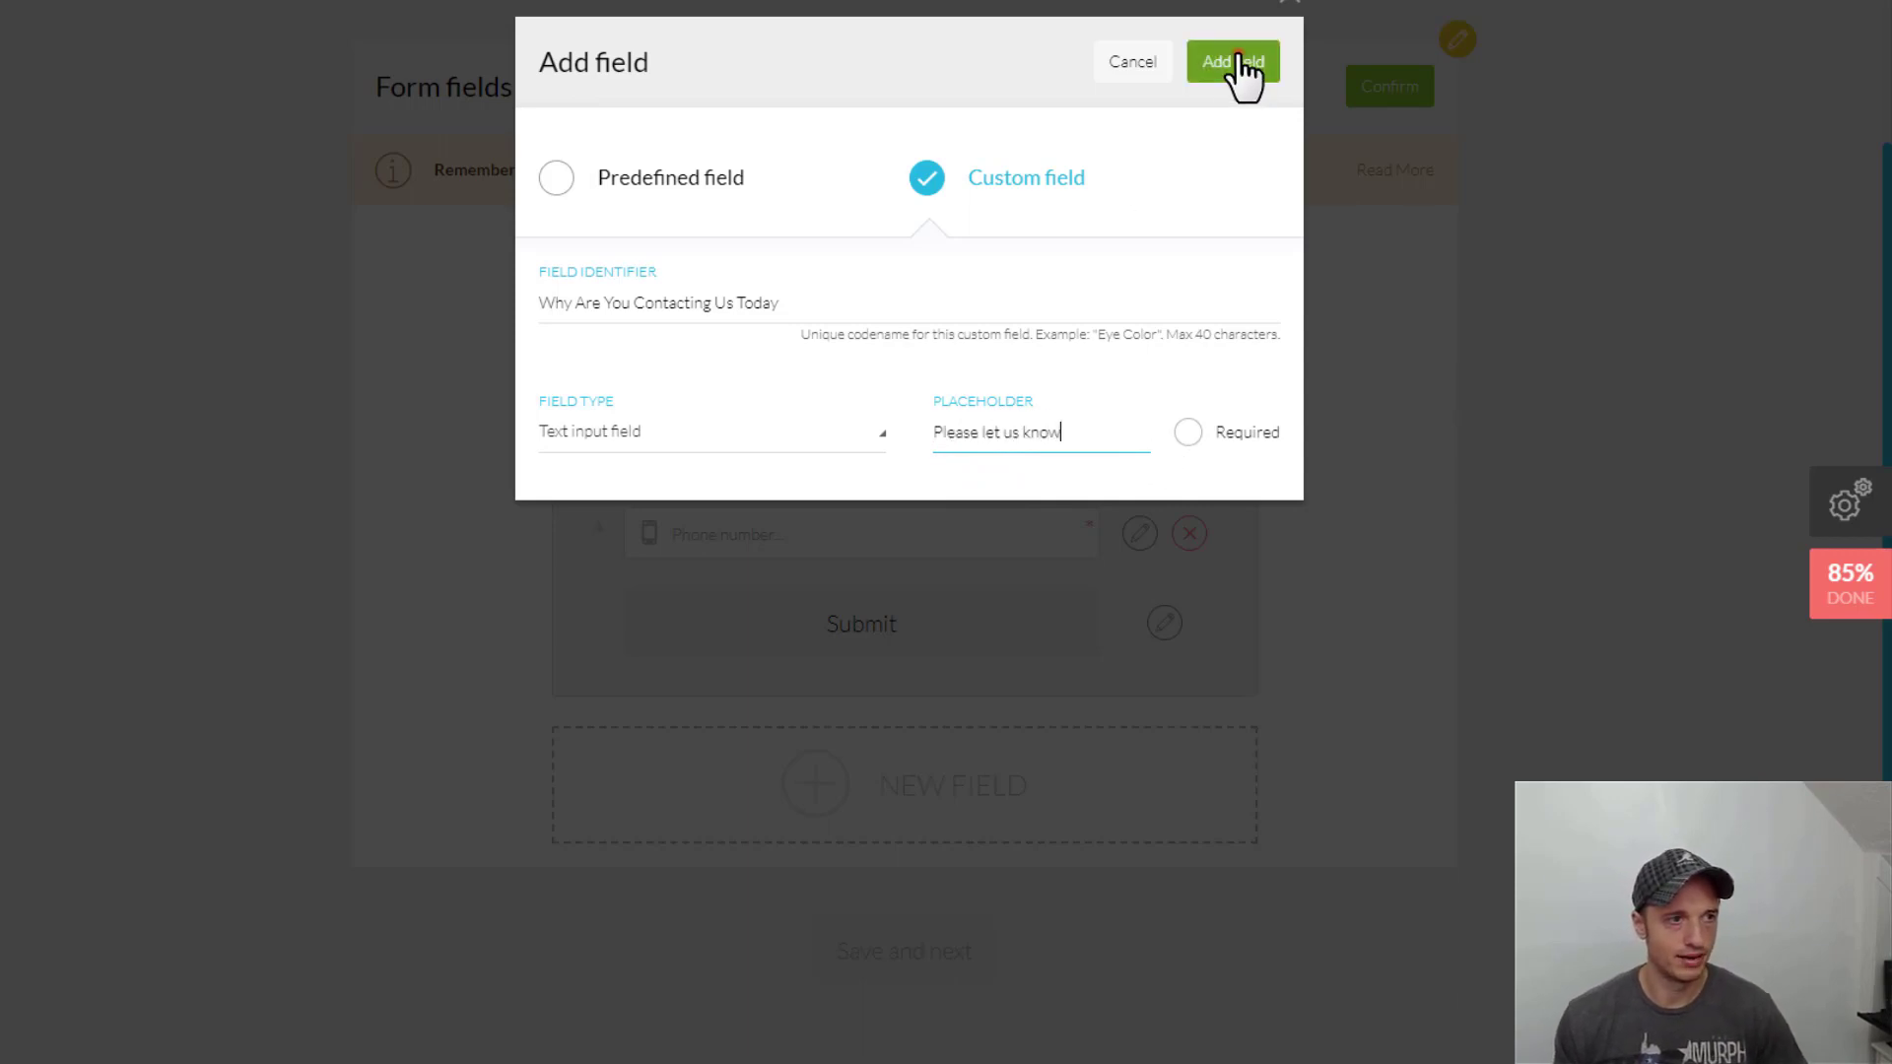
pyautogui.click(1230, 61)
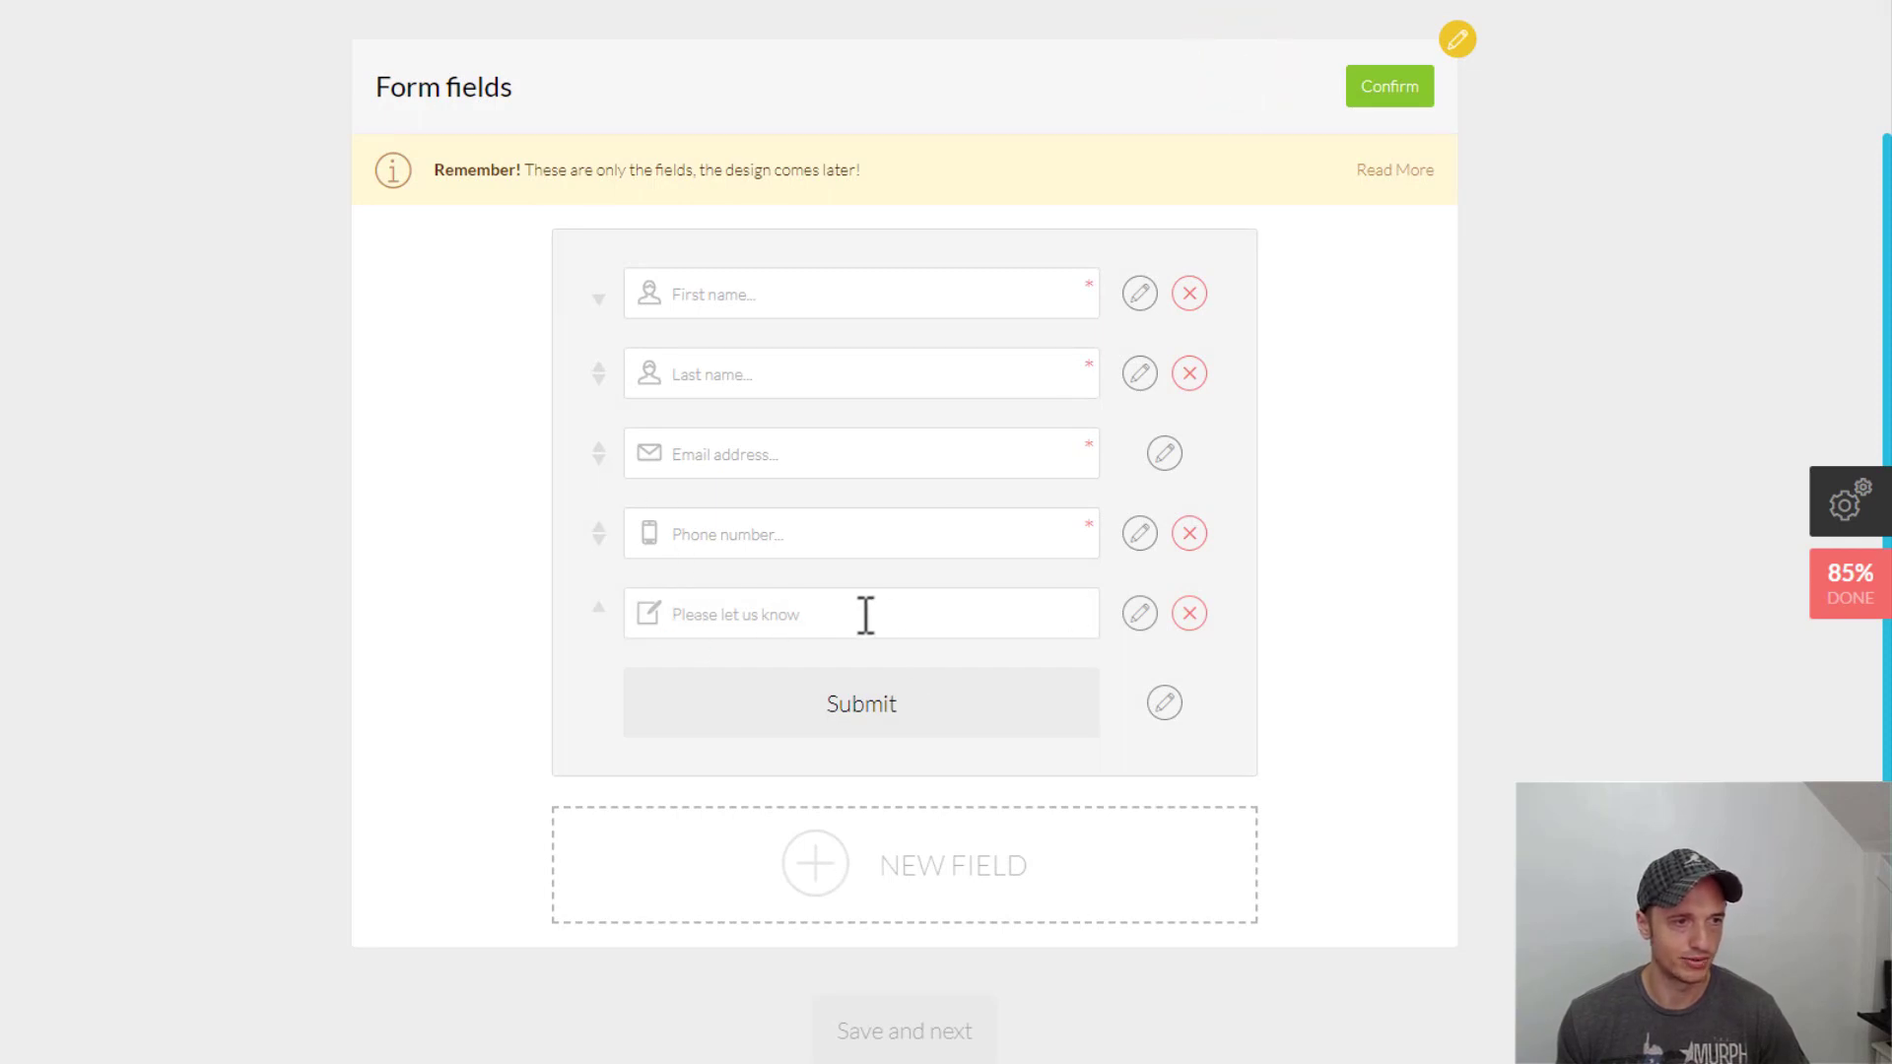
# Change the custom field placeholder to 'Why Are You Contacting Us Today?' and confirm the five fields
pyautogui.click(1137, 613)
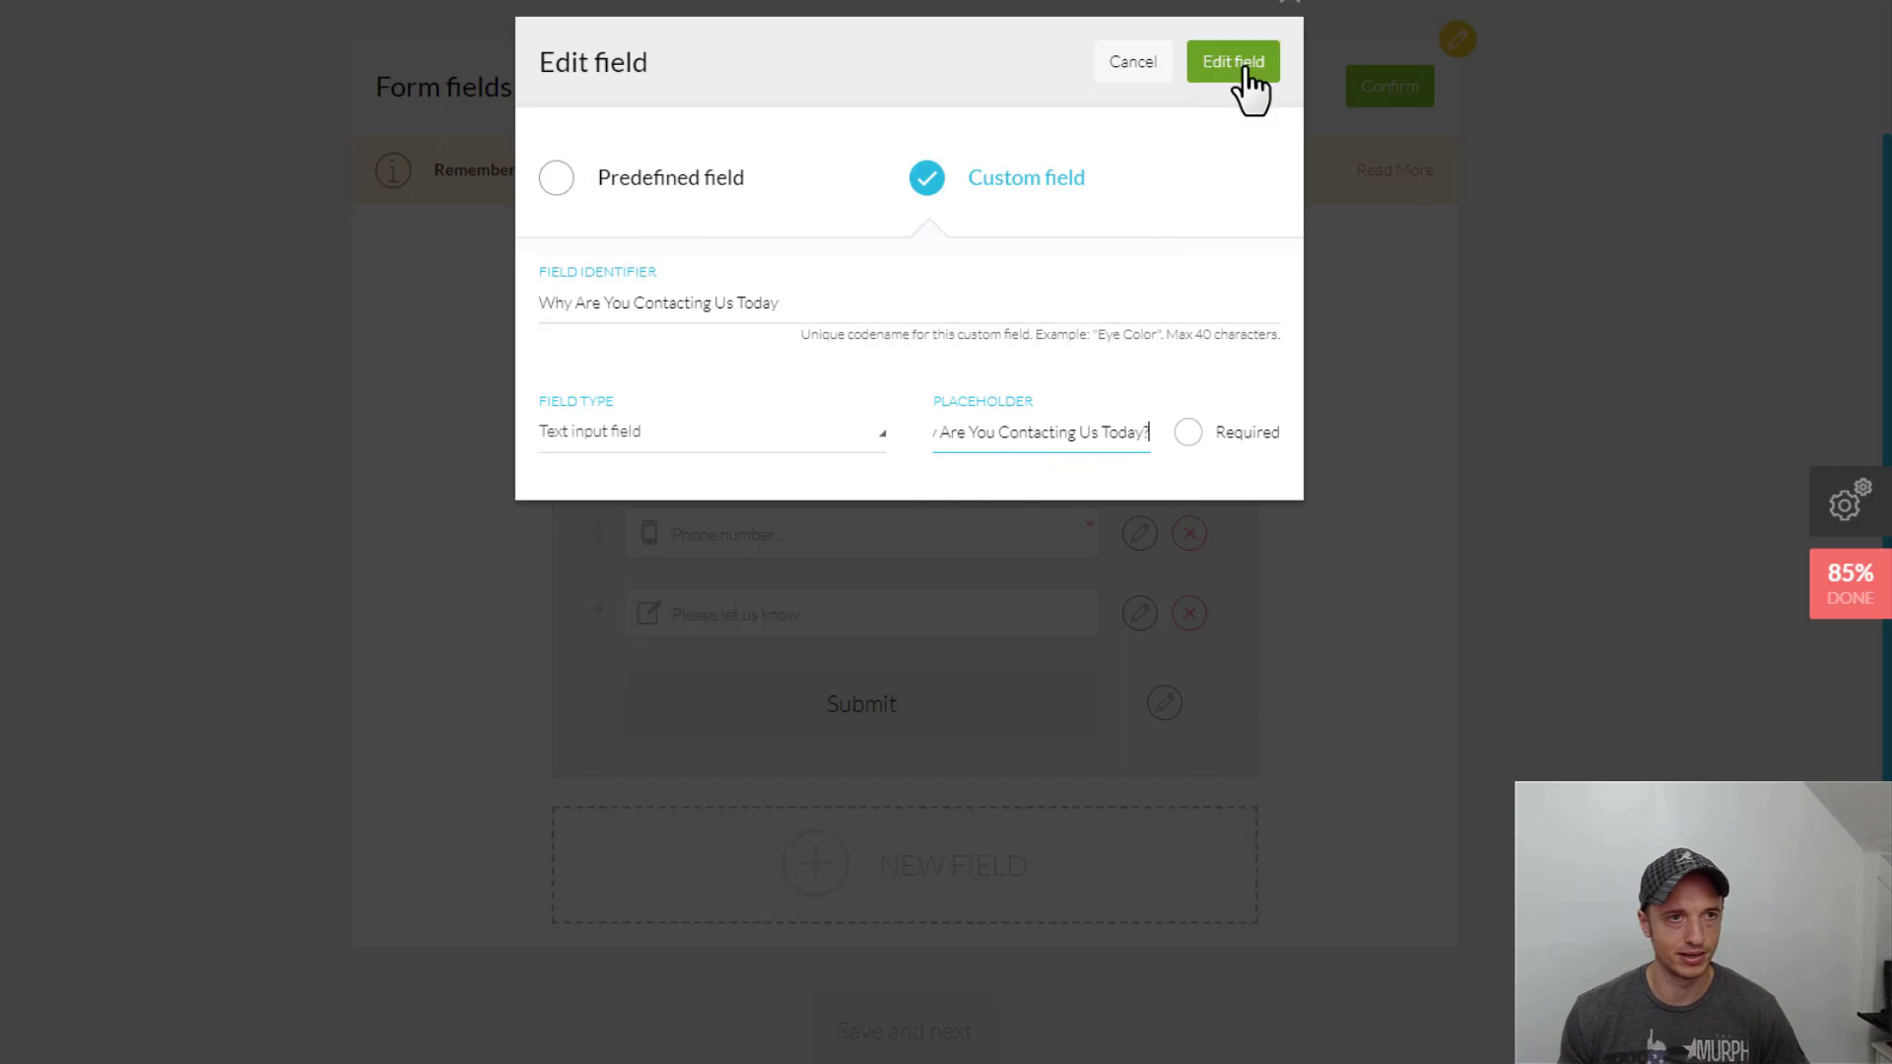
pyautogui.click(1231, 61)
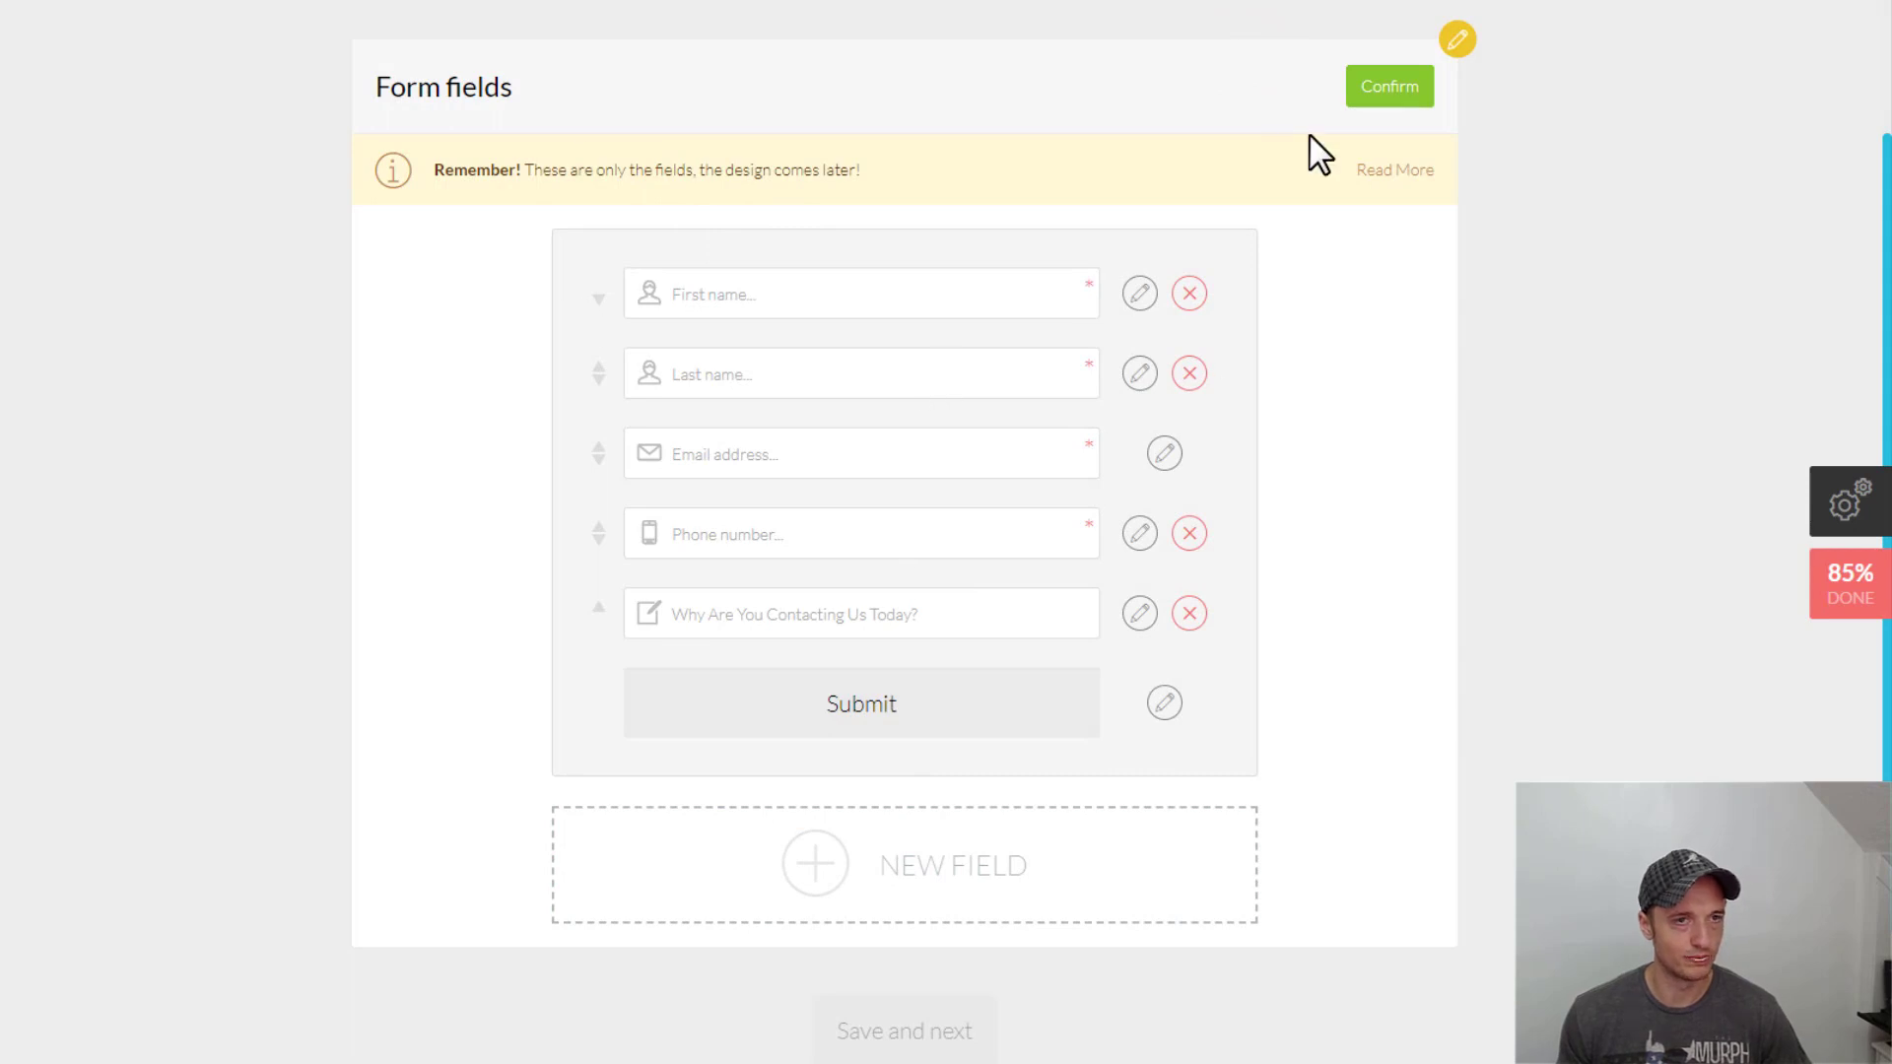
pyautogui.click(1387, 86)
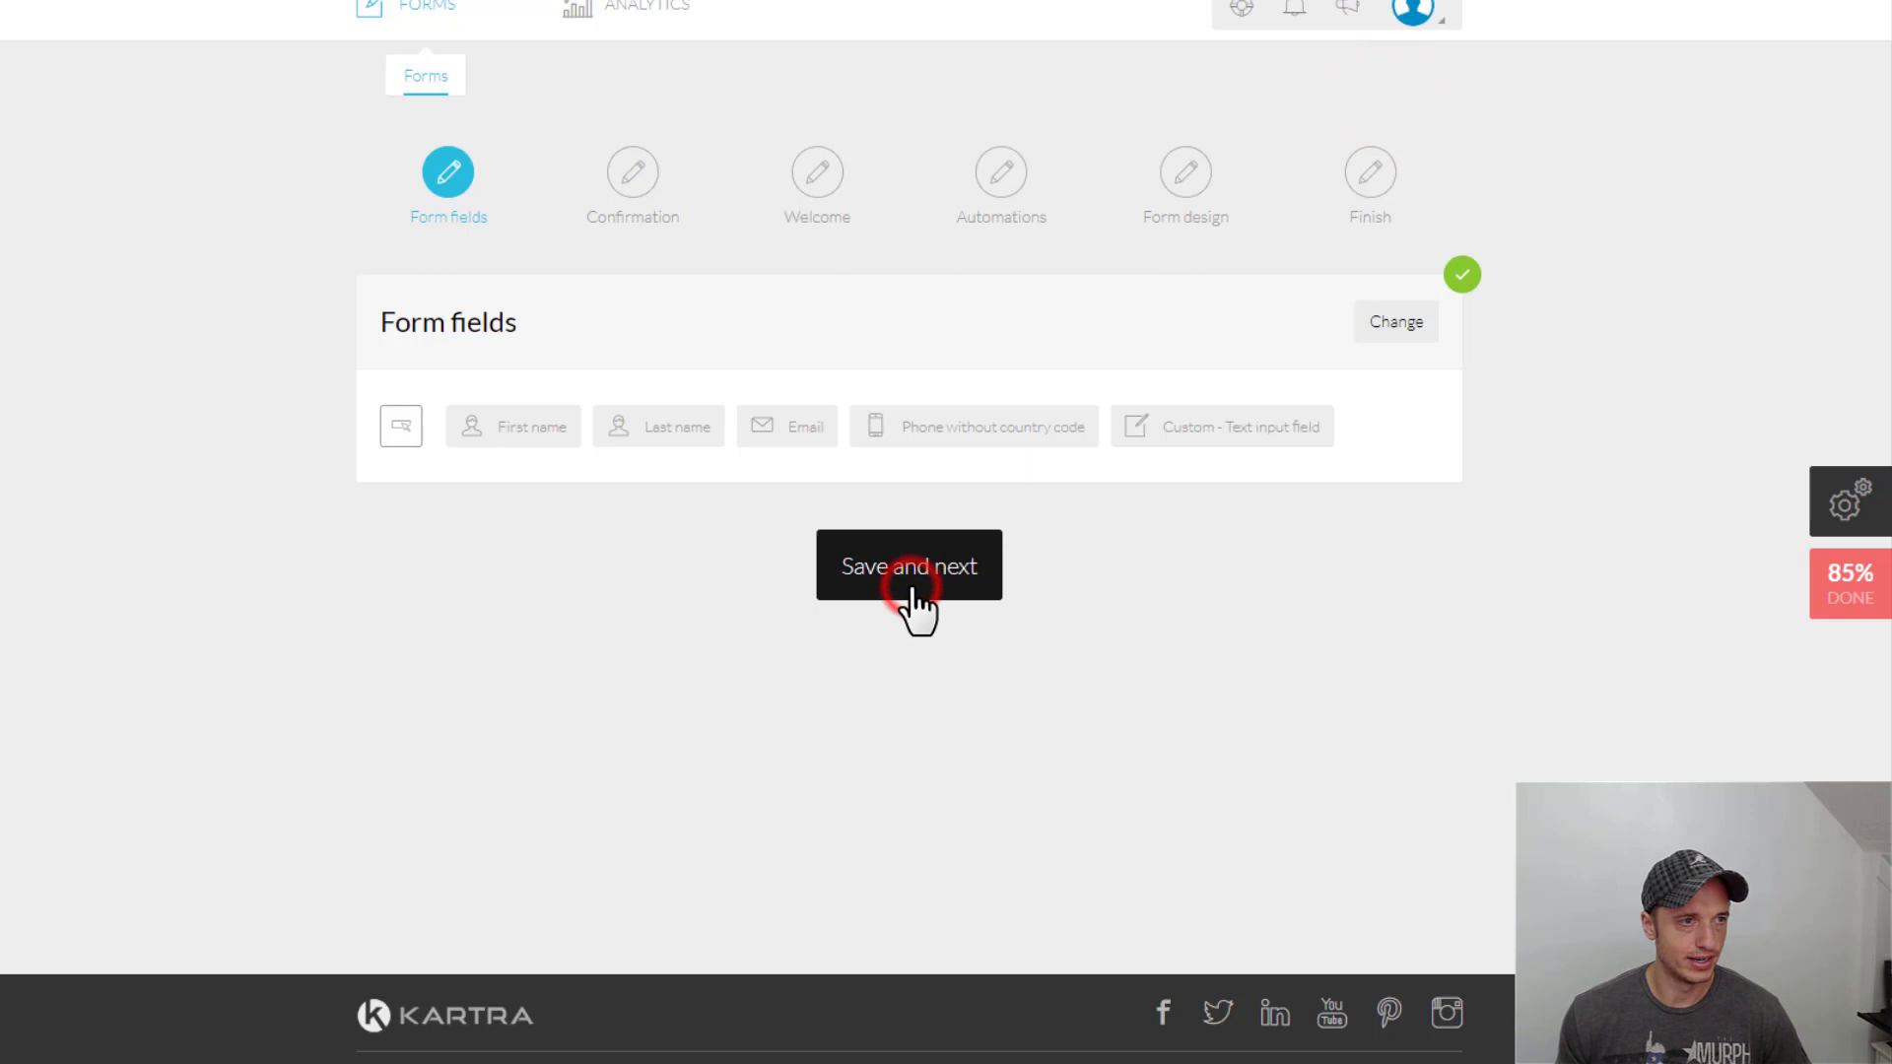
# Save the fields, preview double opt-in, then confirm single opt-in
pyautogui.click(907, 565)
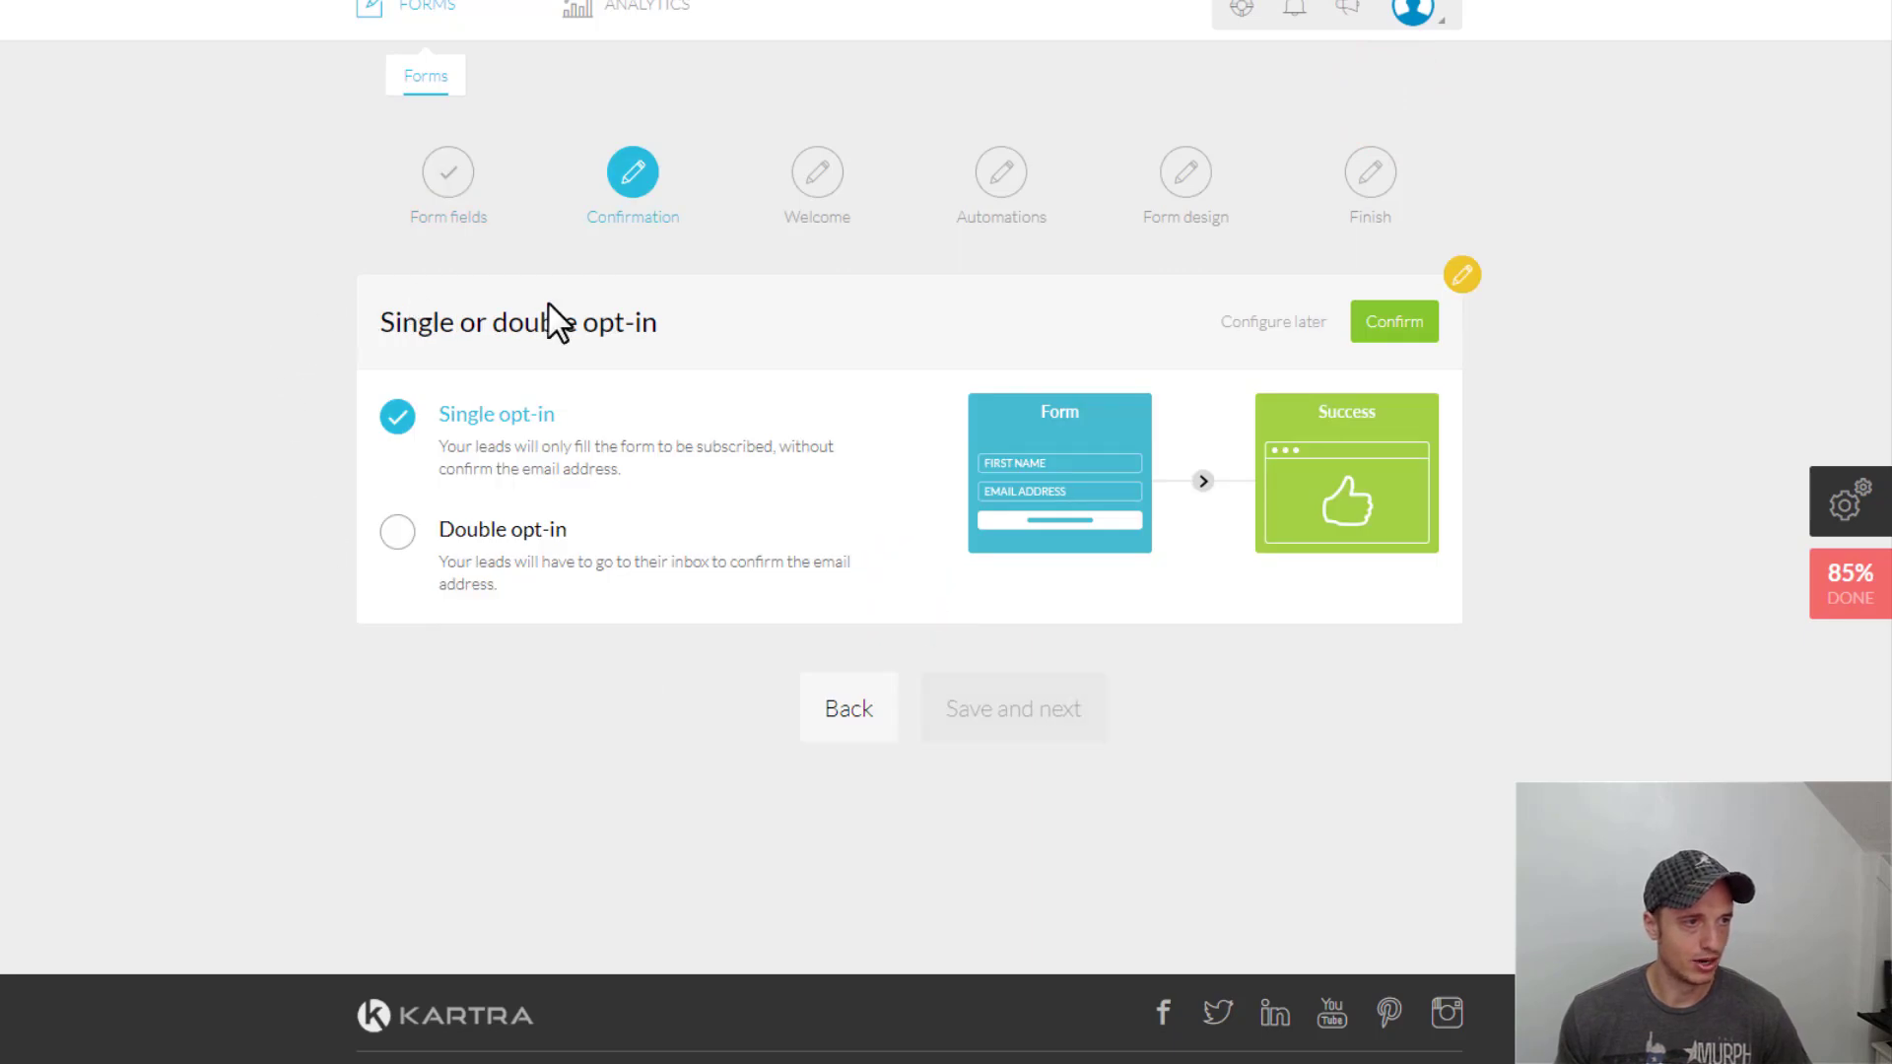
pyautogui.moveTo(365, 567)
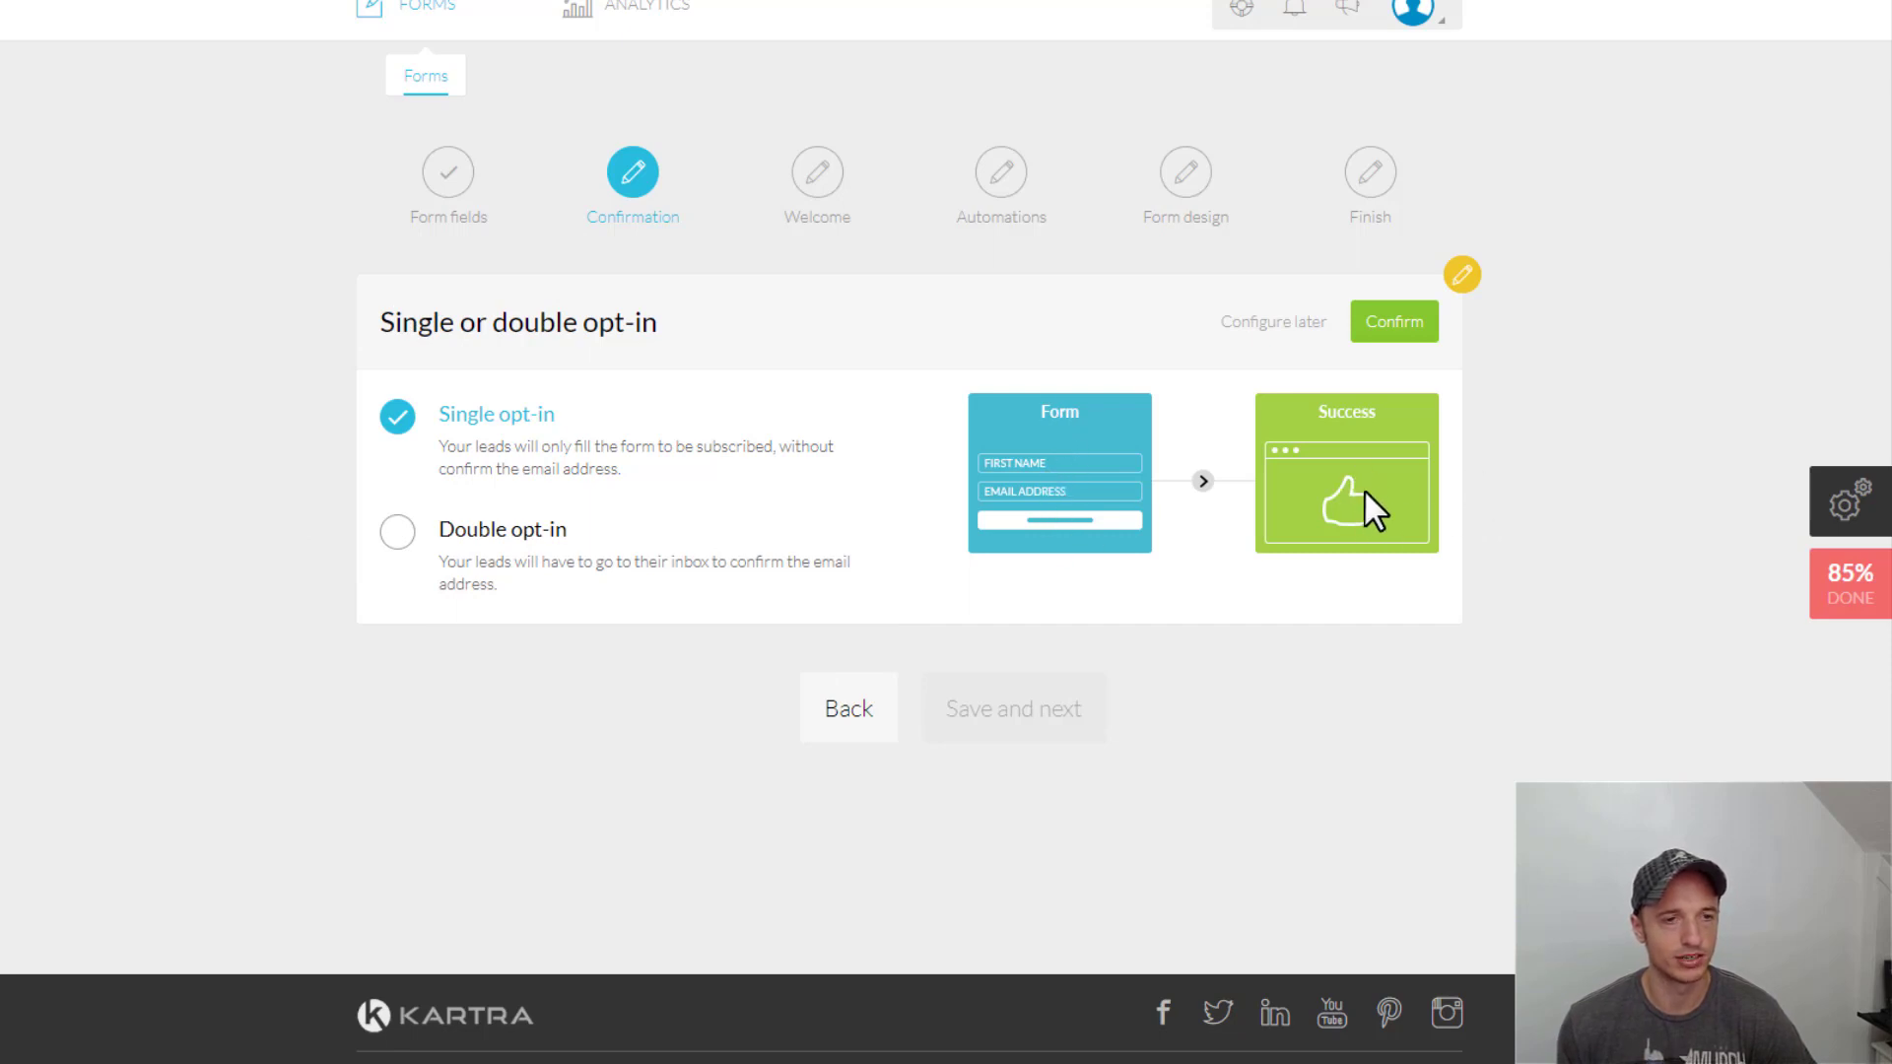
pyautogui.click(396, 533)
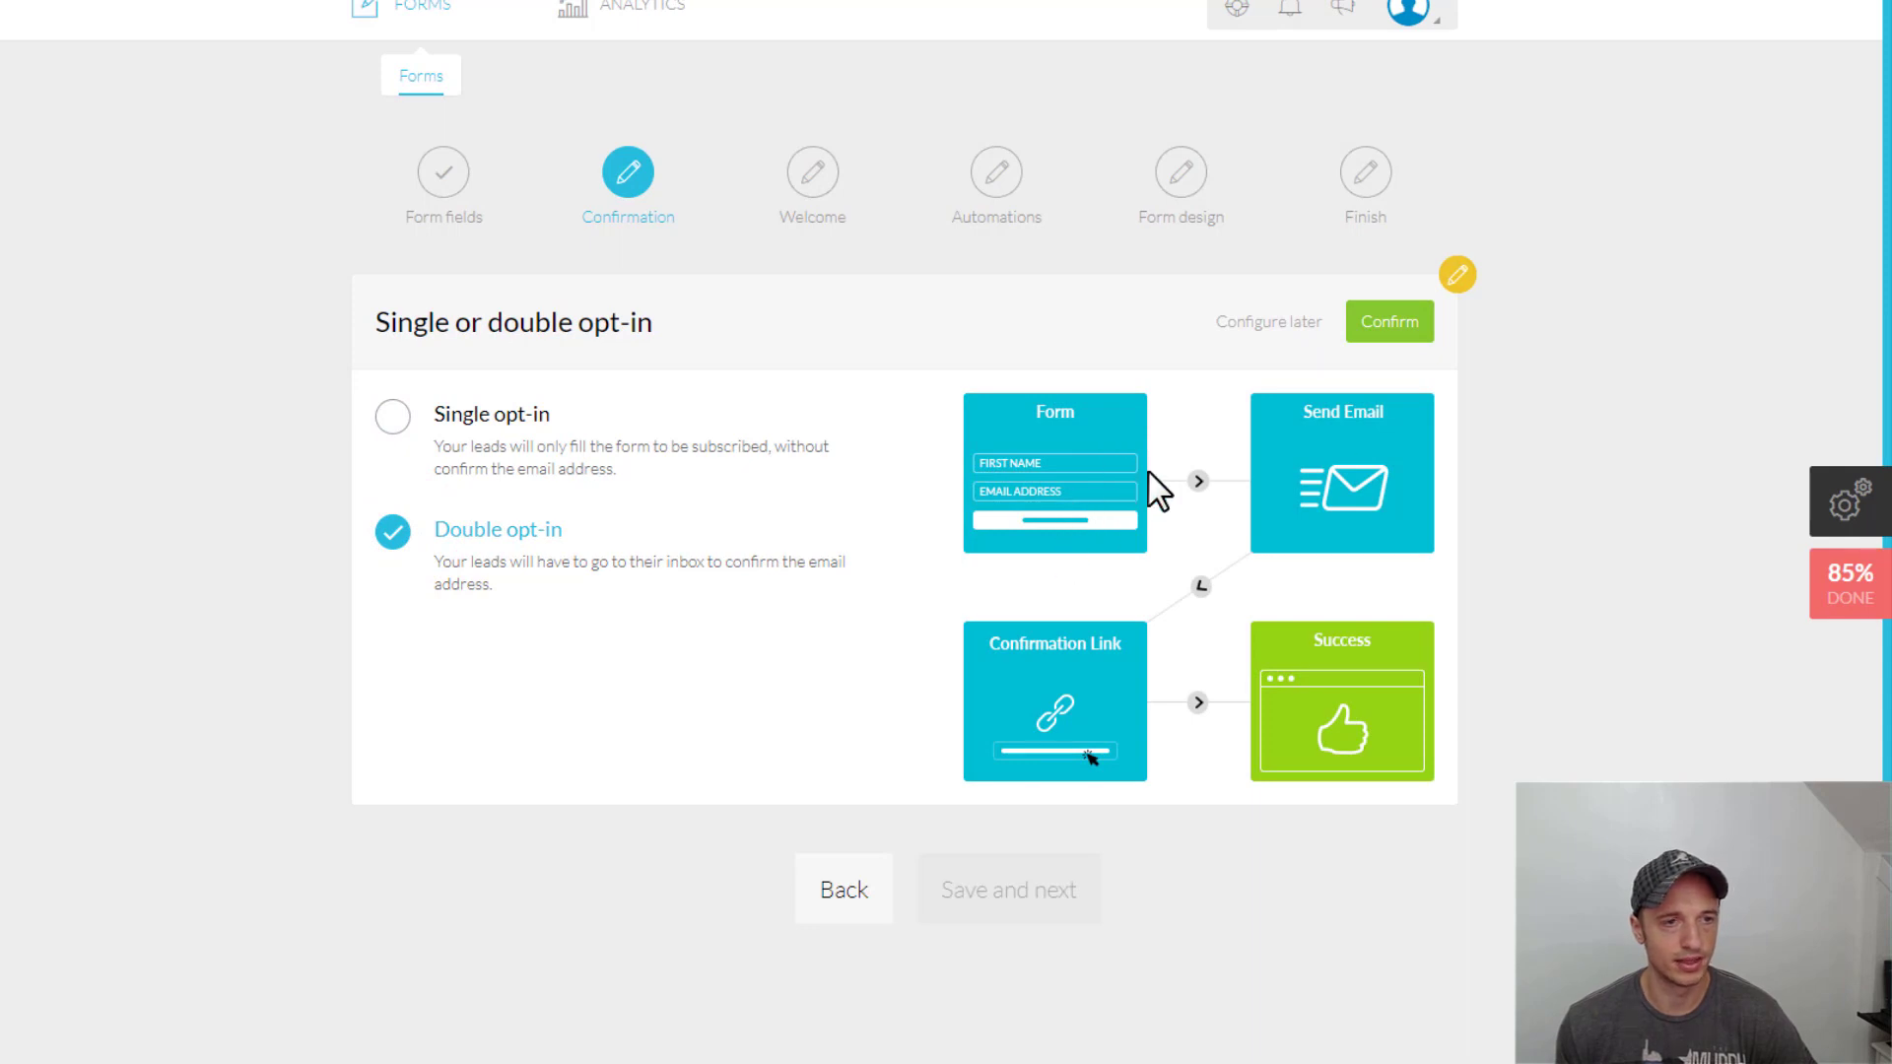
pyautogui.moveTo(1043, 706)
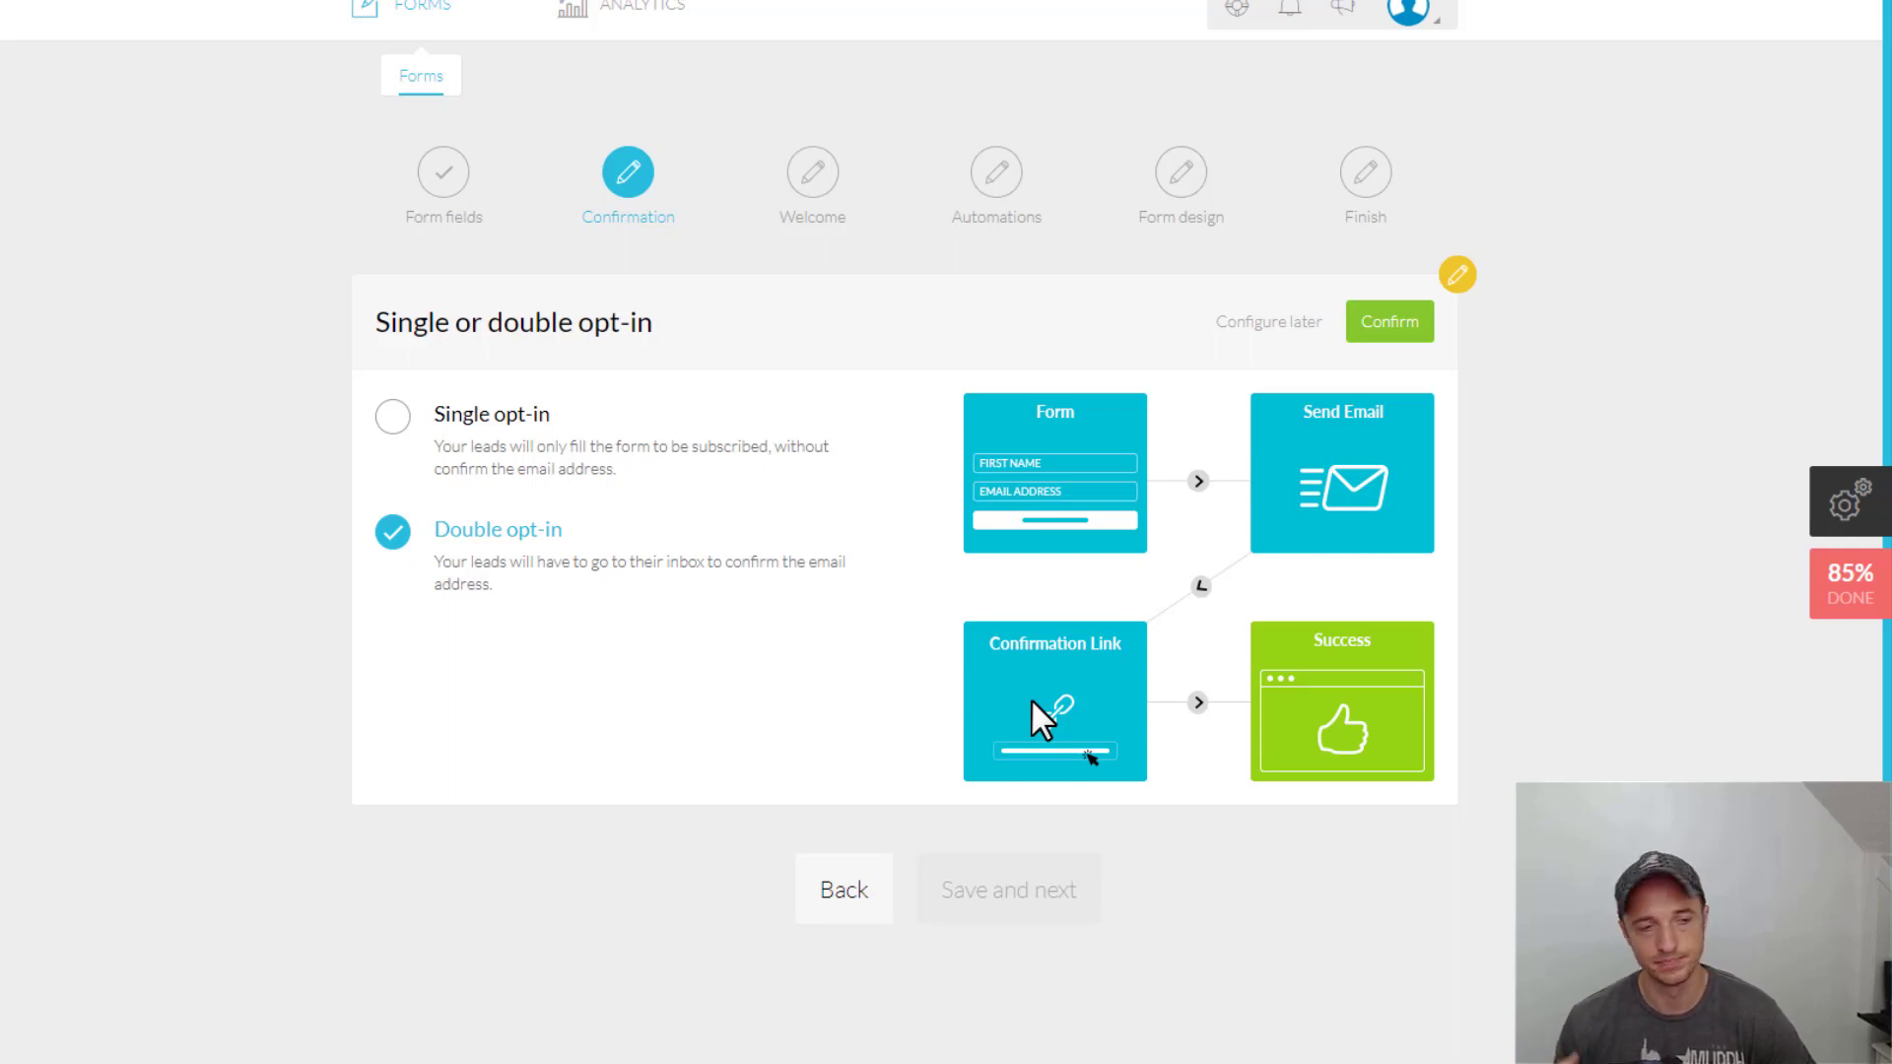
pyautogui.moveTo(1370, 421)
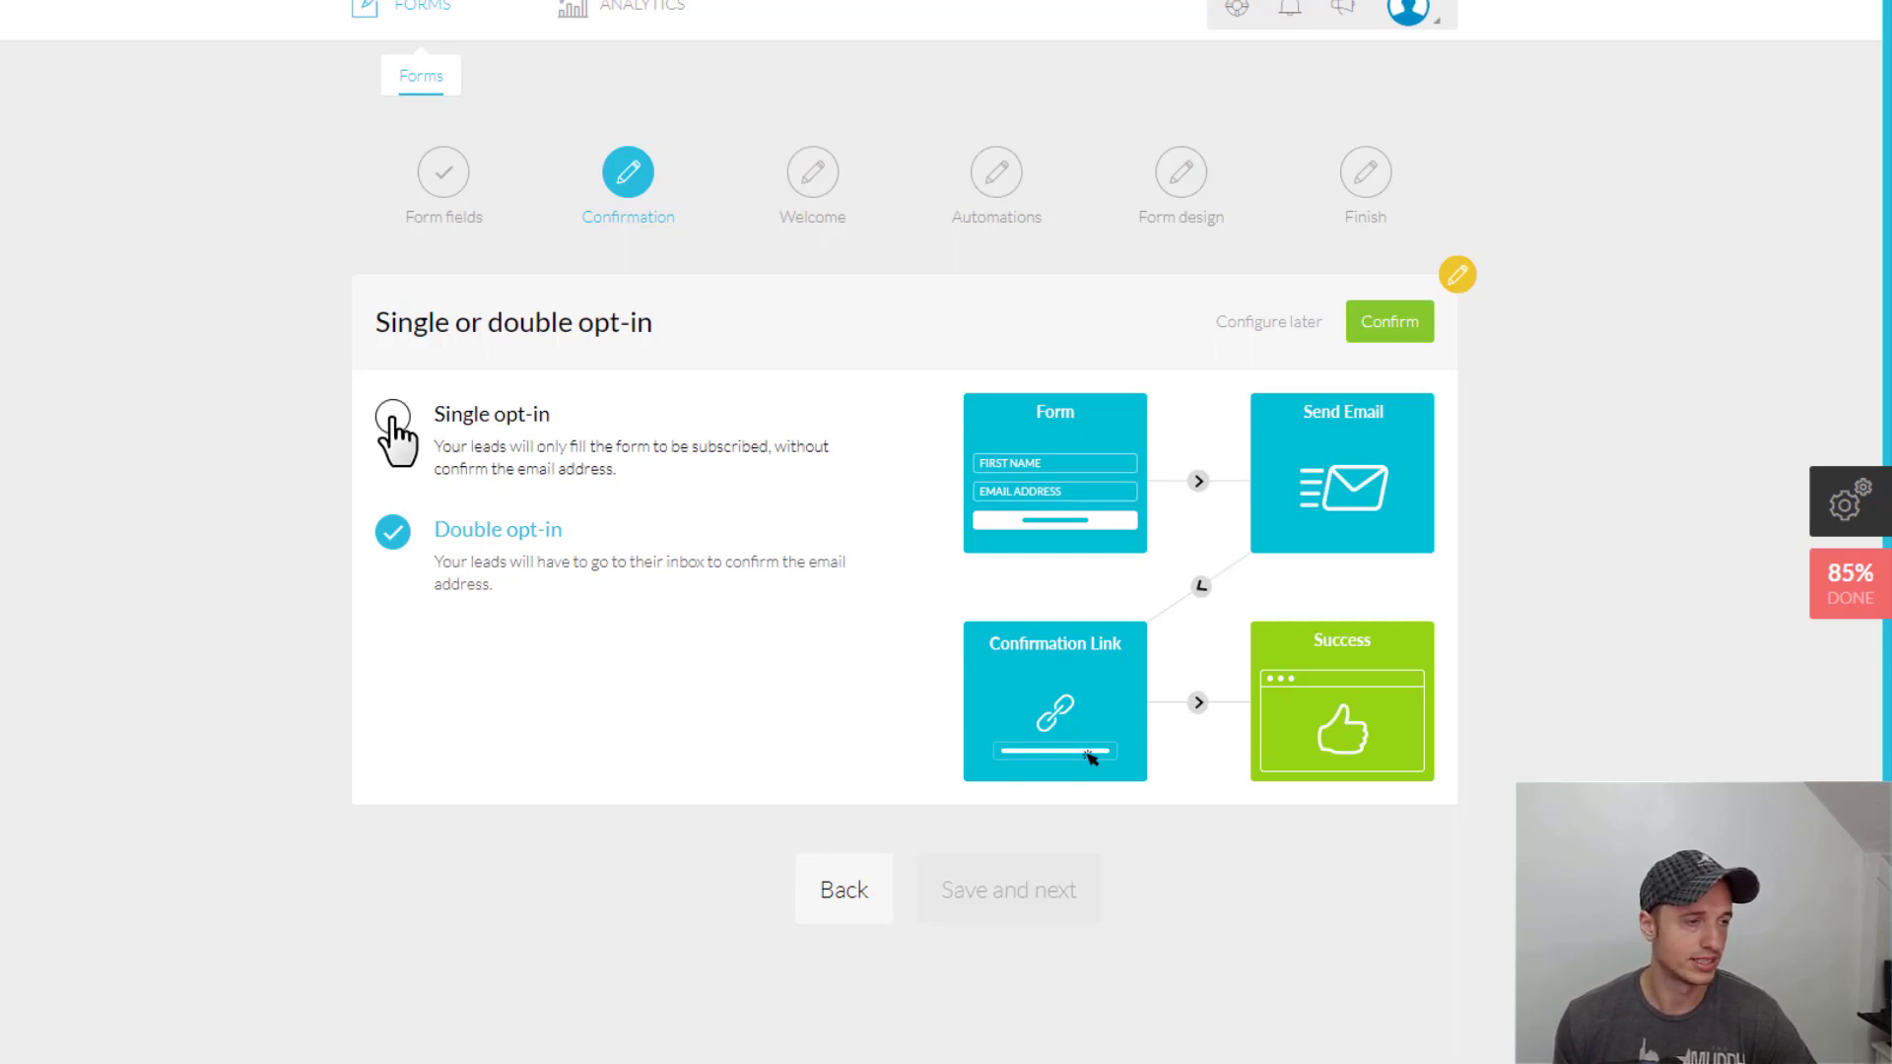
pyautogui.click(397, 416)
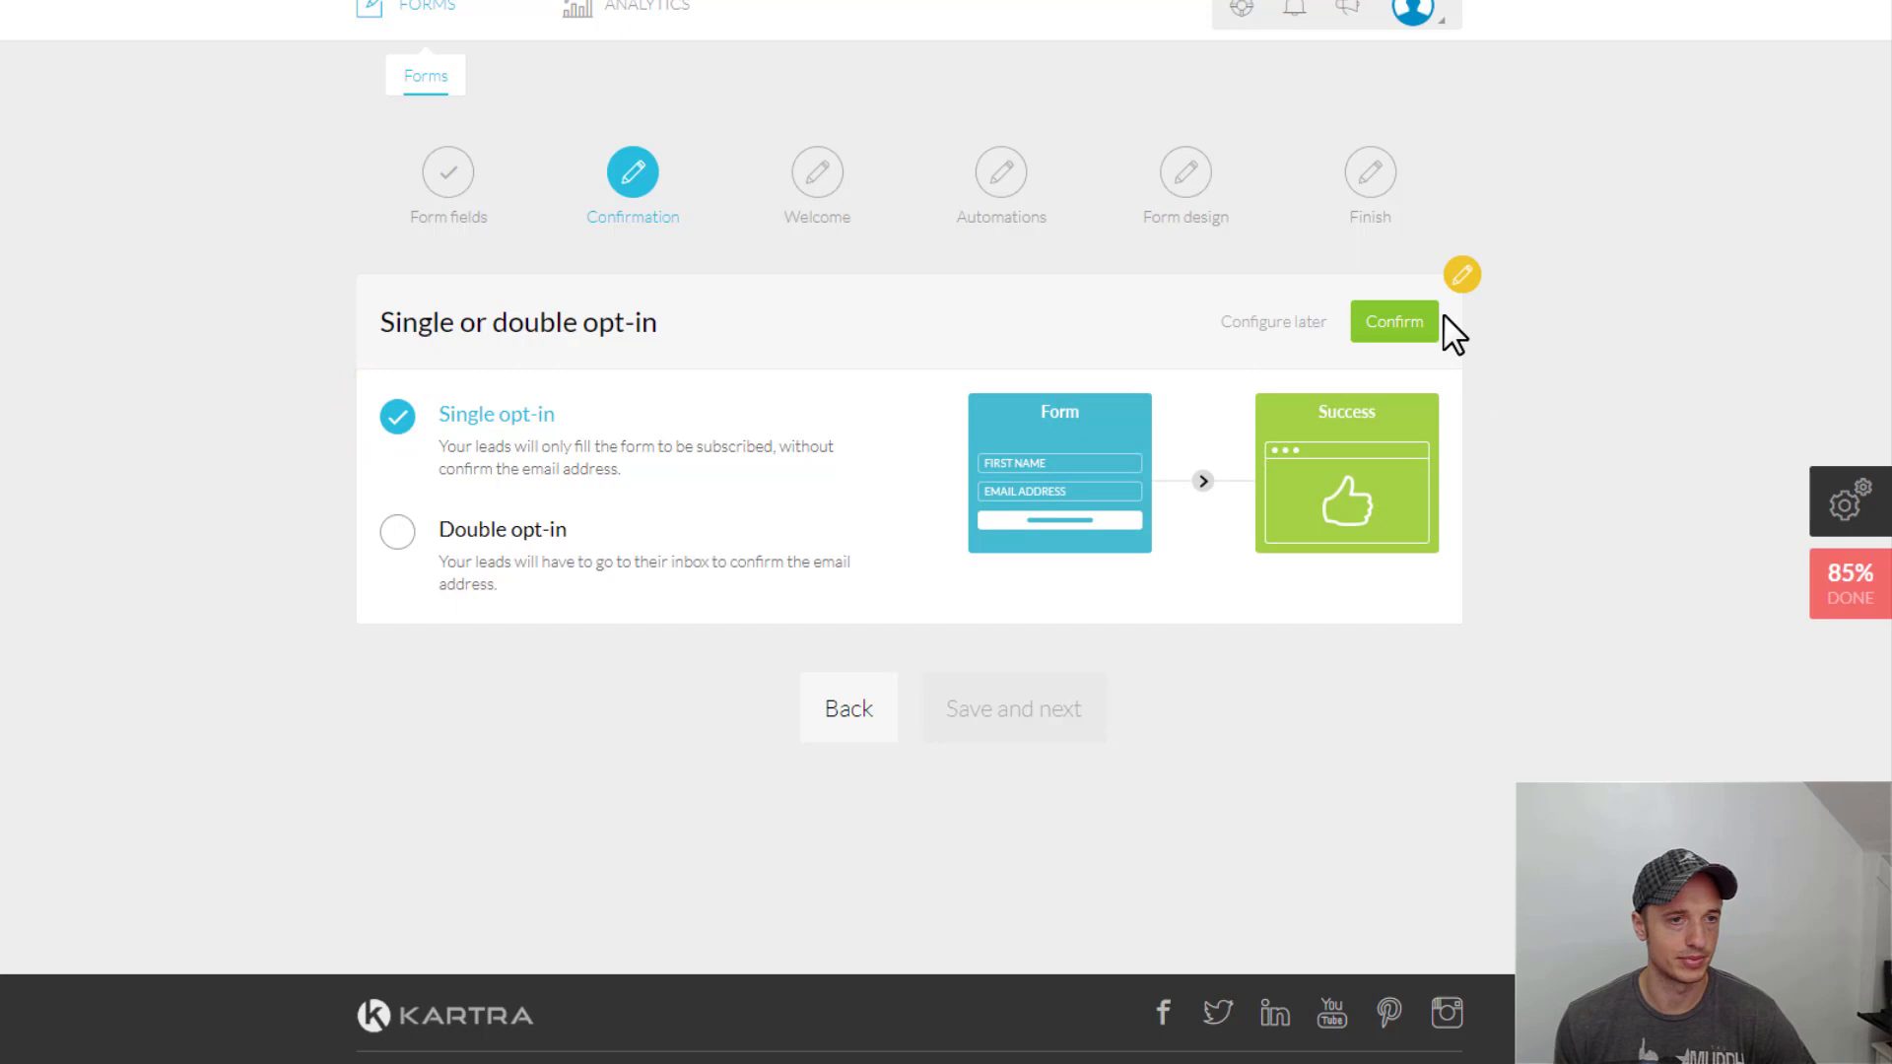
pyautogui.click(1393, 321)
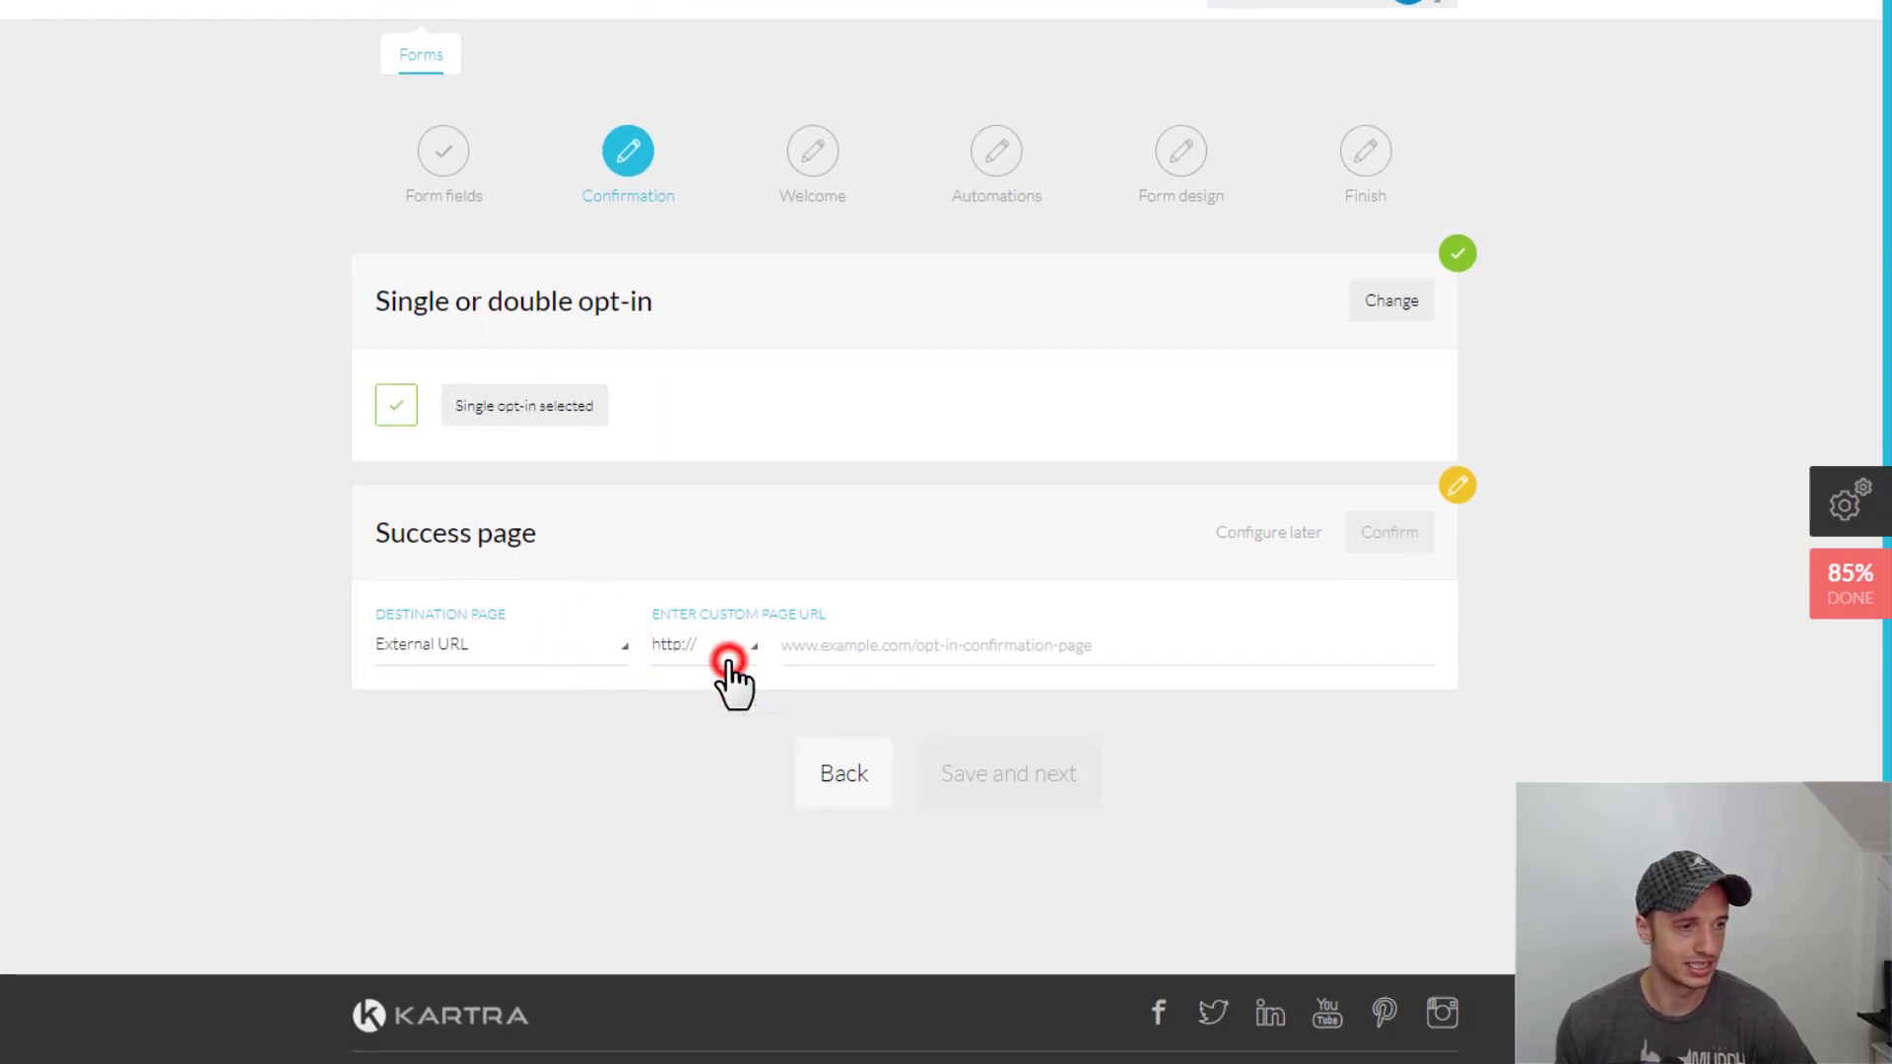
pyautogui.click(704, 644)
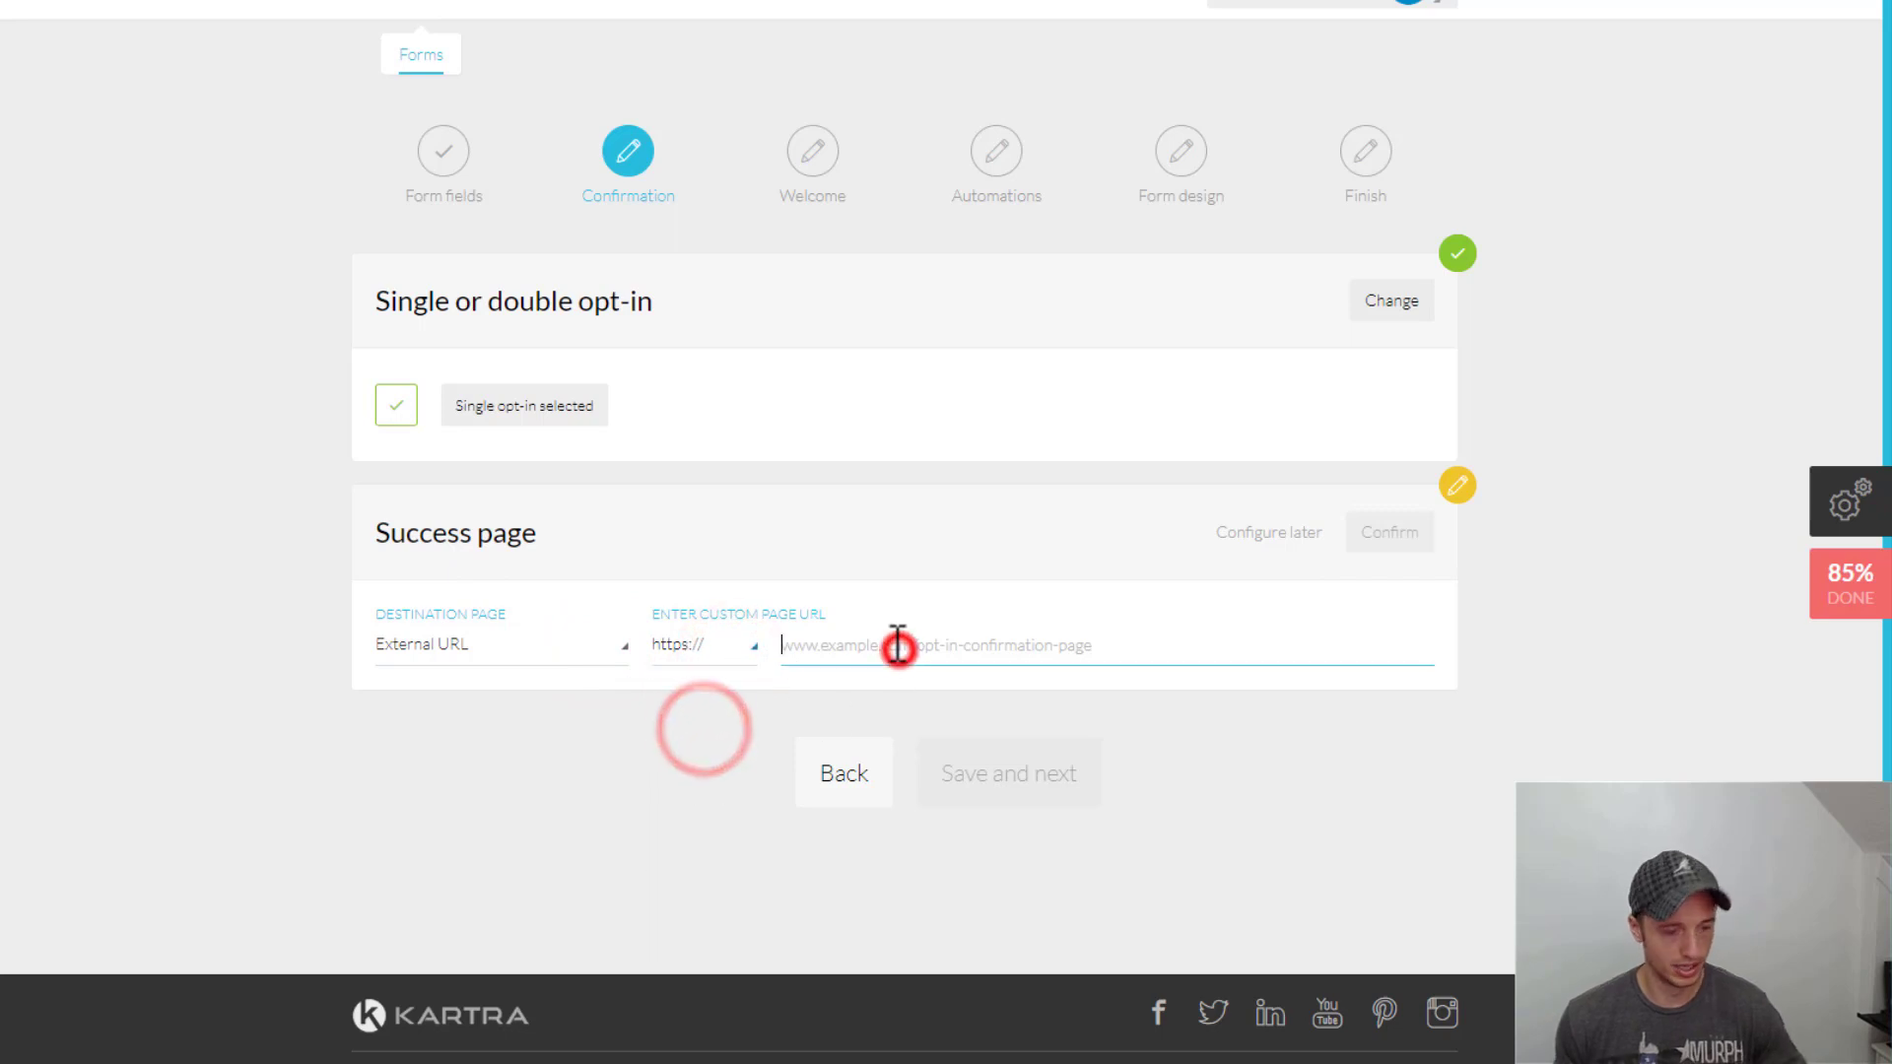
pyautogui.write('www.')
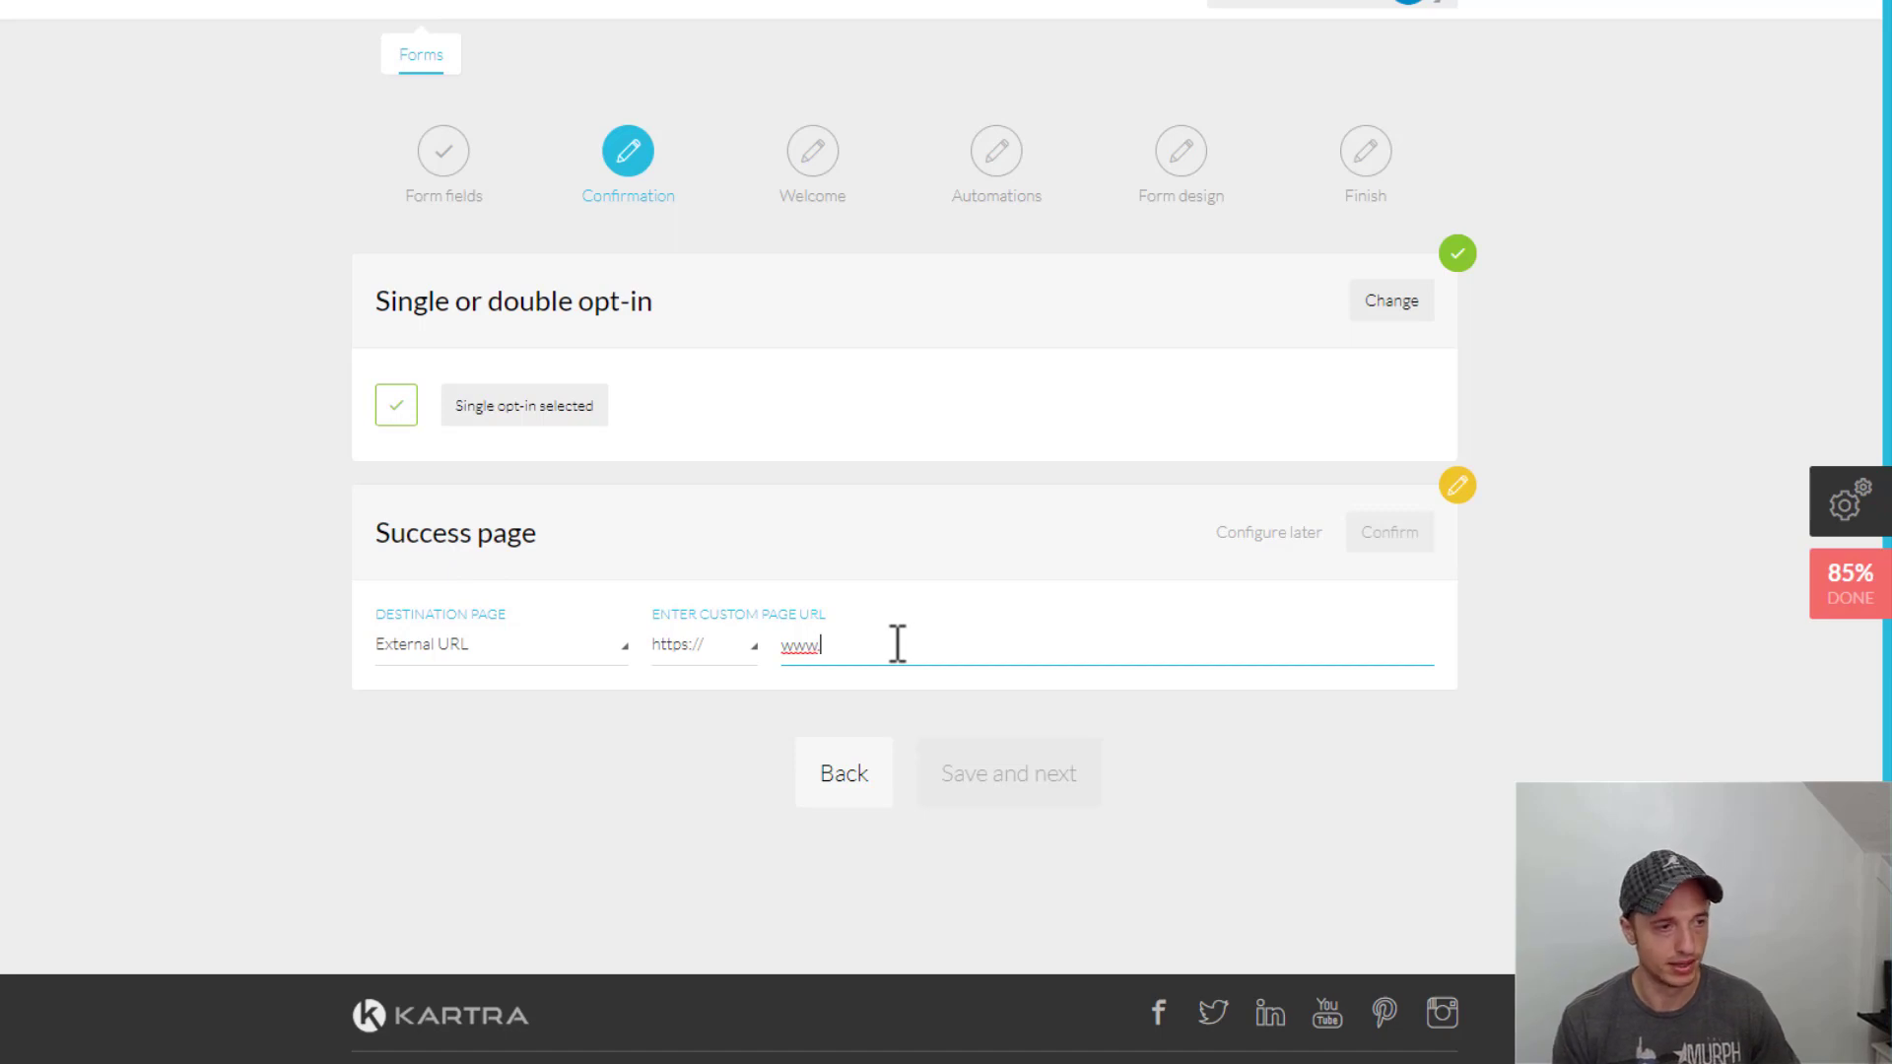
pyautogui.write('crazyeyemarketing.com')
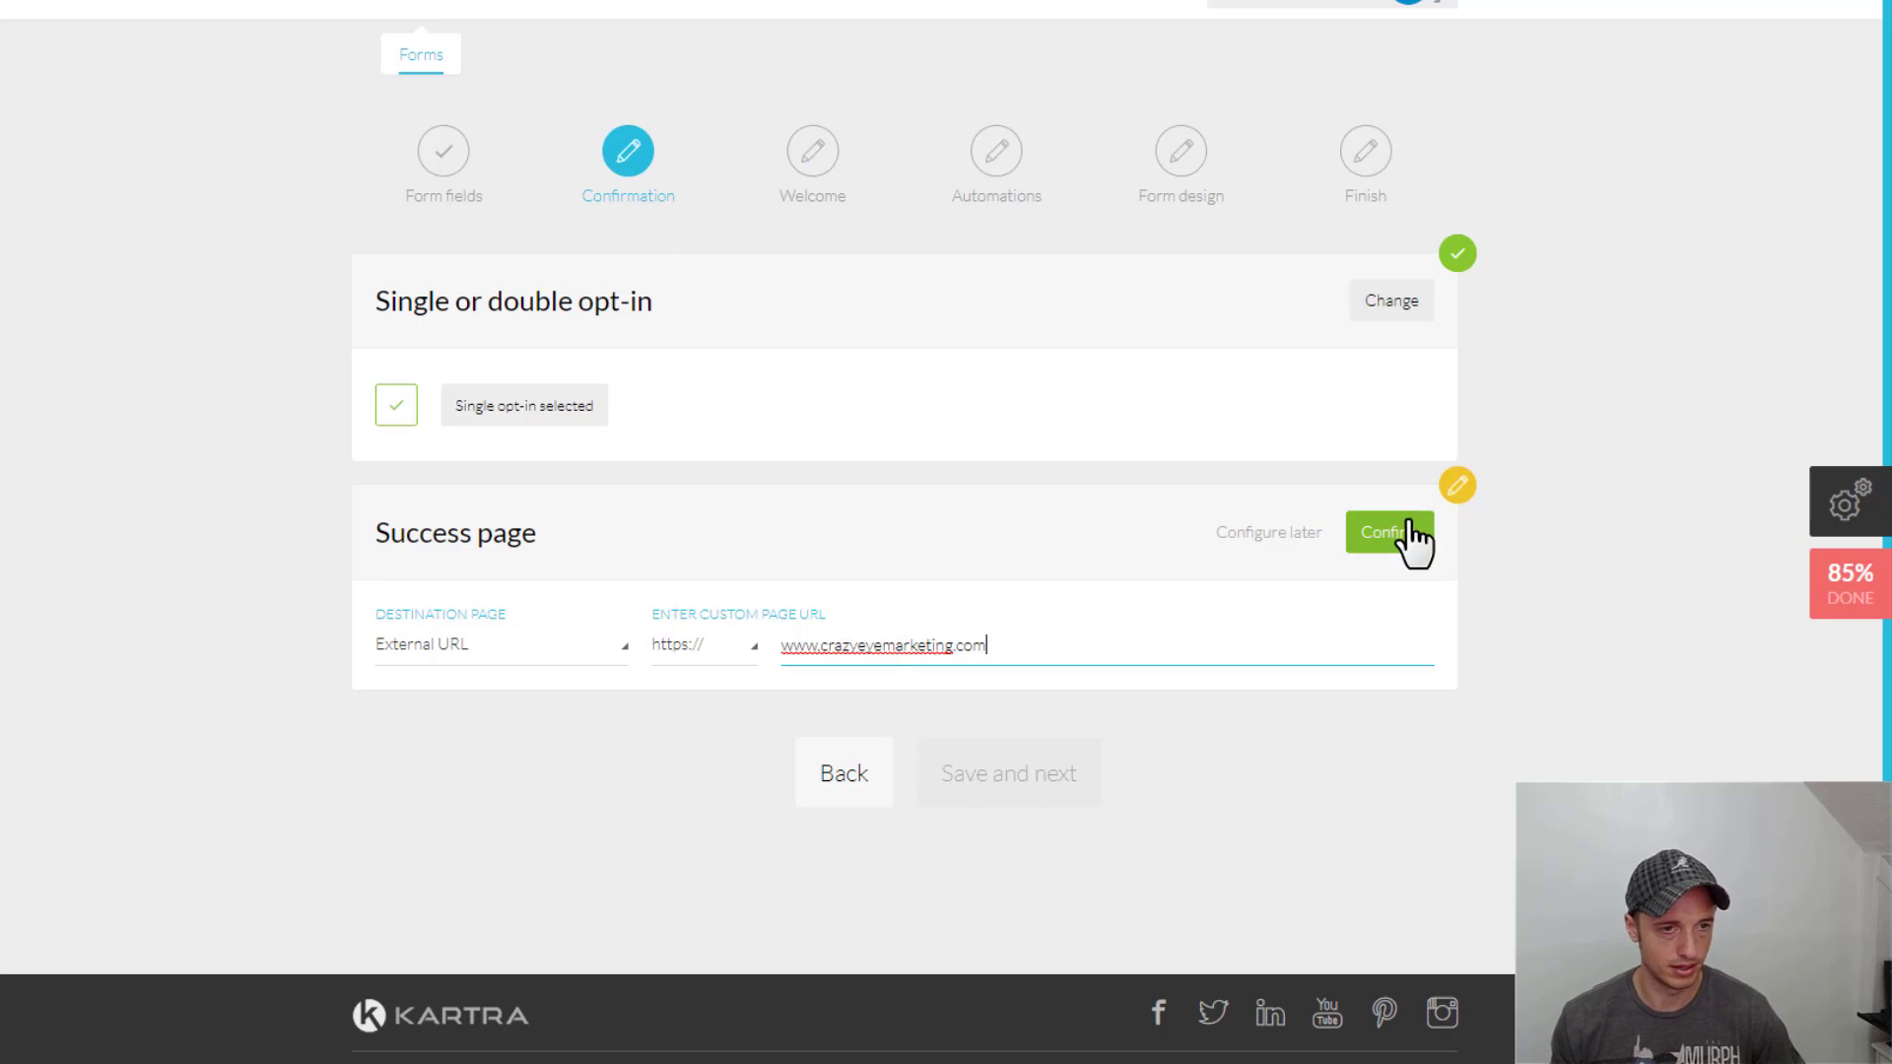
pyautogui.write('/success/')
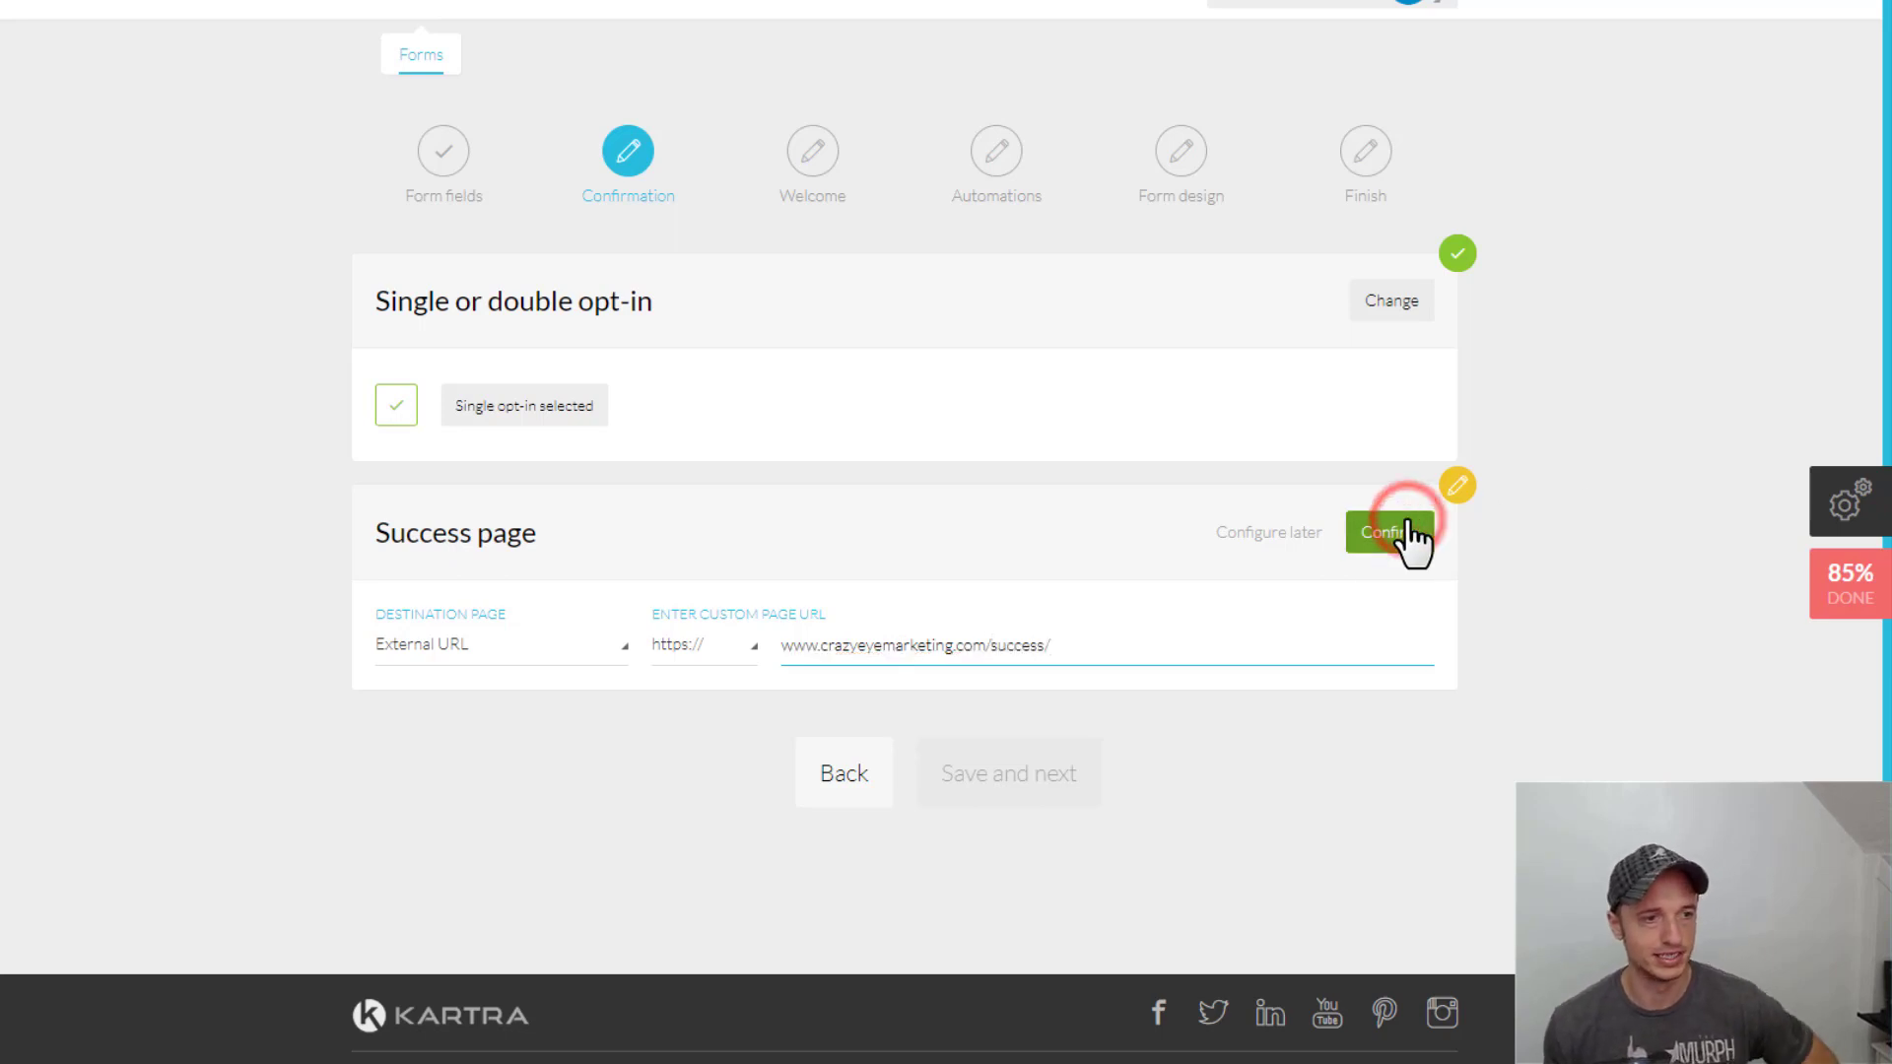
pyautogui.click(1388, 533)
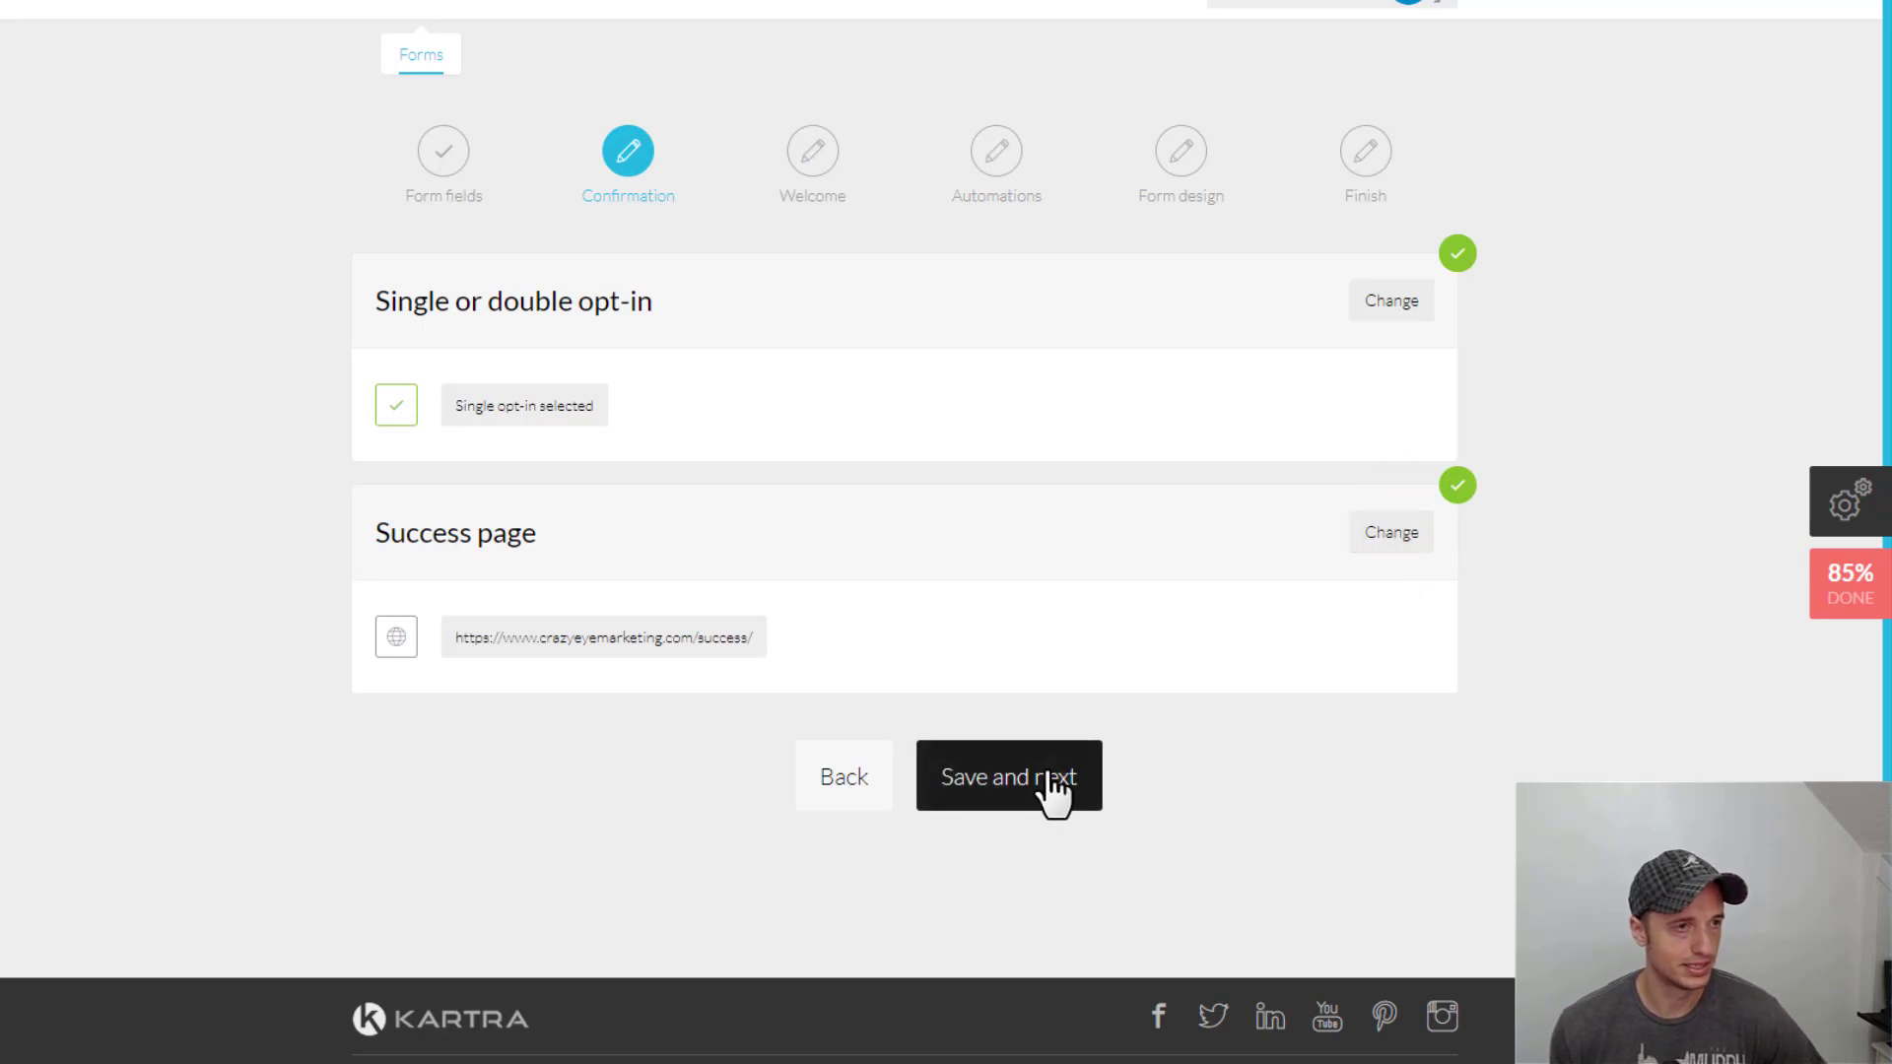
pyautogui.click(1007, 776)
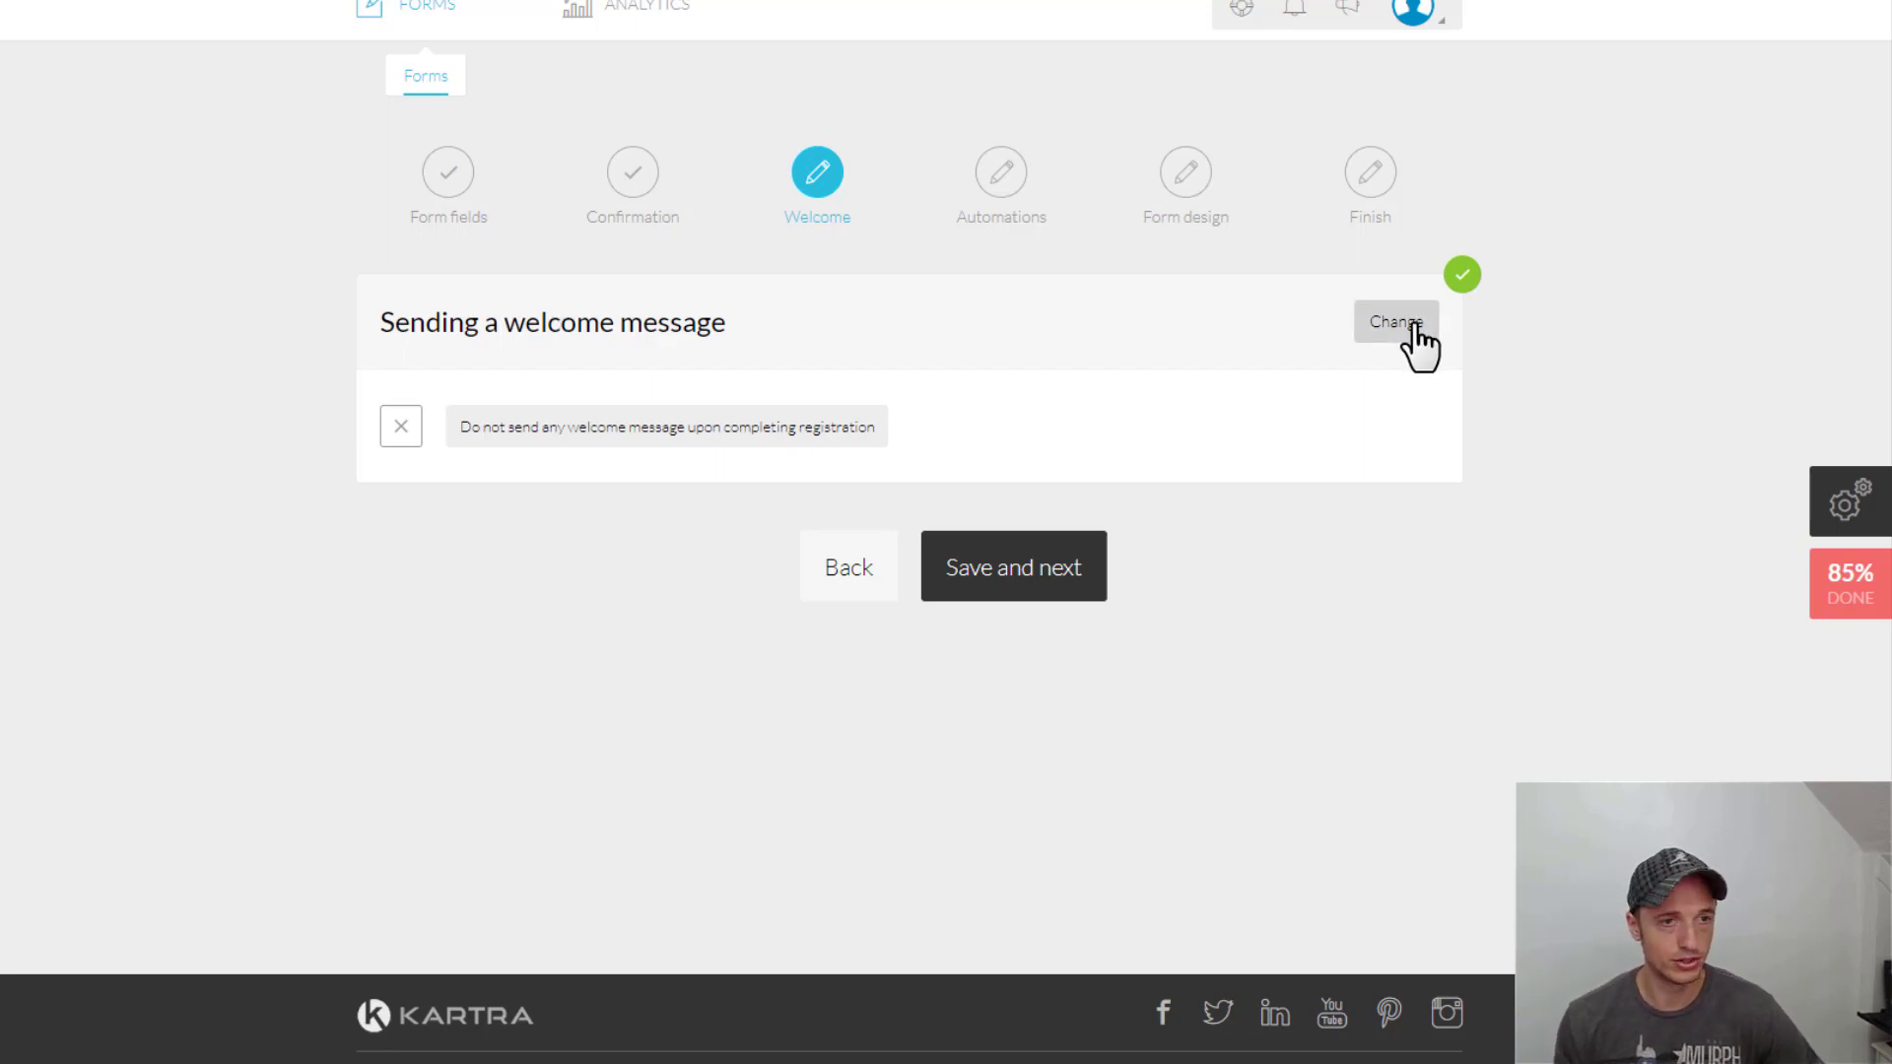
# Send a welcome email via KartraMail from Nathan - Crazy Eye Marketing
pyautogui.click(1393, 321)
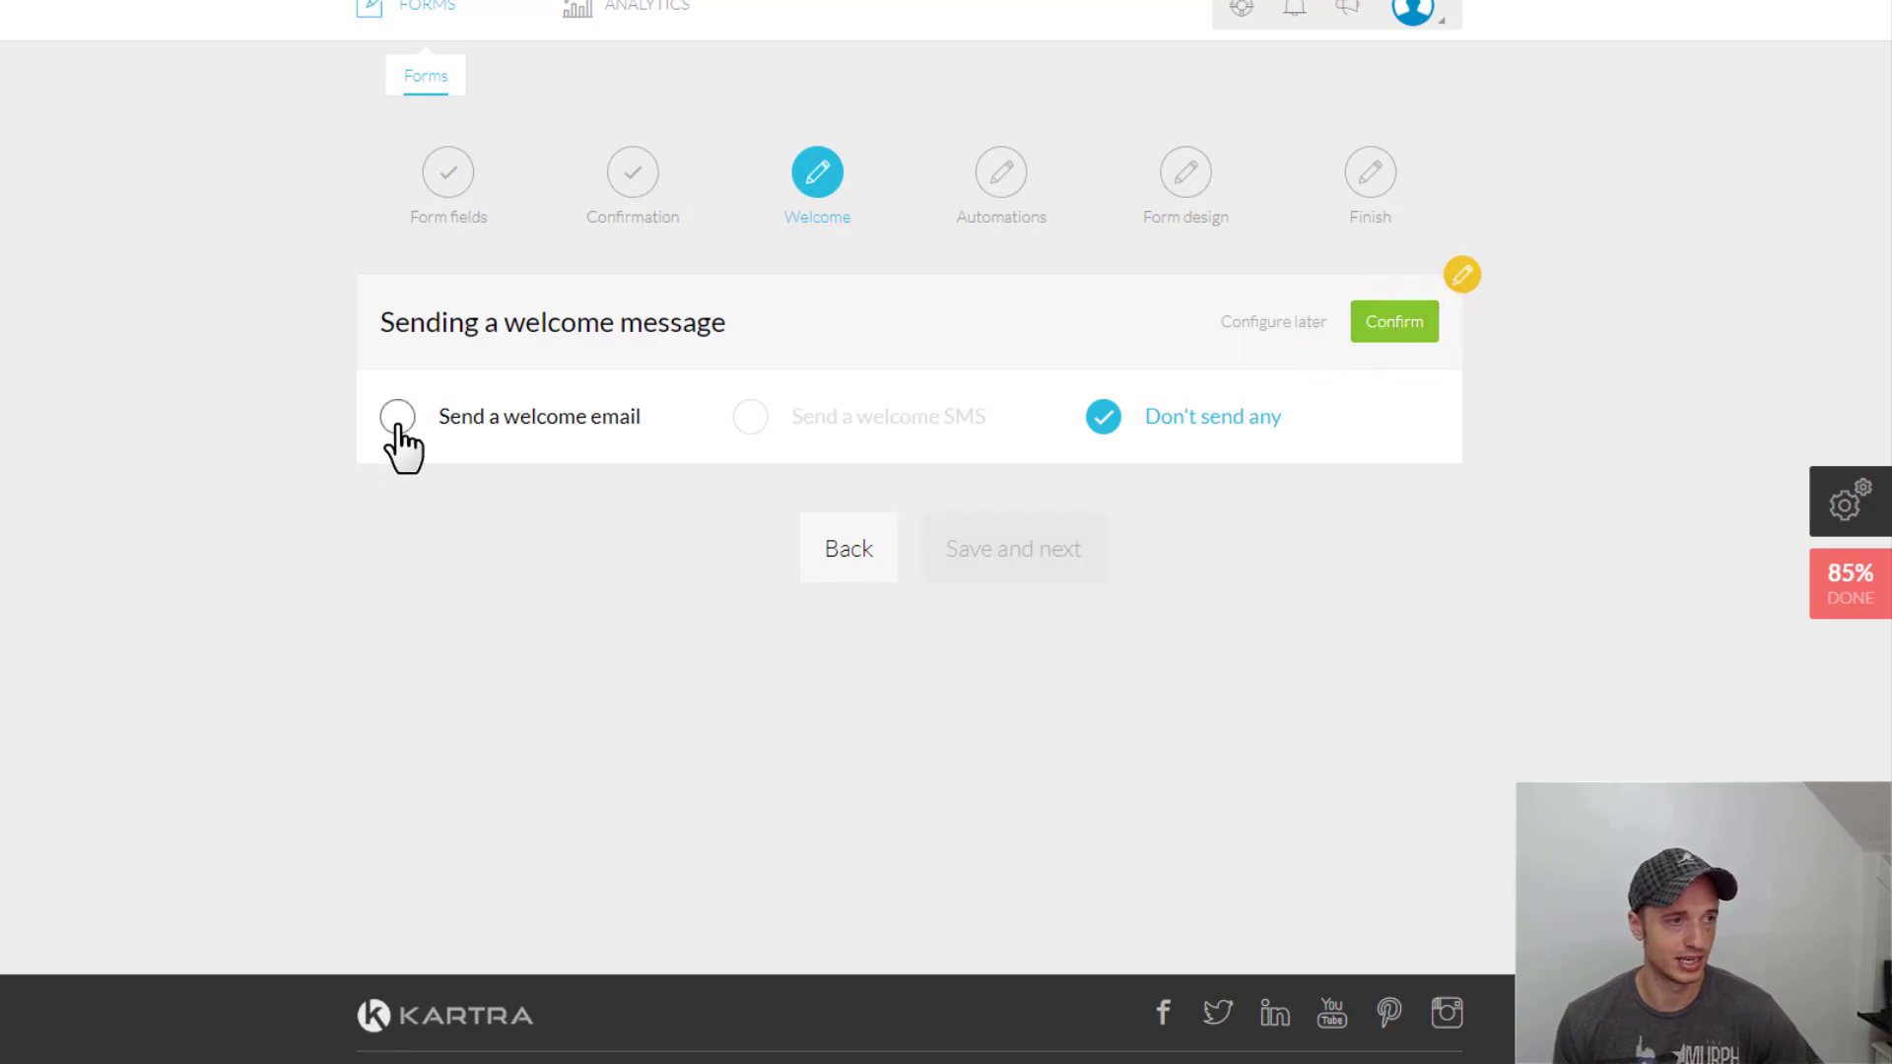
pyautogui.click(397, 416)
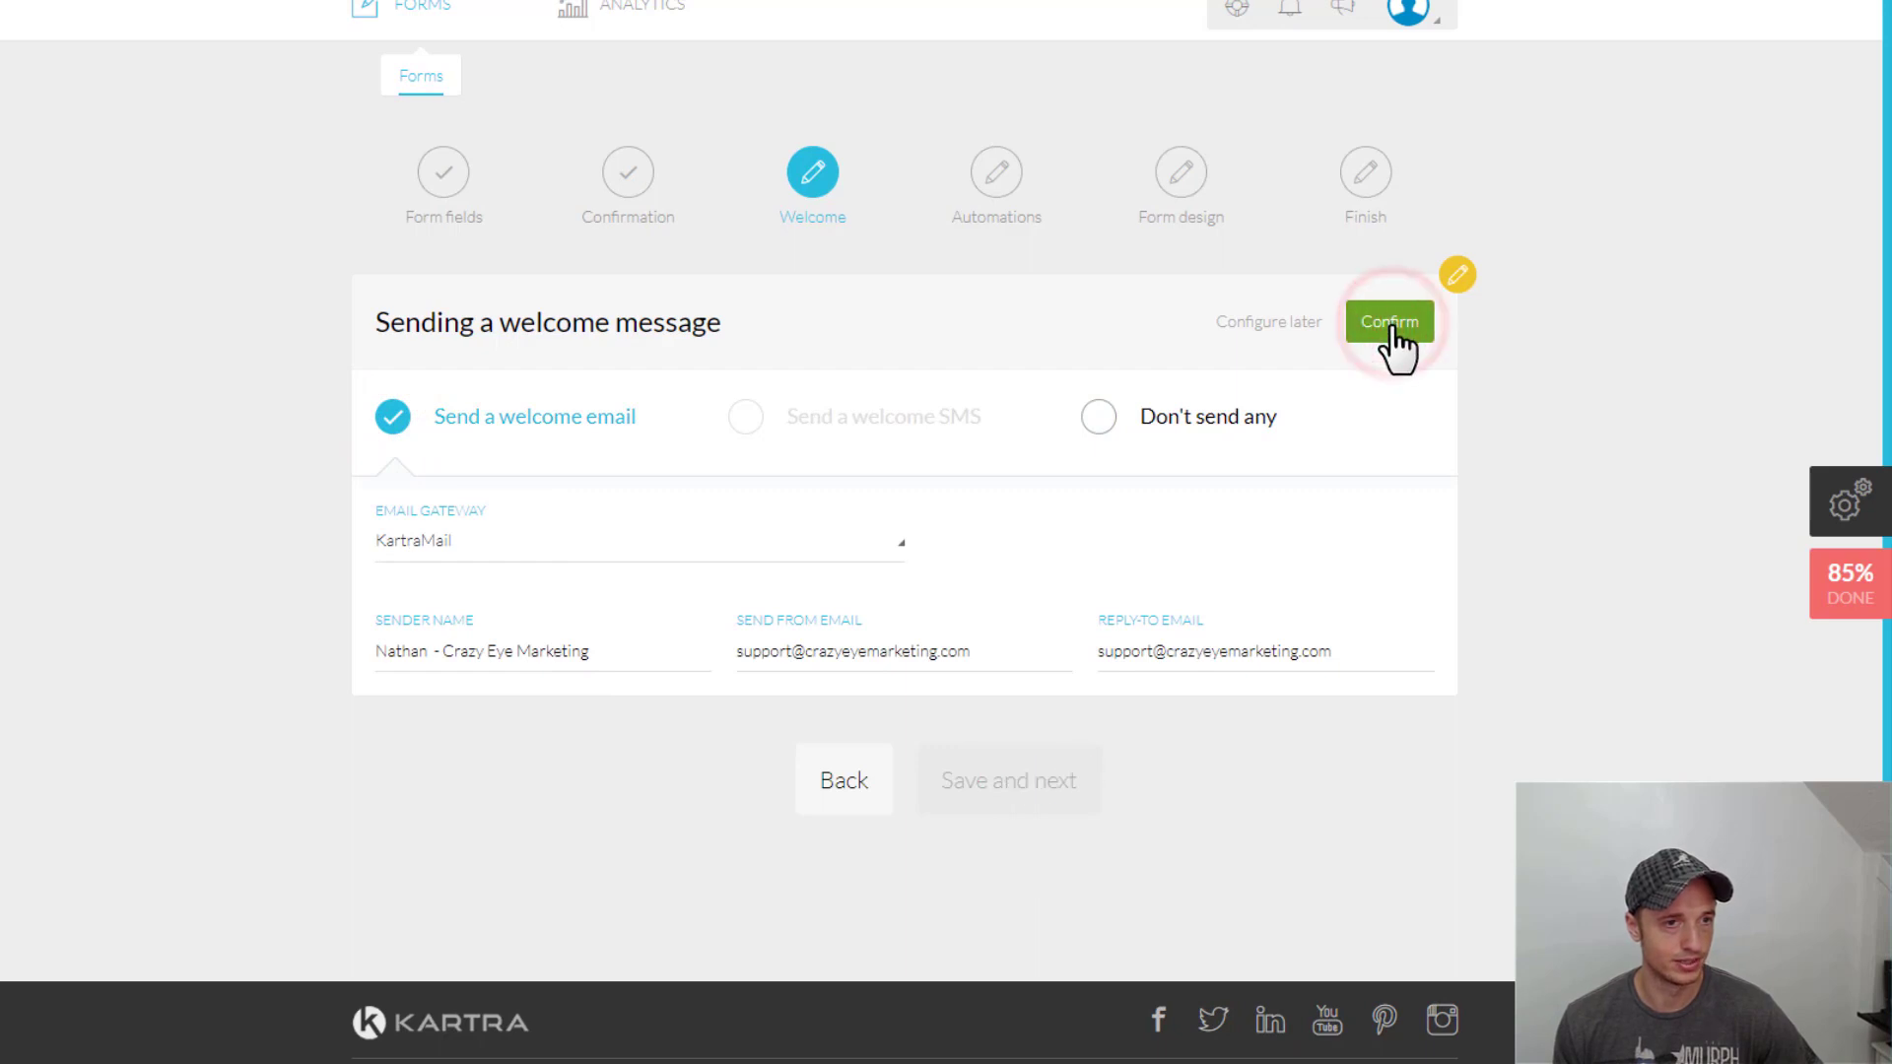
pyautogui.click(1387, 322)
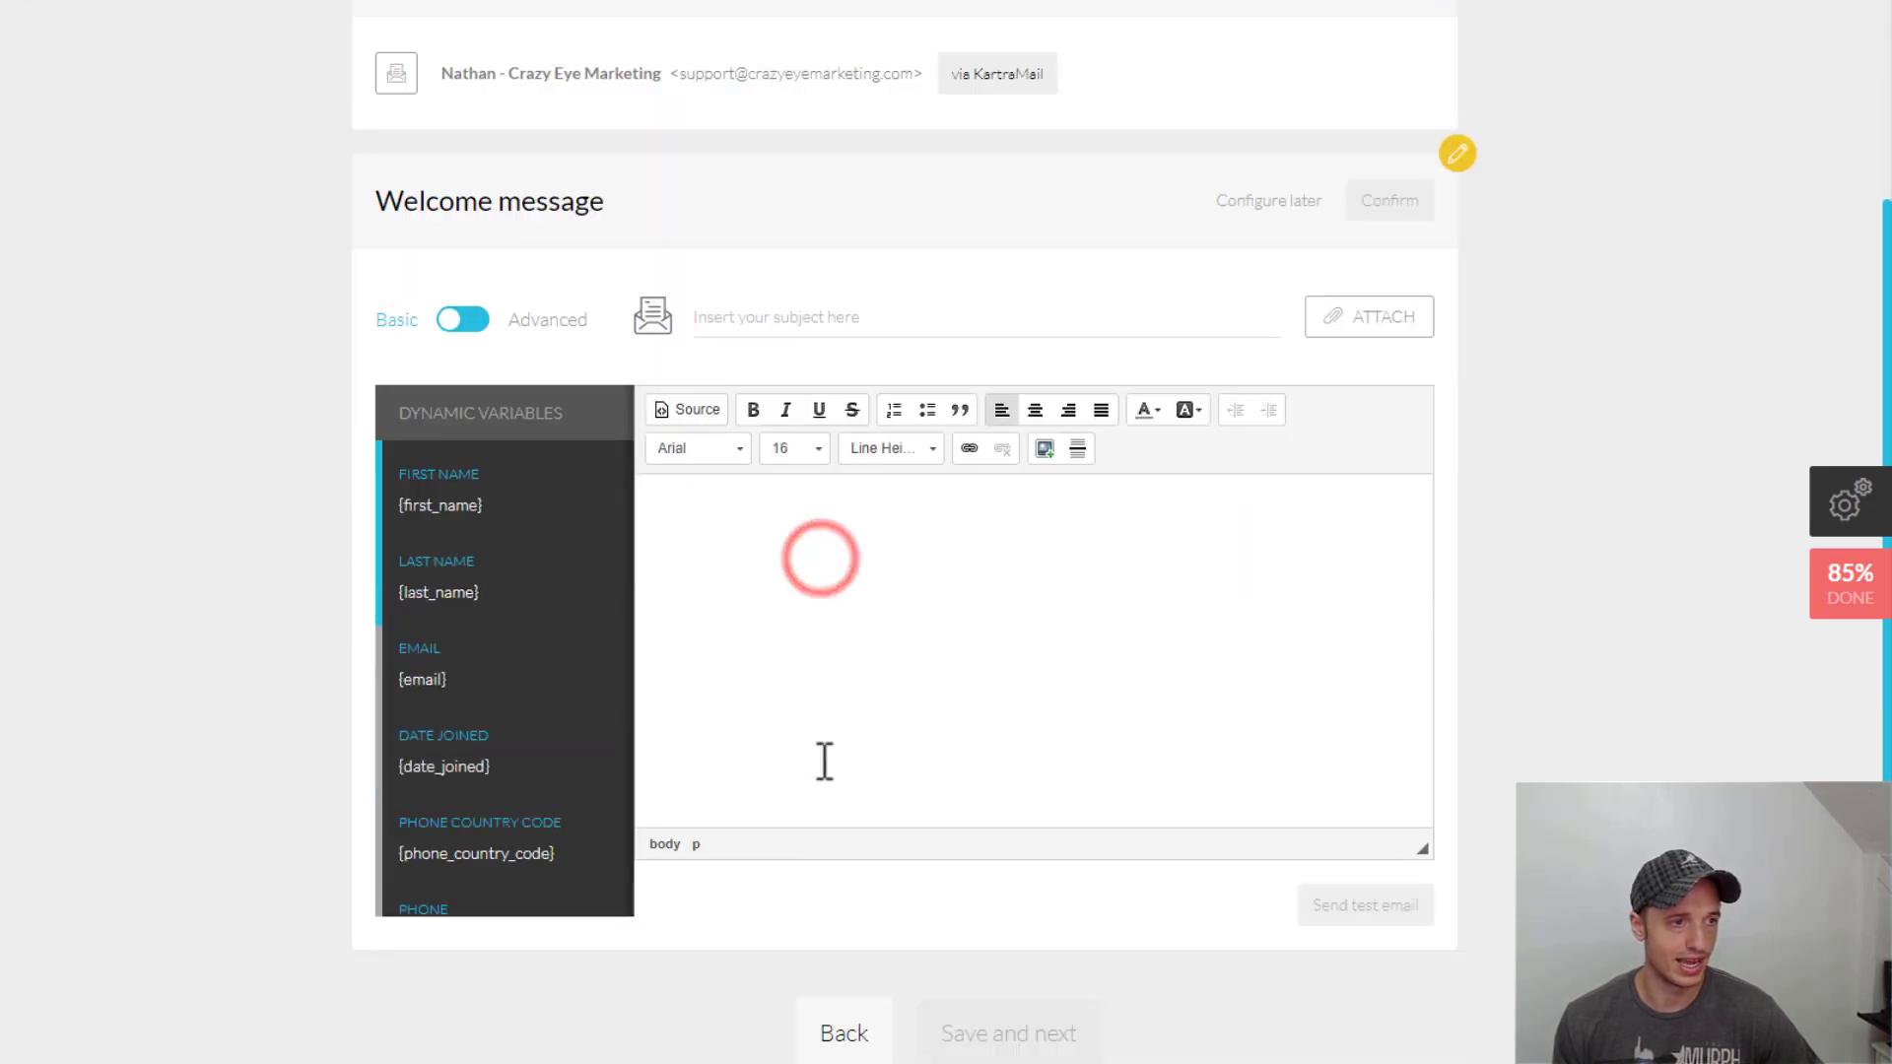
pyautogui.click(820, 557)
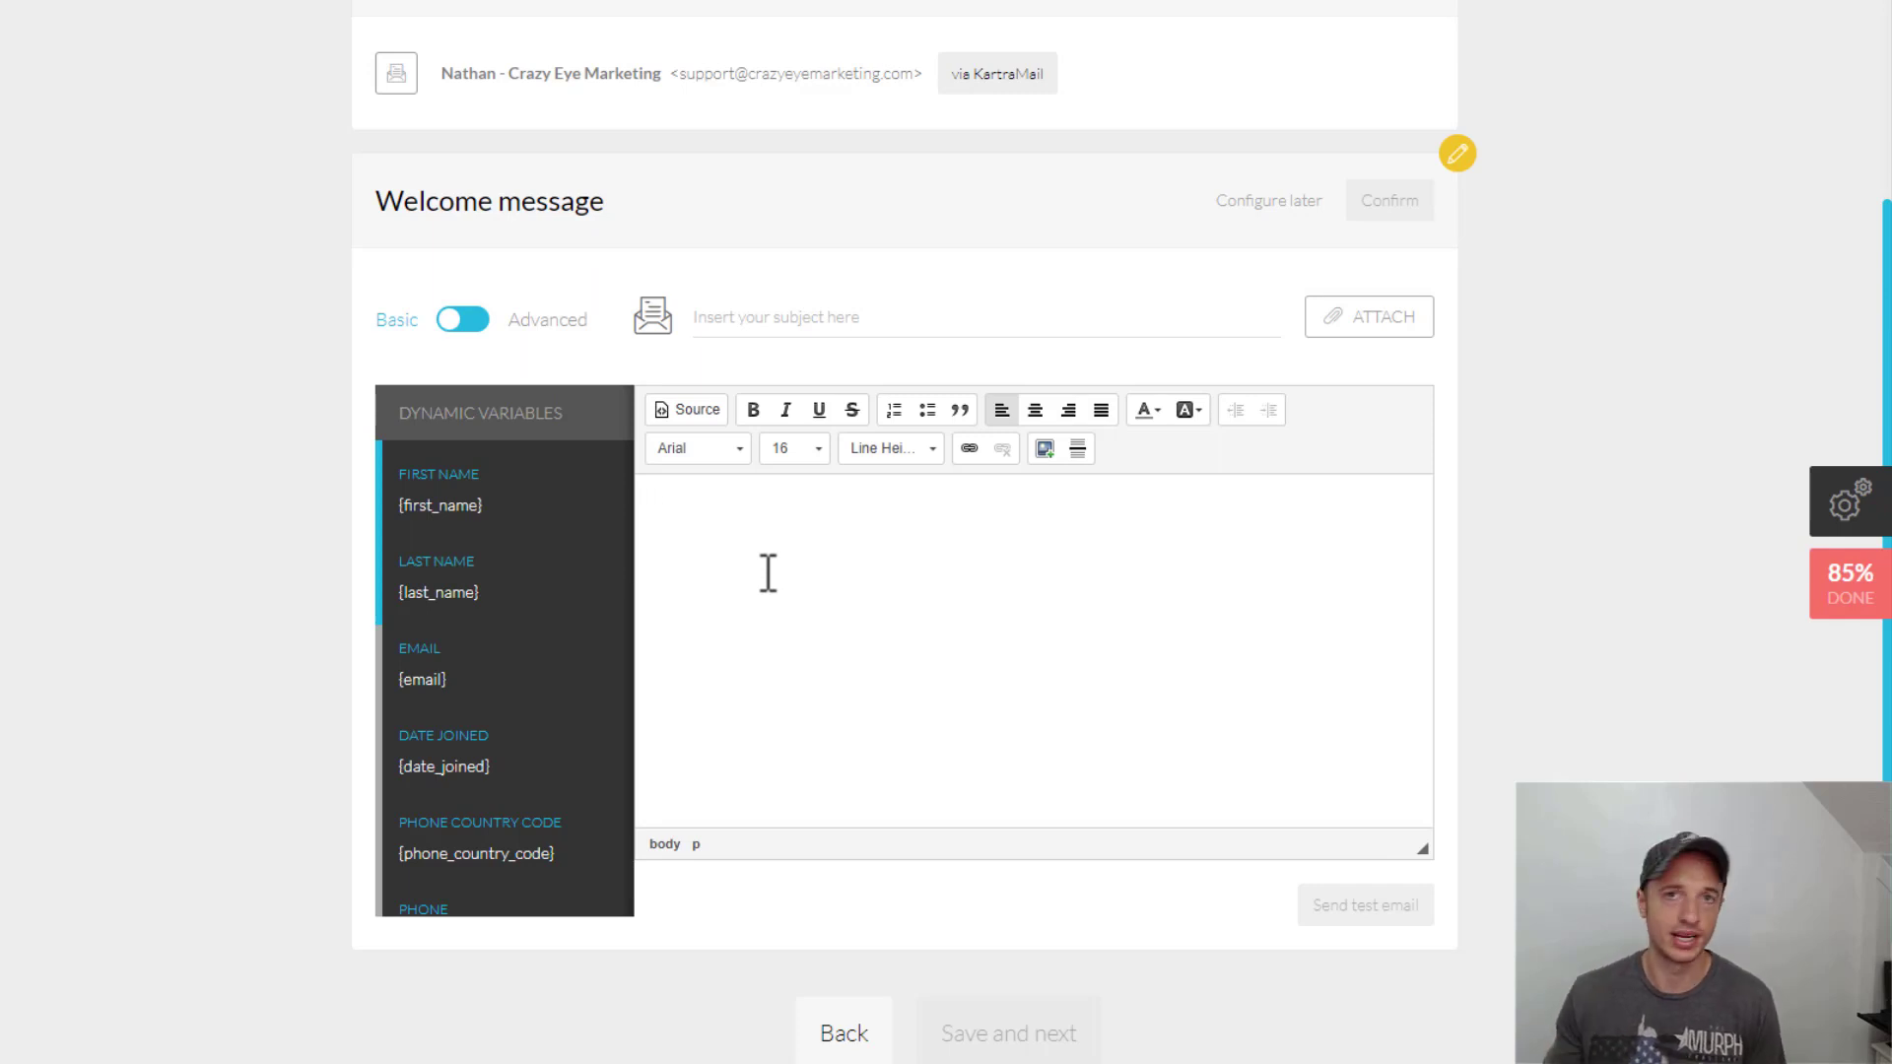
pyautogui.click(657, 508)
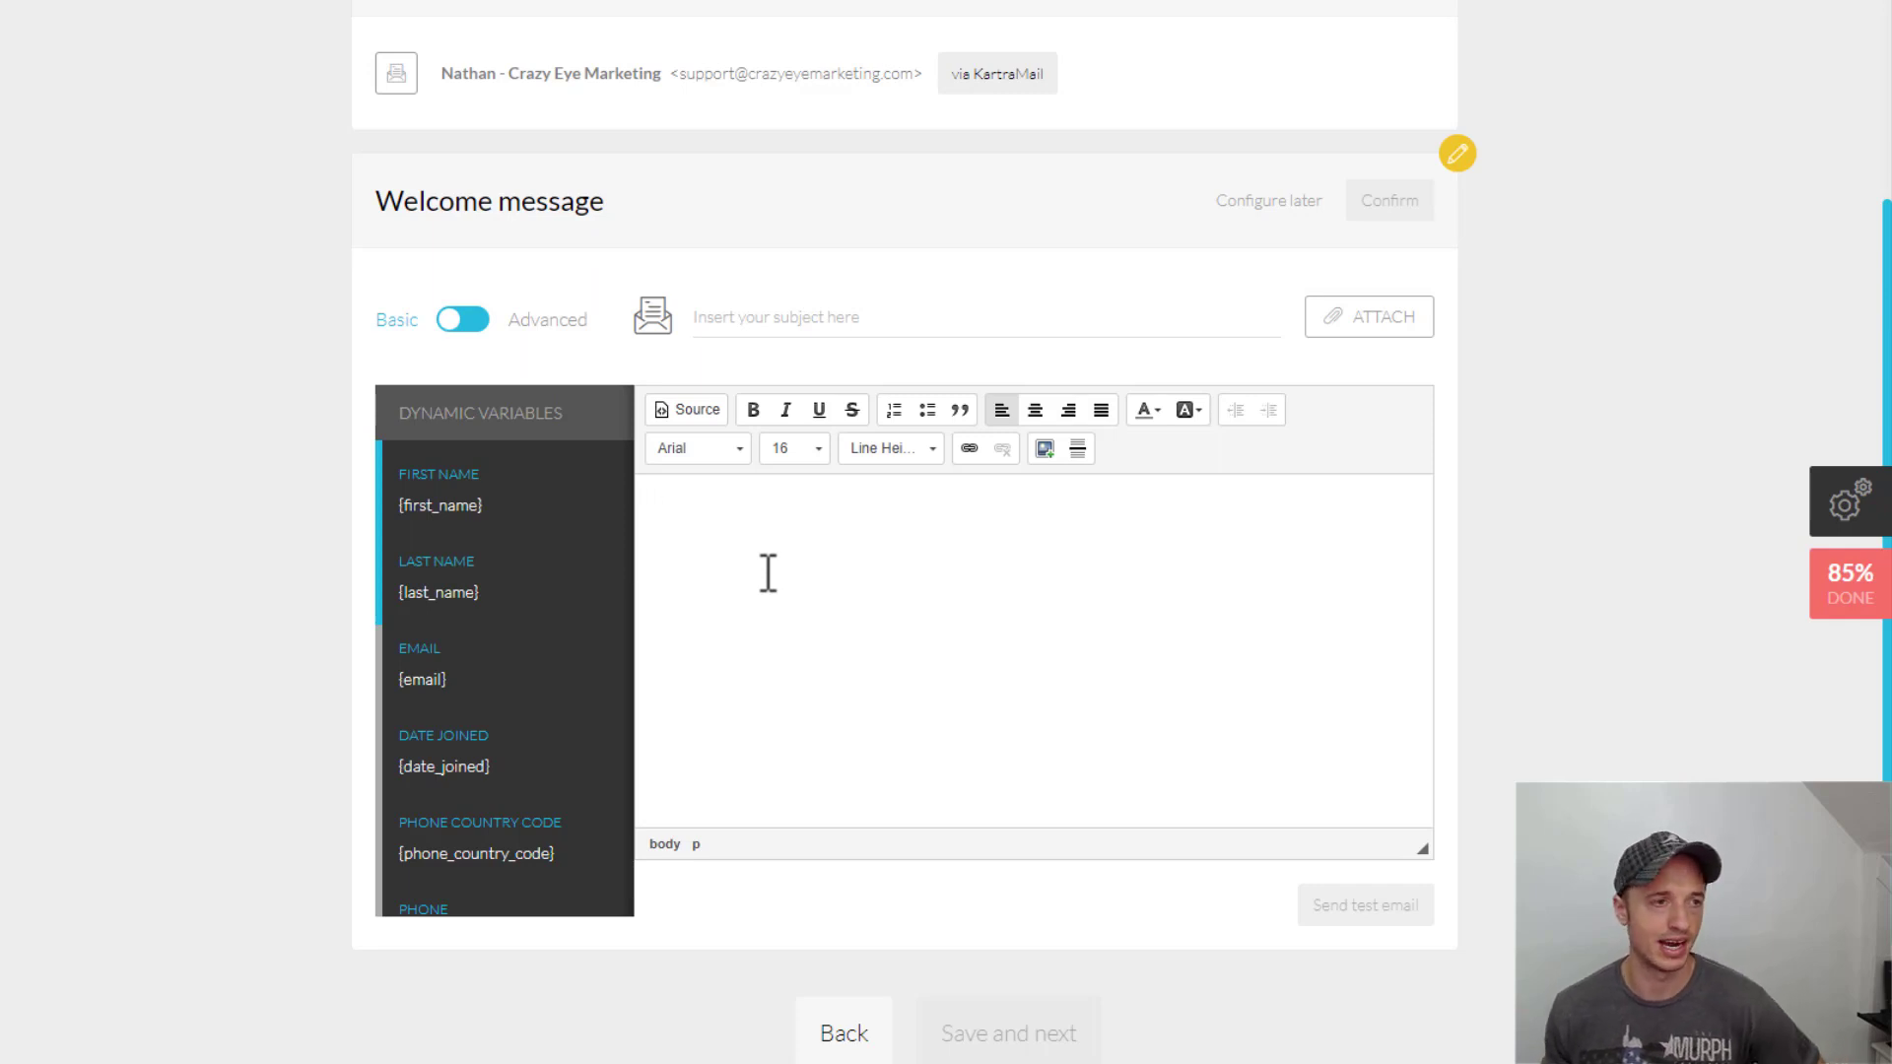
pyautogui.moveTo(1489, 163)
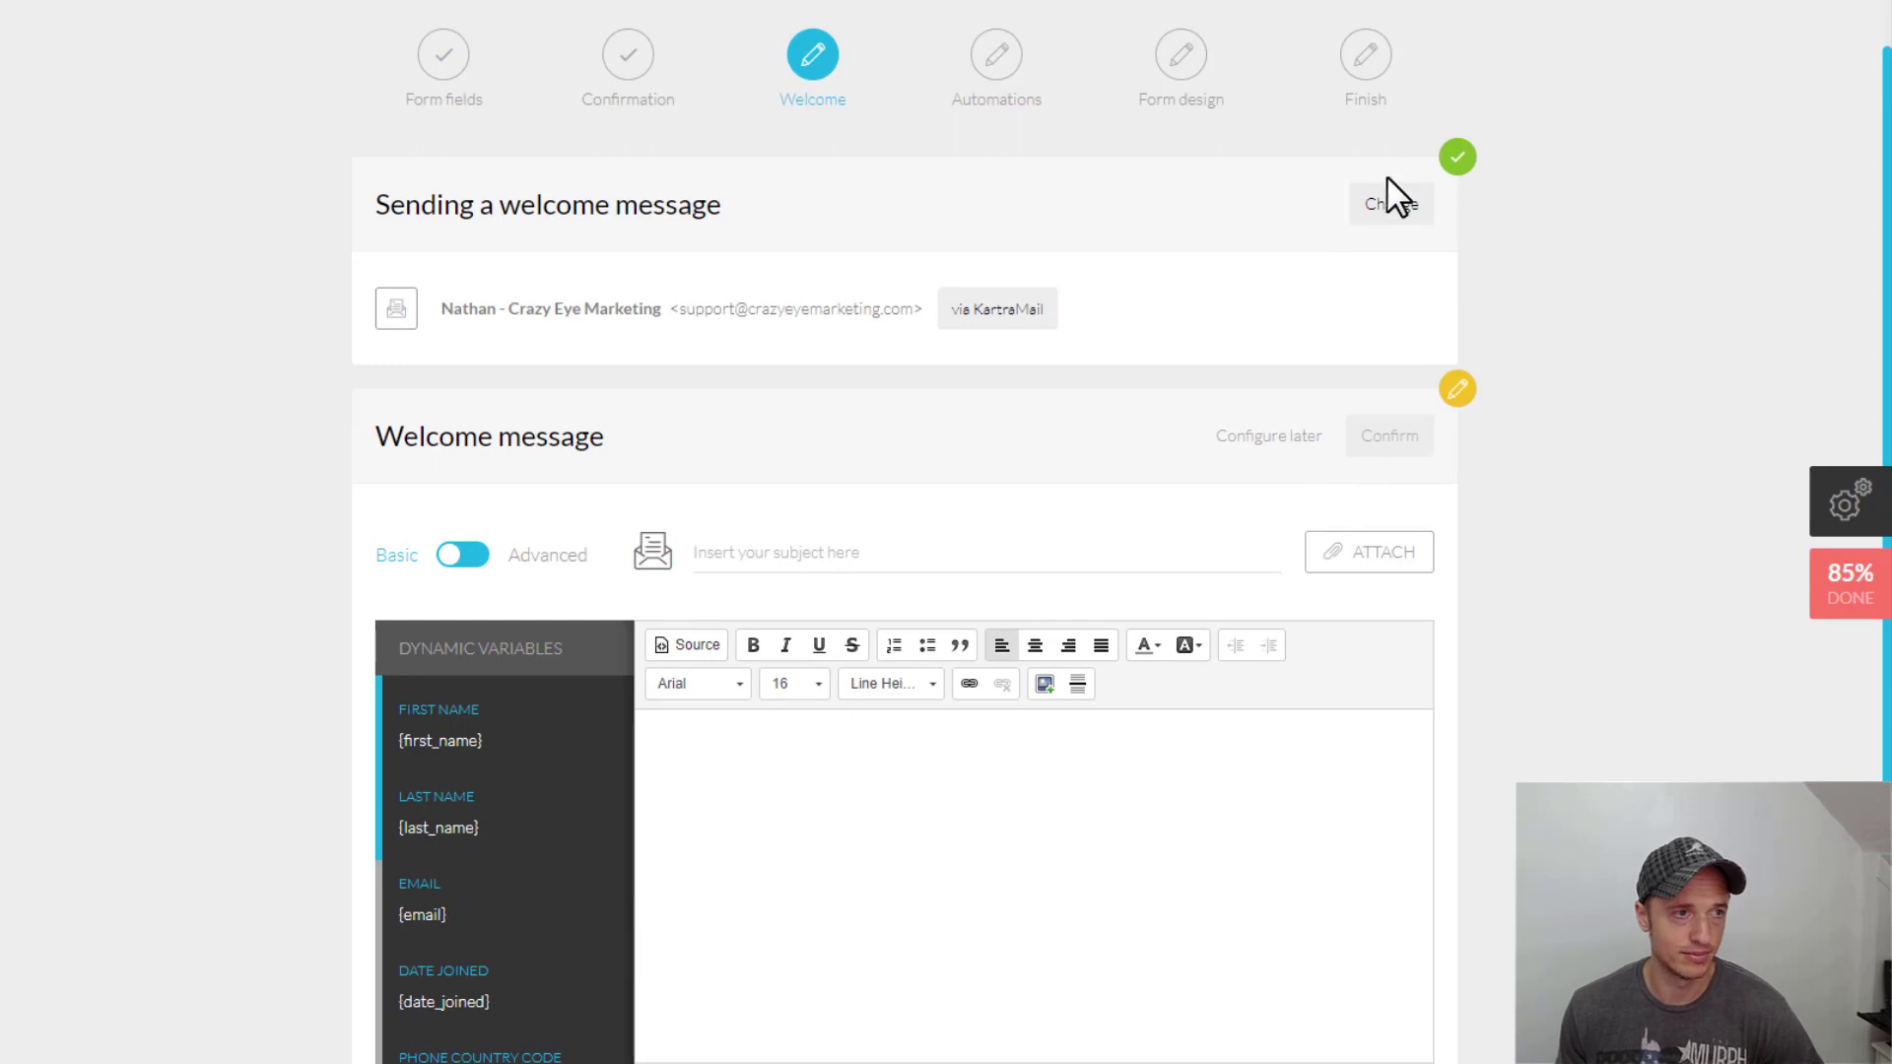
# Switch the welcome message to 'Don't send any' and save the welcome step
pyautogui.click(1387, 204)
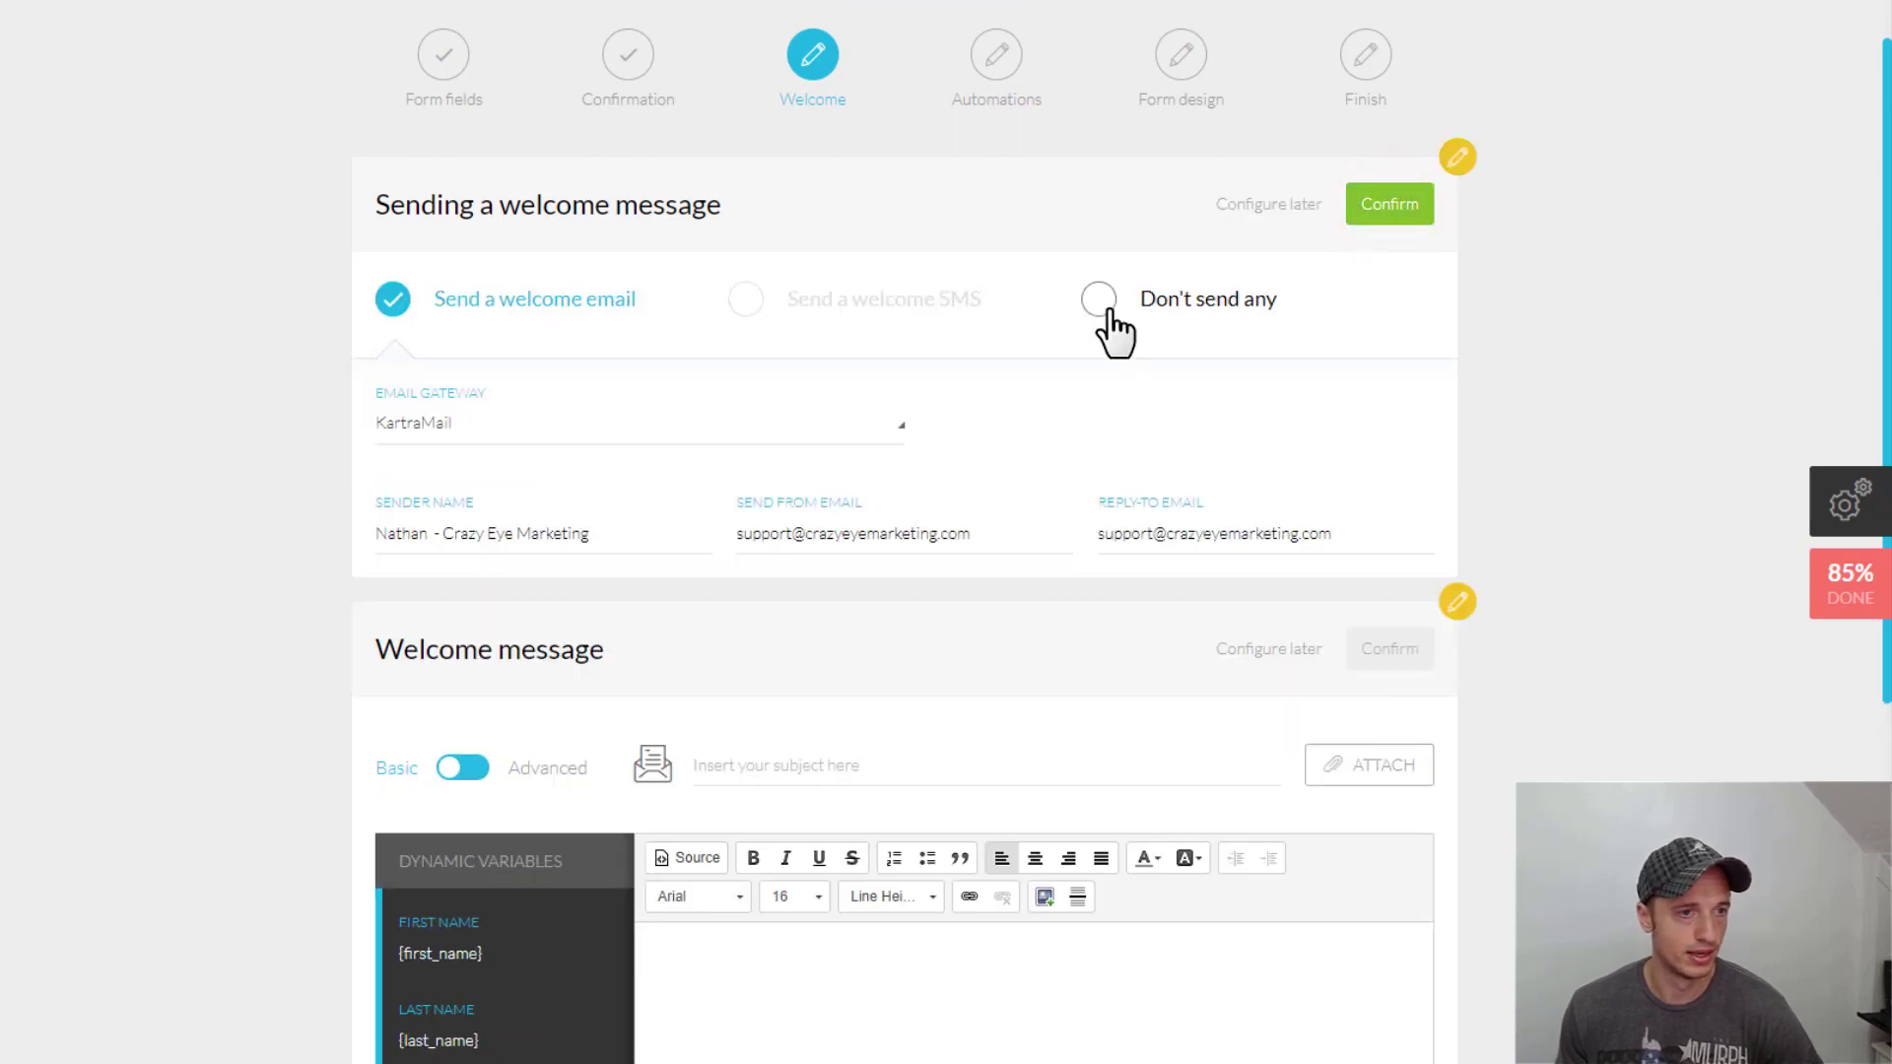
pyautogui.click(1098, 297)
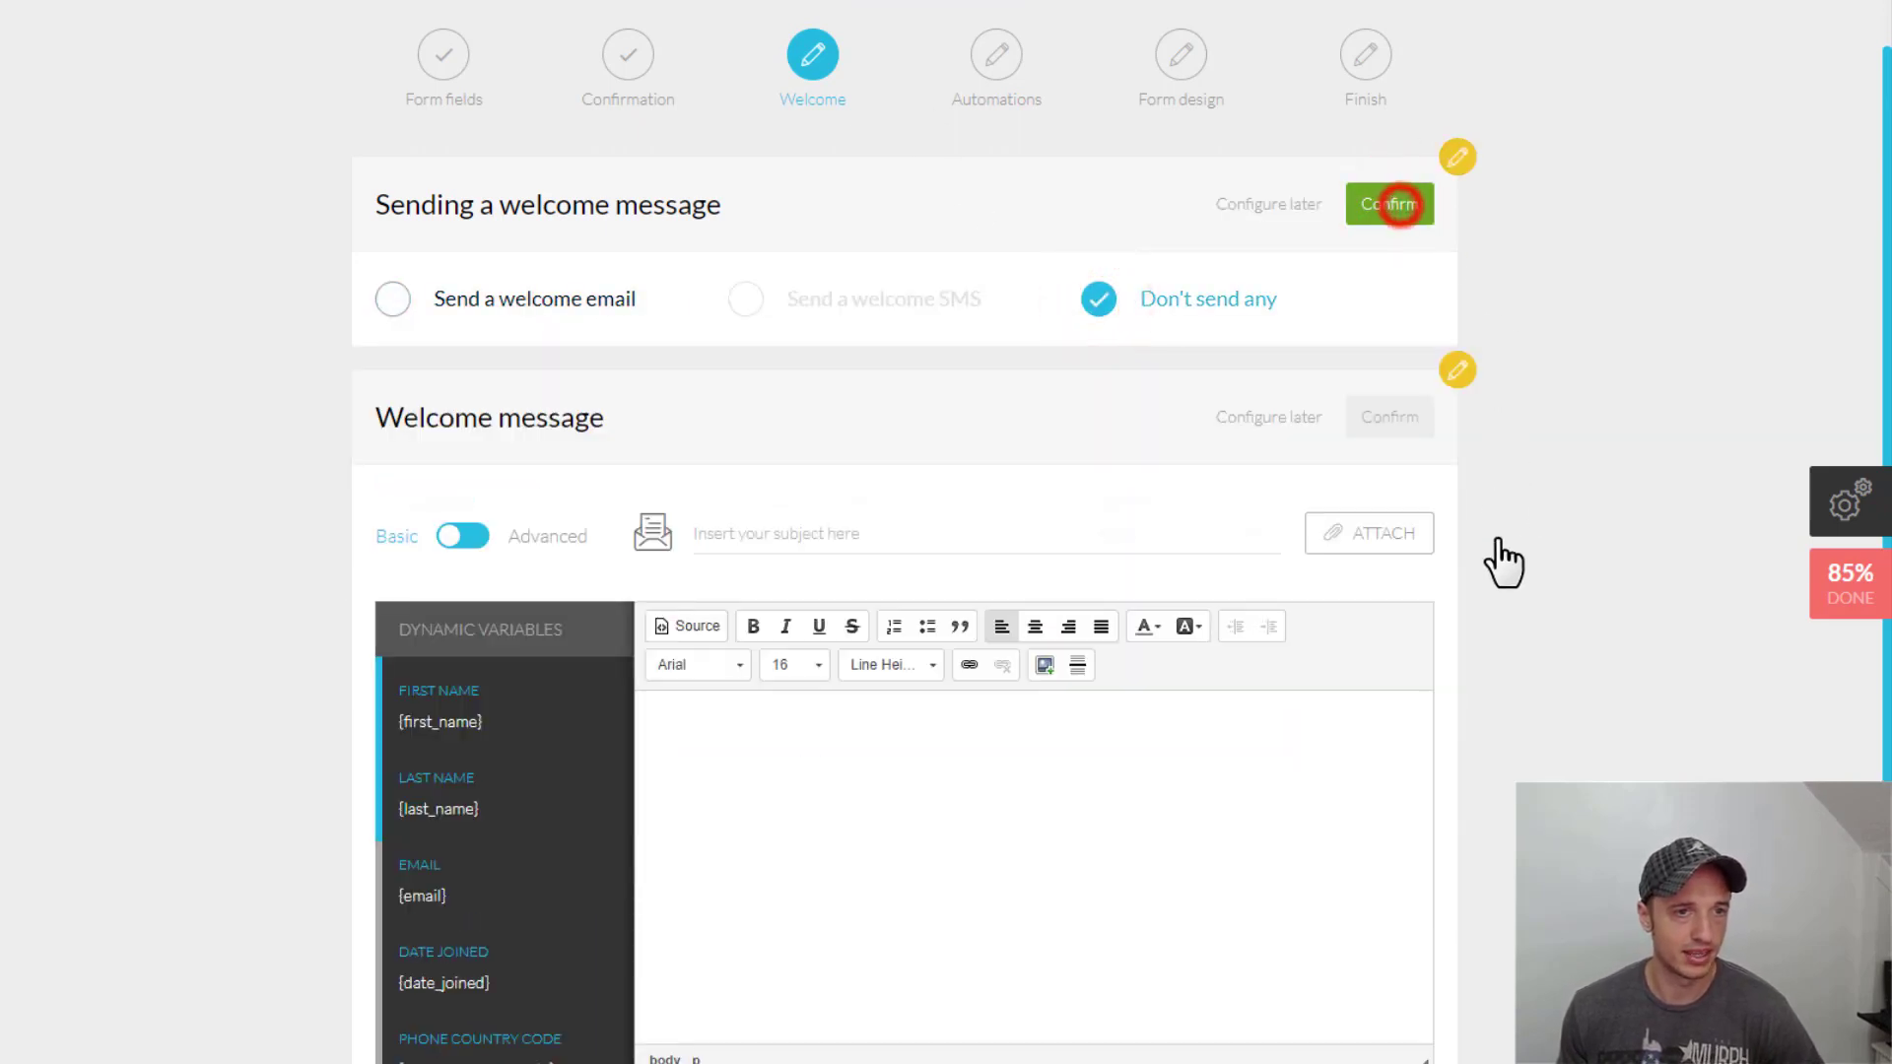
pyautogui.click(1387, 204)
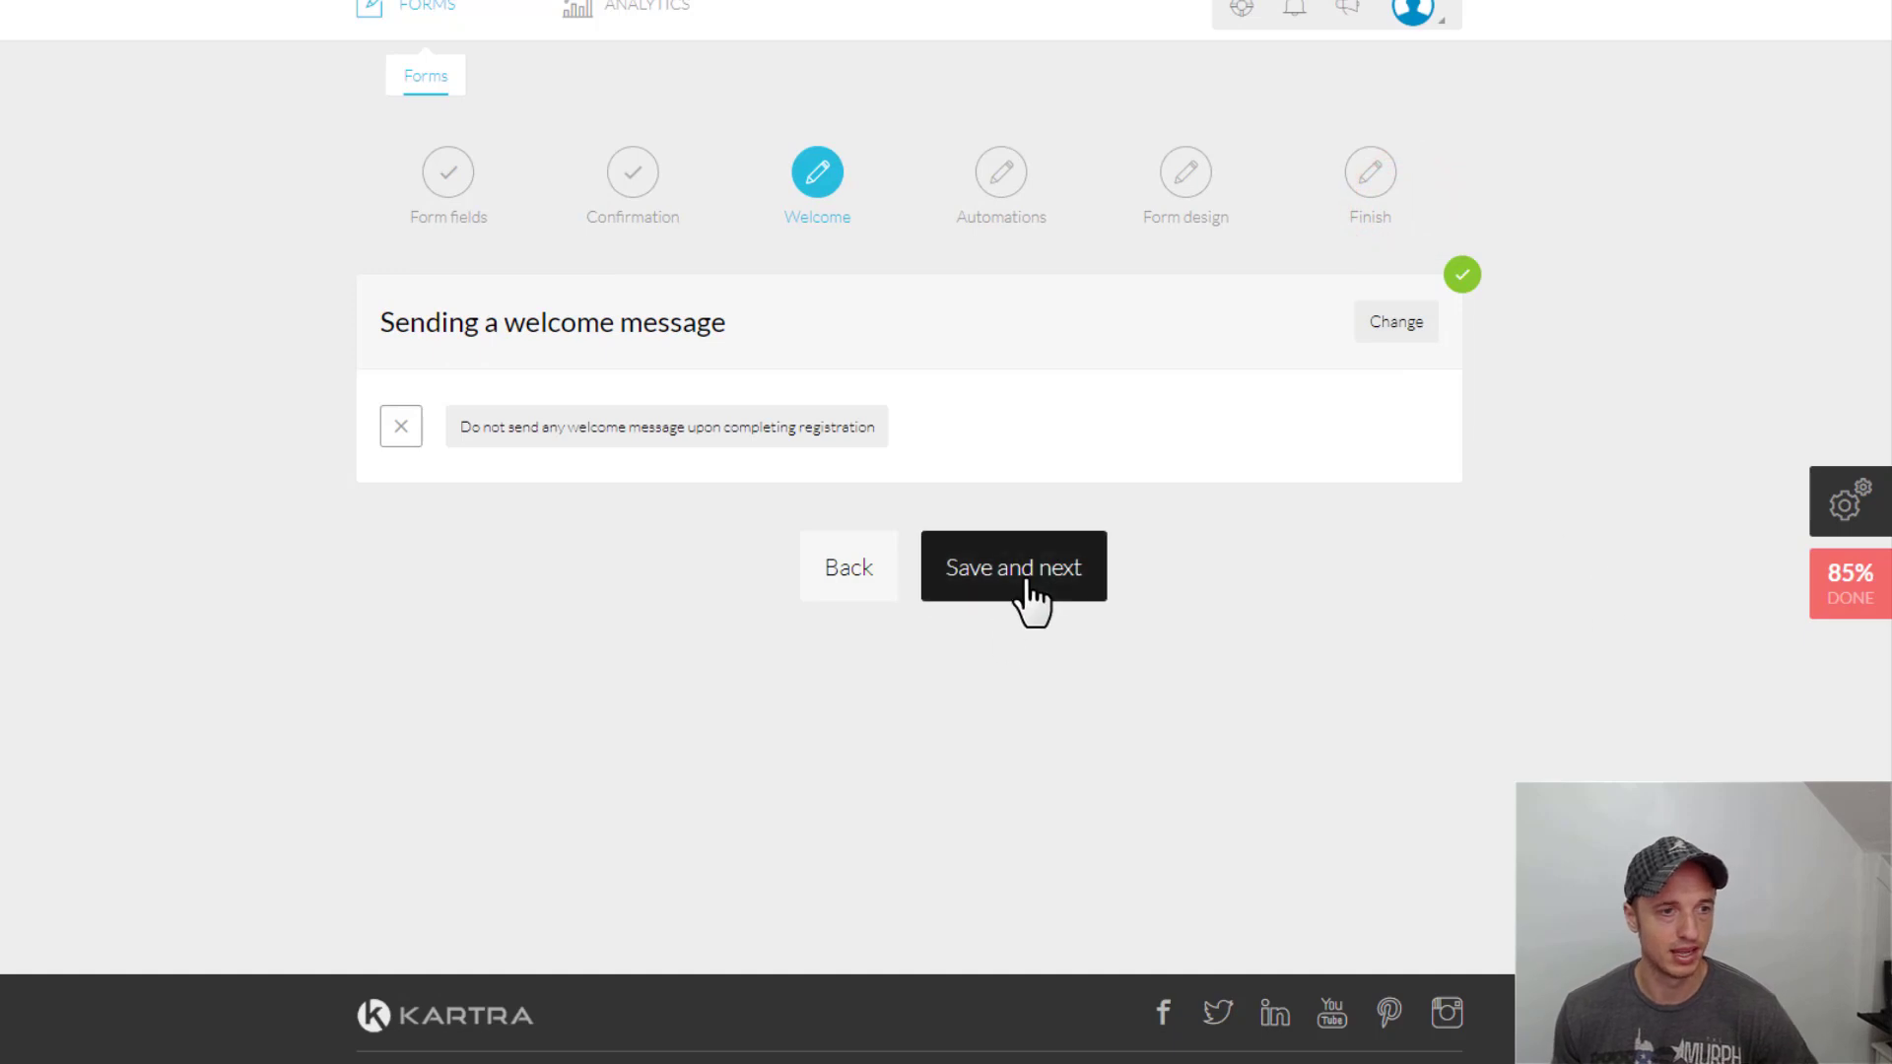
pyautogui.moveTo(1073, 600)
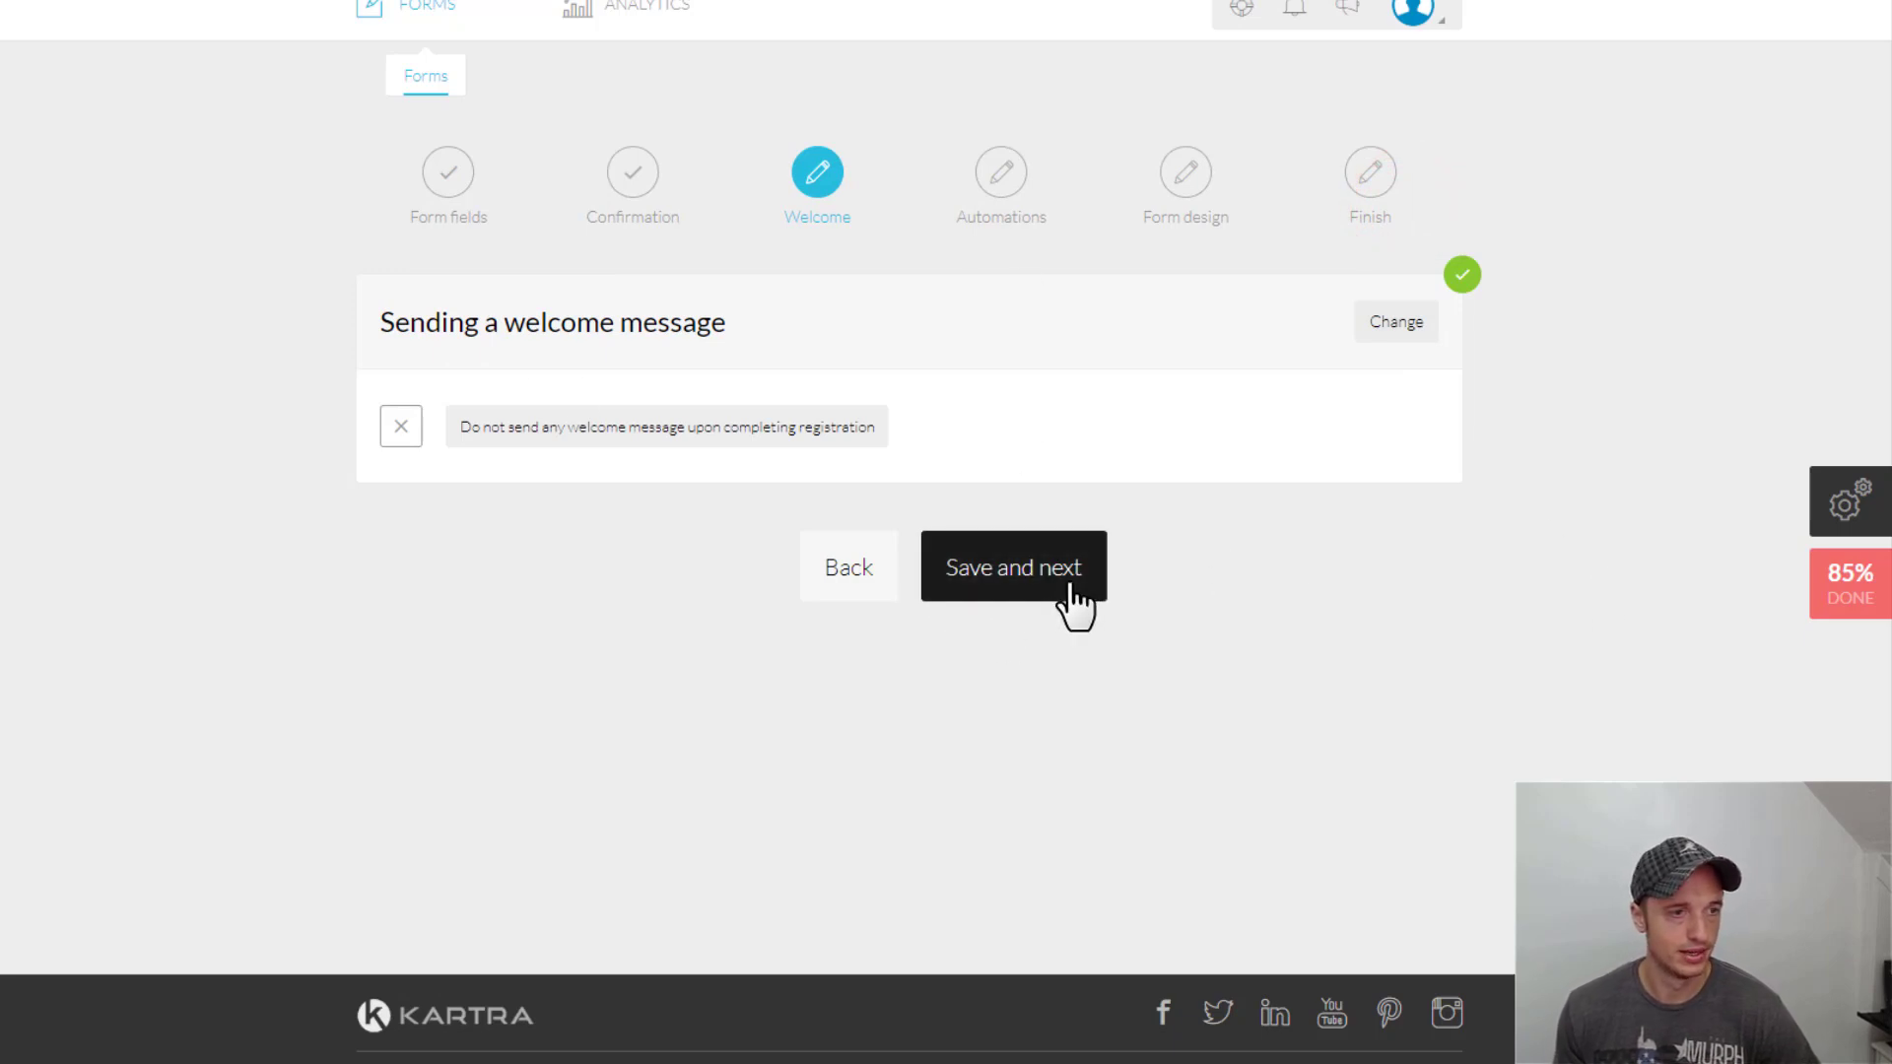
pyautogui.click(1012, 568)
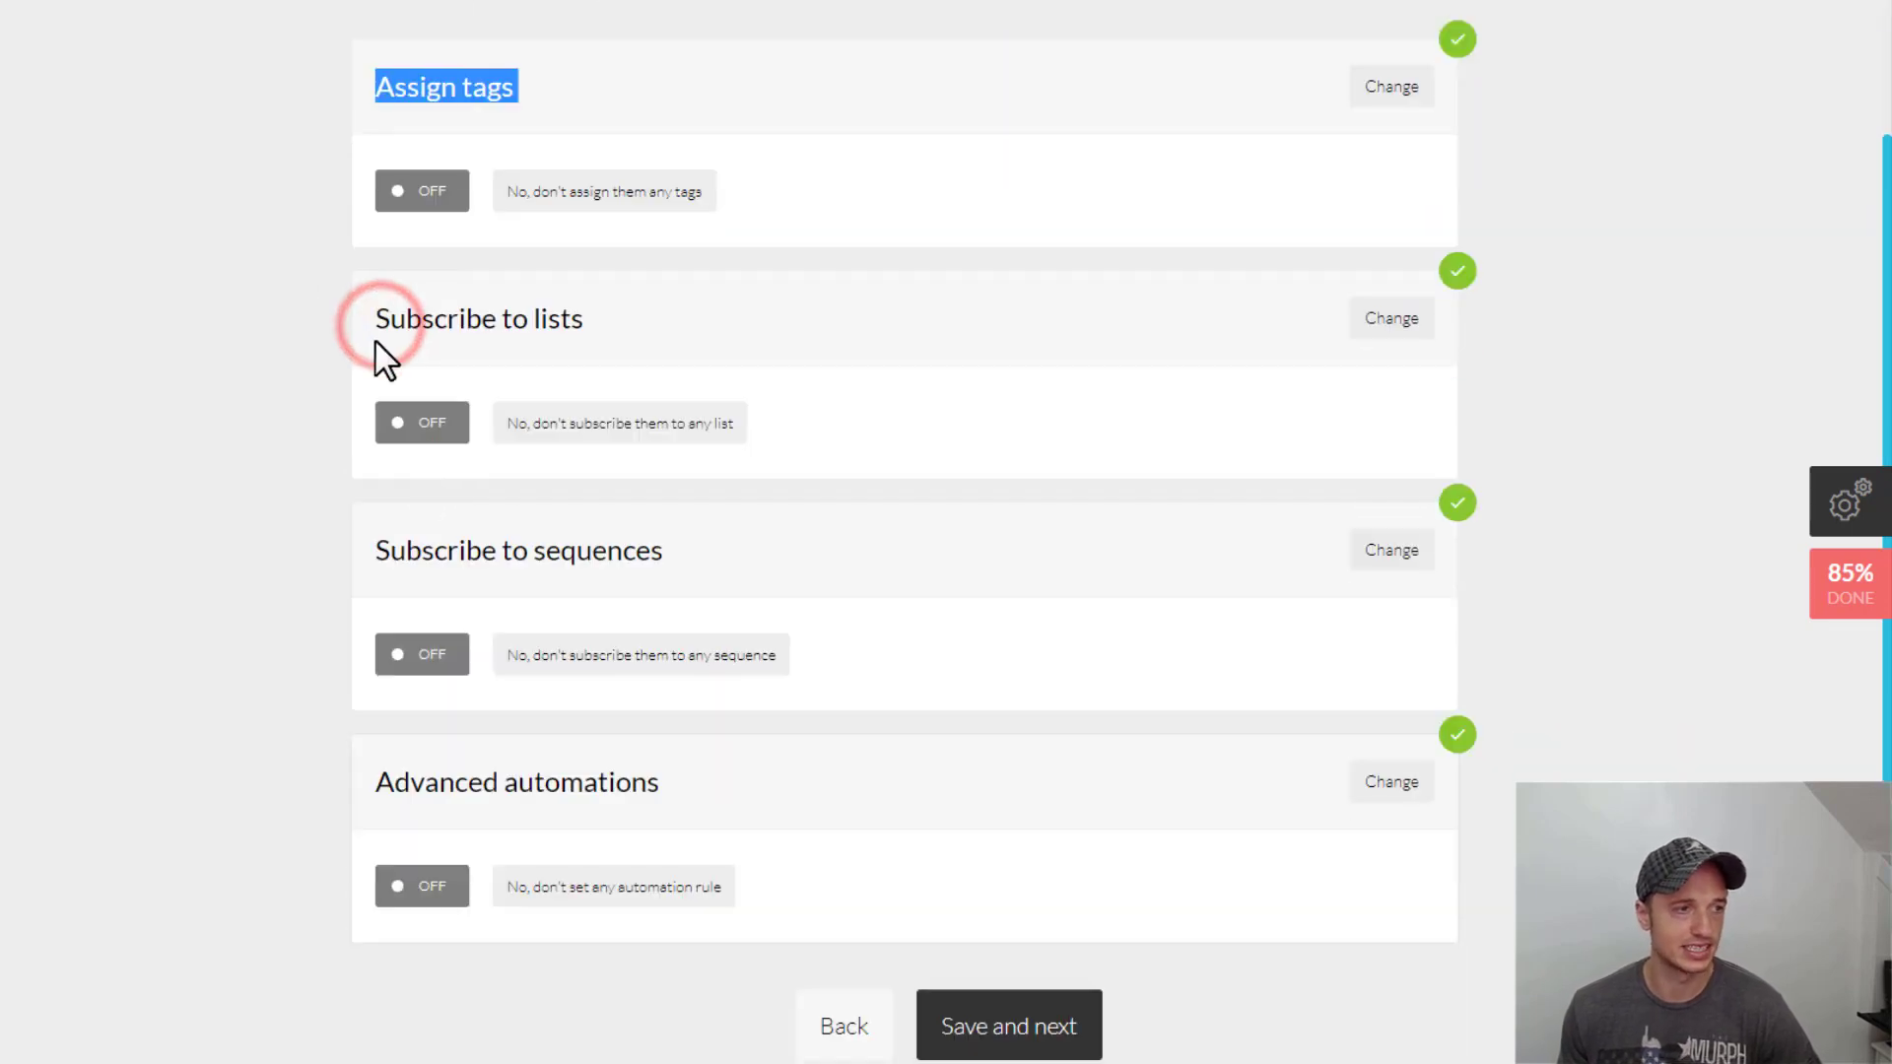
pyautogui.moveTo(338, 802)
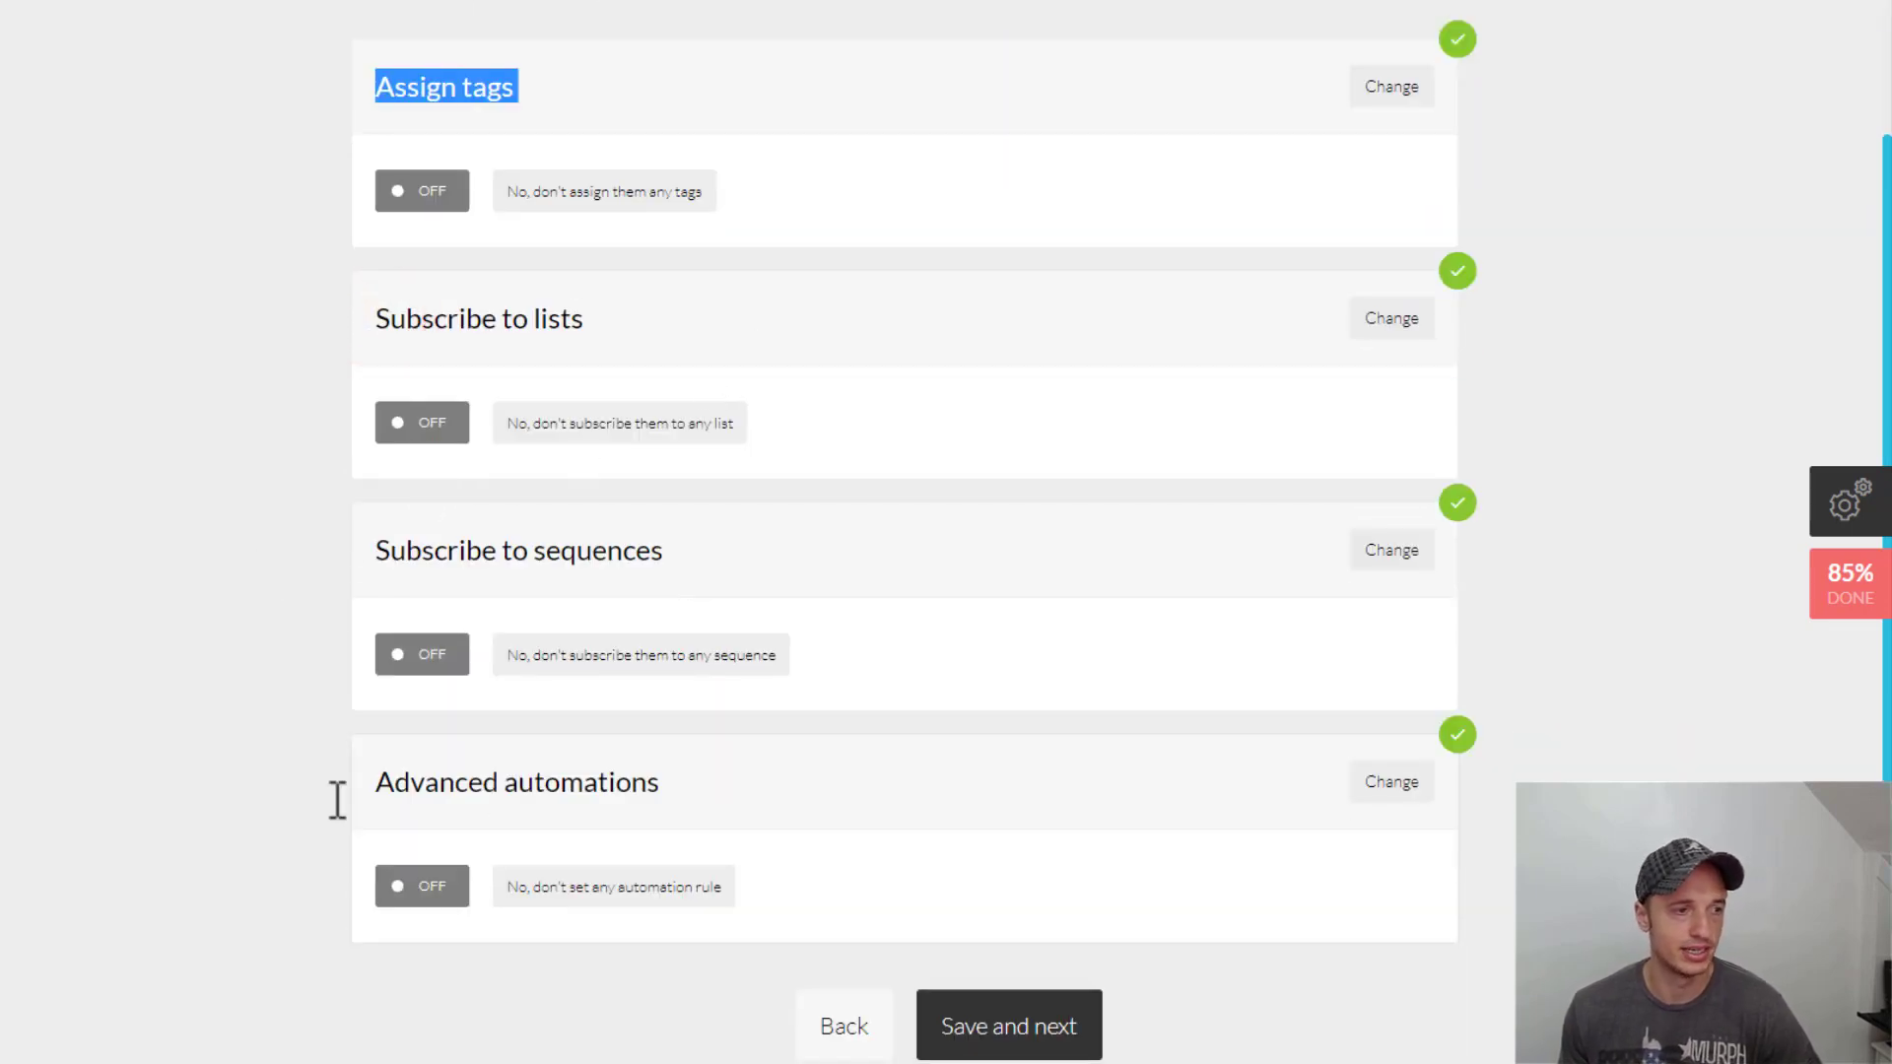
pyautogui.moveTo(628, 796)
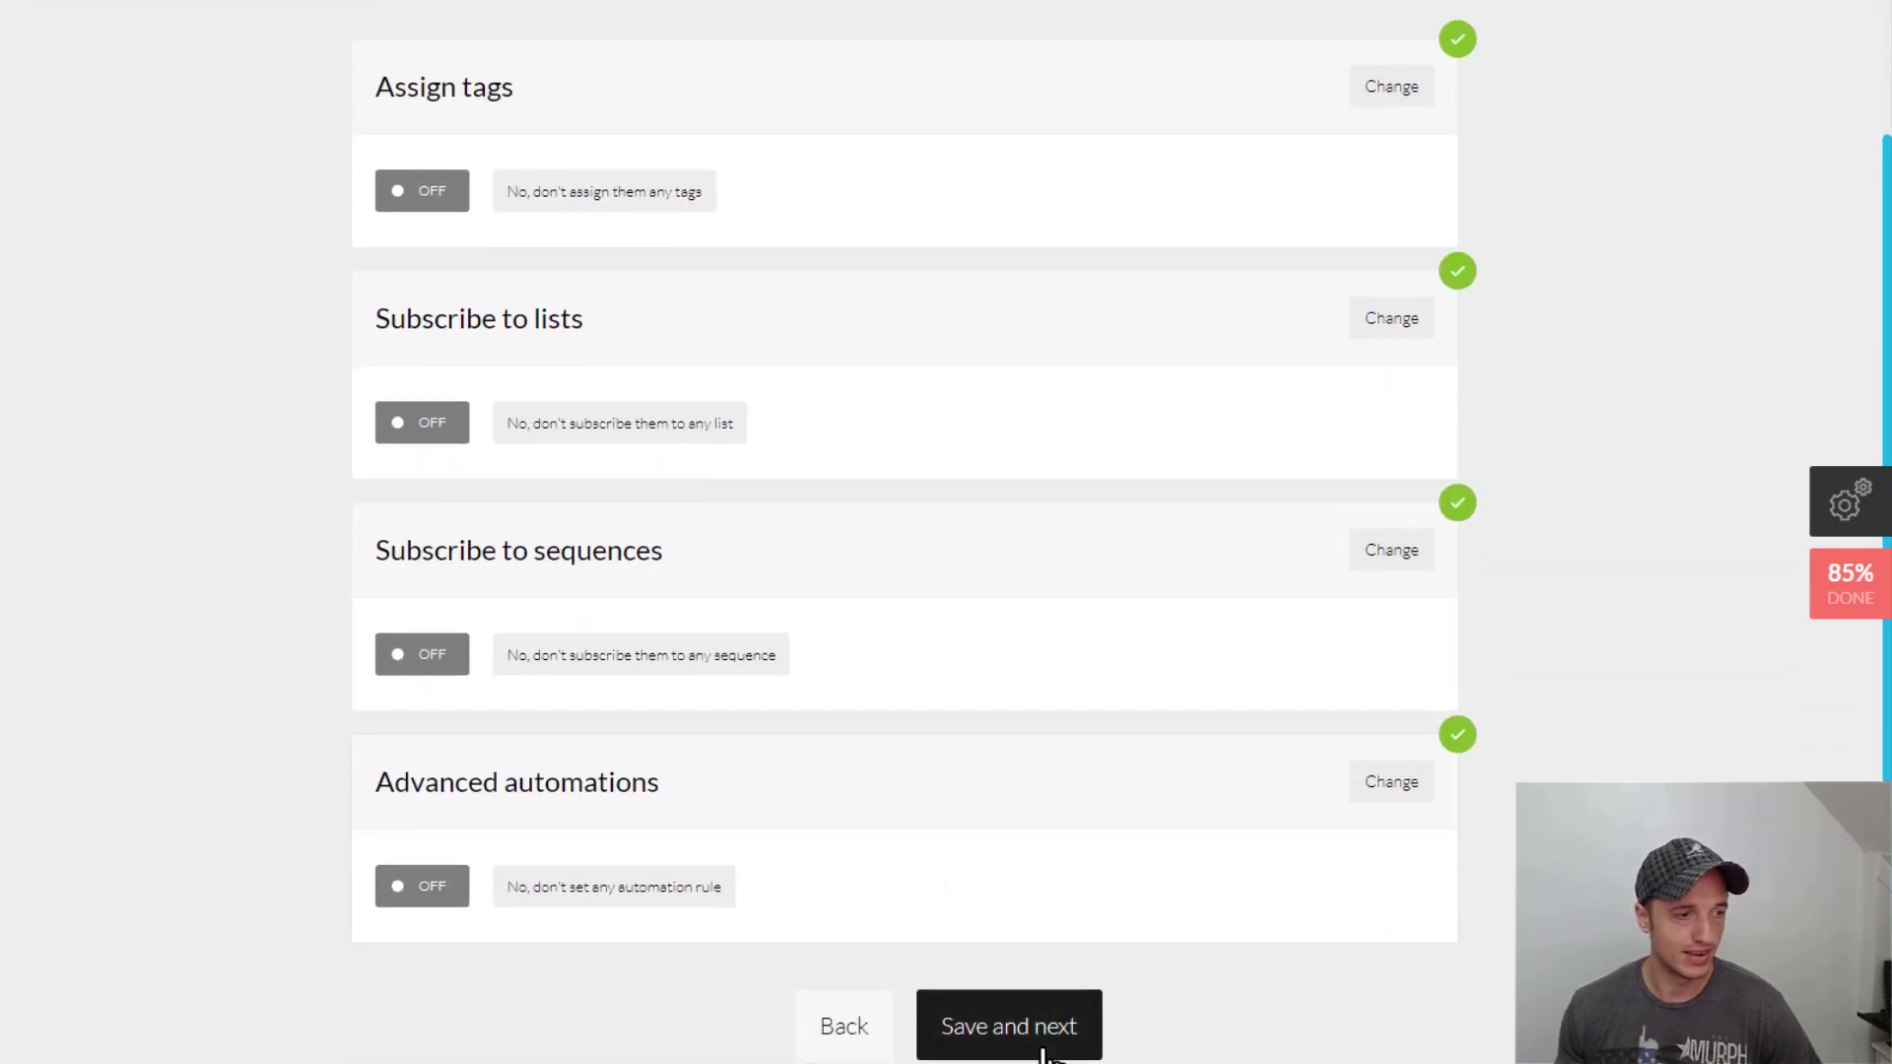
# Save the automations step with tags, lists, sequences and advanced rules all off
pyautogui.click(1007, 1026)
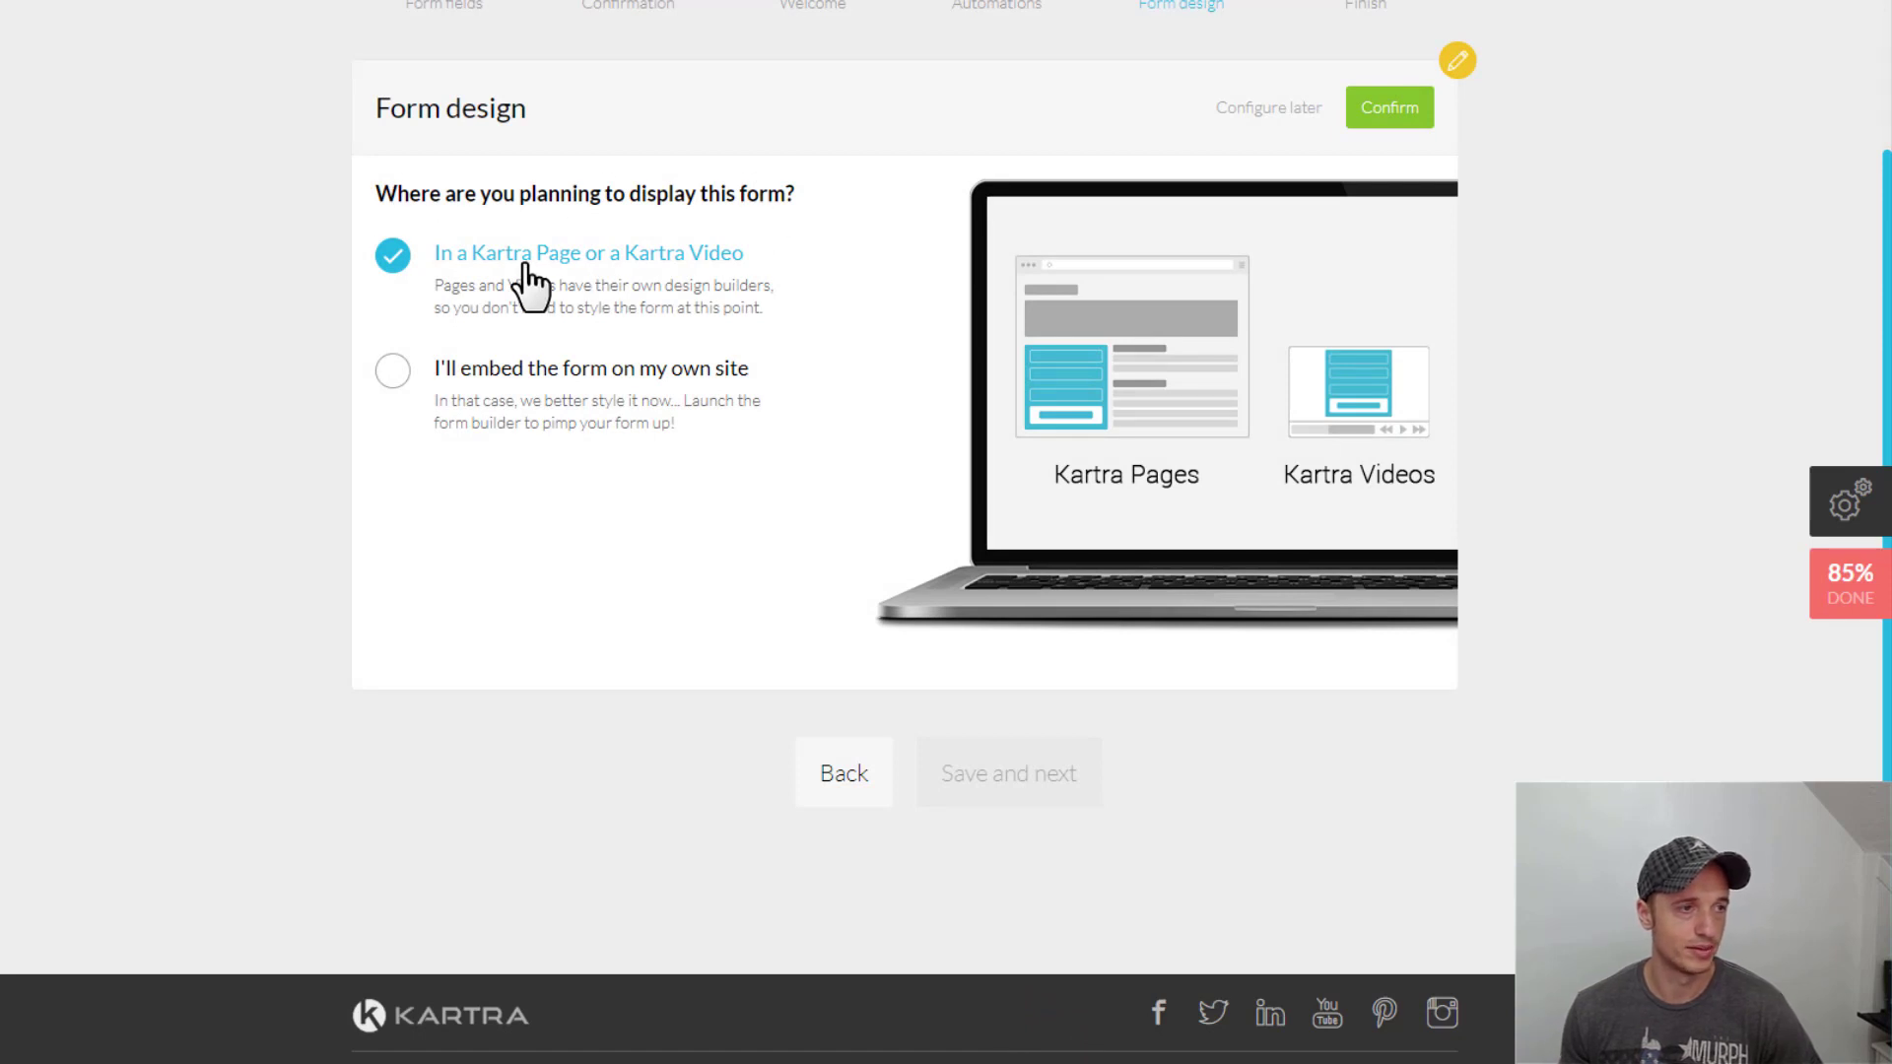
pyautogui.moveTo(615, 279)
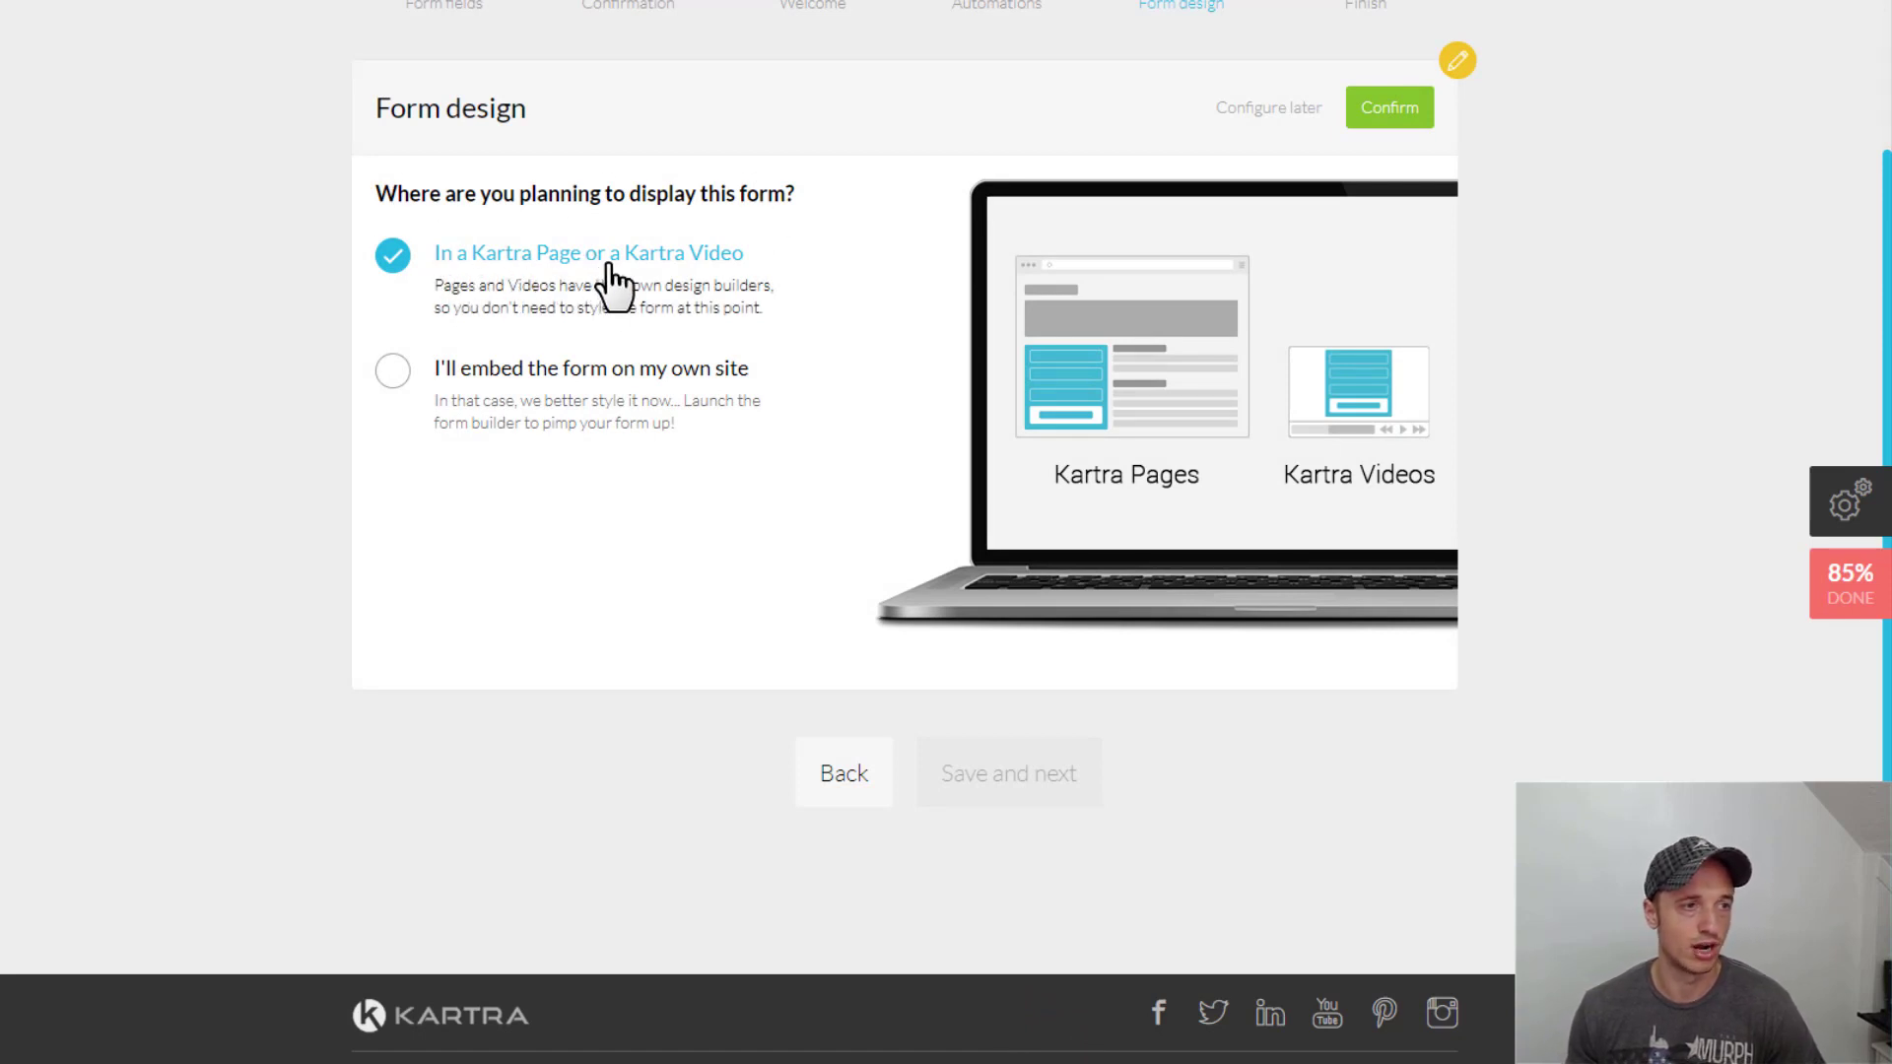
# Set the form's display location to 'In a Kartra Page or a Kartra Video' and confirm
pyautogui.click(391, 369)
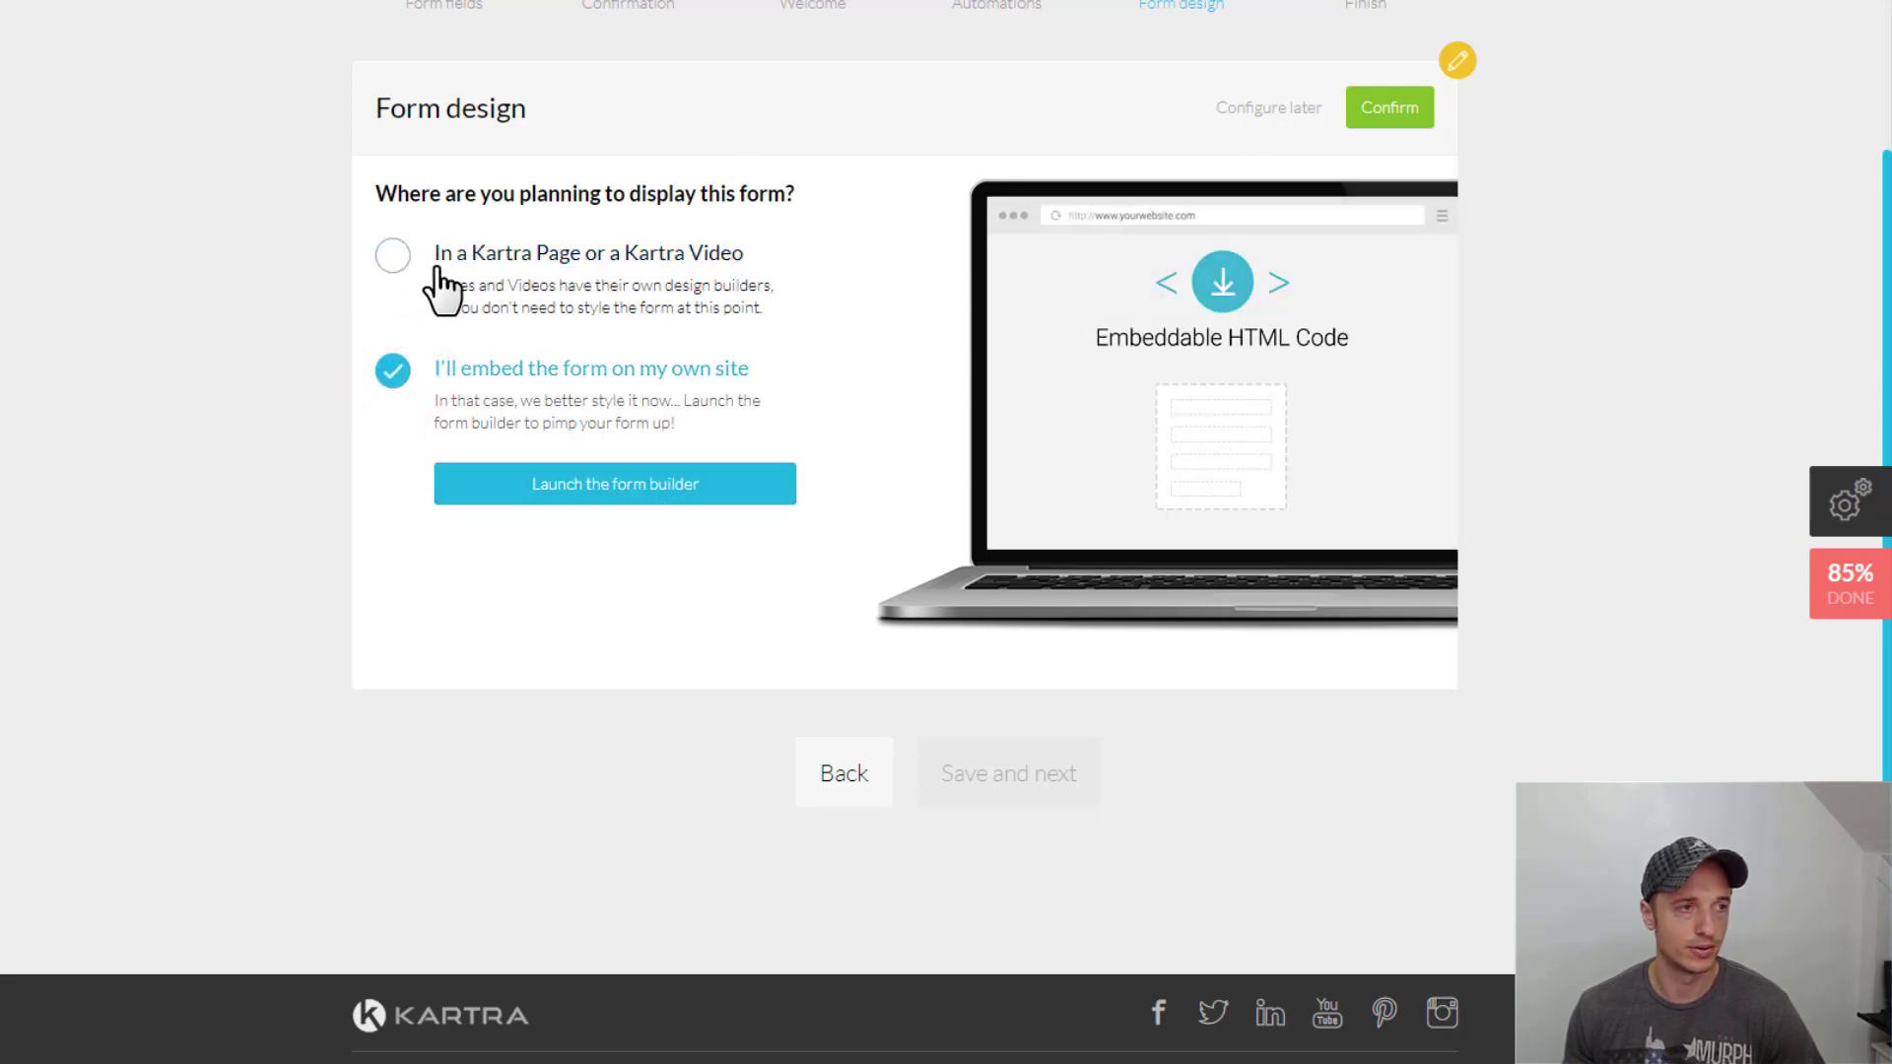
pyautogui.moveTo(684, 272)
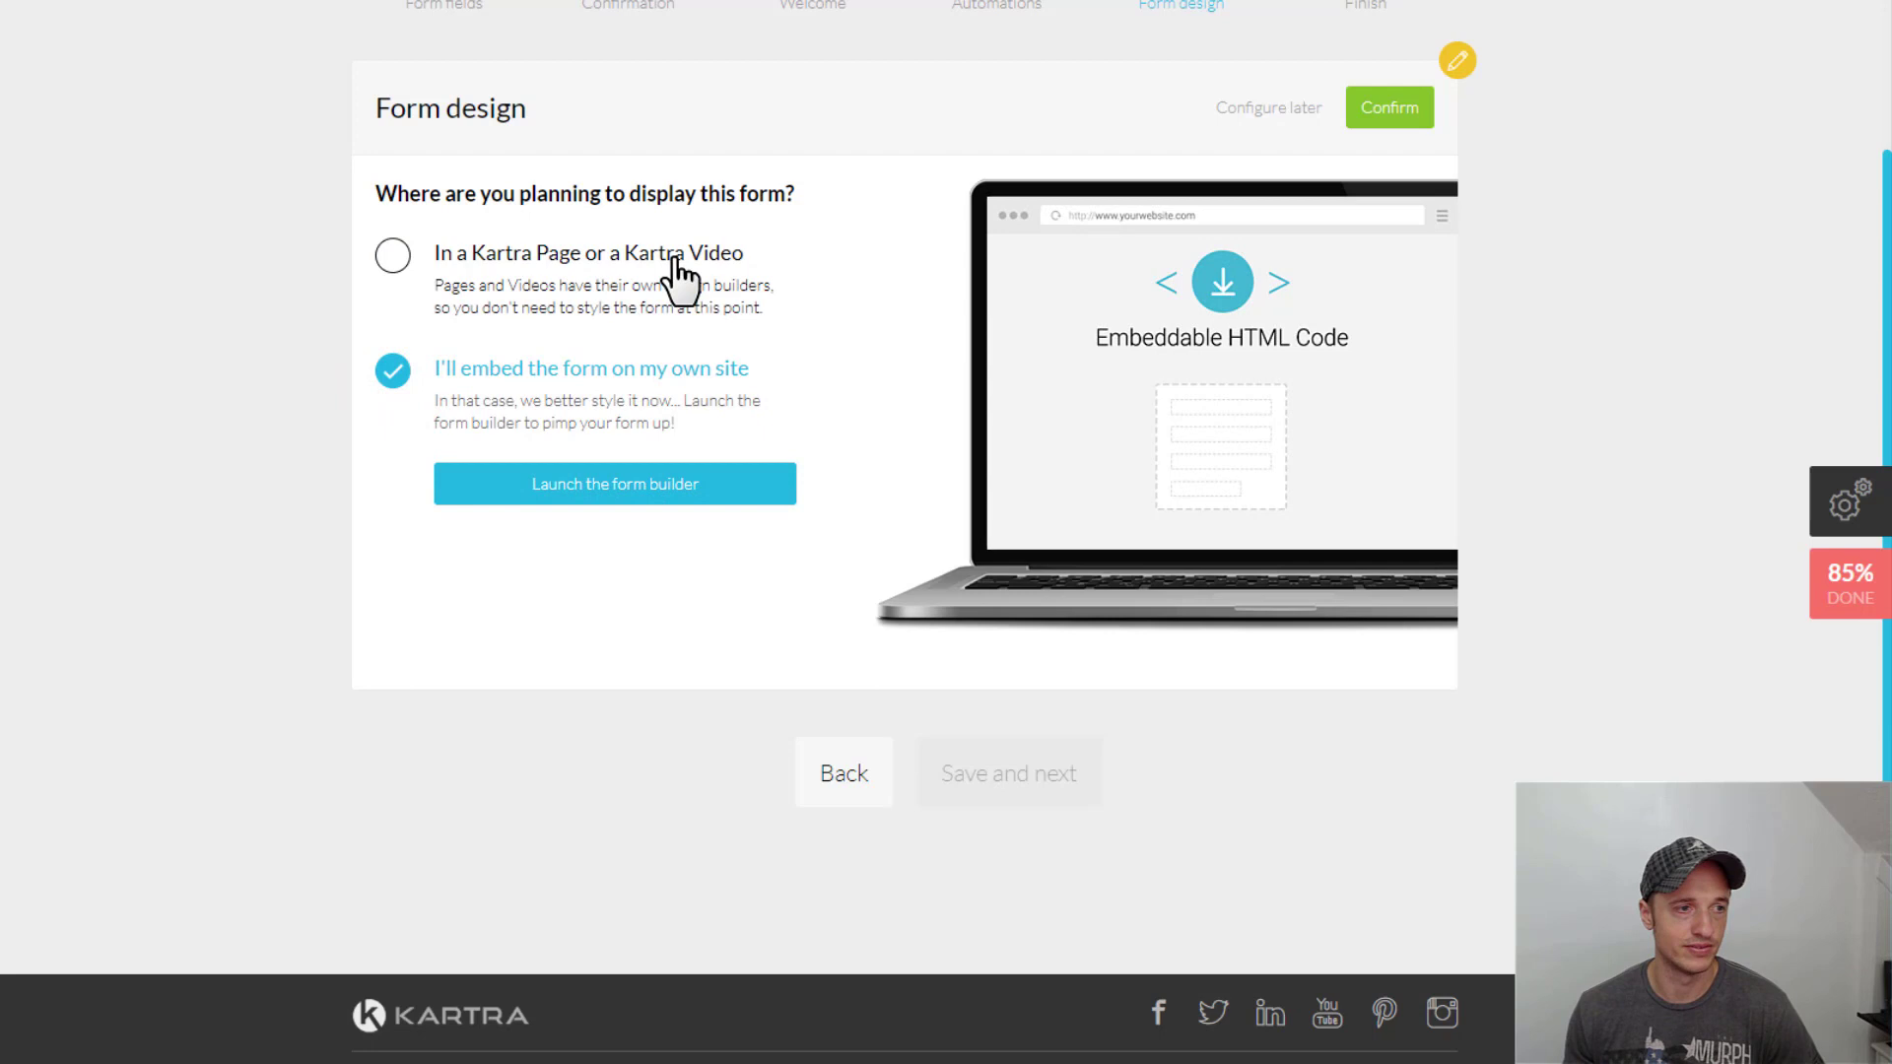
pyautogui.moveTo(471, 157)
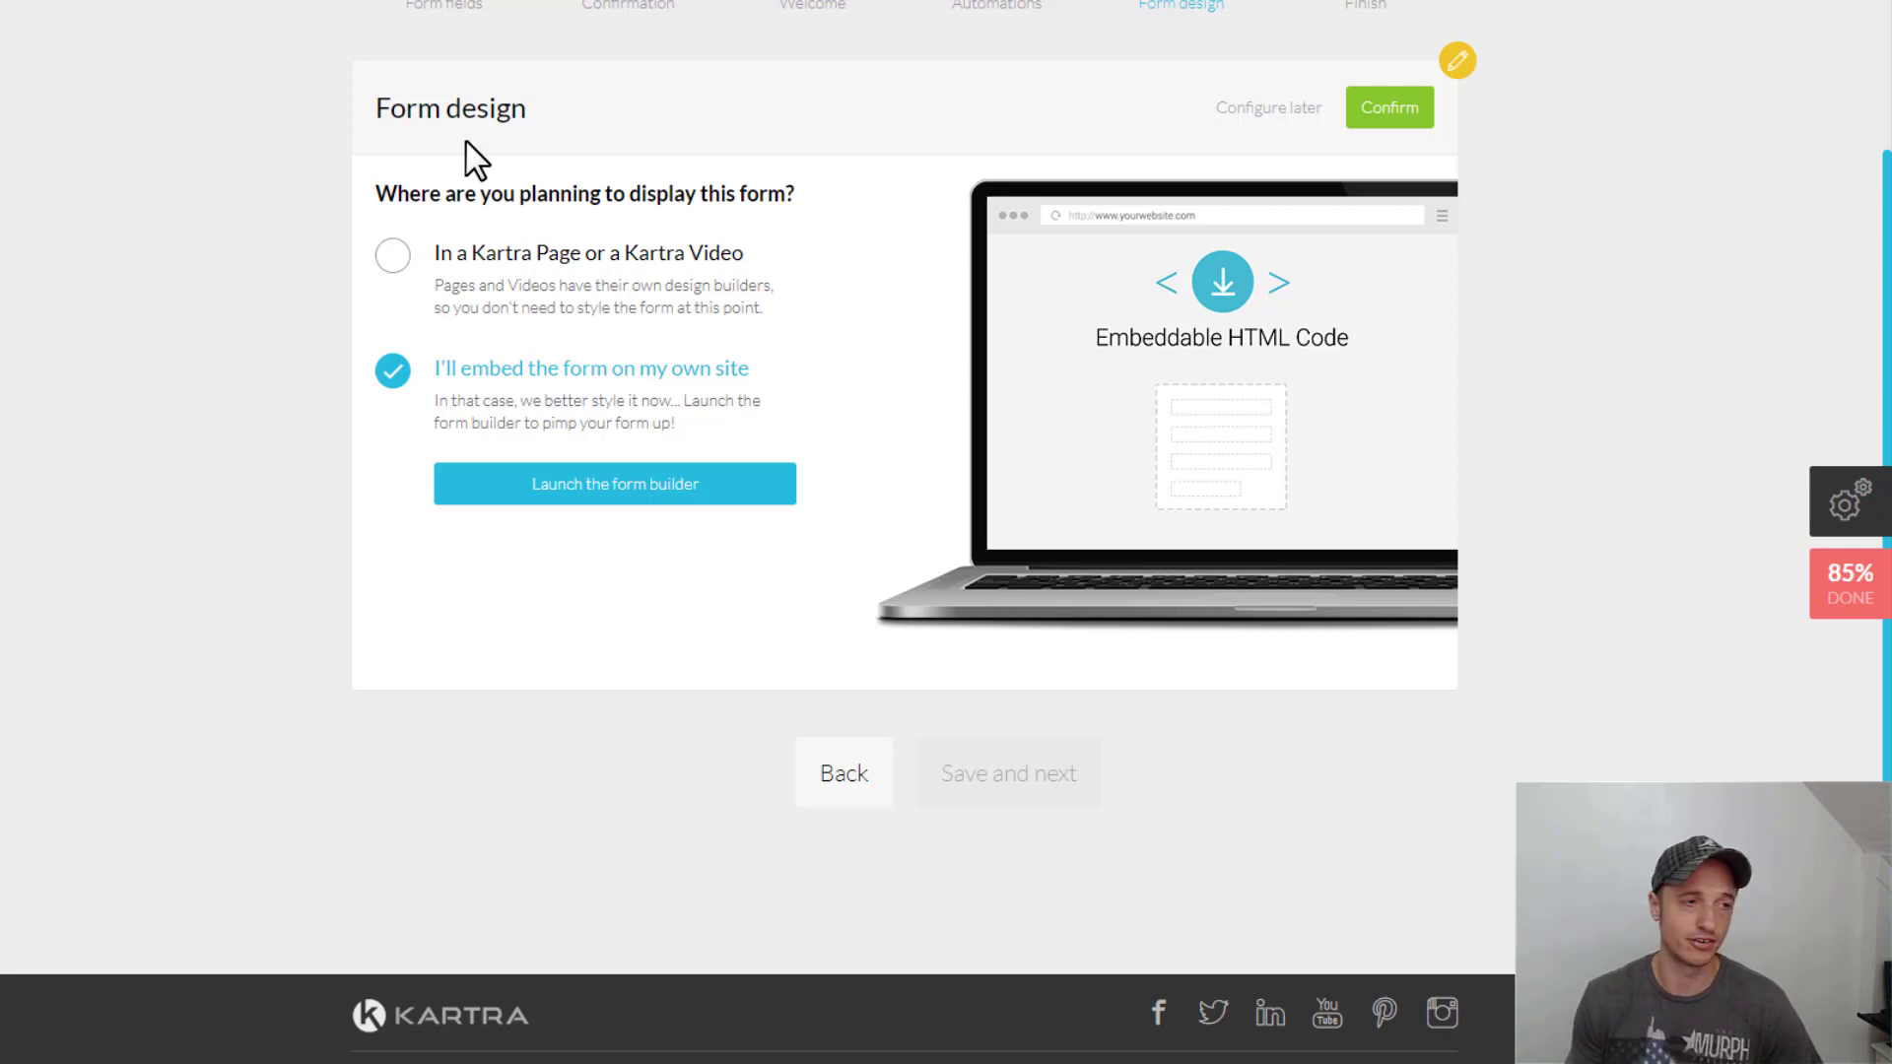
pyautogui.moveTo(386, 182)
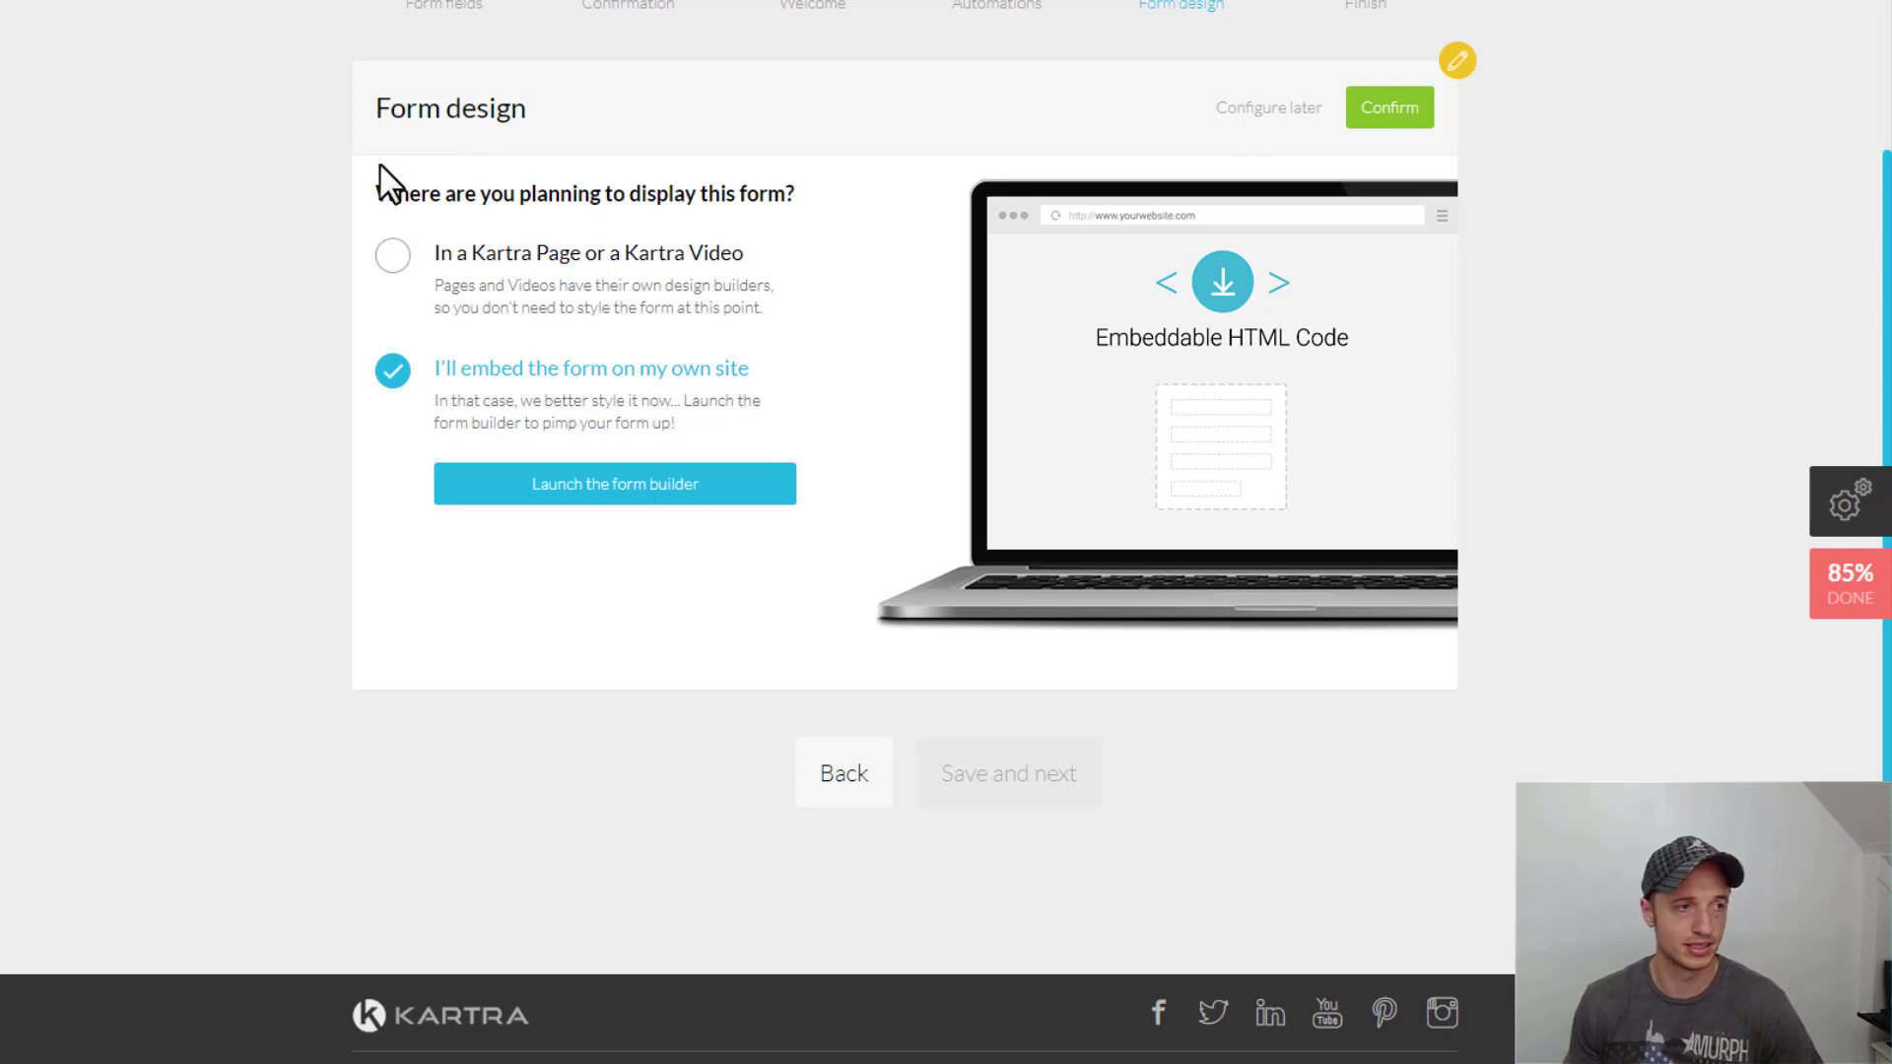
pyautogui.moveTo(561, 383)
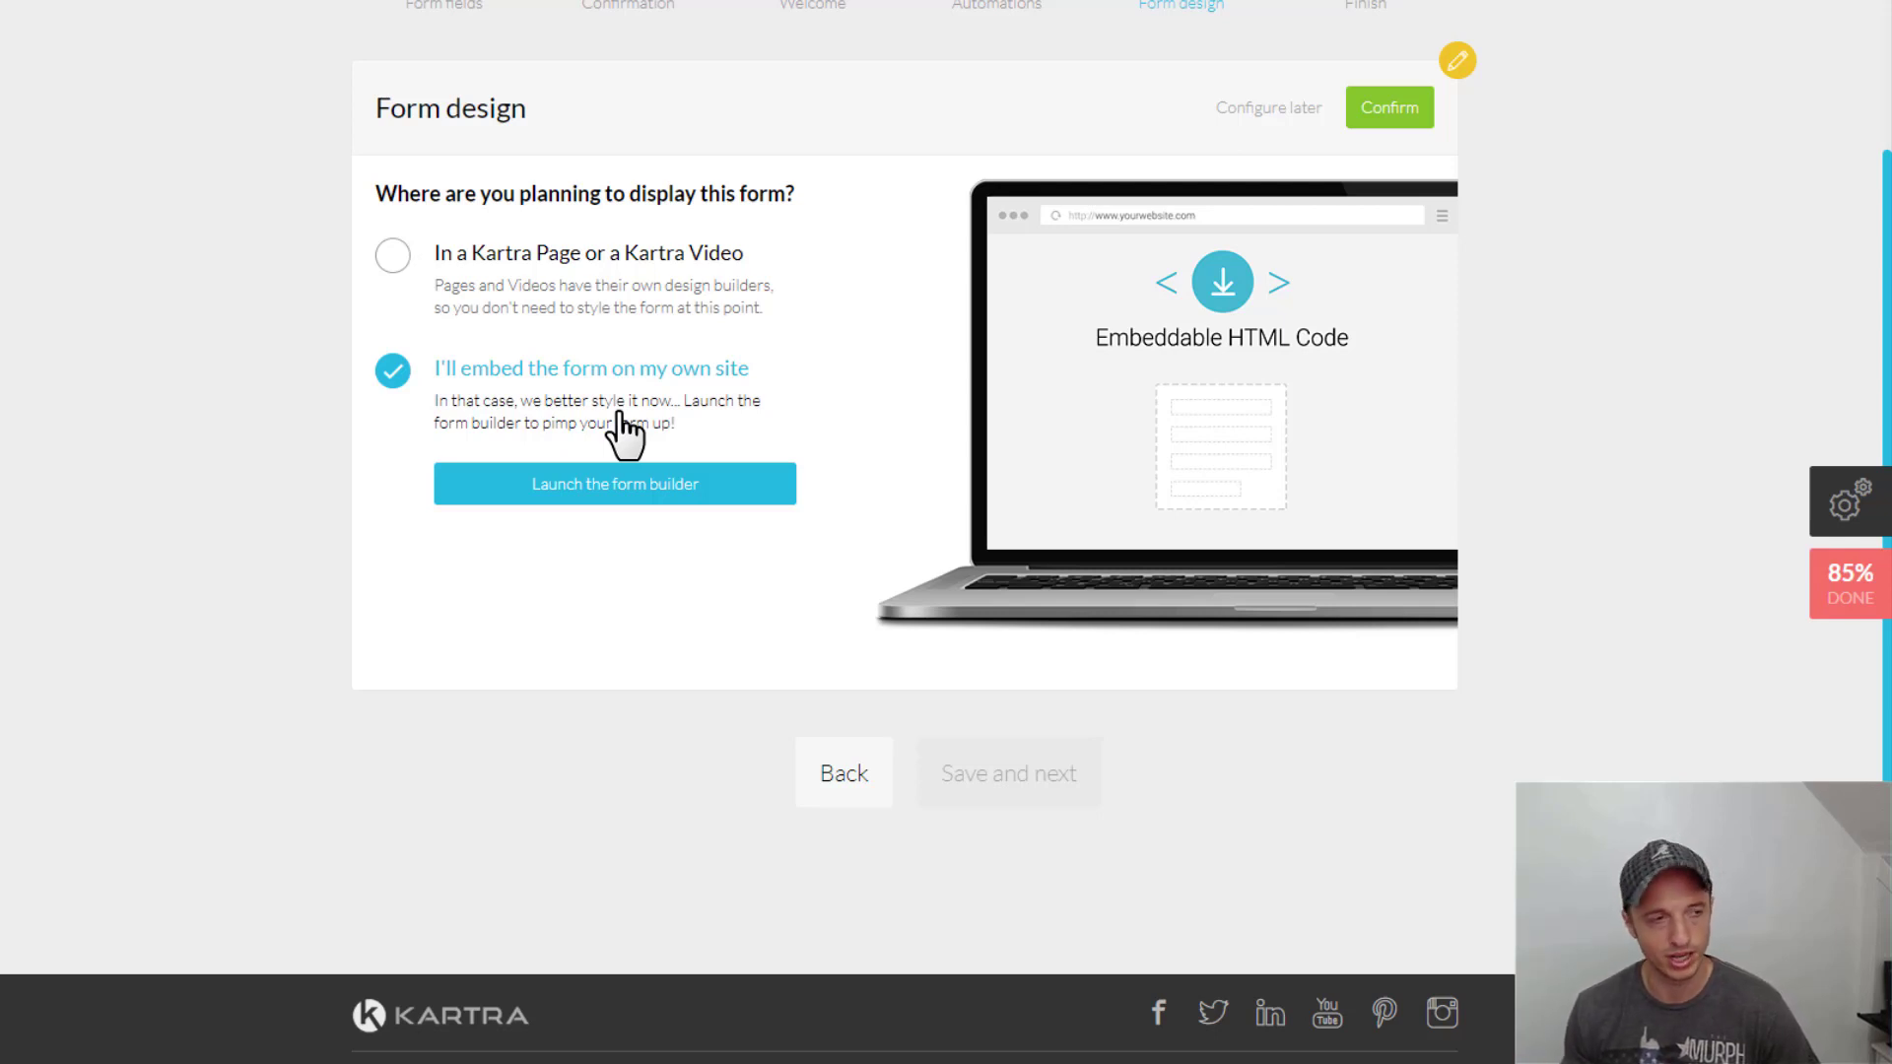
pyautogui.moveTo(667, 540)
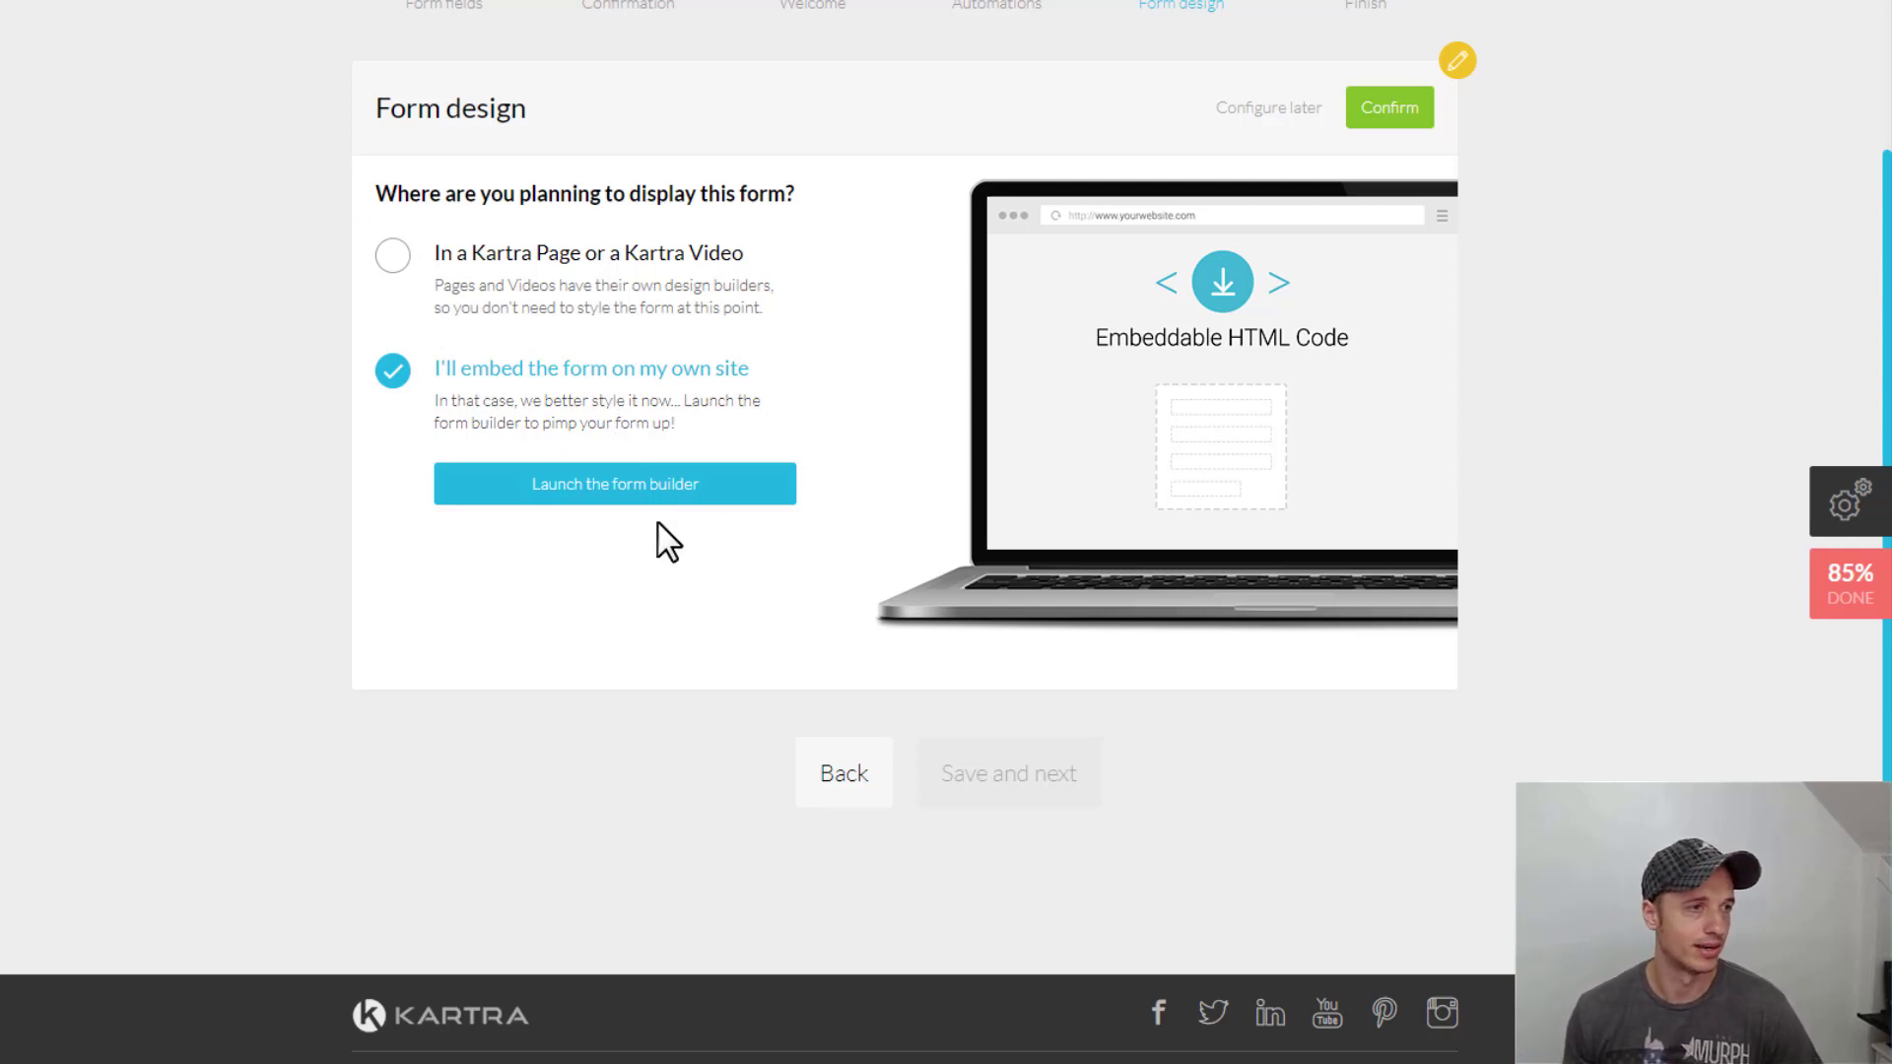
pyautogui.click(392, 254)
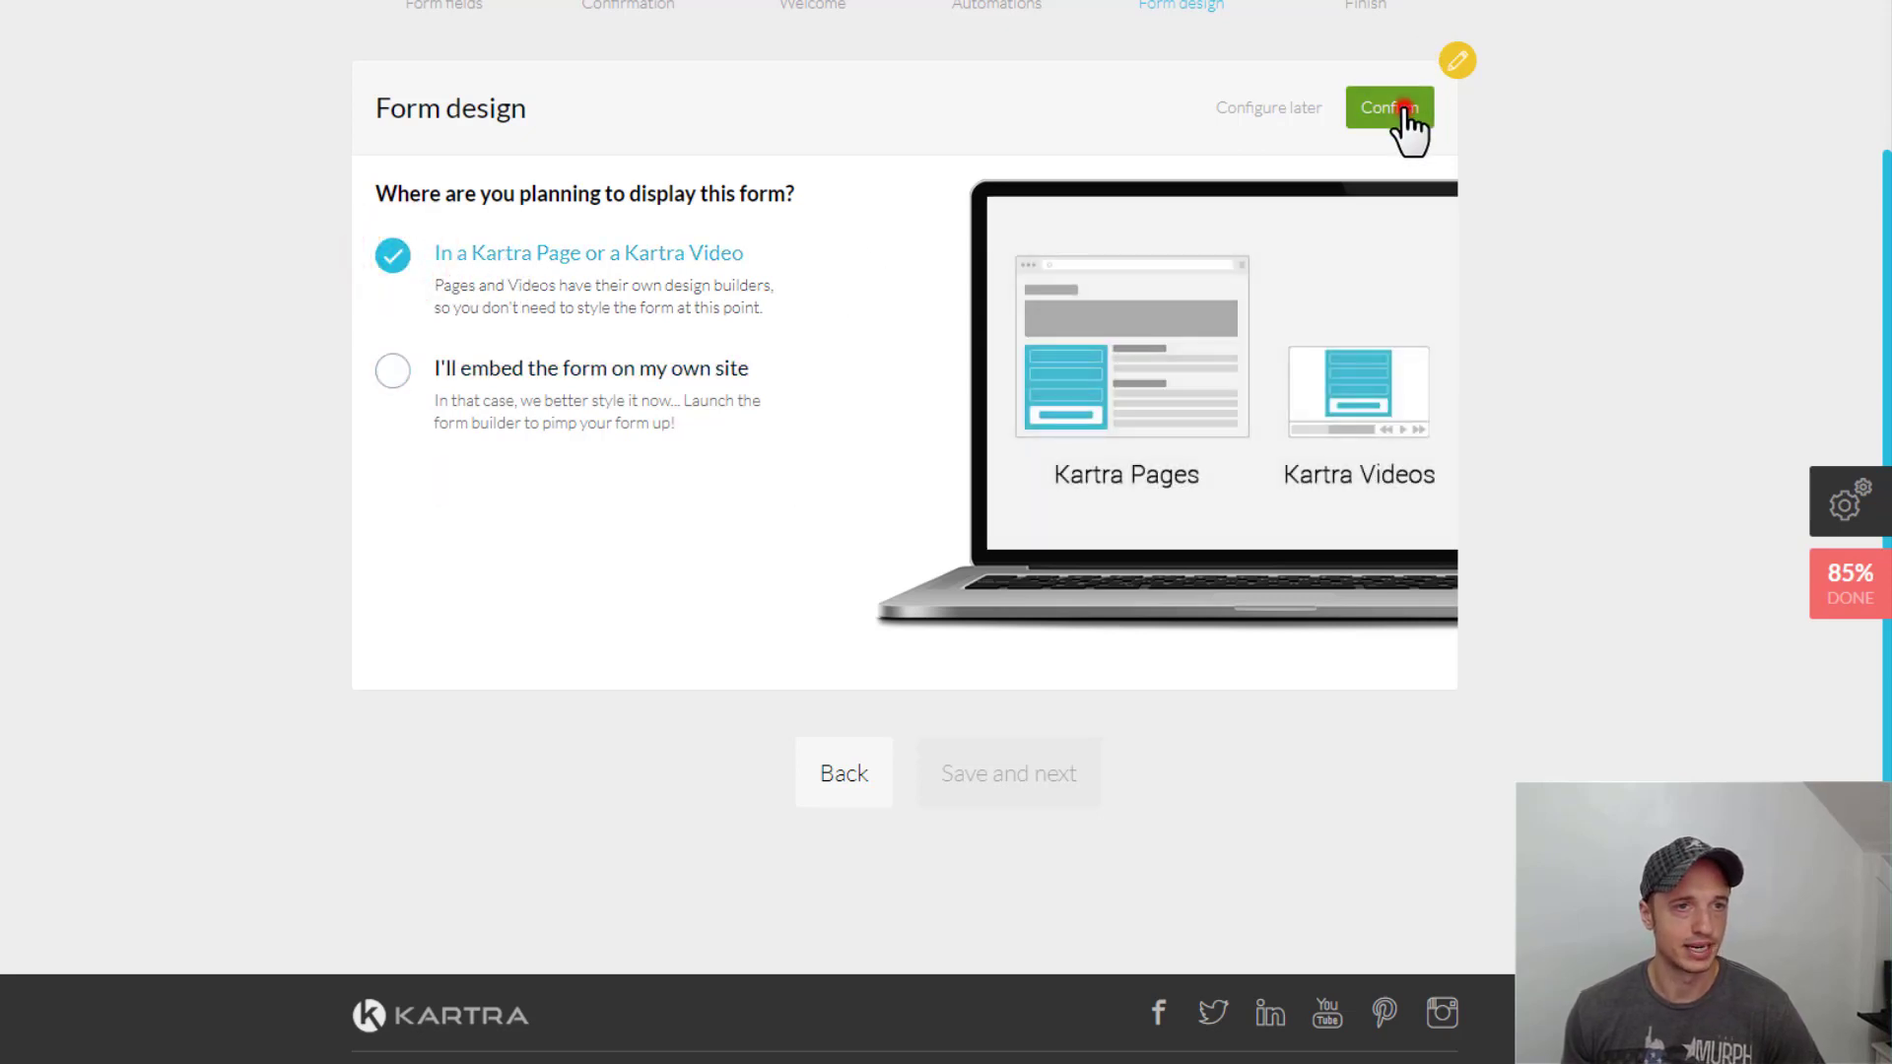
pyautogui.click(1387, 108)
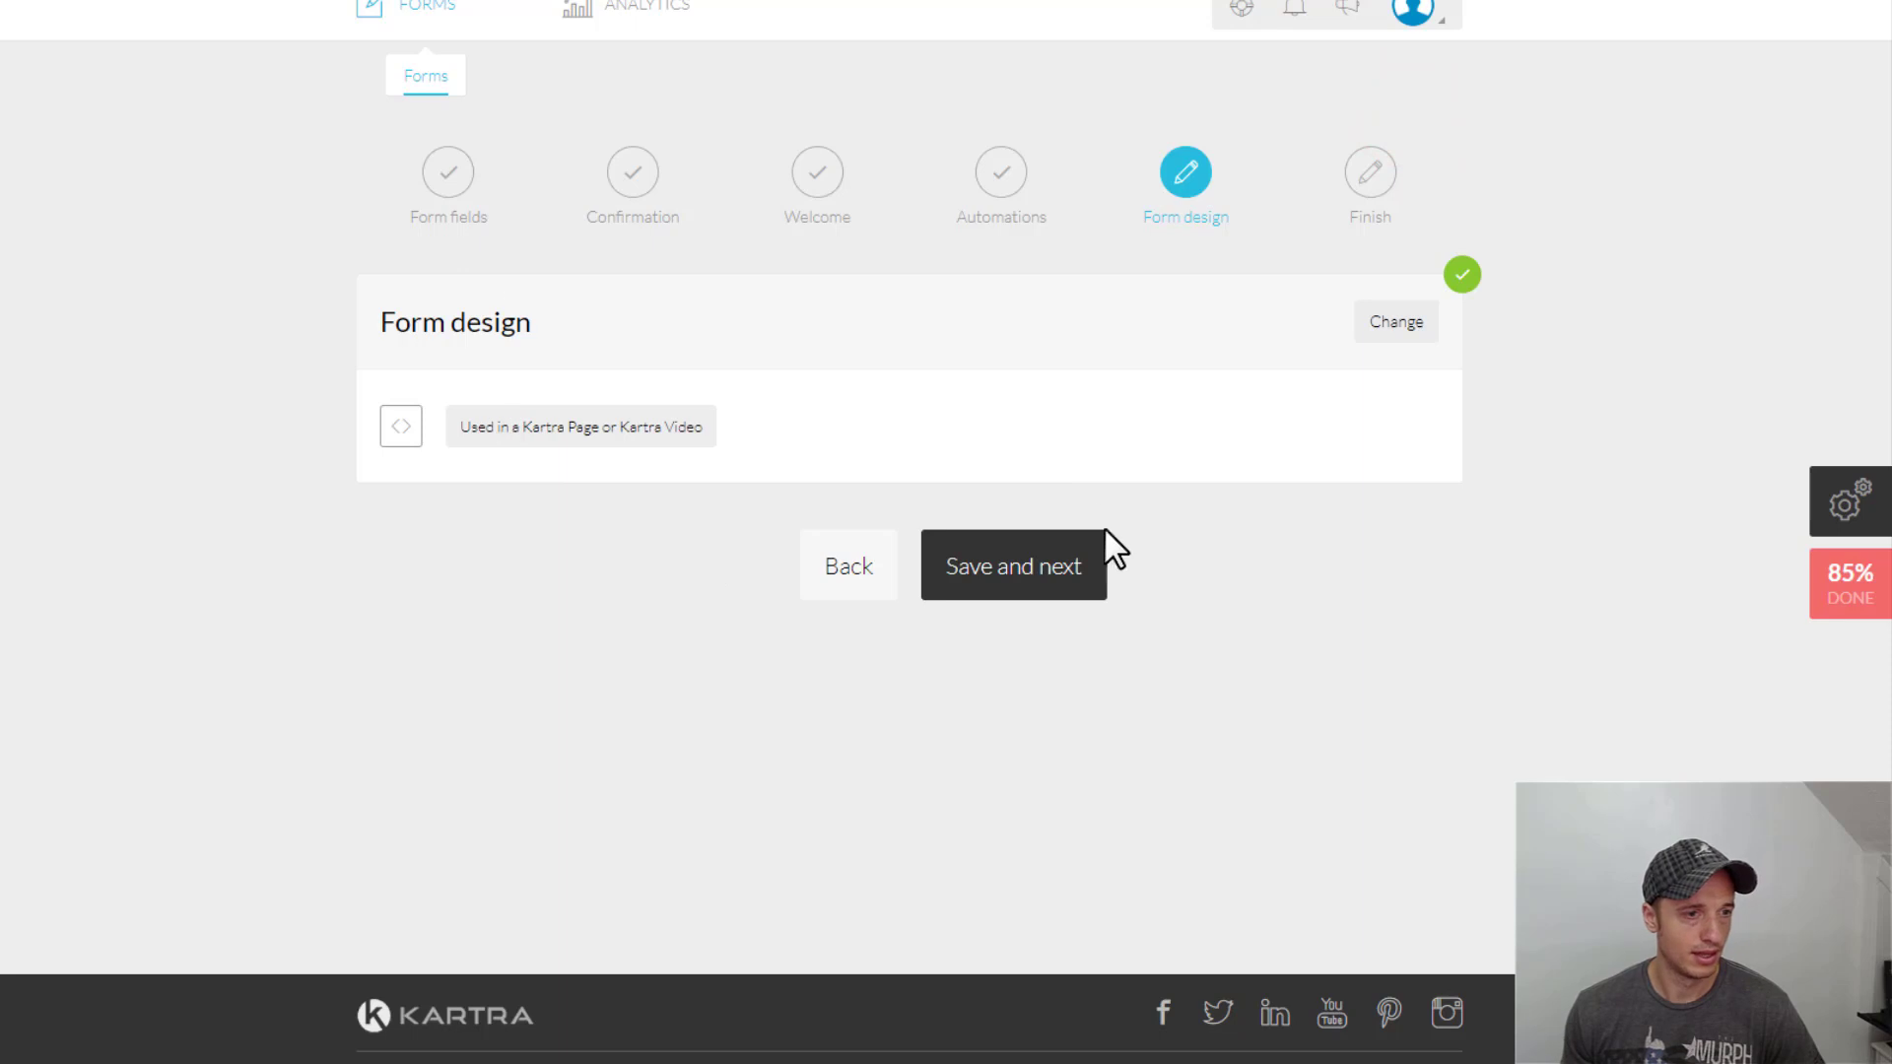
# Save and finish the form, then go to the My Pages list
pyautogui.click(1012, 564)
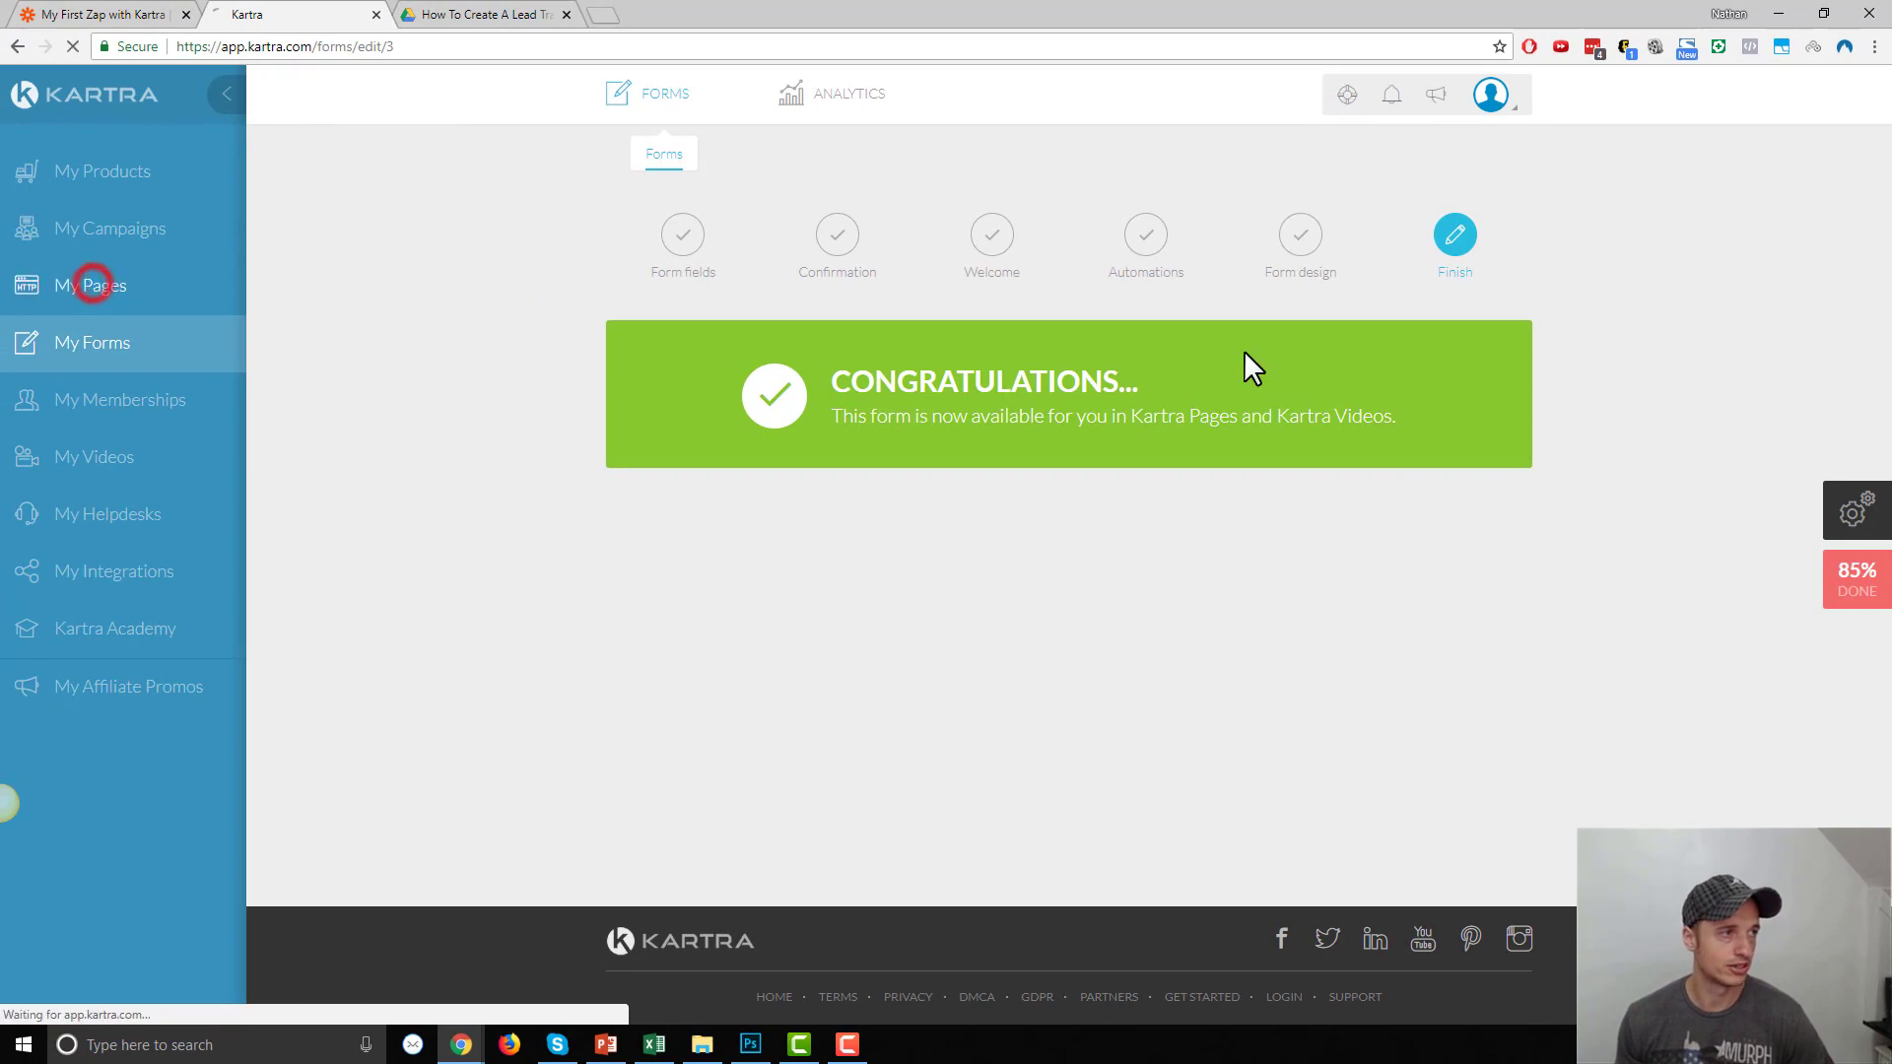
pyautogui.click(91, 285)
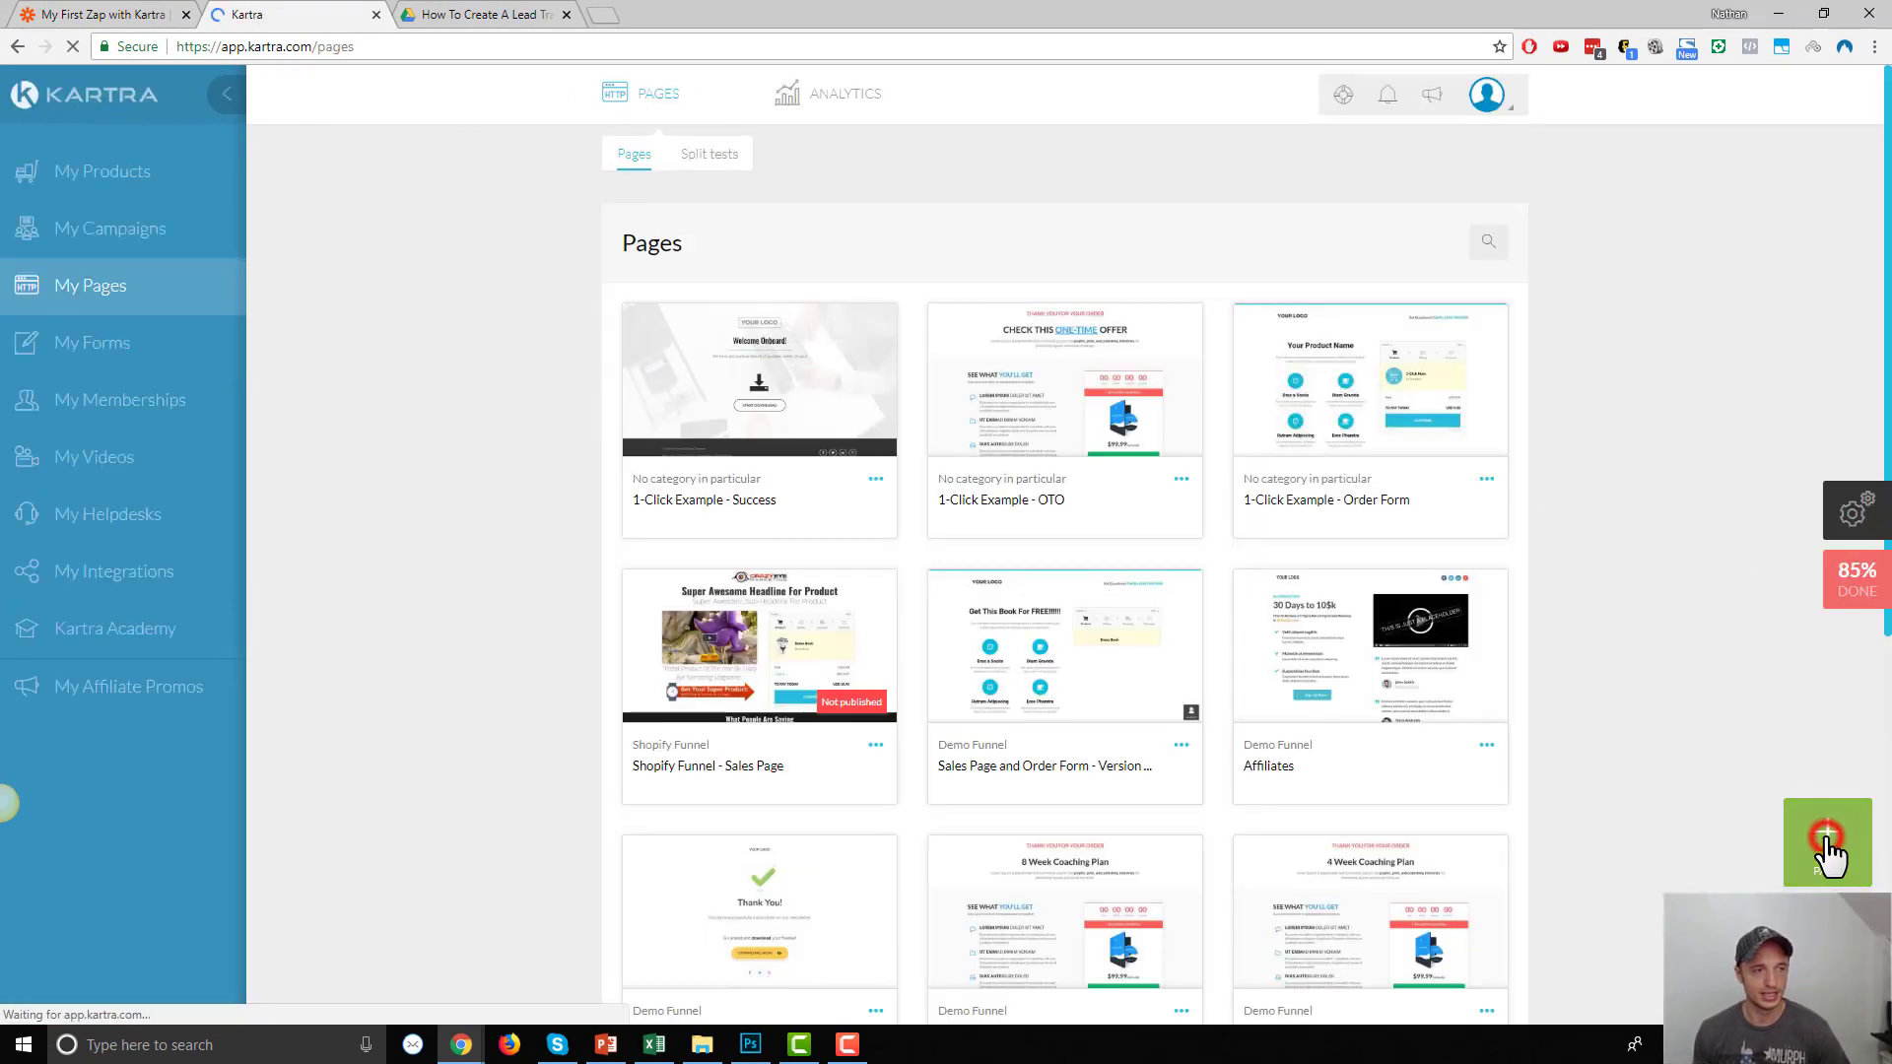
# Create 'Example Optin Page' from the piggy-bank squeeze template with no category
pyautogui.click(1825, 842)
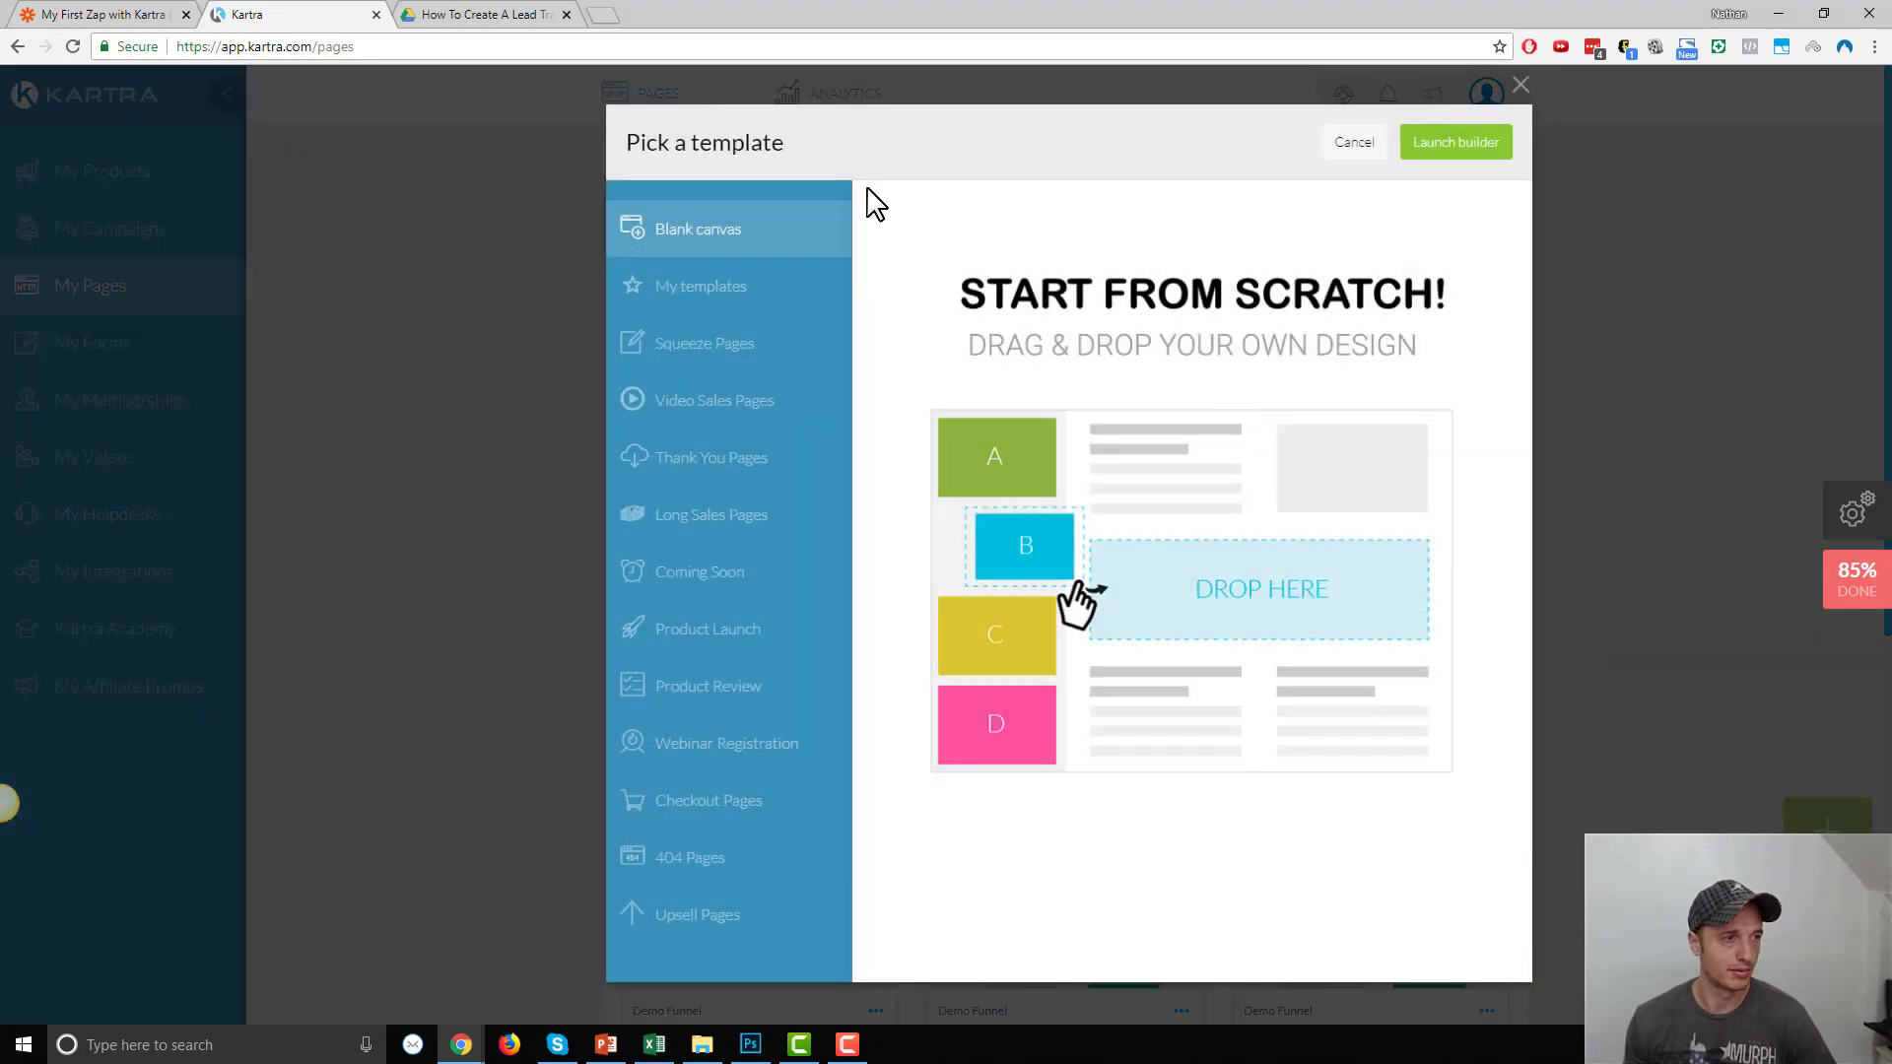
pyautogui.click(700, 343)
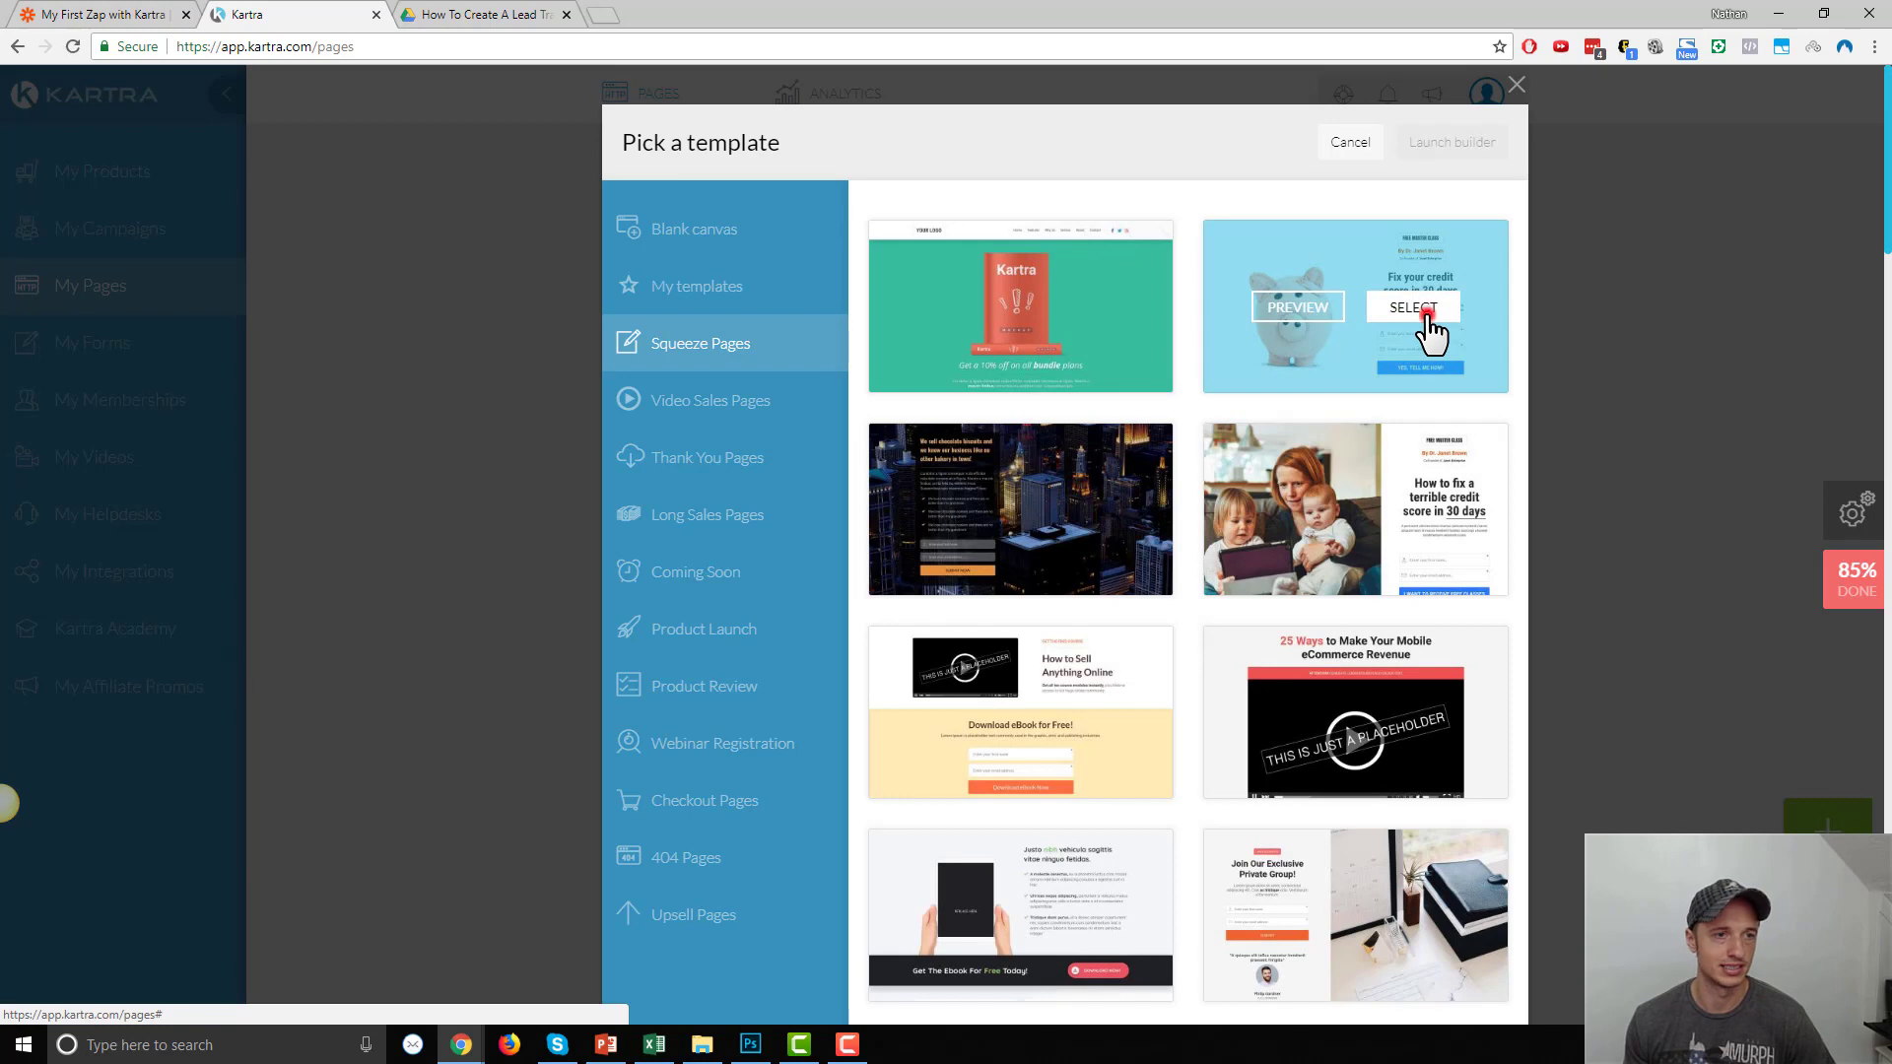
pyautogui.click(1427, 306)
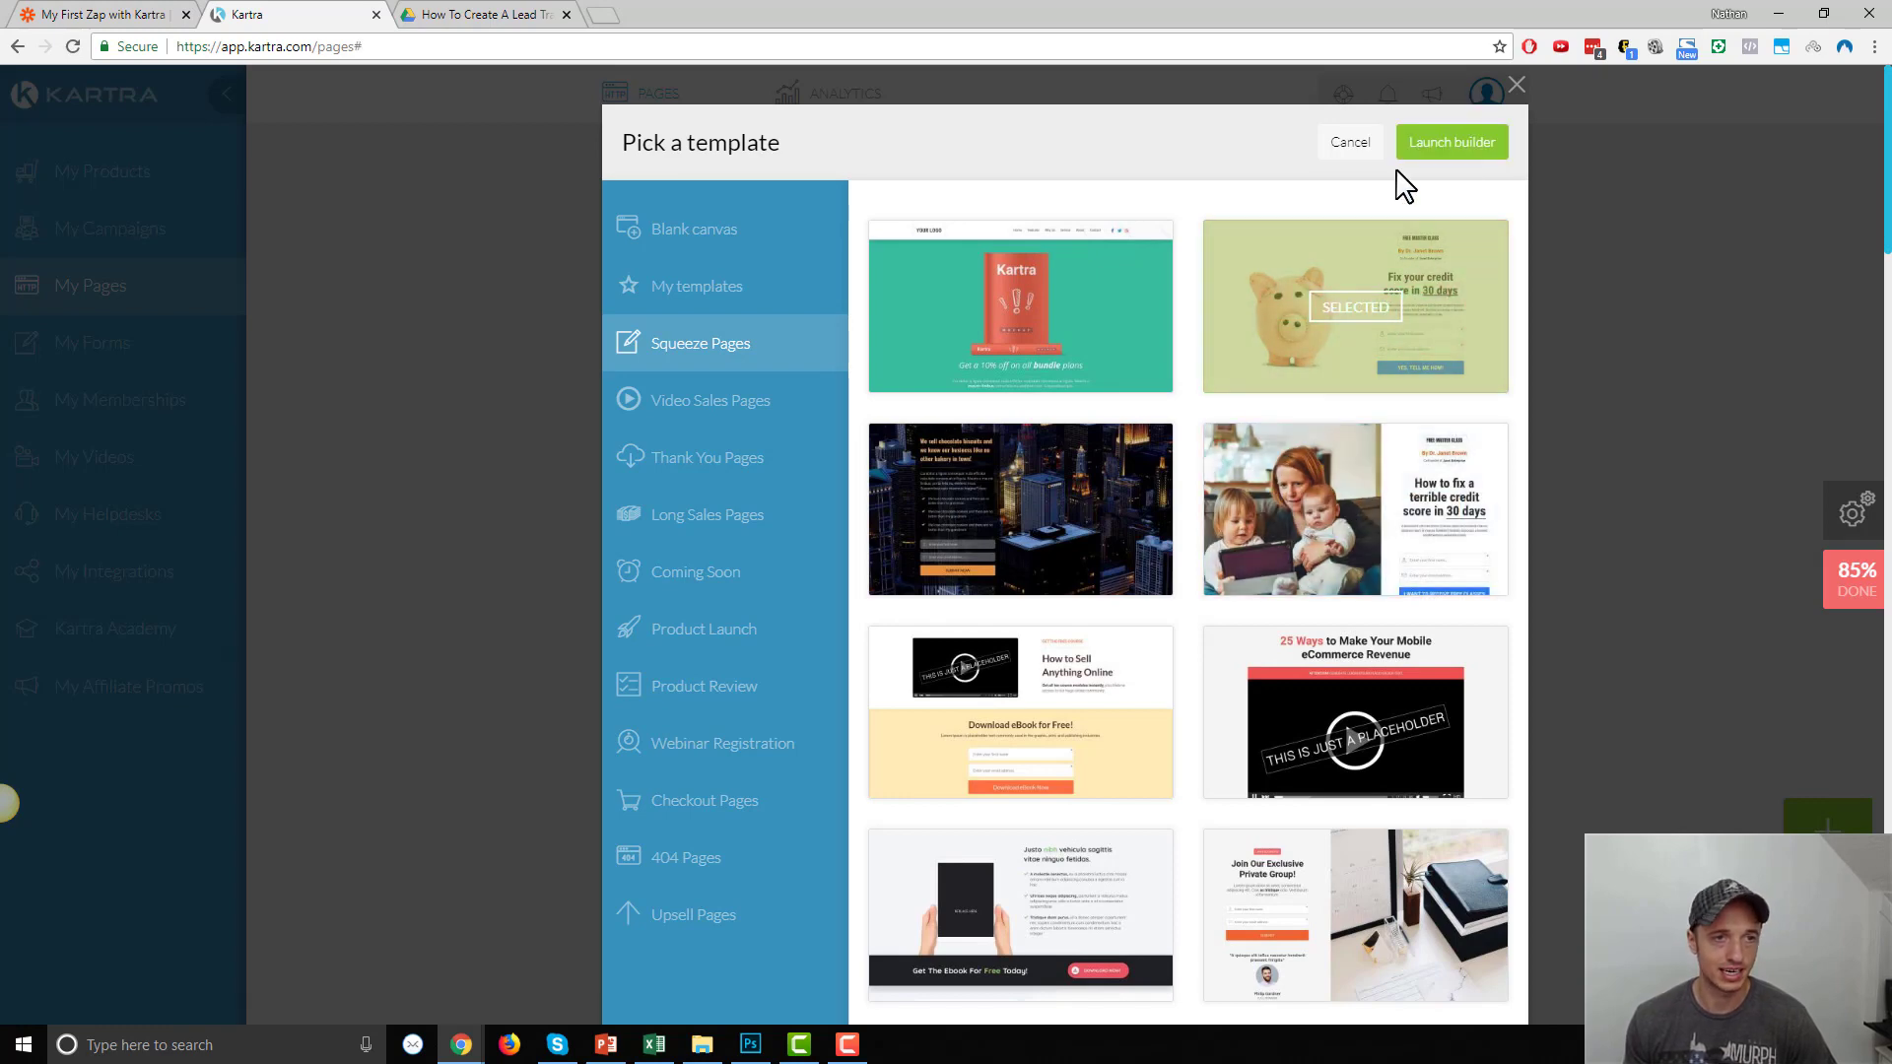
pyautogui.click(1347, 141)
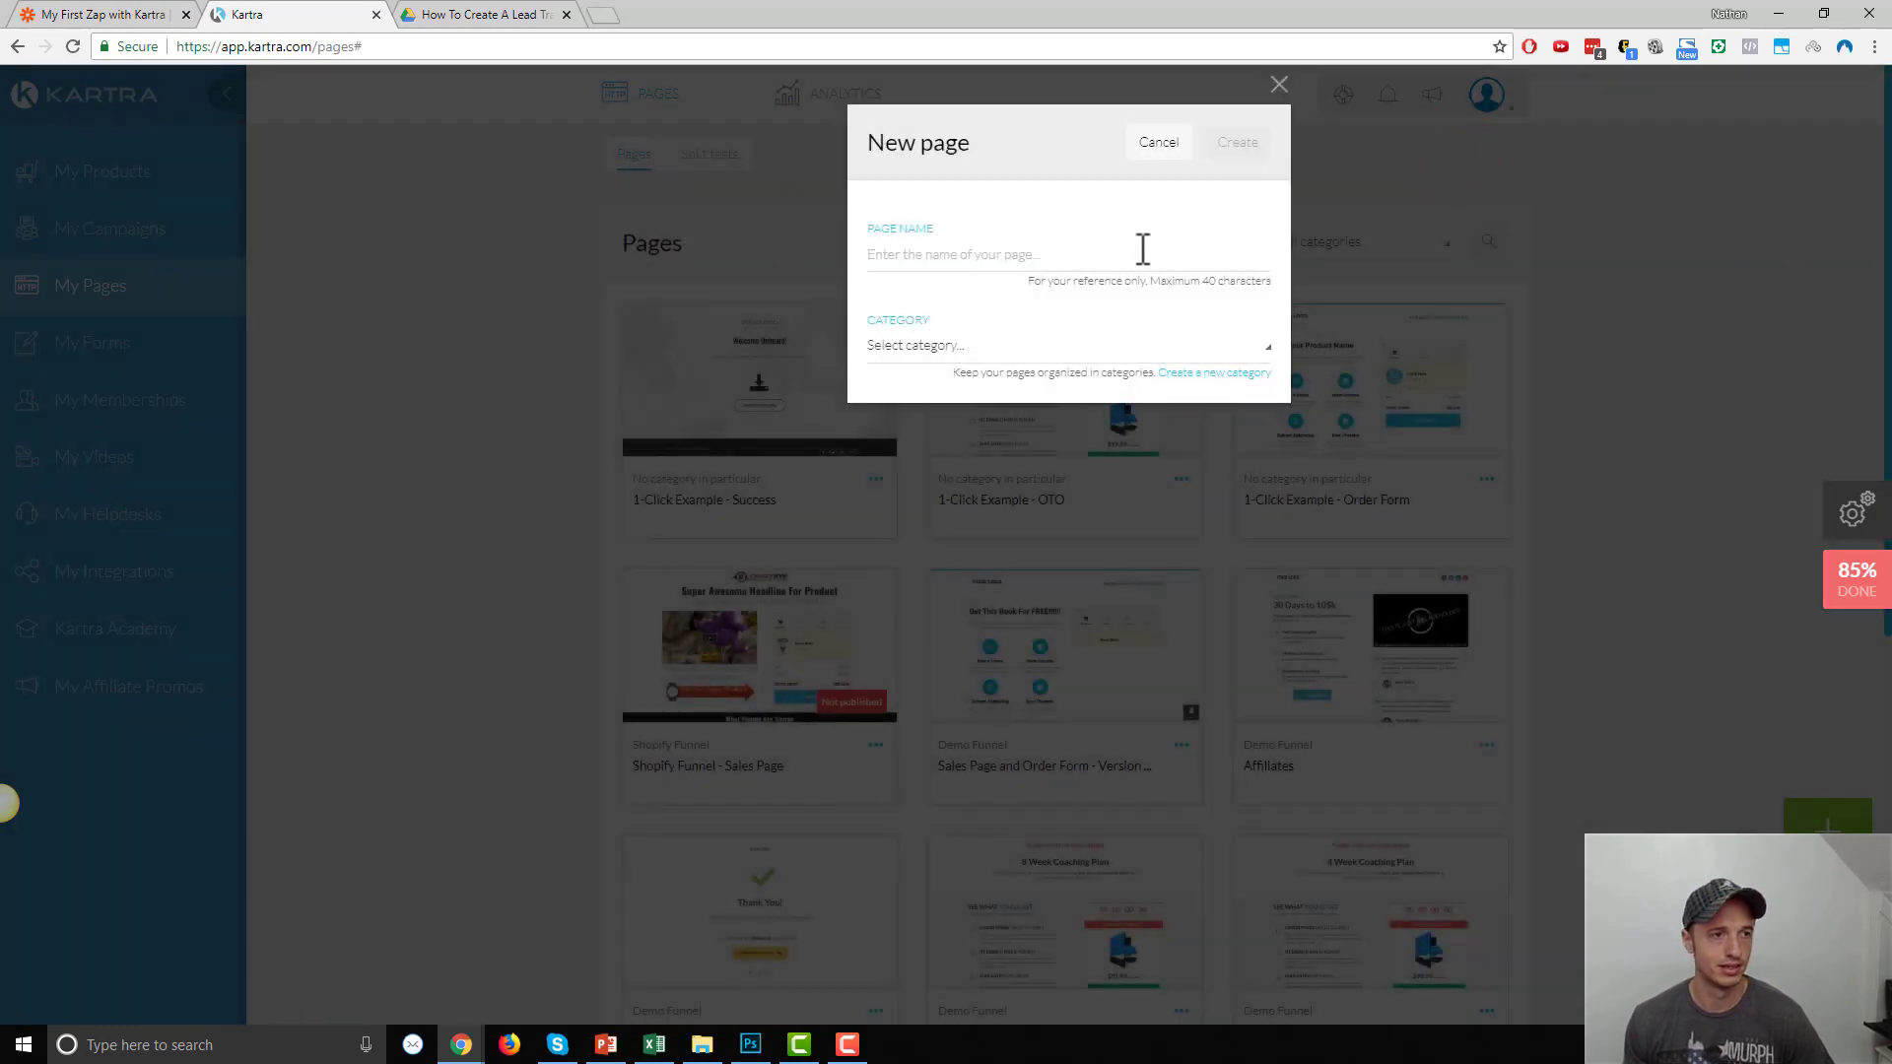
pyautogui.write('Example Optin Page')
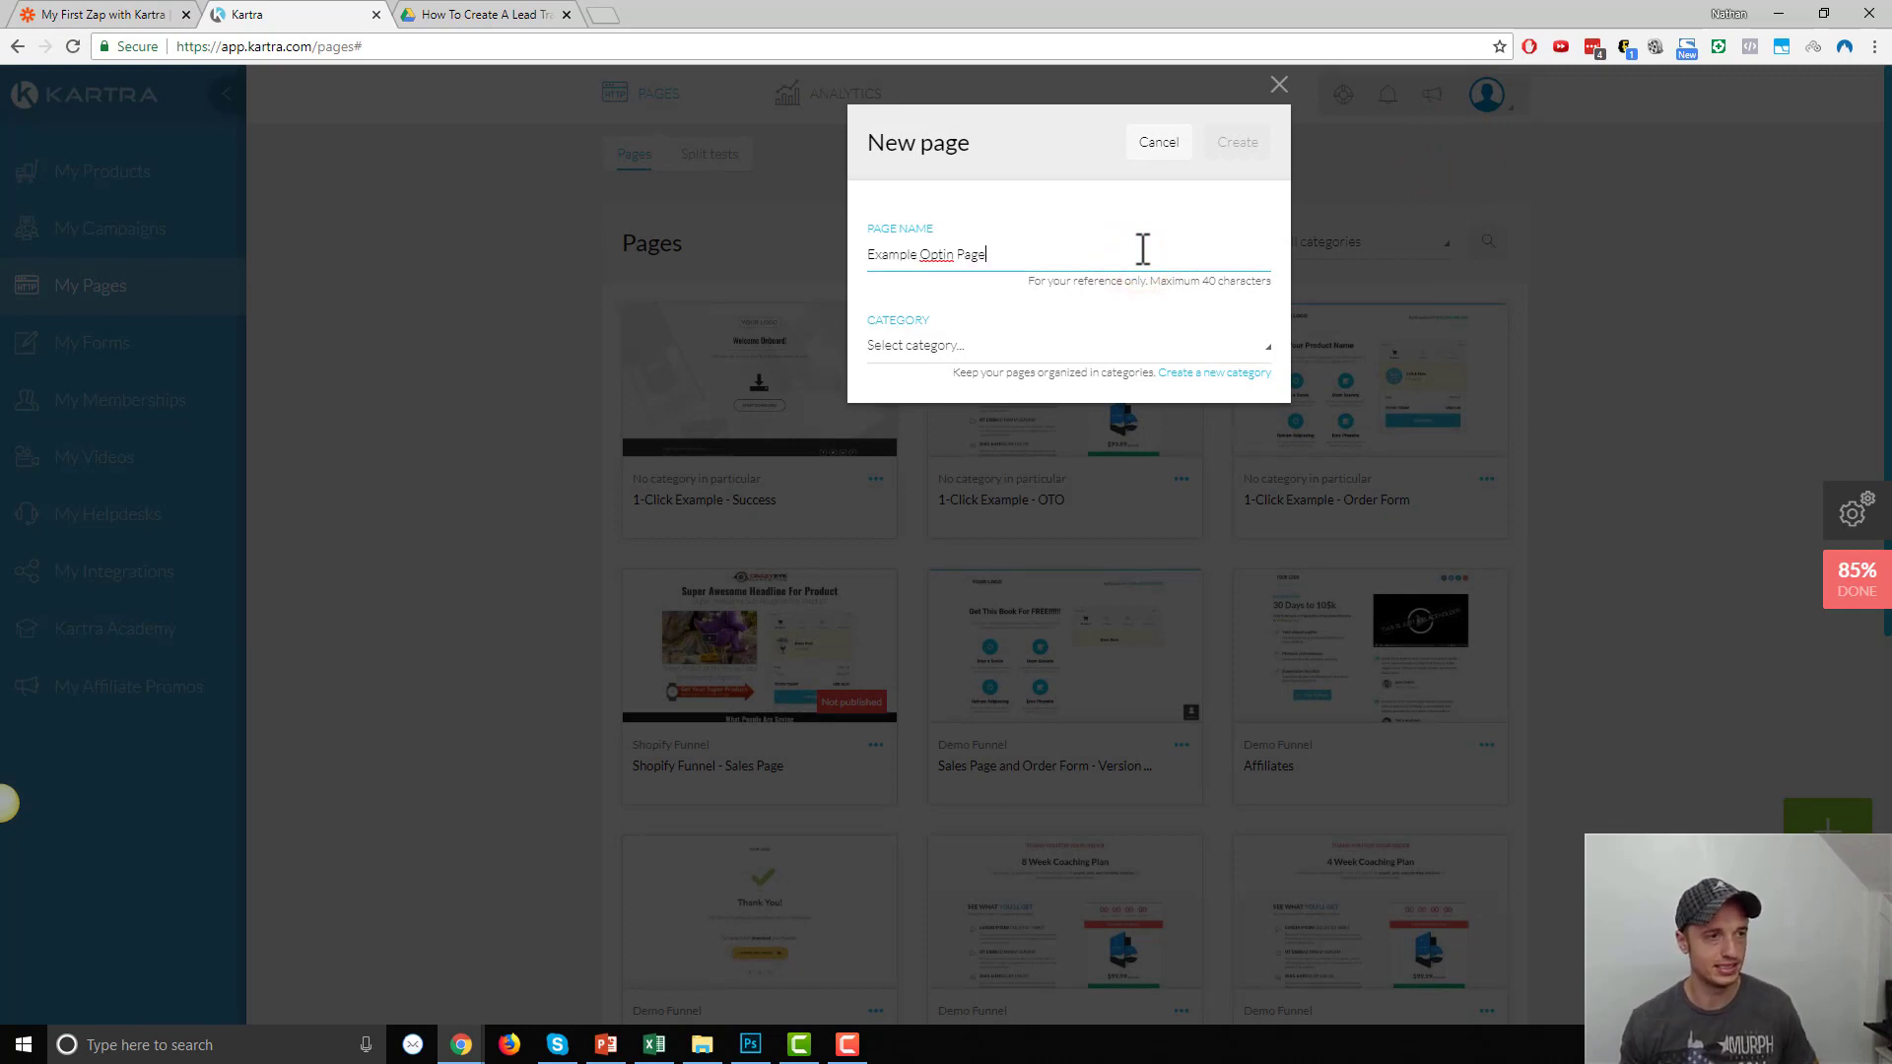
pyautogui.click(1065, 345)
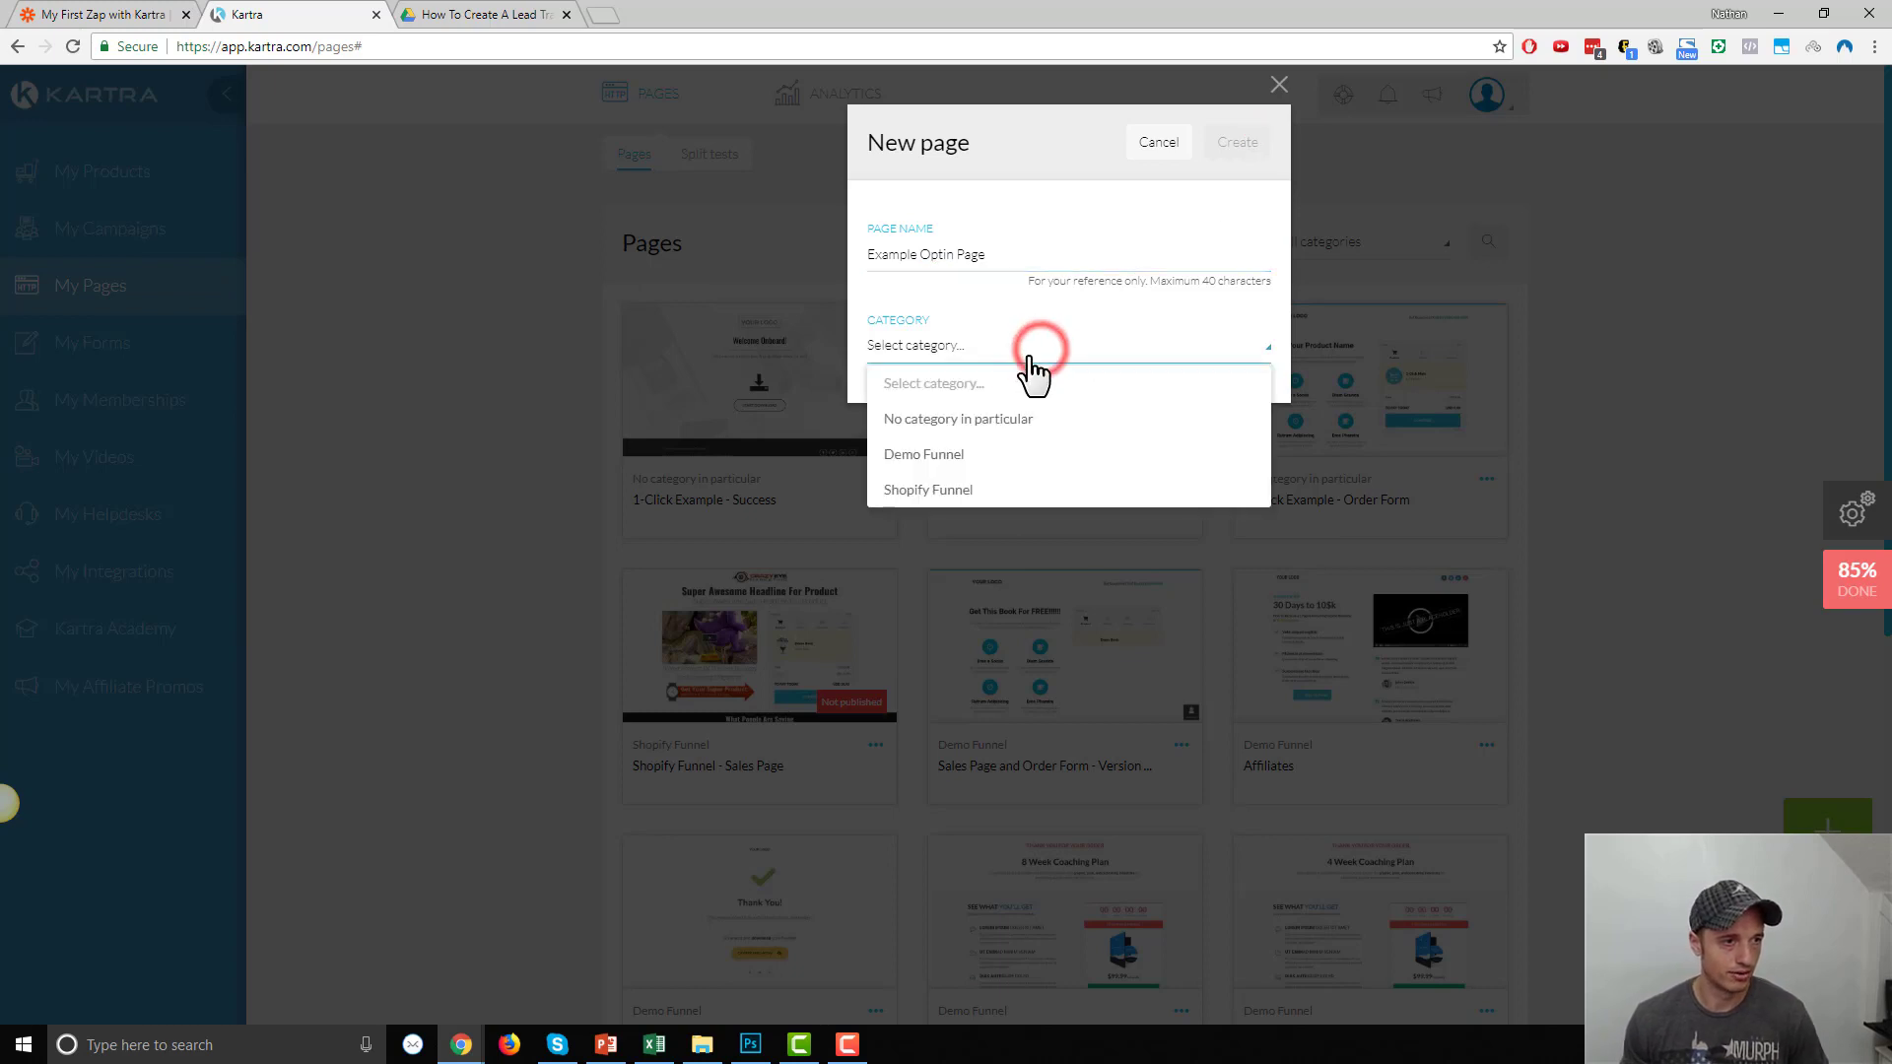
pyautogui.click(957, 419)
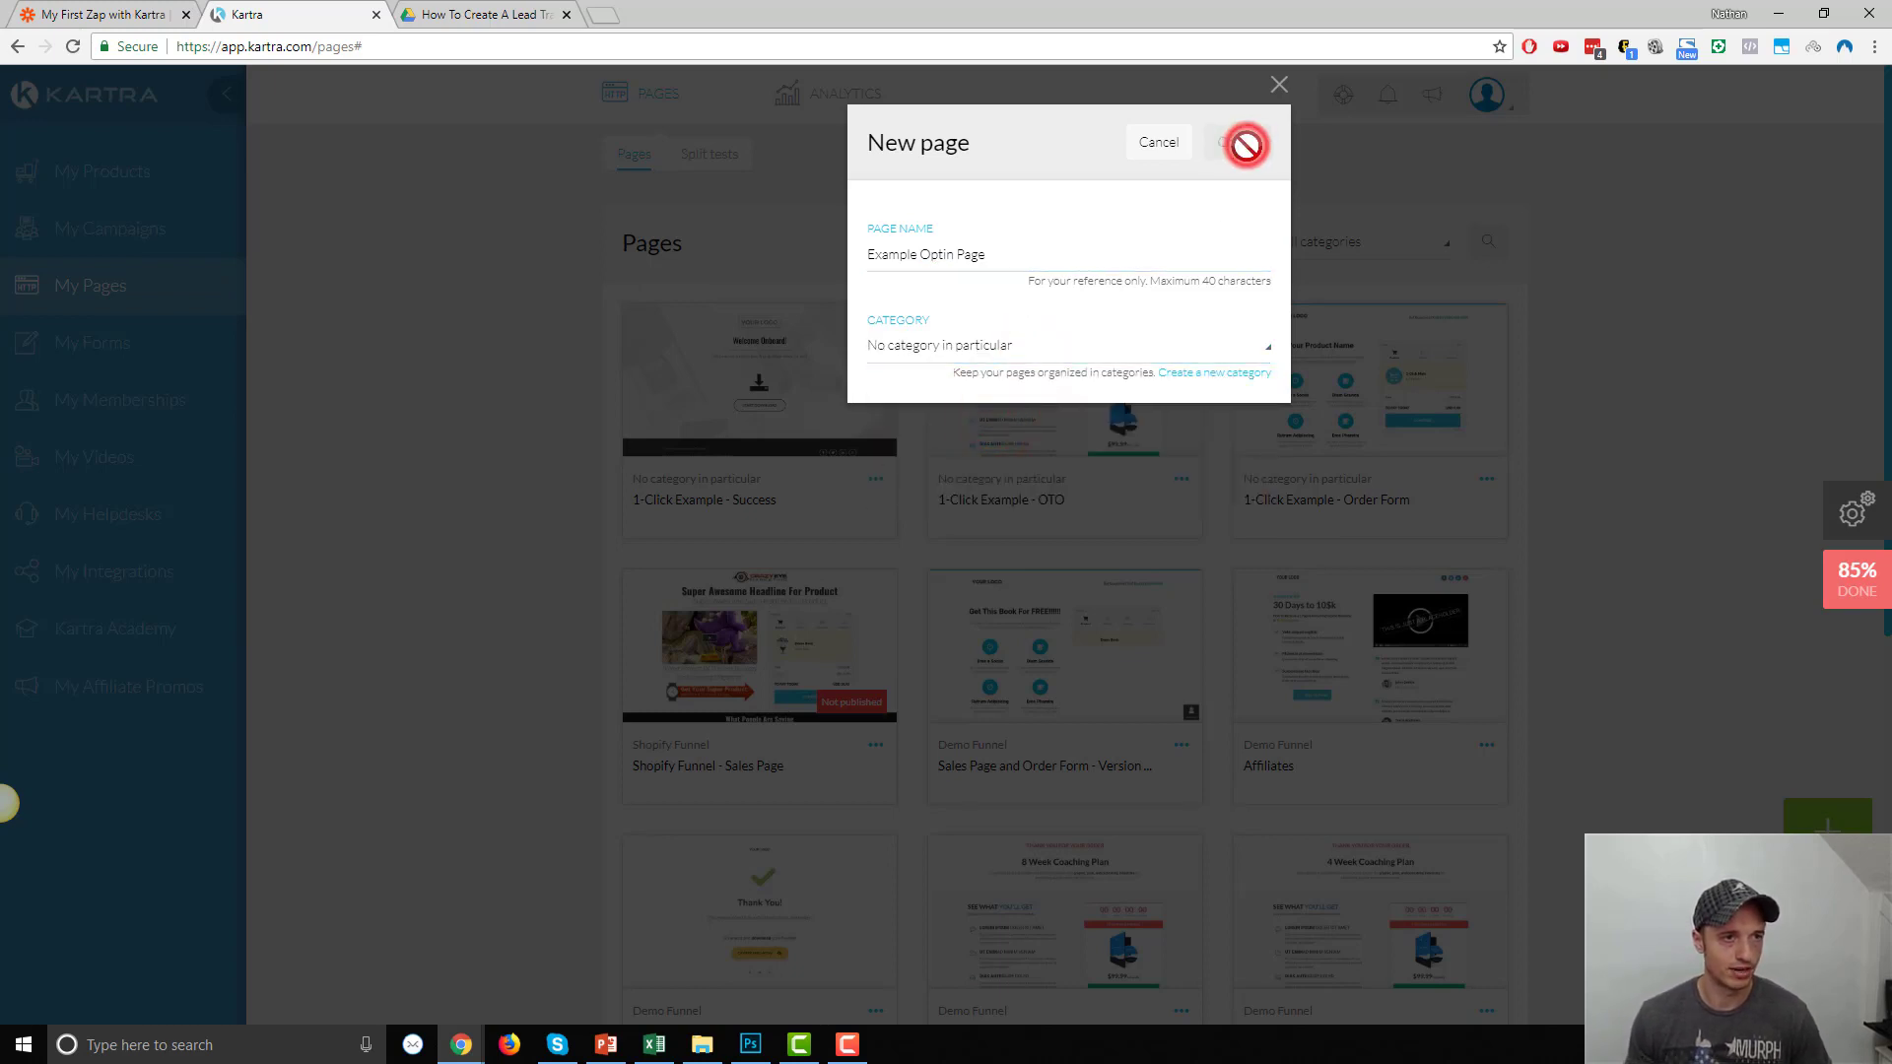
pyautogui.click(1246, 140)
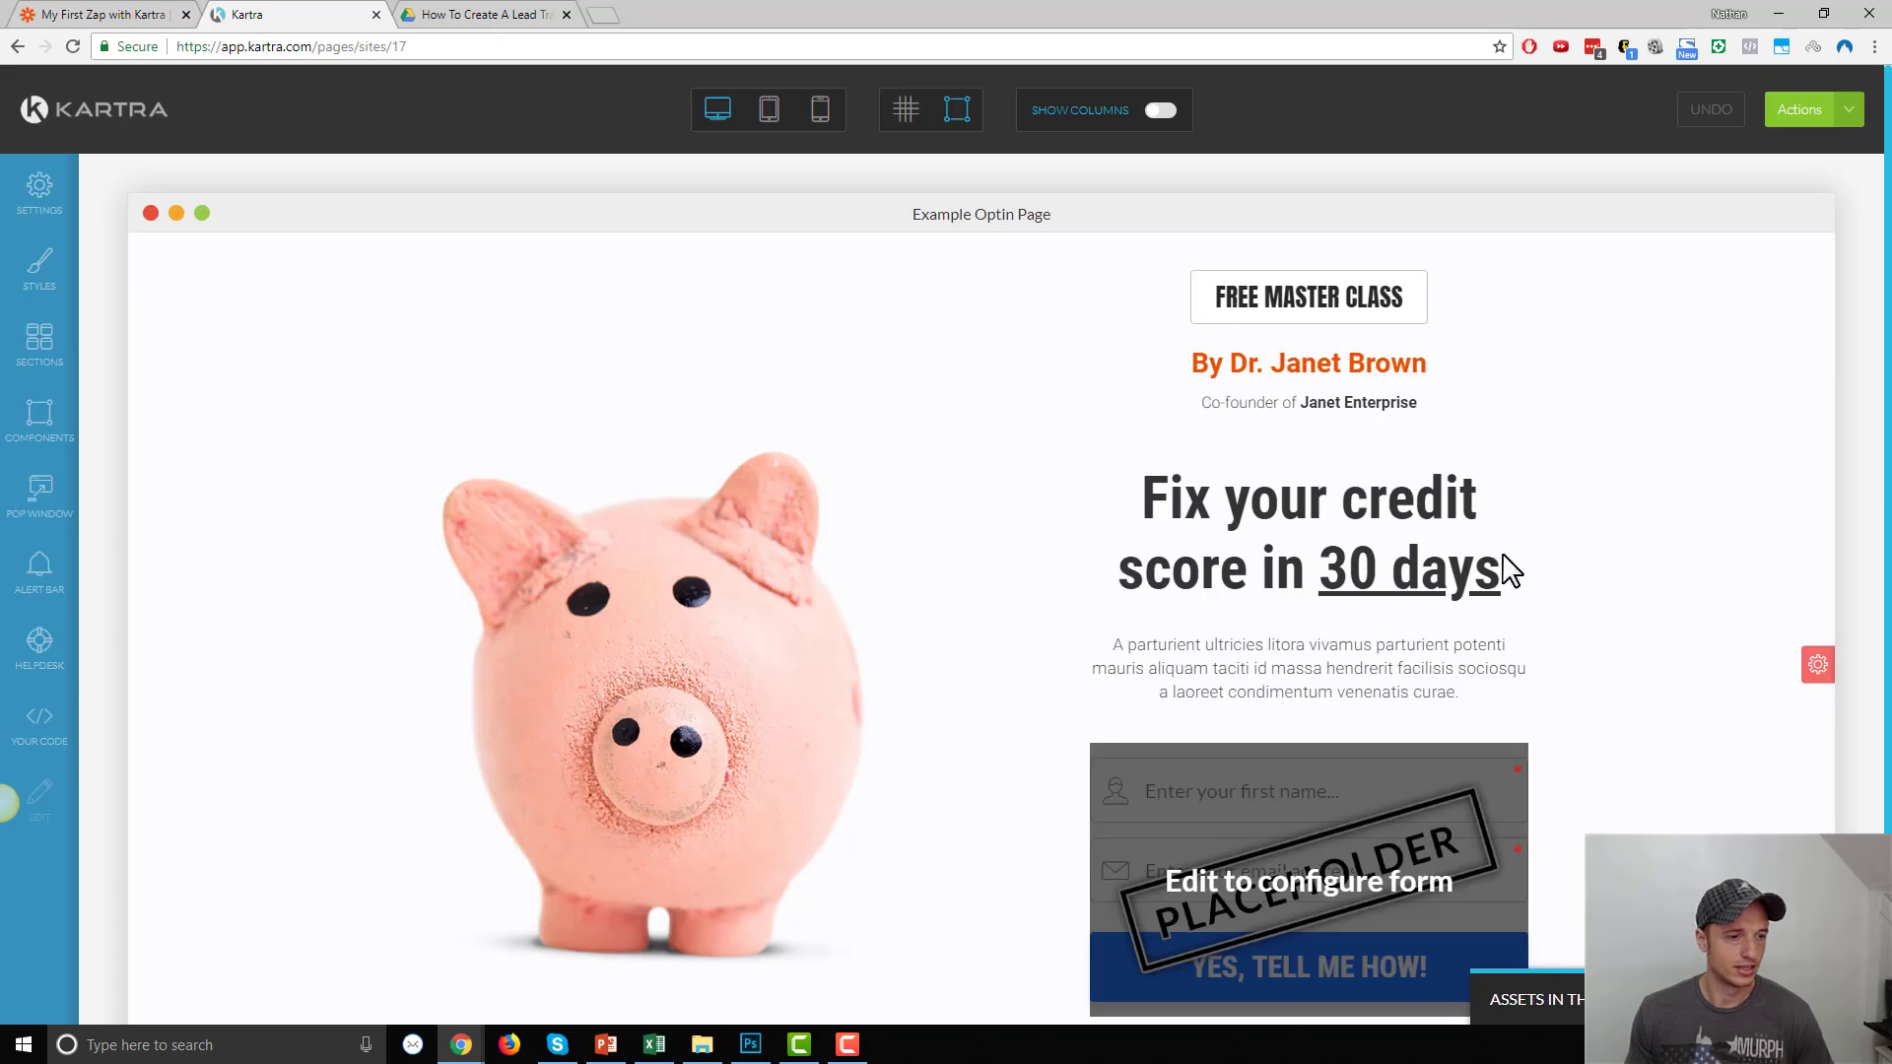
# Swap the page's placeholder form for Example Optin Form from the Opt-in form dropdown
pyautogui.scroll(-3)
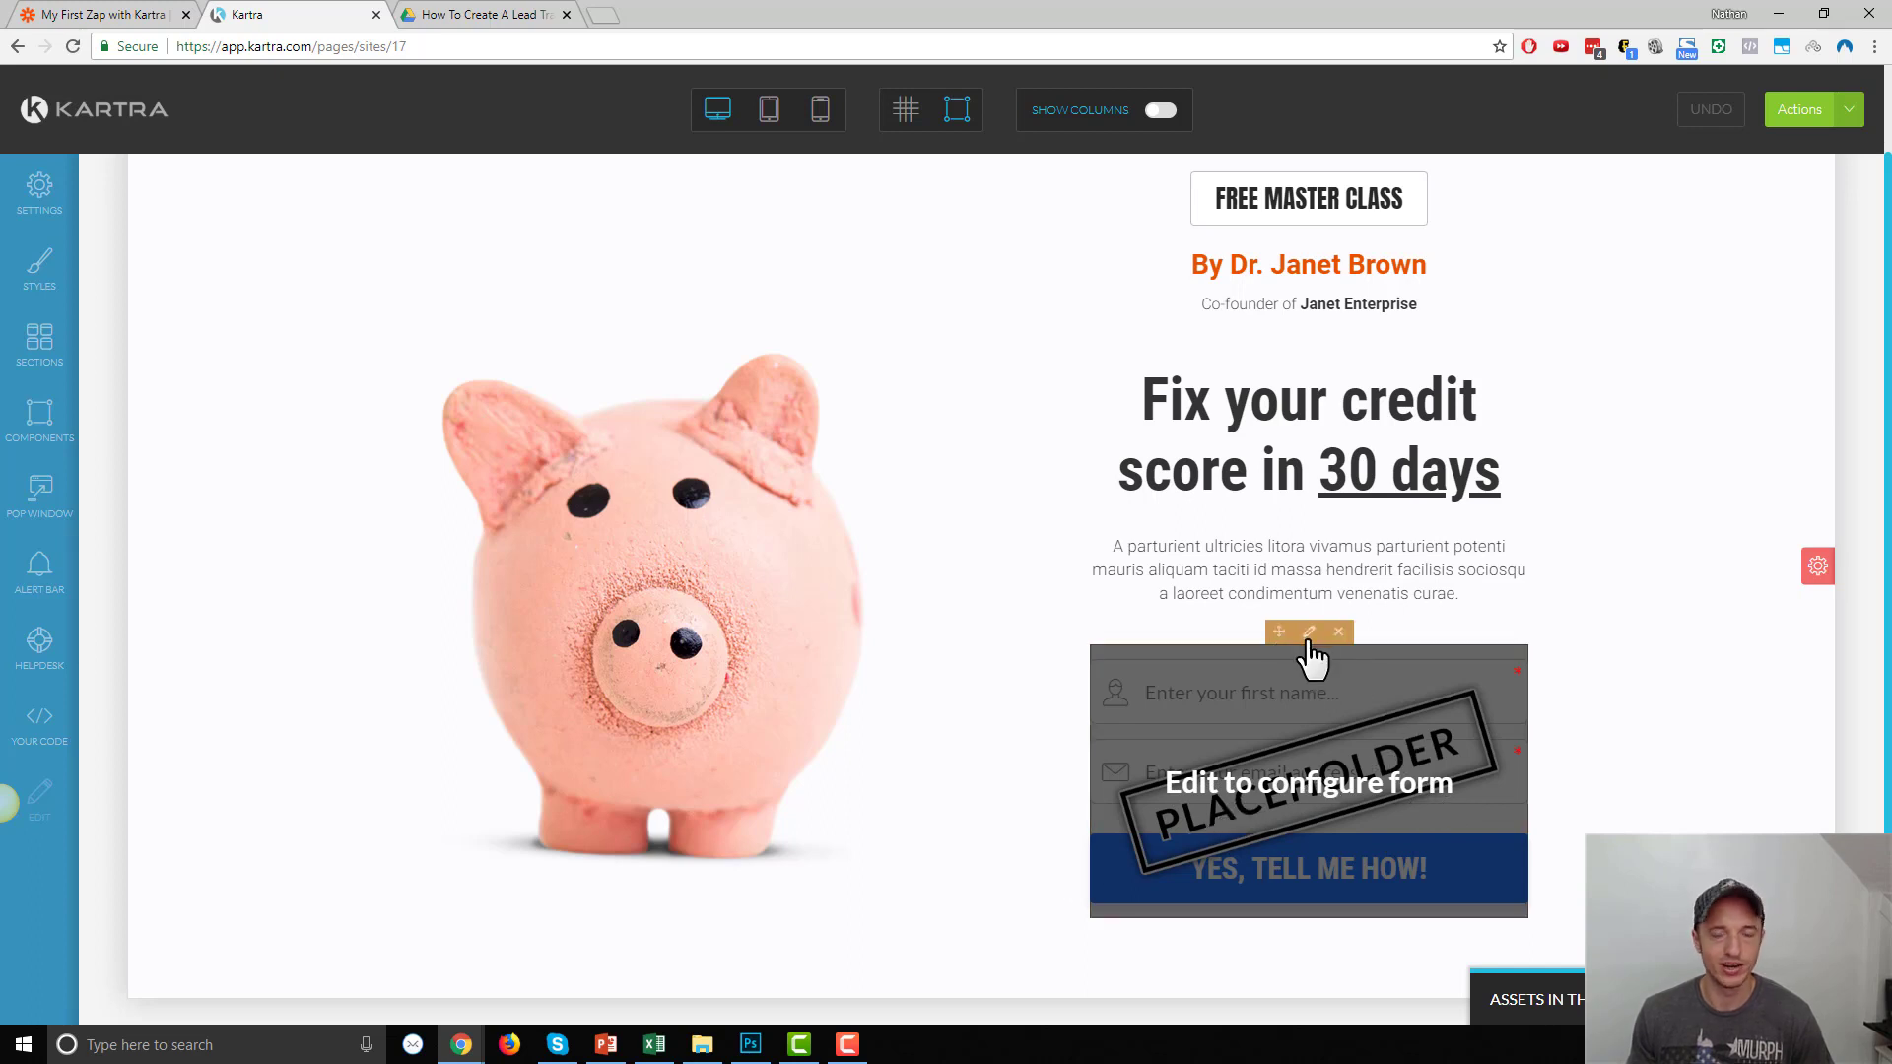
pyautogui.moveTo(1294, 663)
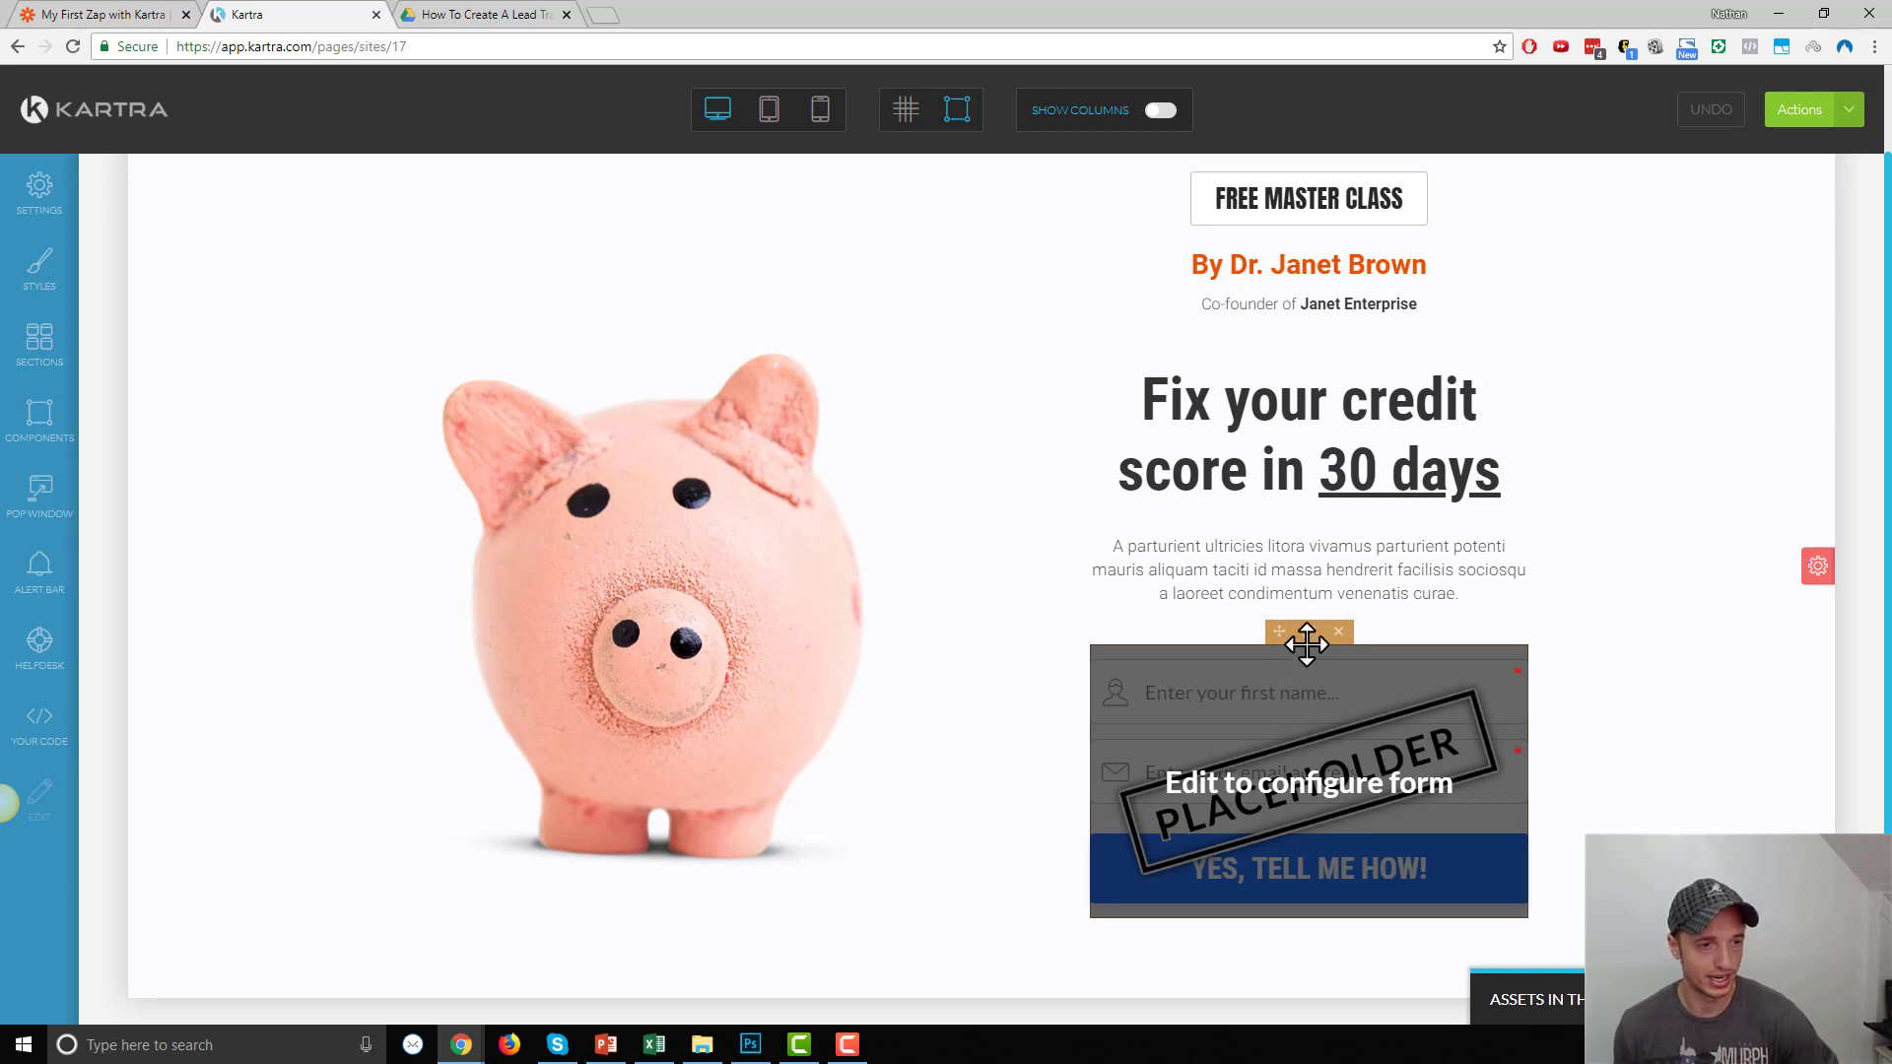
pyautogui.click(1307, 632)
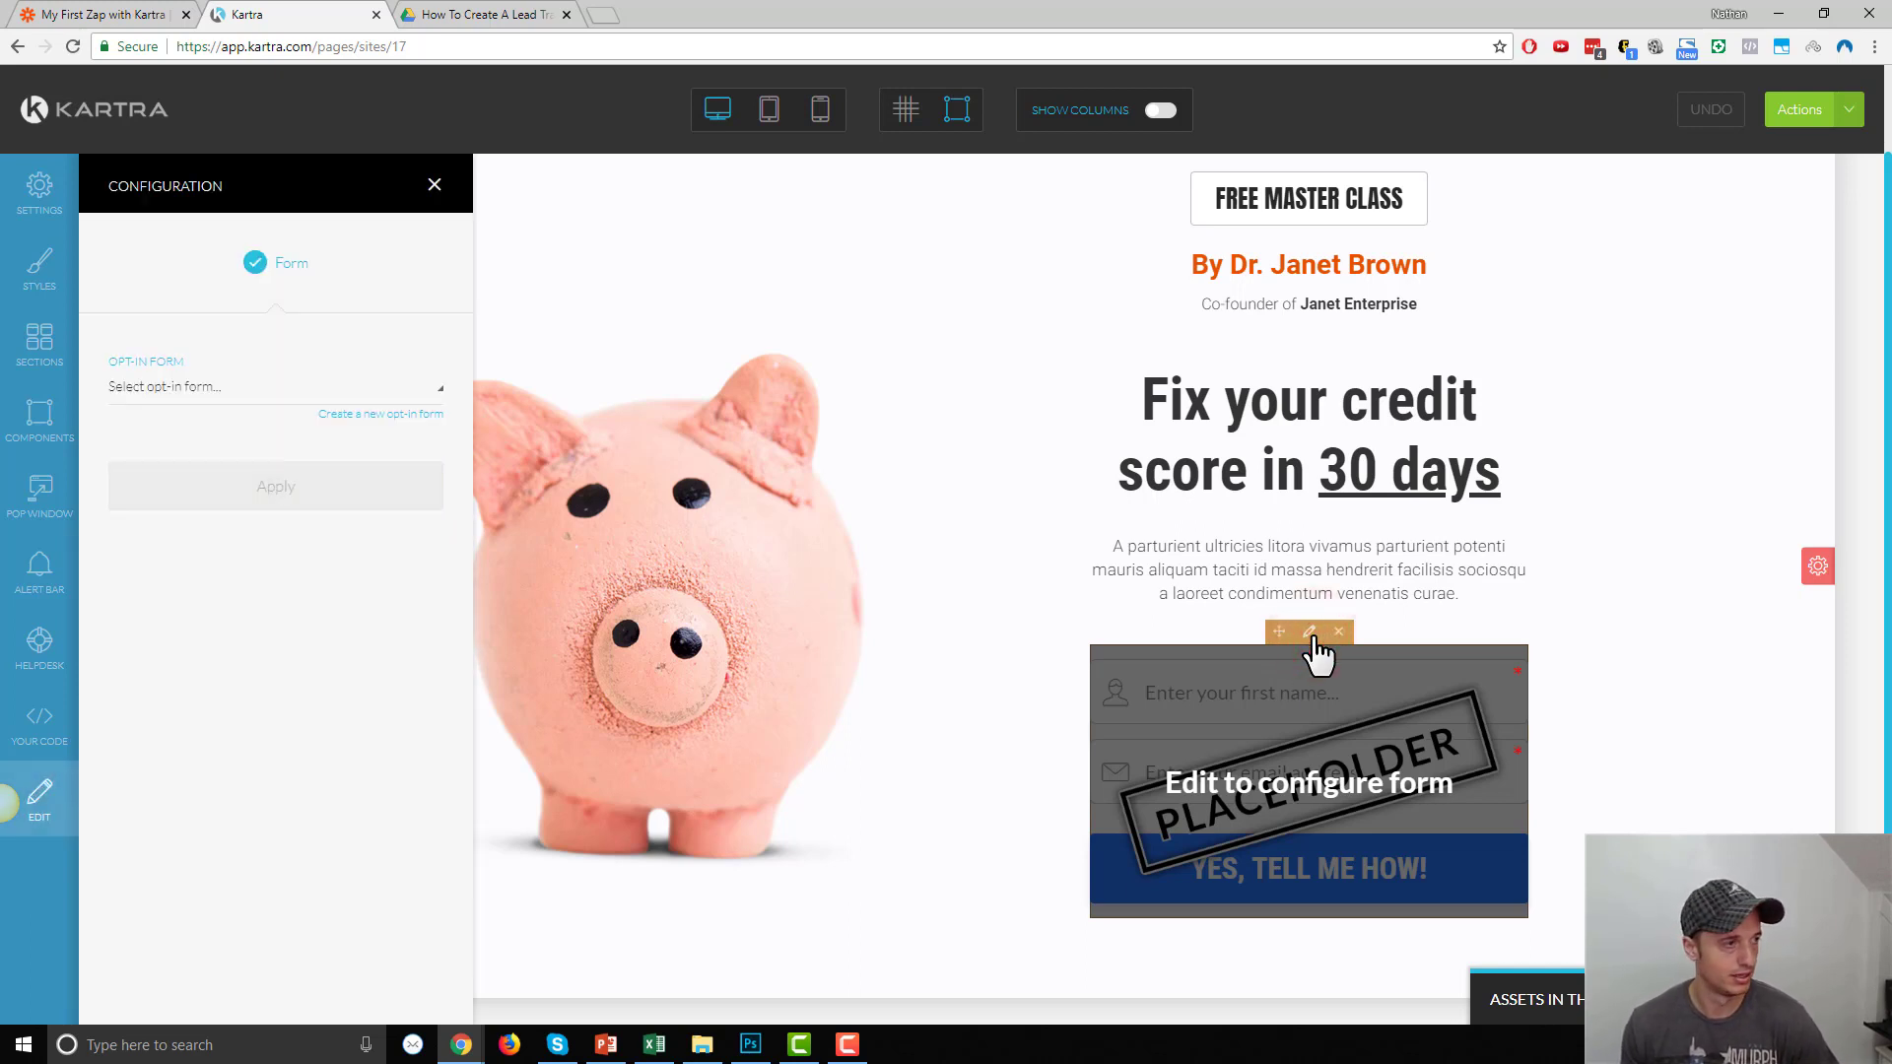
pyautogui.click(274, 386)
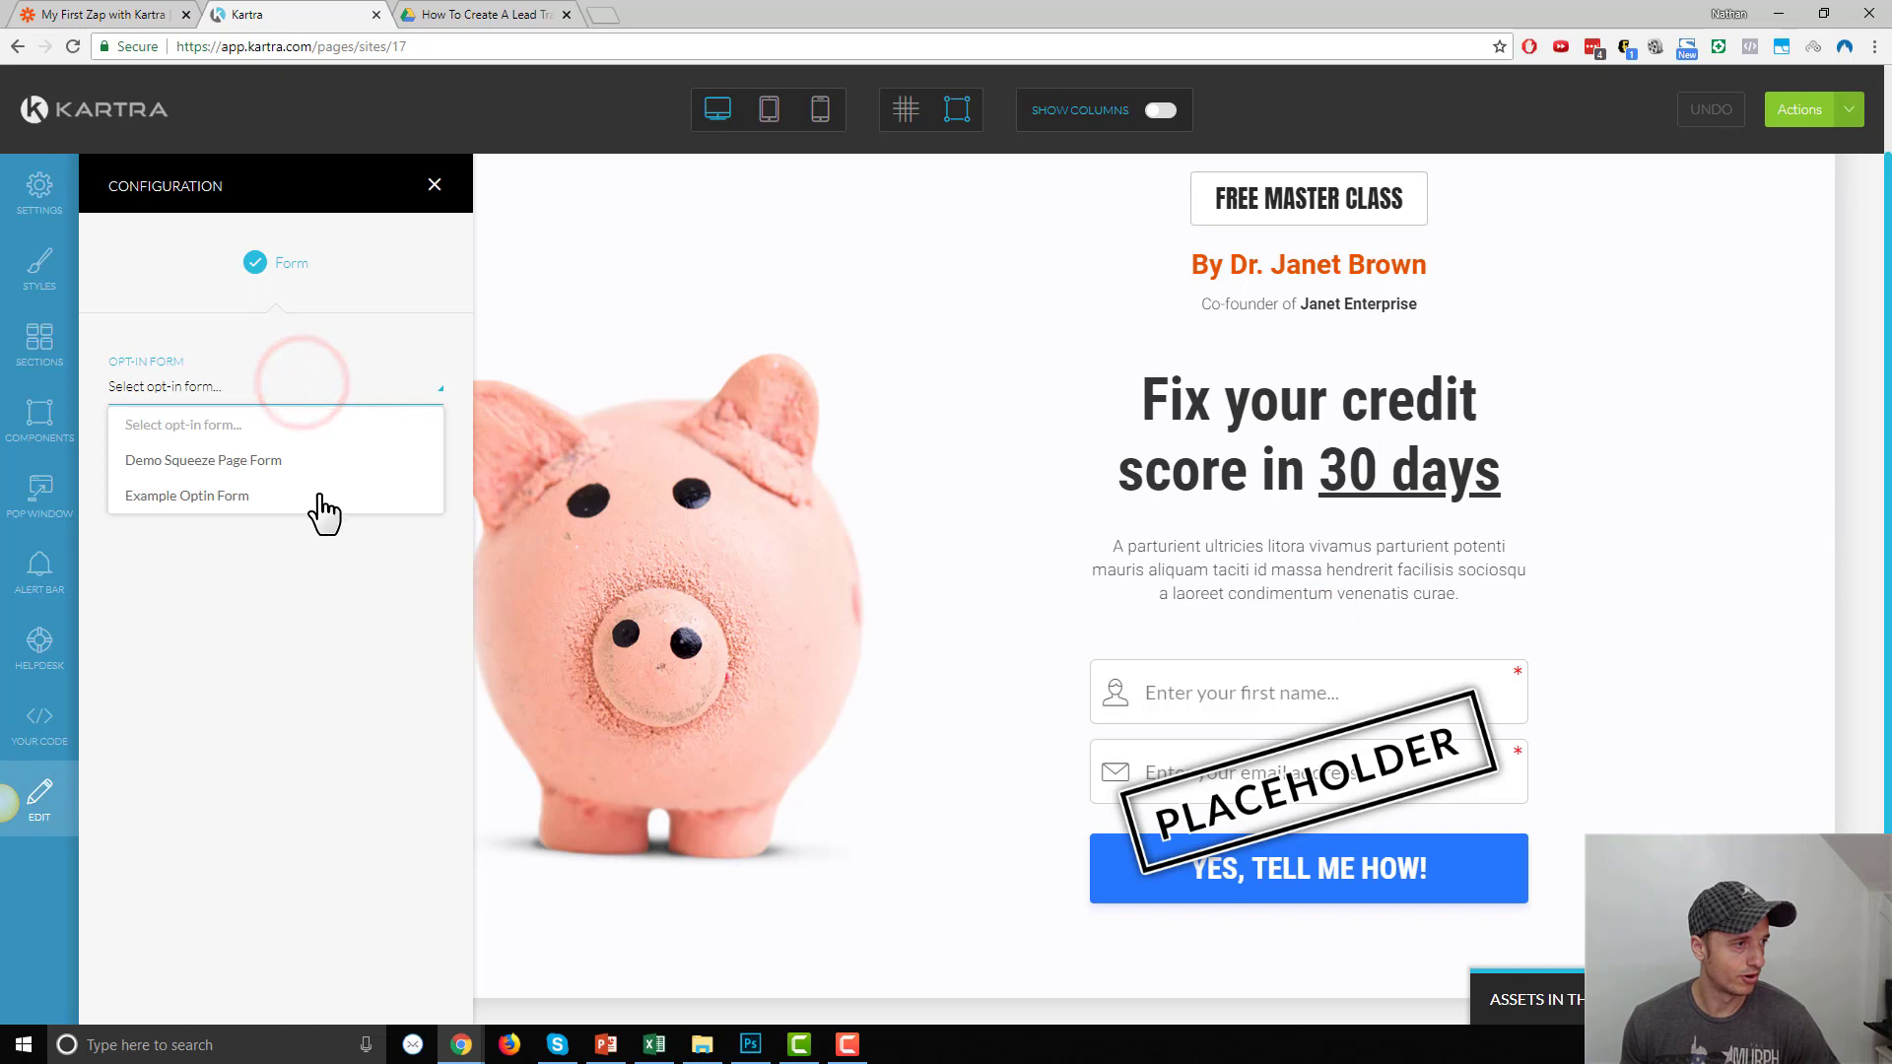
pyautogui.moveTo(220, 516)
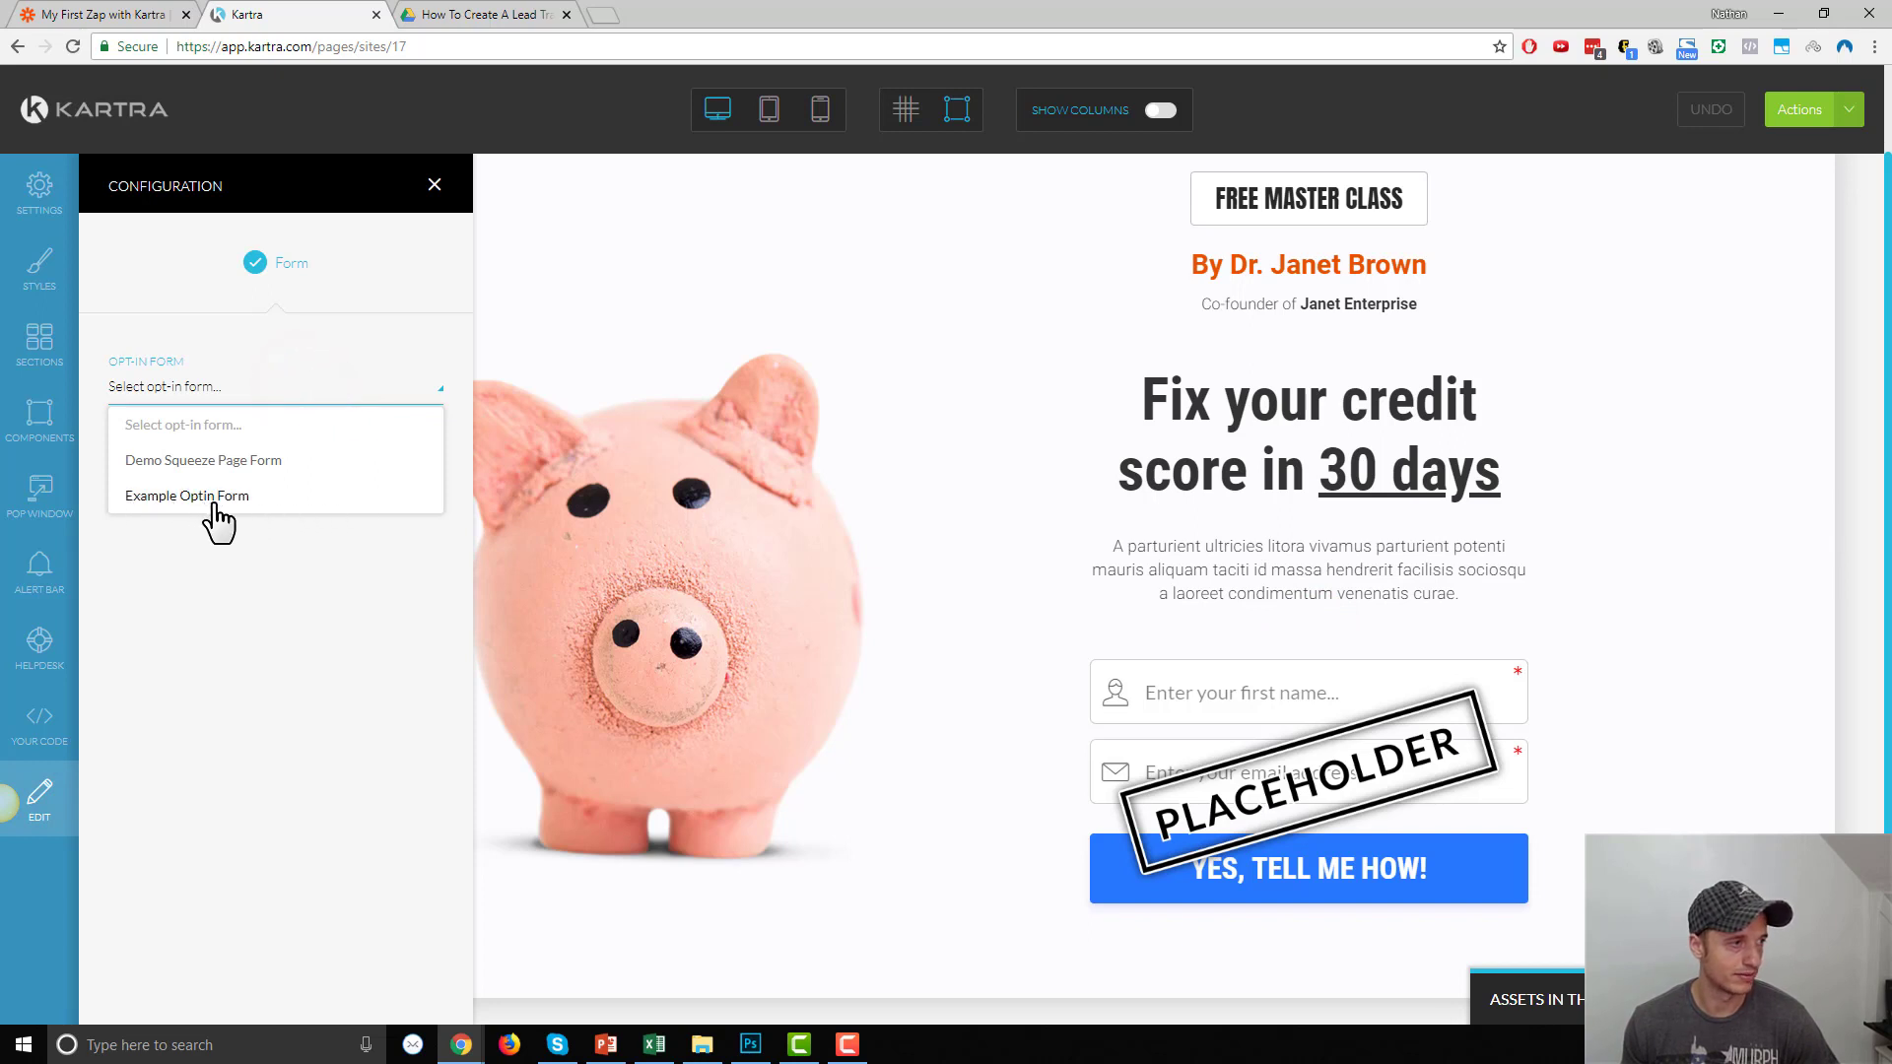
pyautogui.click(187, 494)
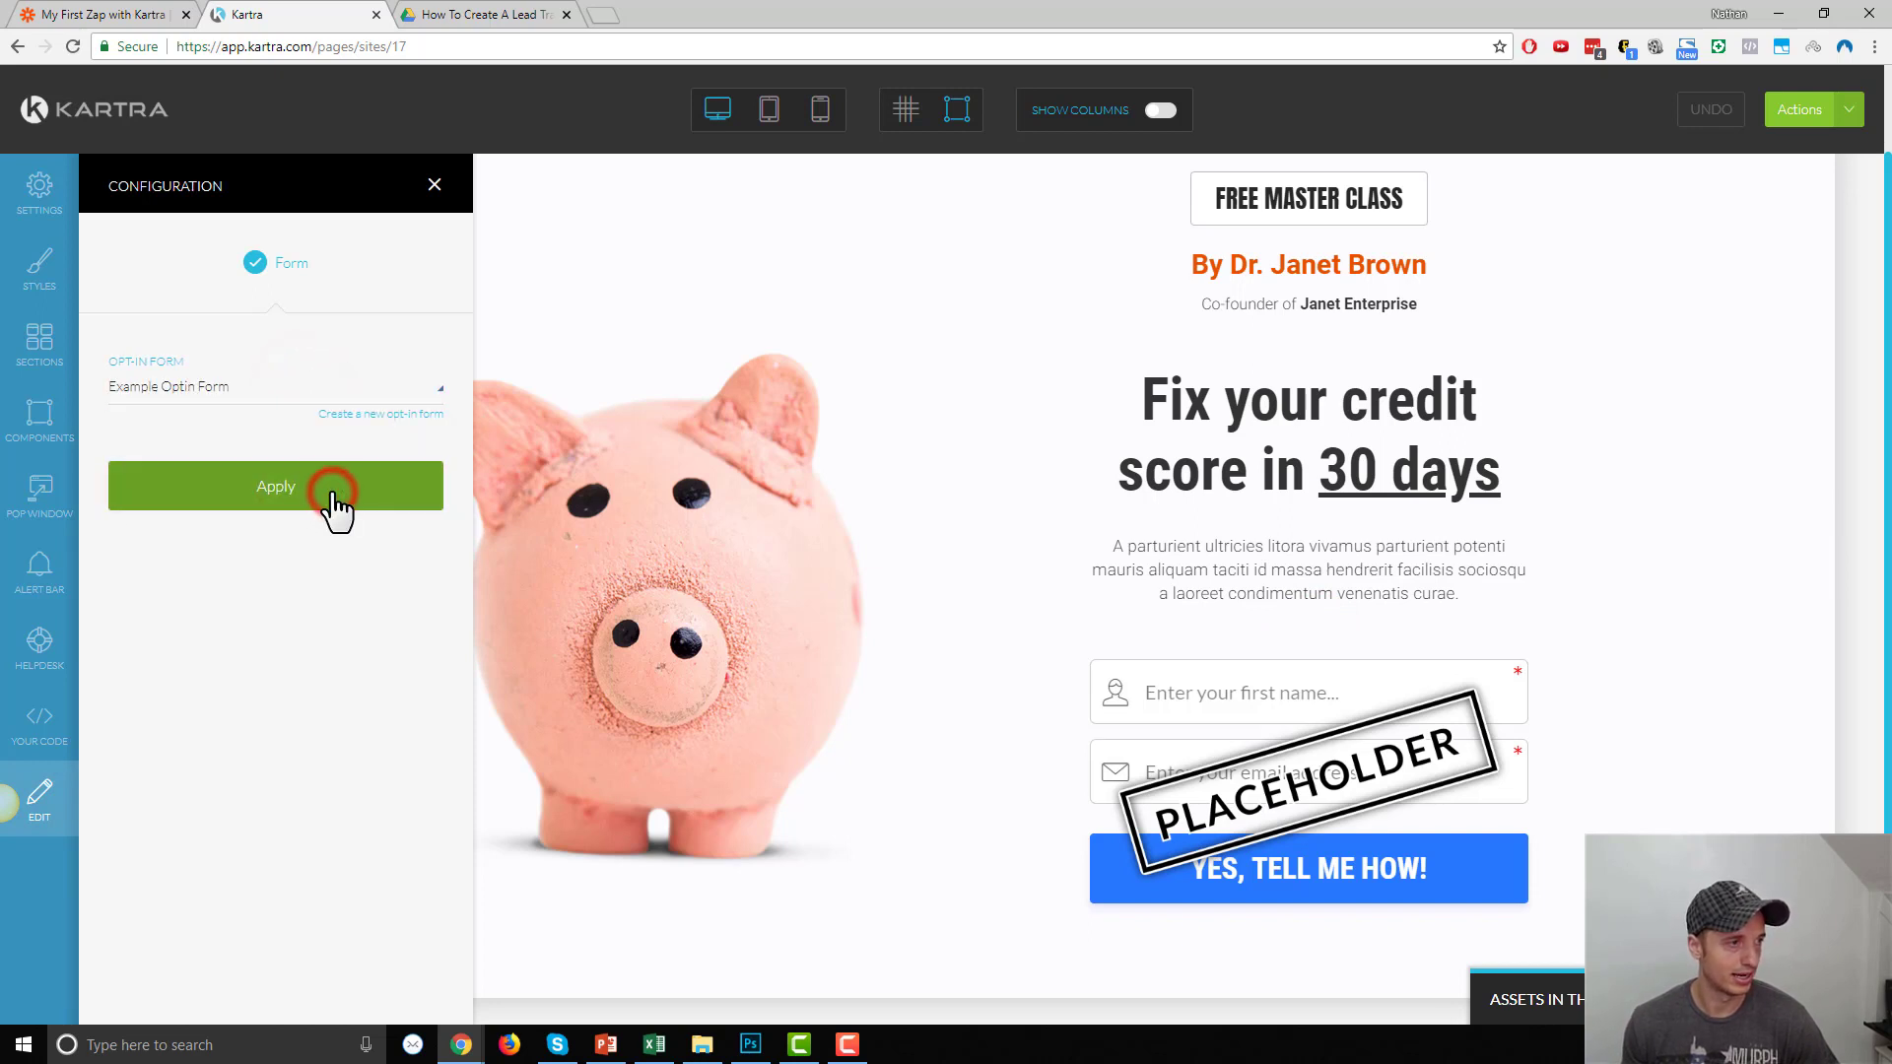
pyautogui.click(275, 486)
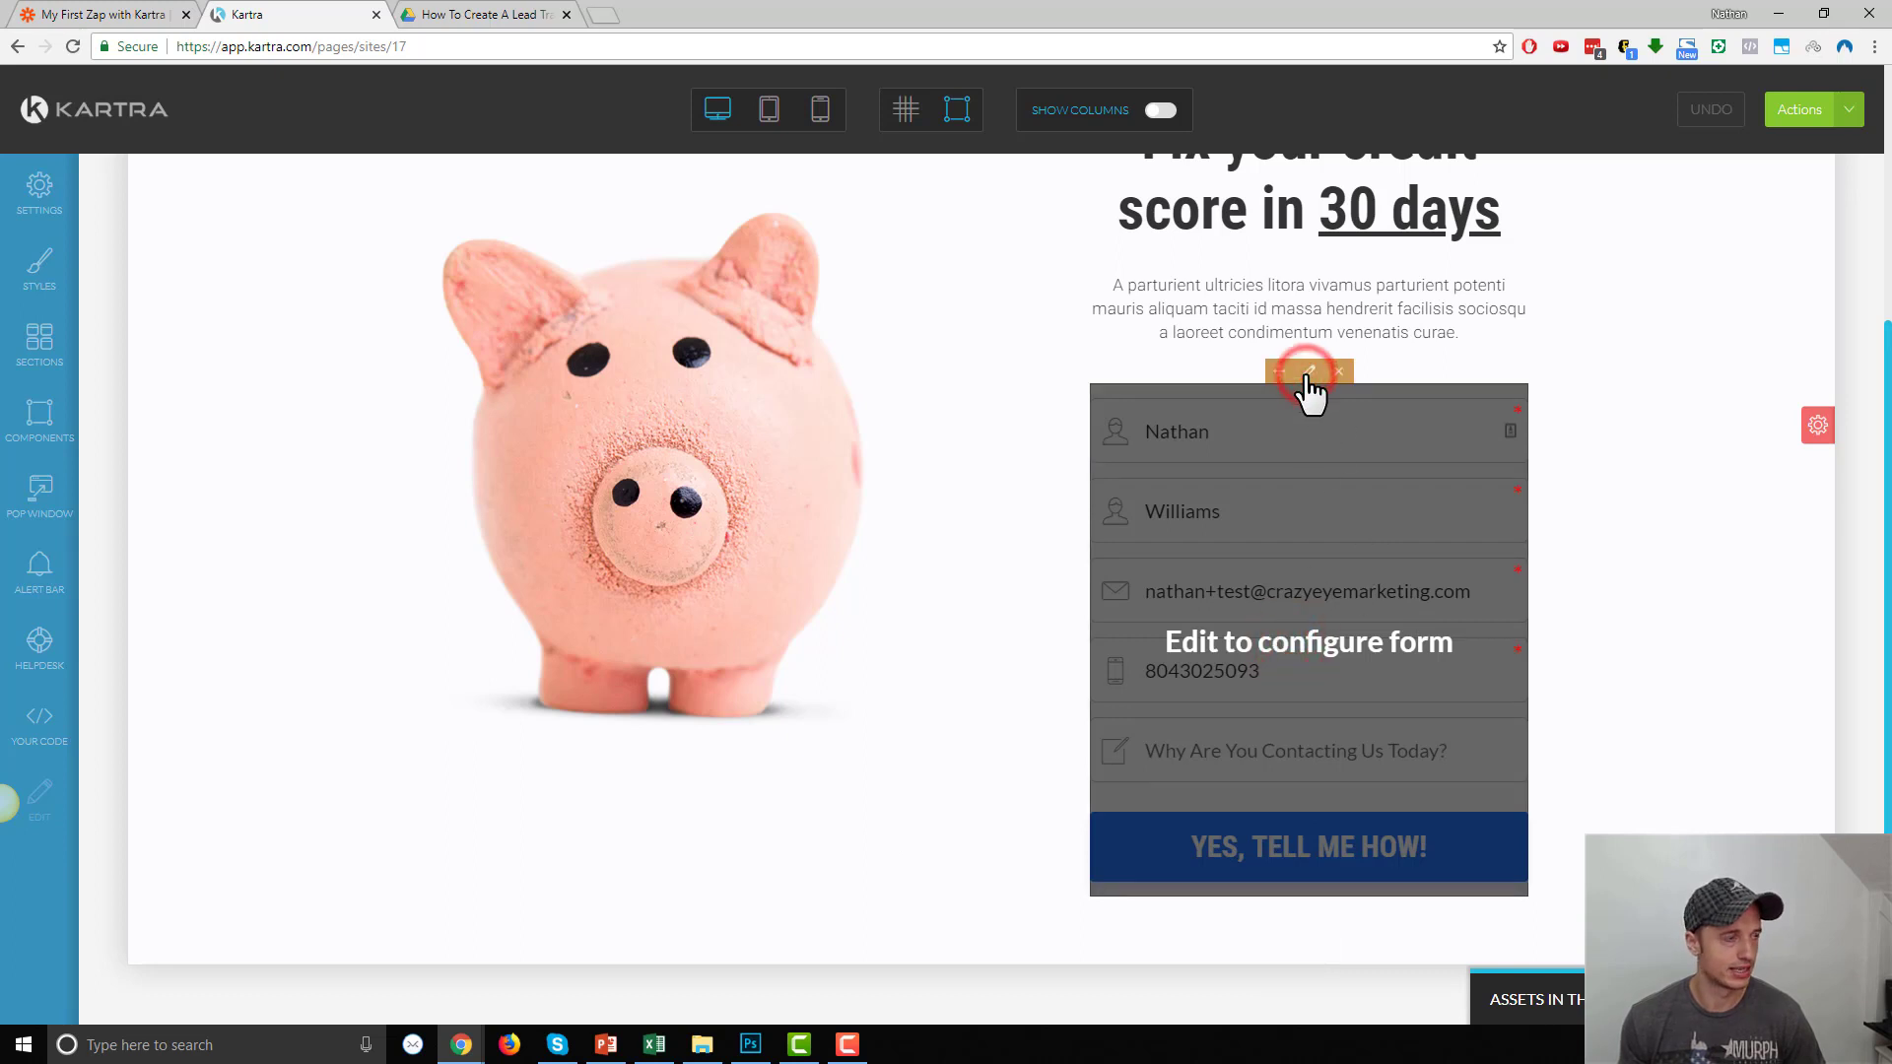
# Review the form's Style, Fields and Button settings, ending on the 'Yes, Tell Me How!' button
pyautogui.click(1306, 371)
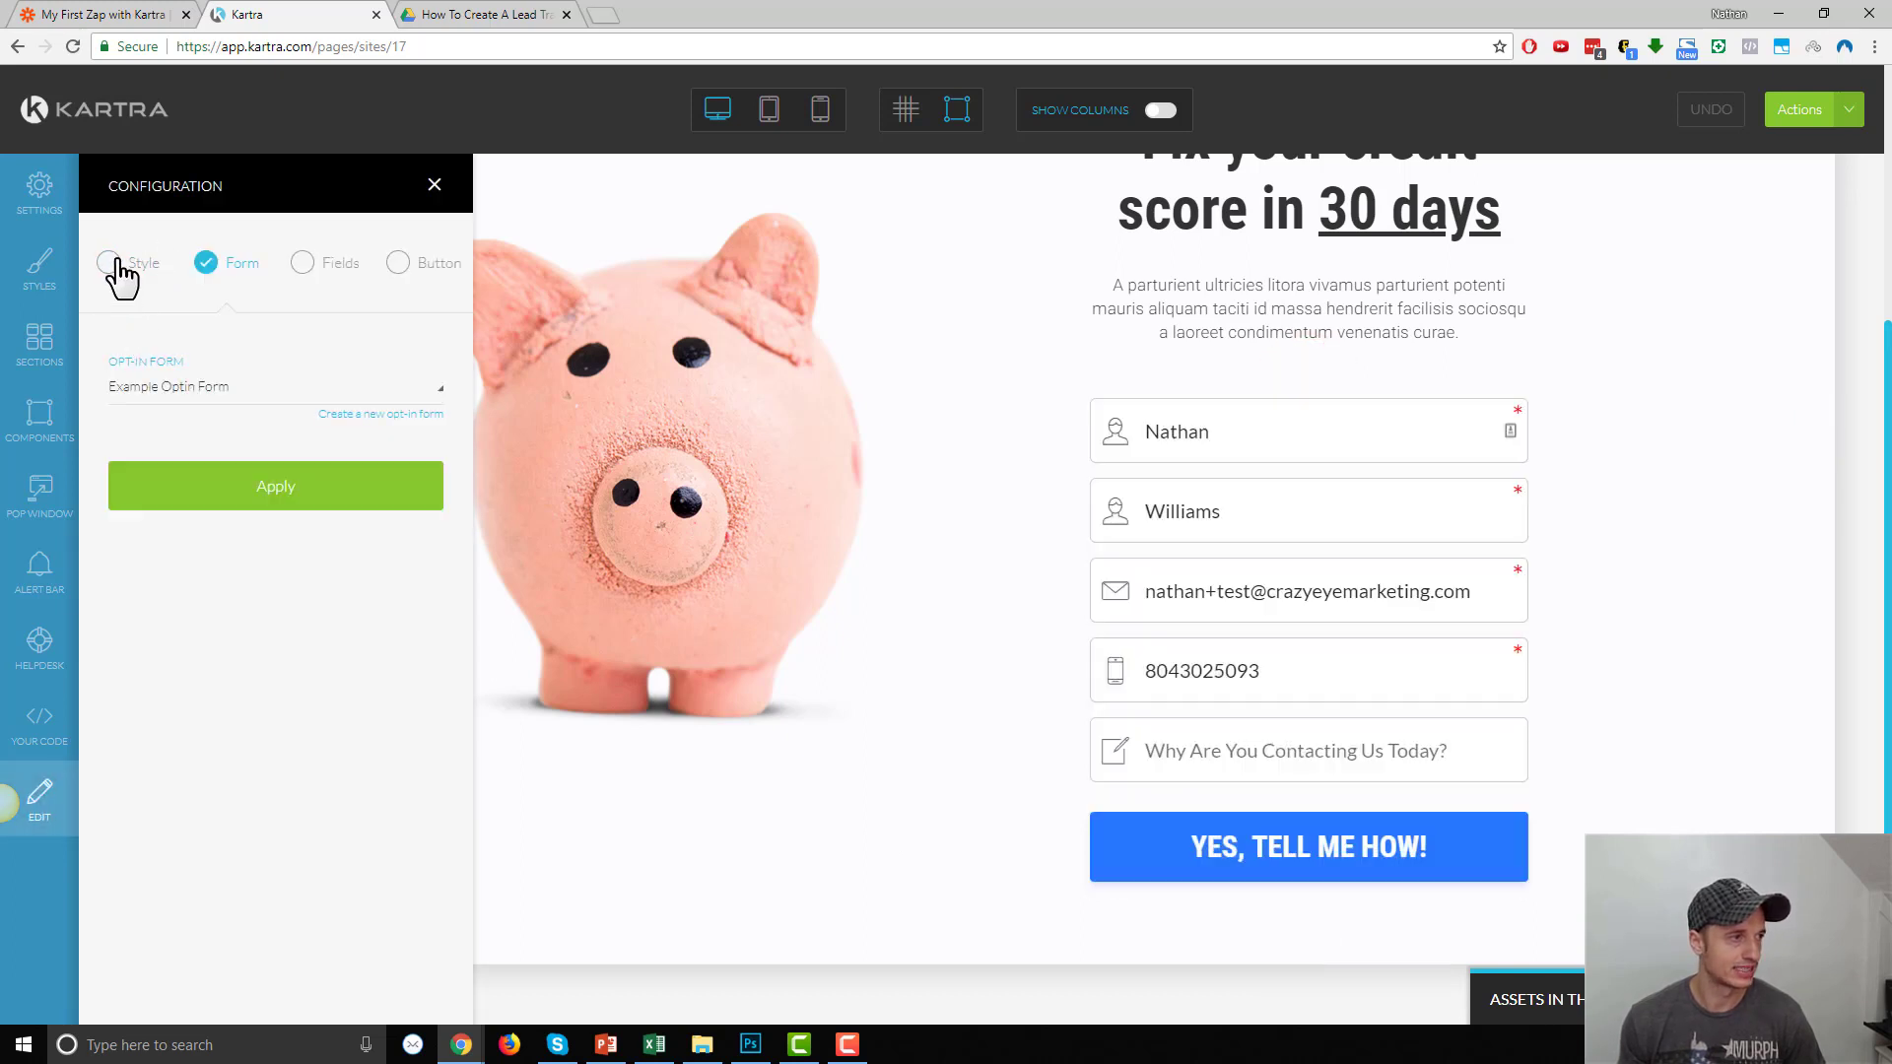
pyautogui.click(108, 263)
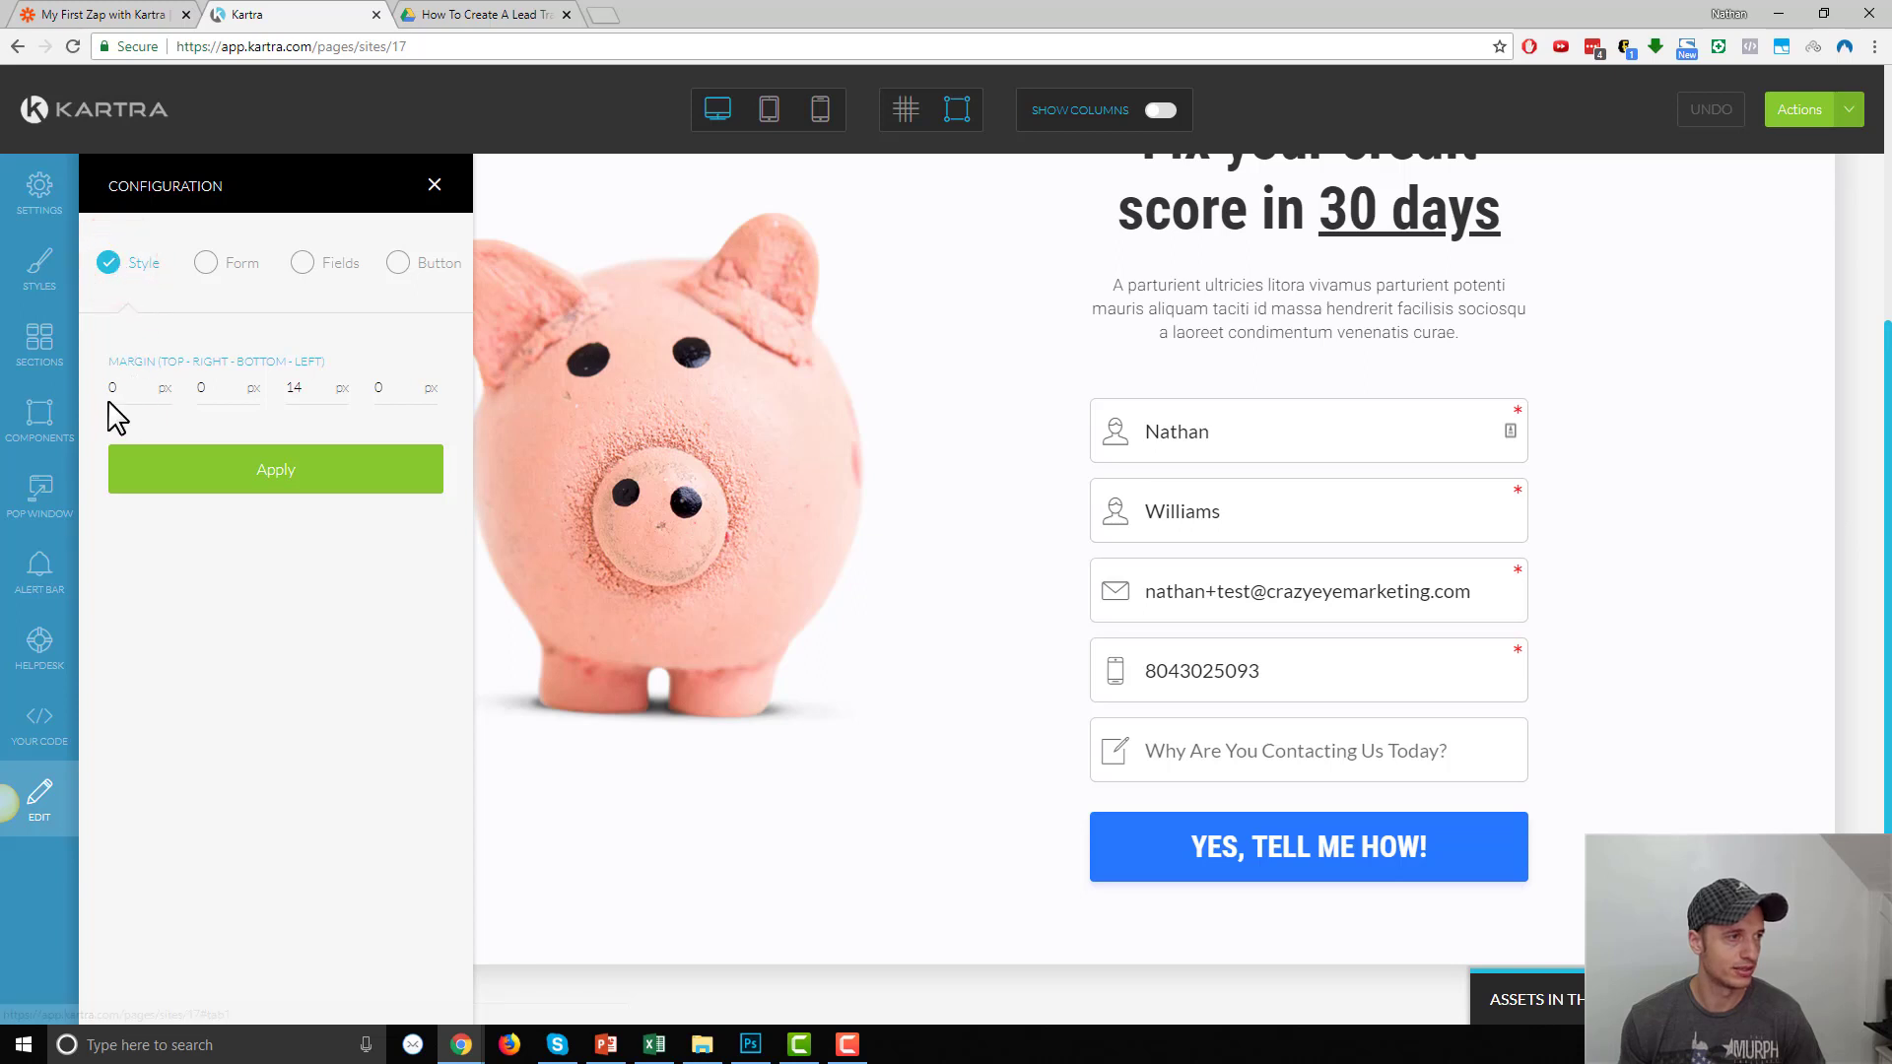
pyautogui.click(342, 263)
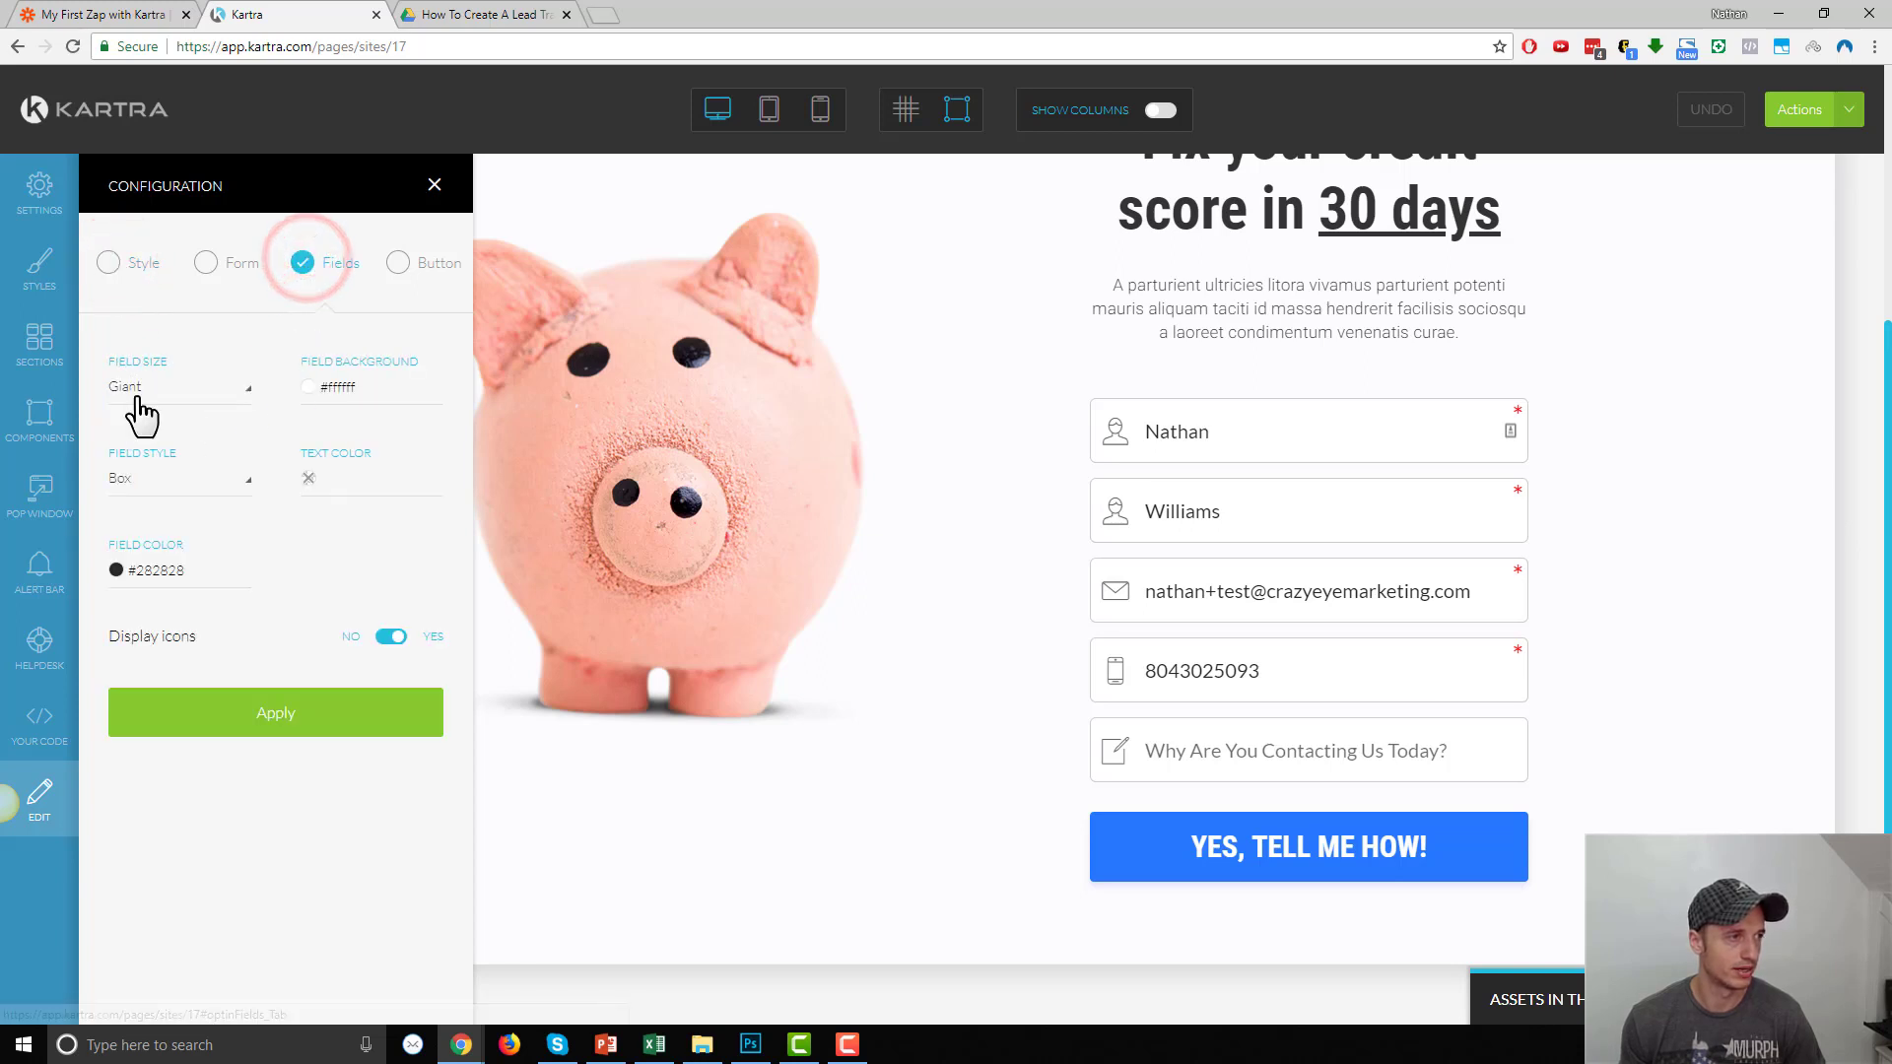
pyautogui.click(398, 263)
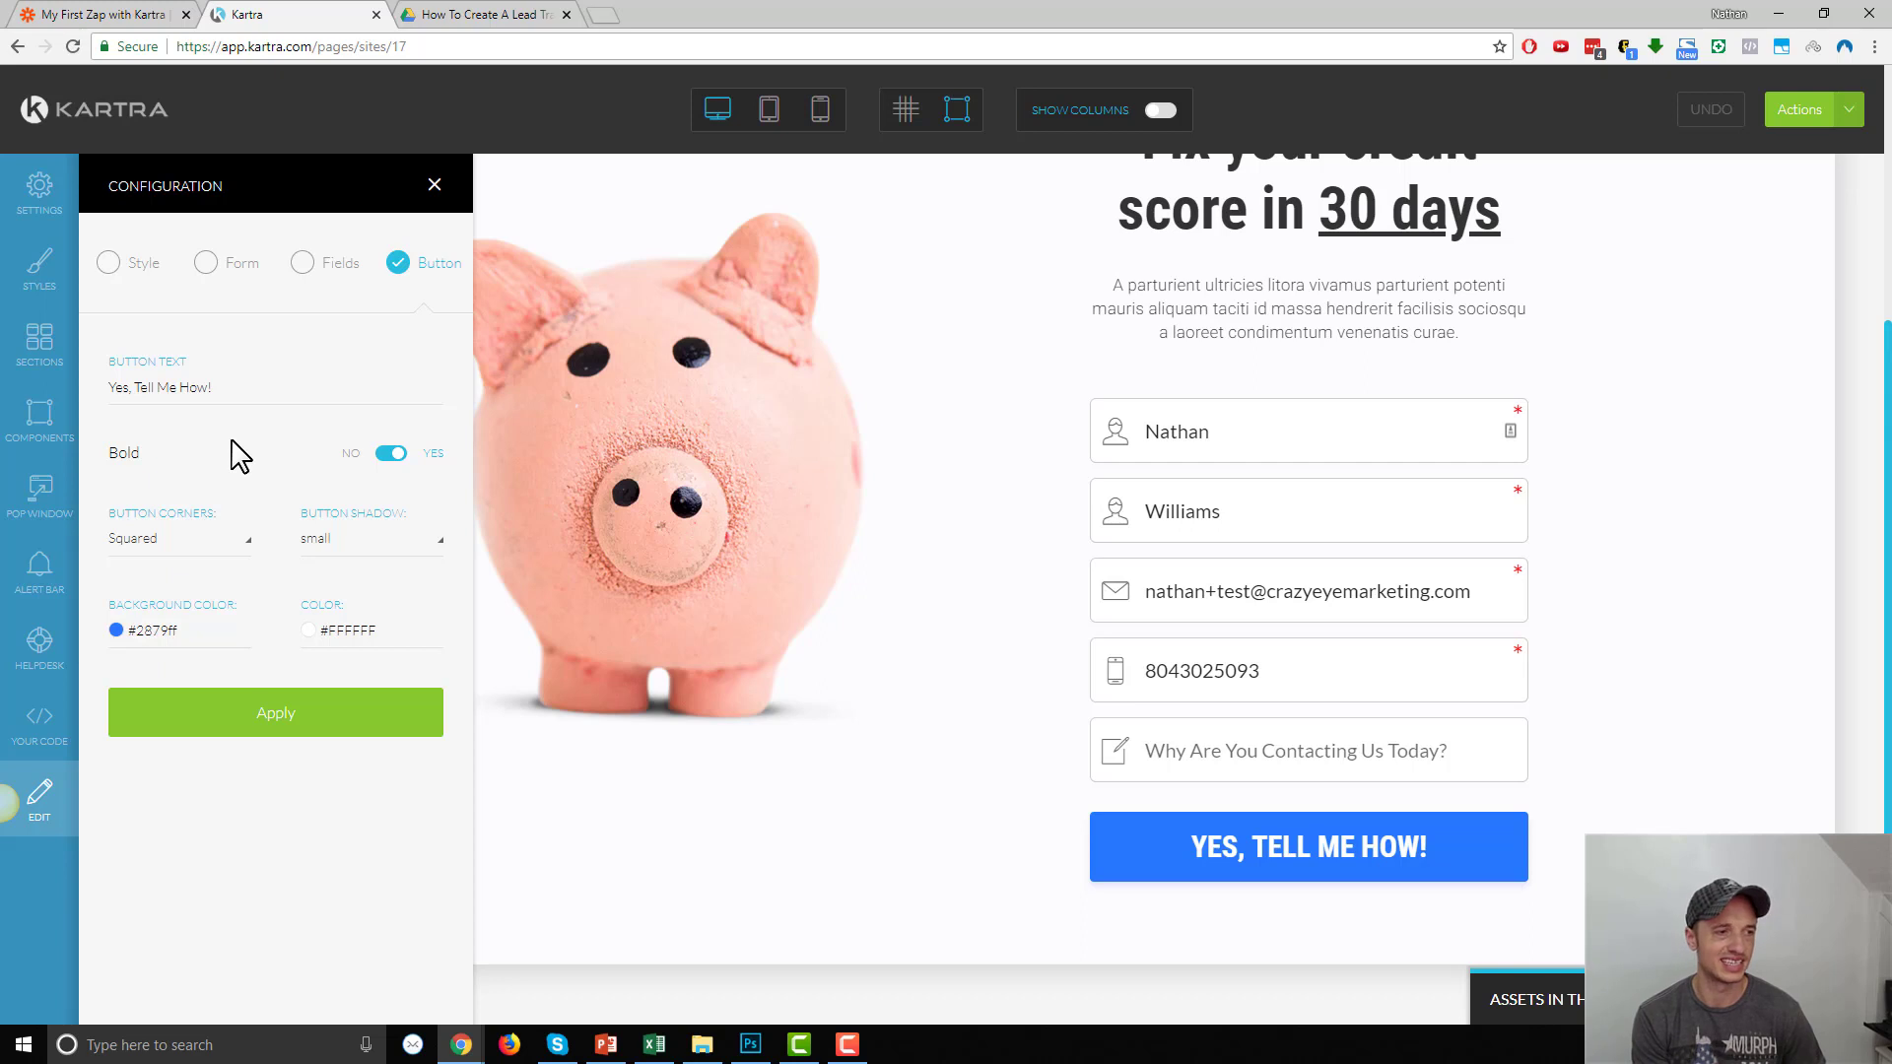
pyautogui.moveTo(442, 195)
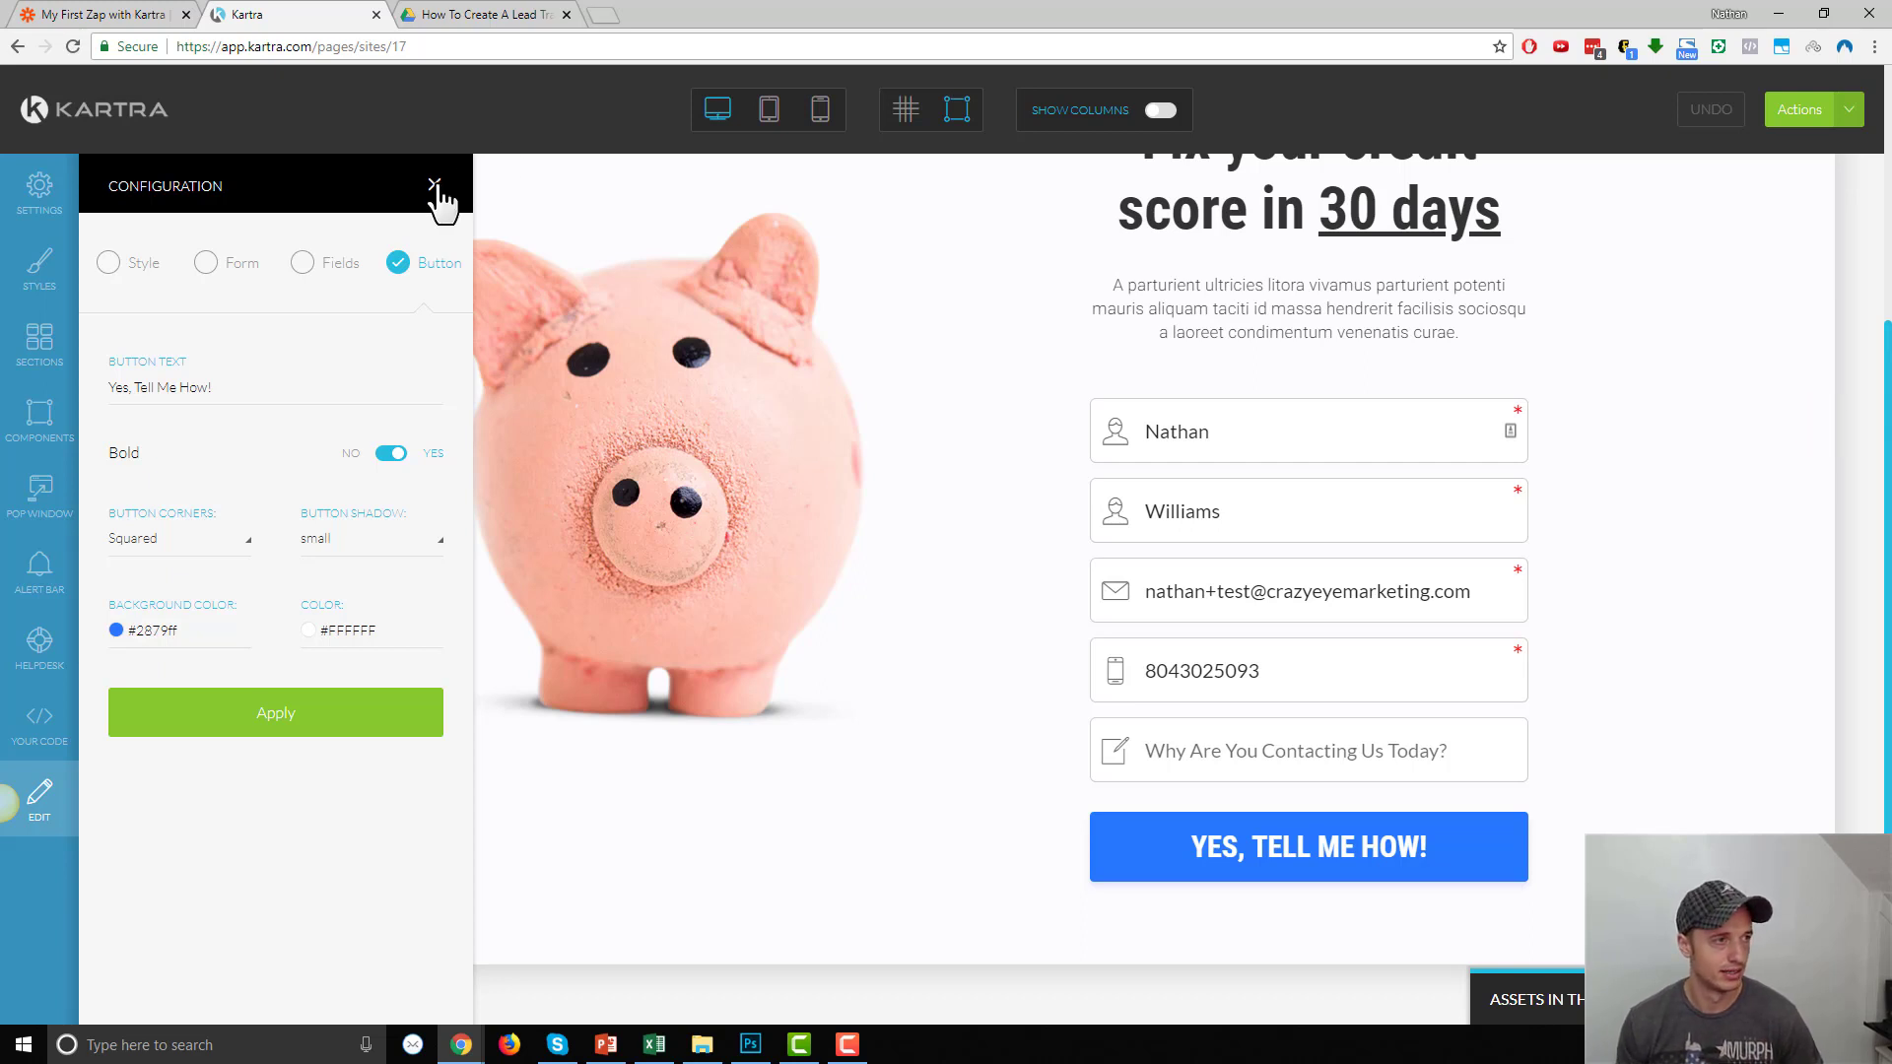
# Publish Example Optin Page and get its direct page link
pyautogui.click(1799, 108)
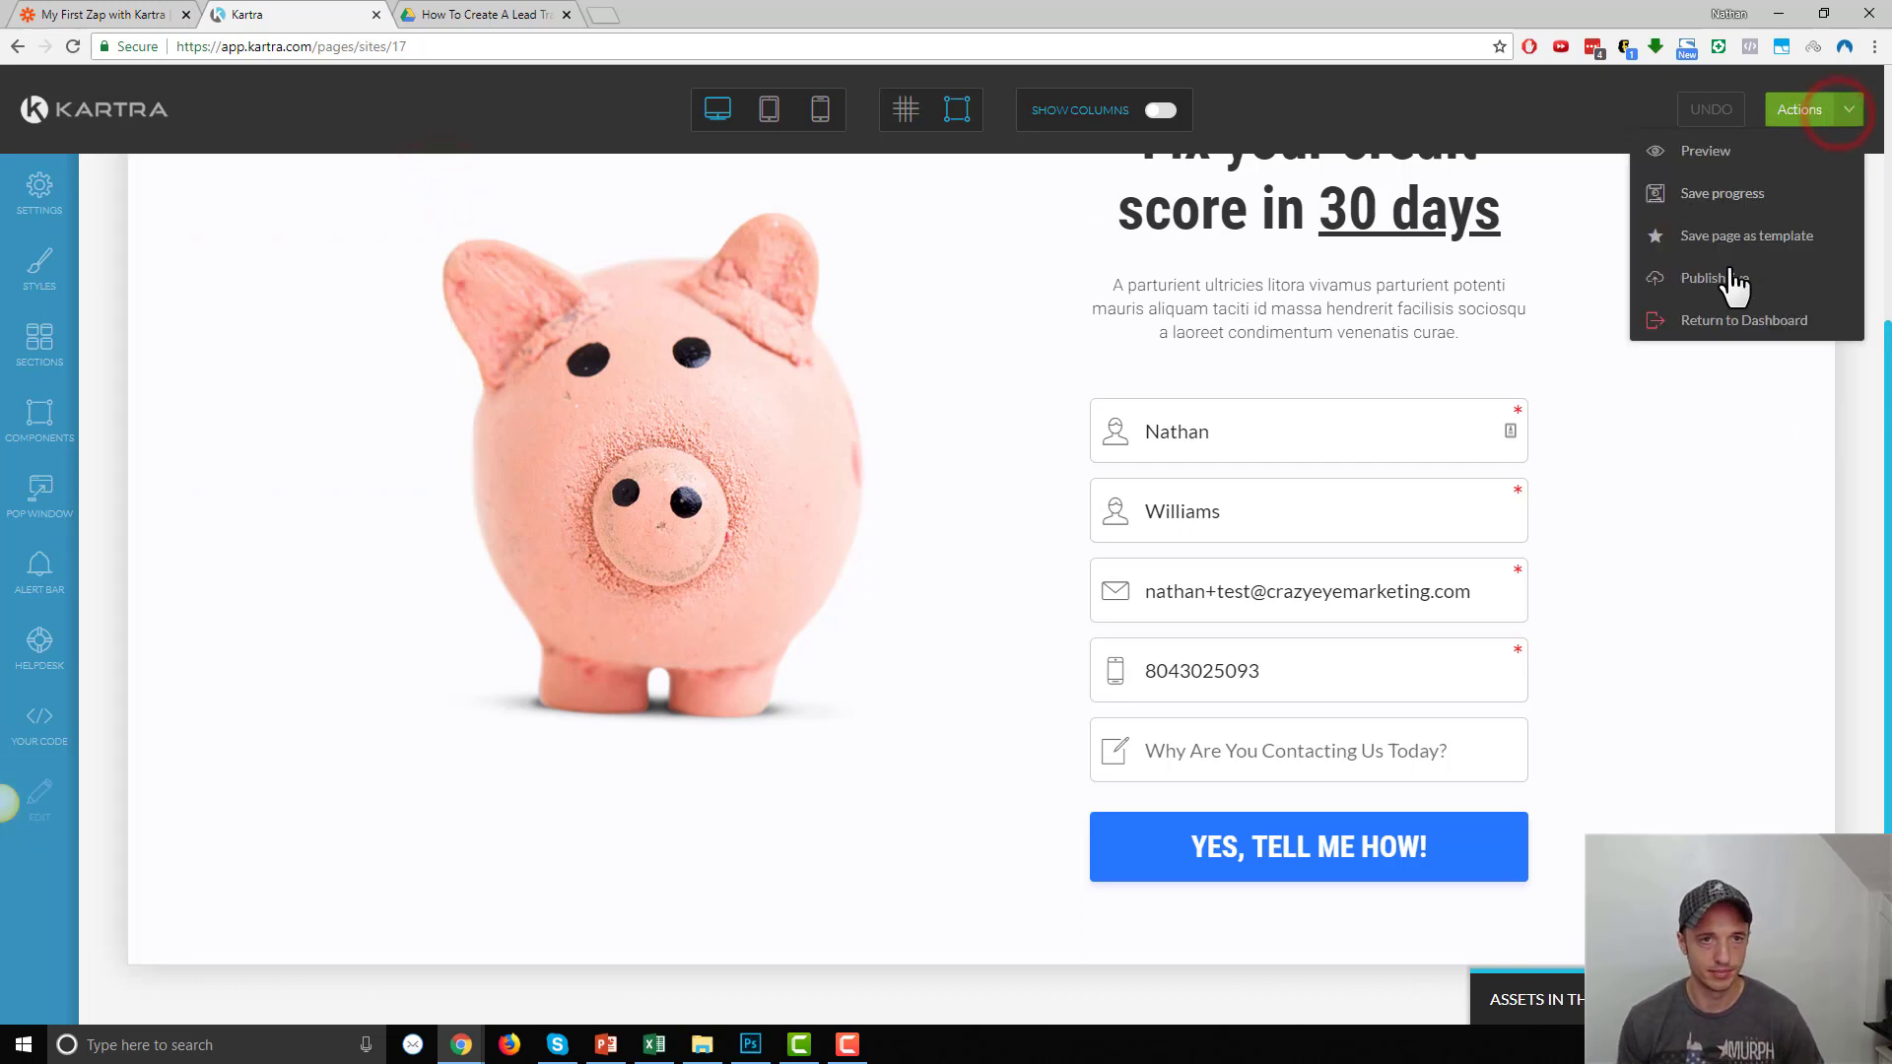
pyautogui.click(1705, 279)
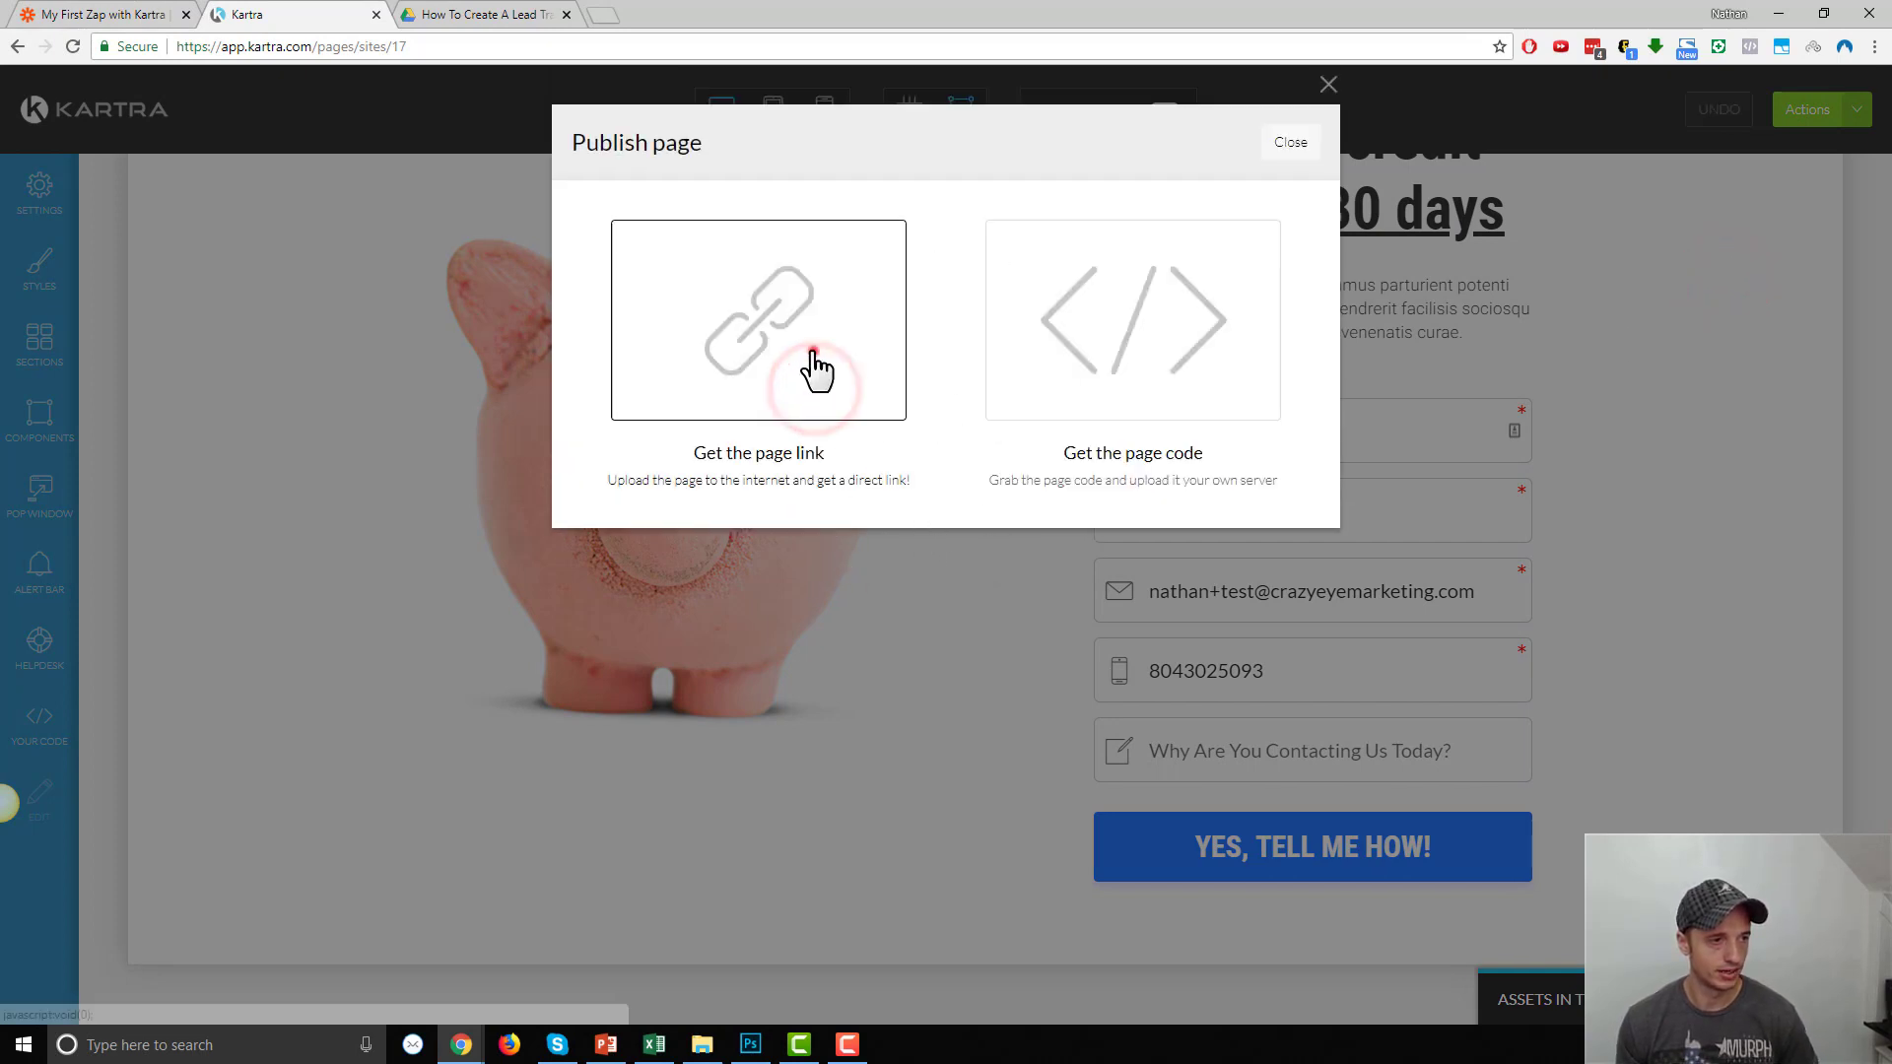
pyautogui.click(758, 320)
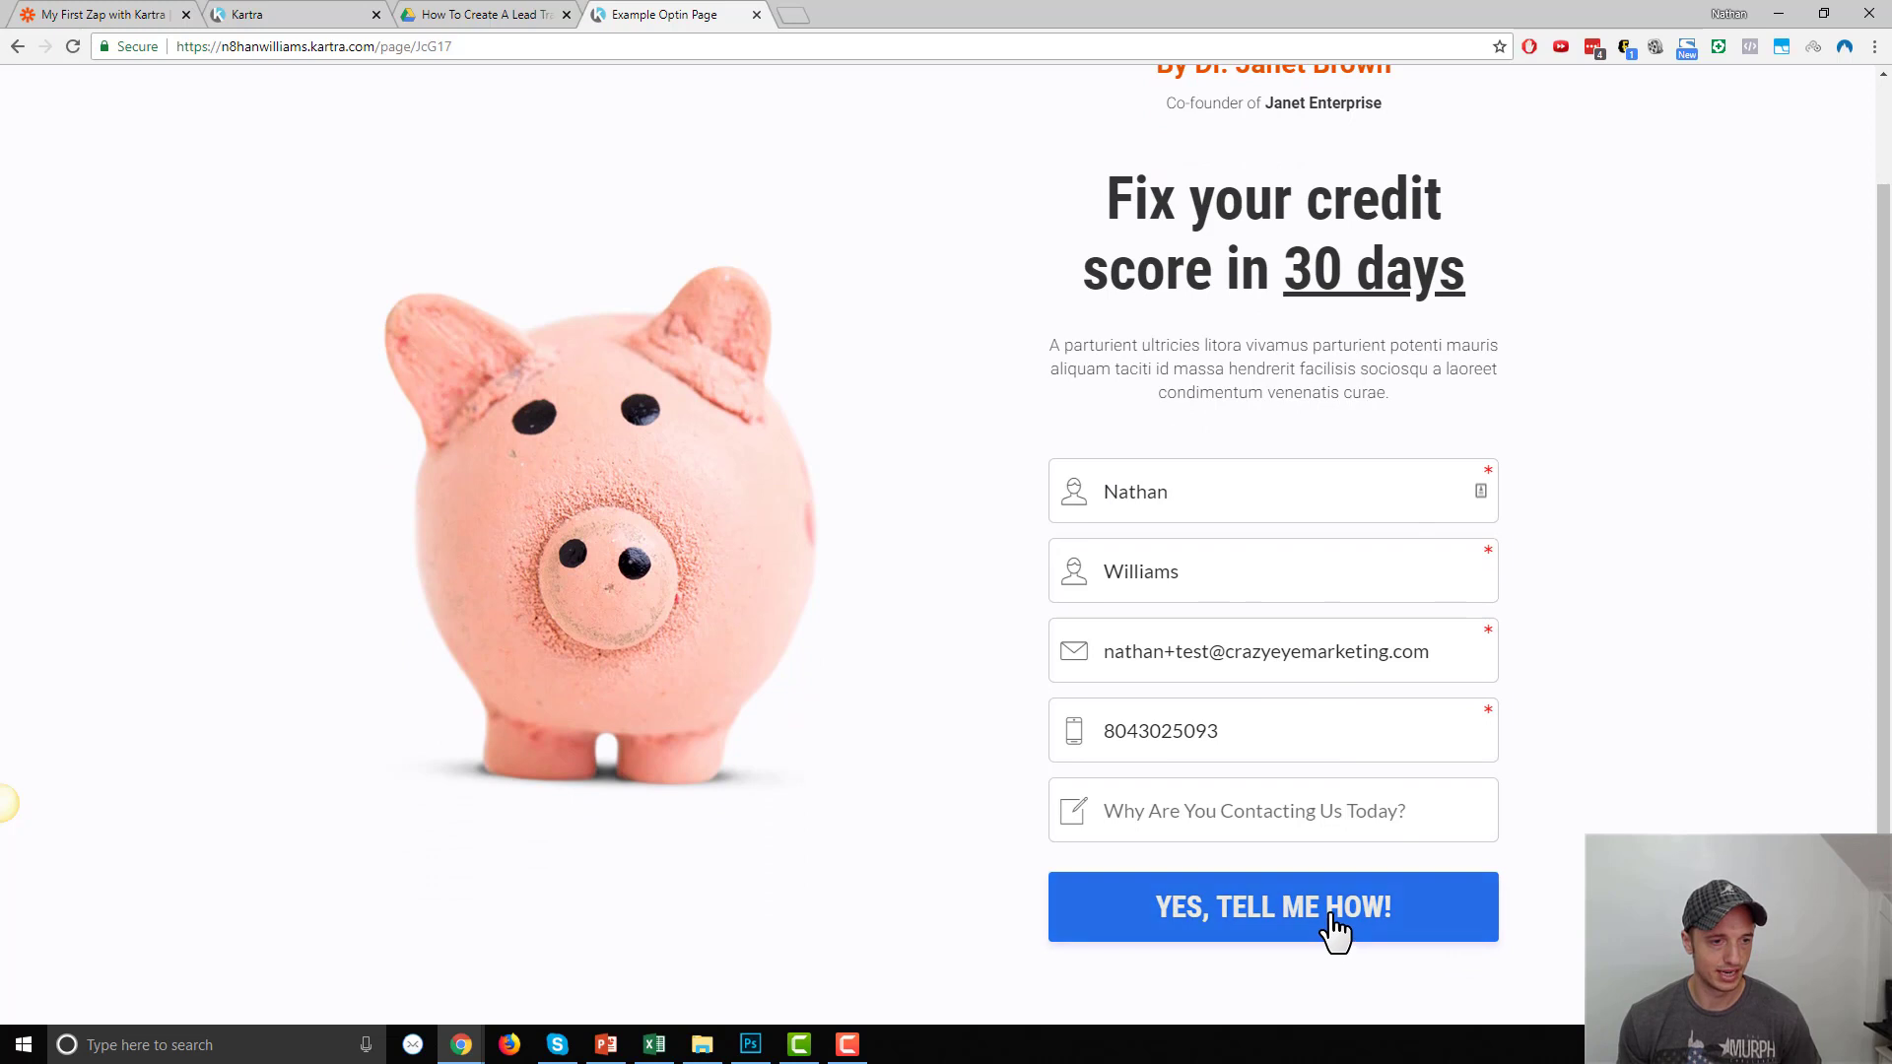
# Submit the test entry with YES, TELL ME HOW! and pause the success-page video
pyautogui.click(1271, 906)
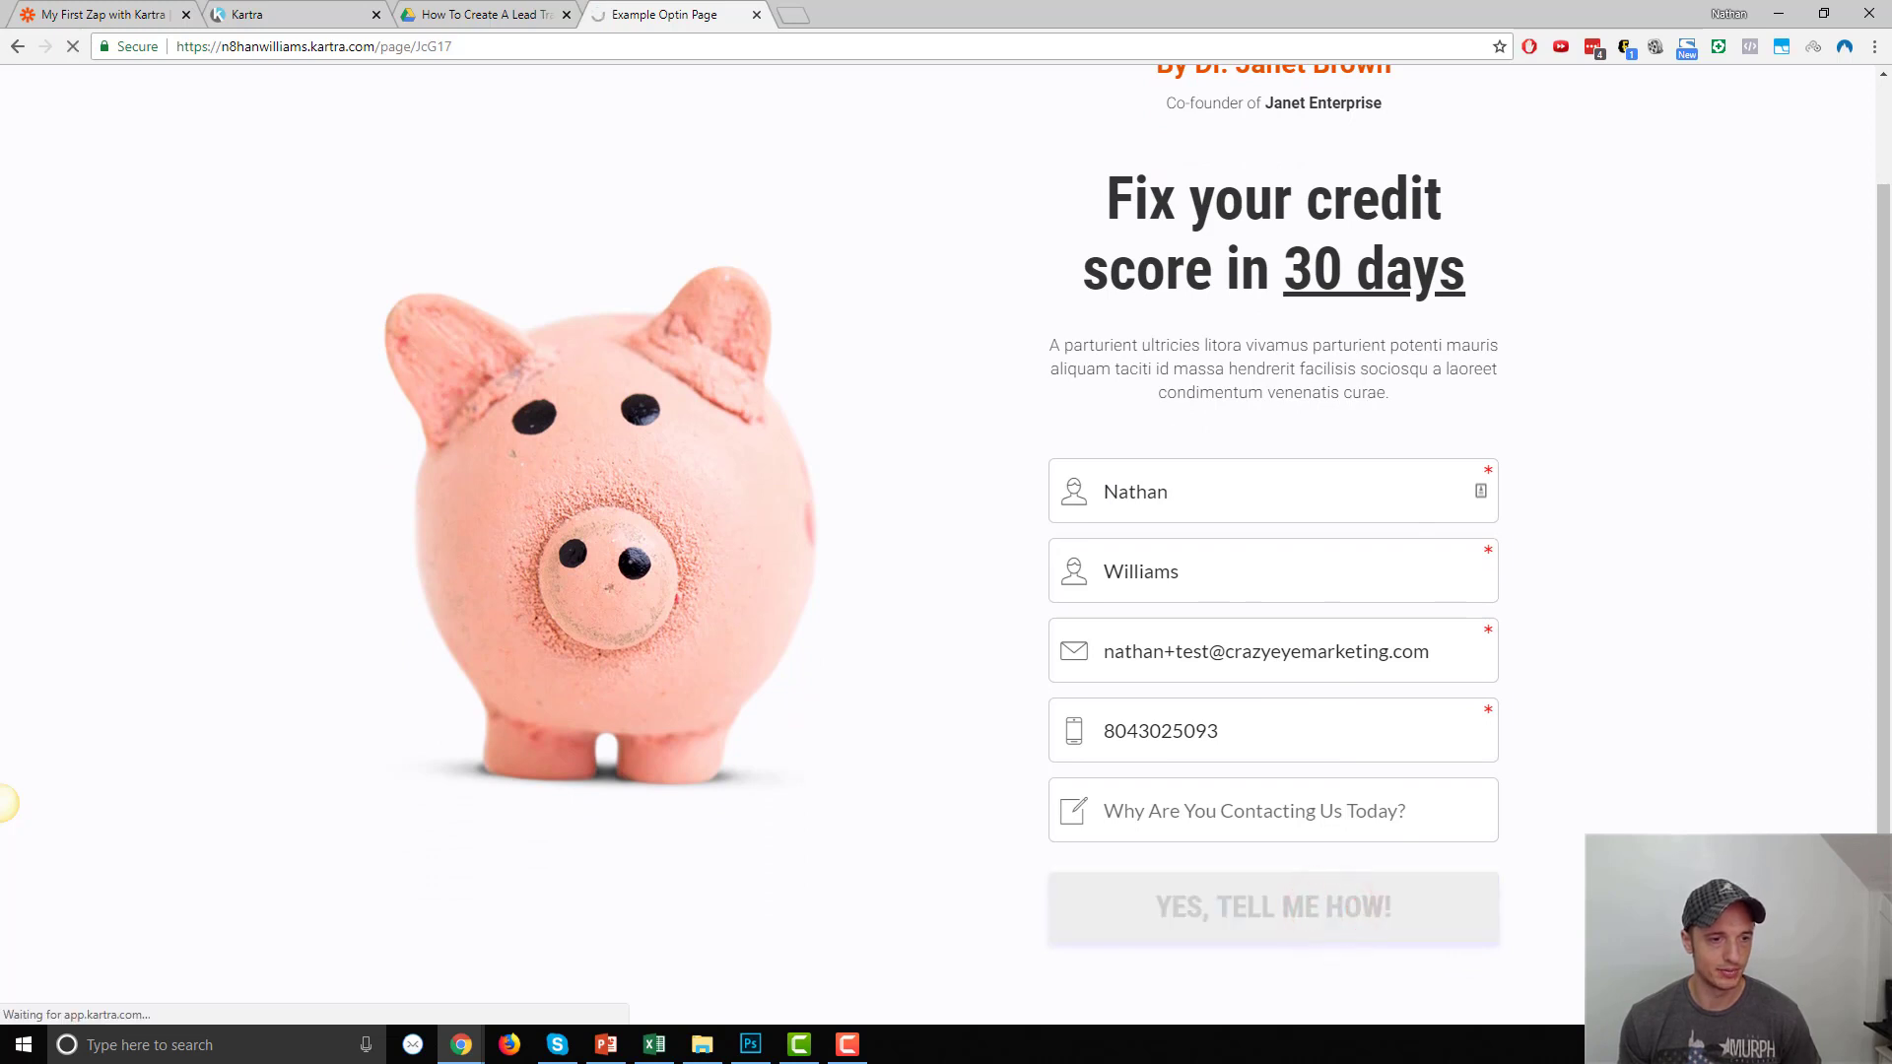
pyautogui.click(1272, 907)
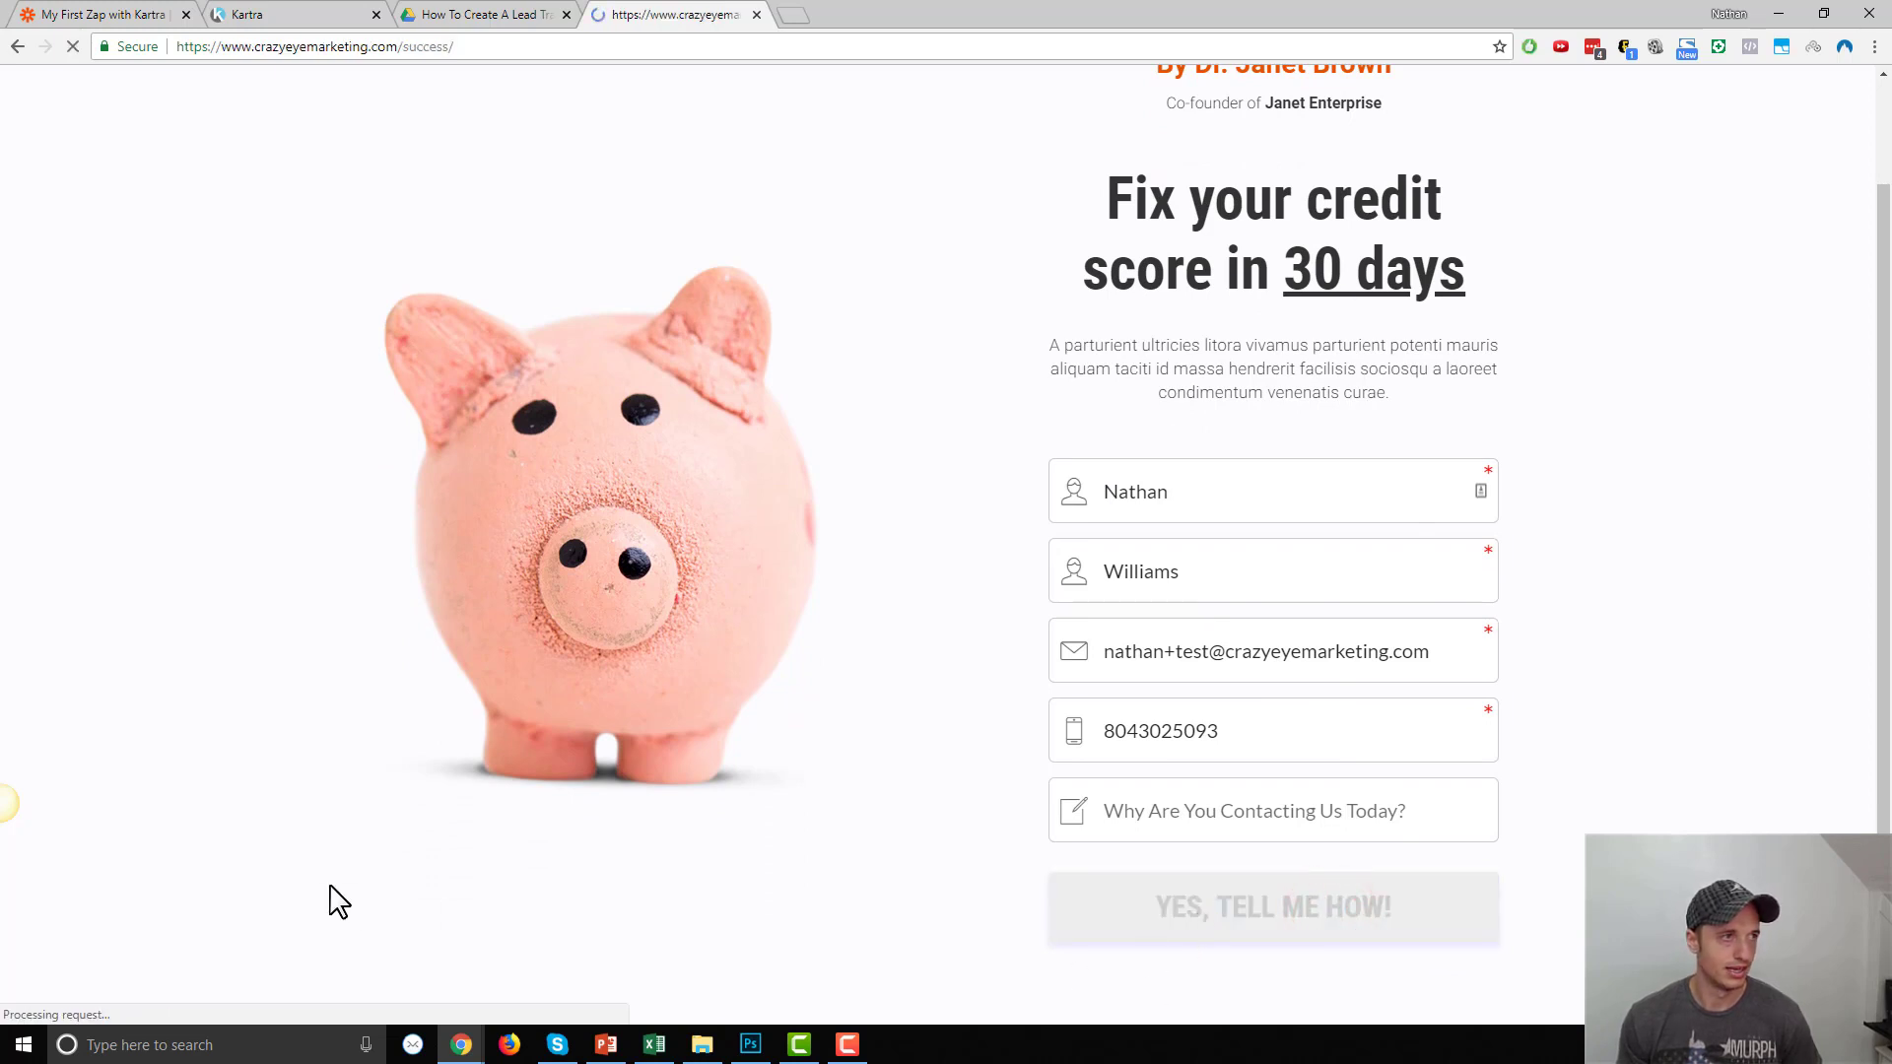
pyautogui.click(1272, 907)
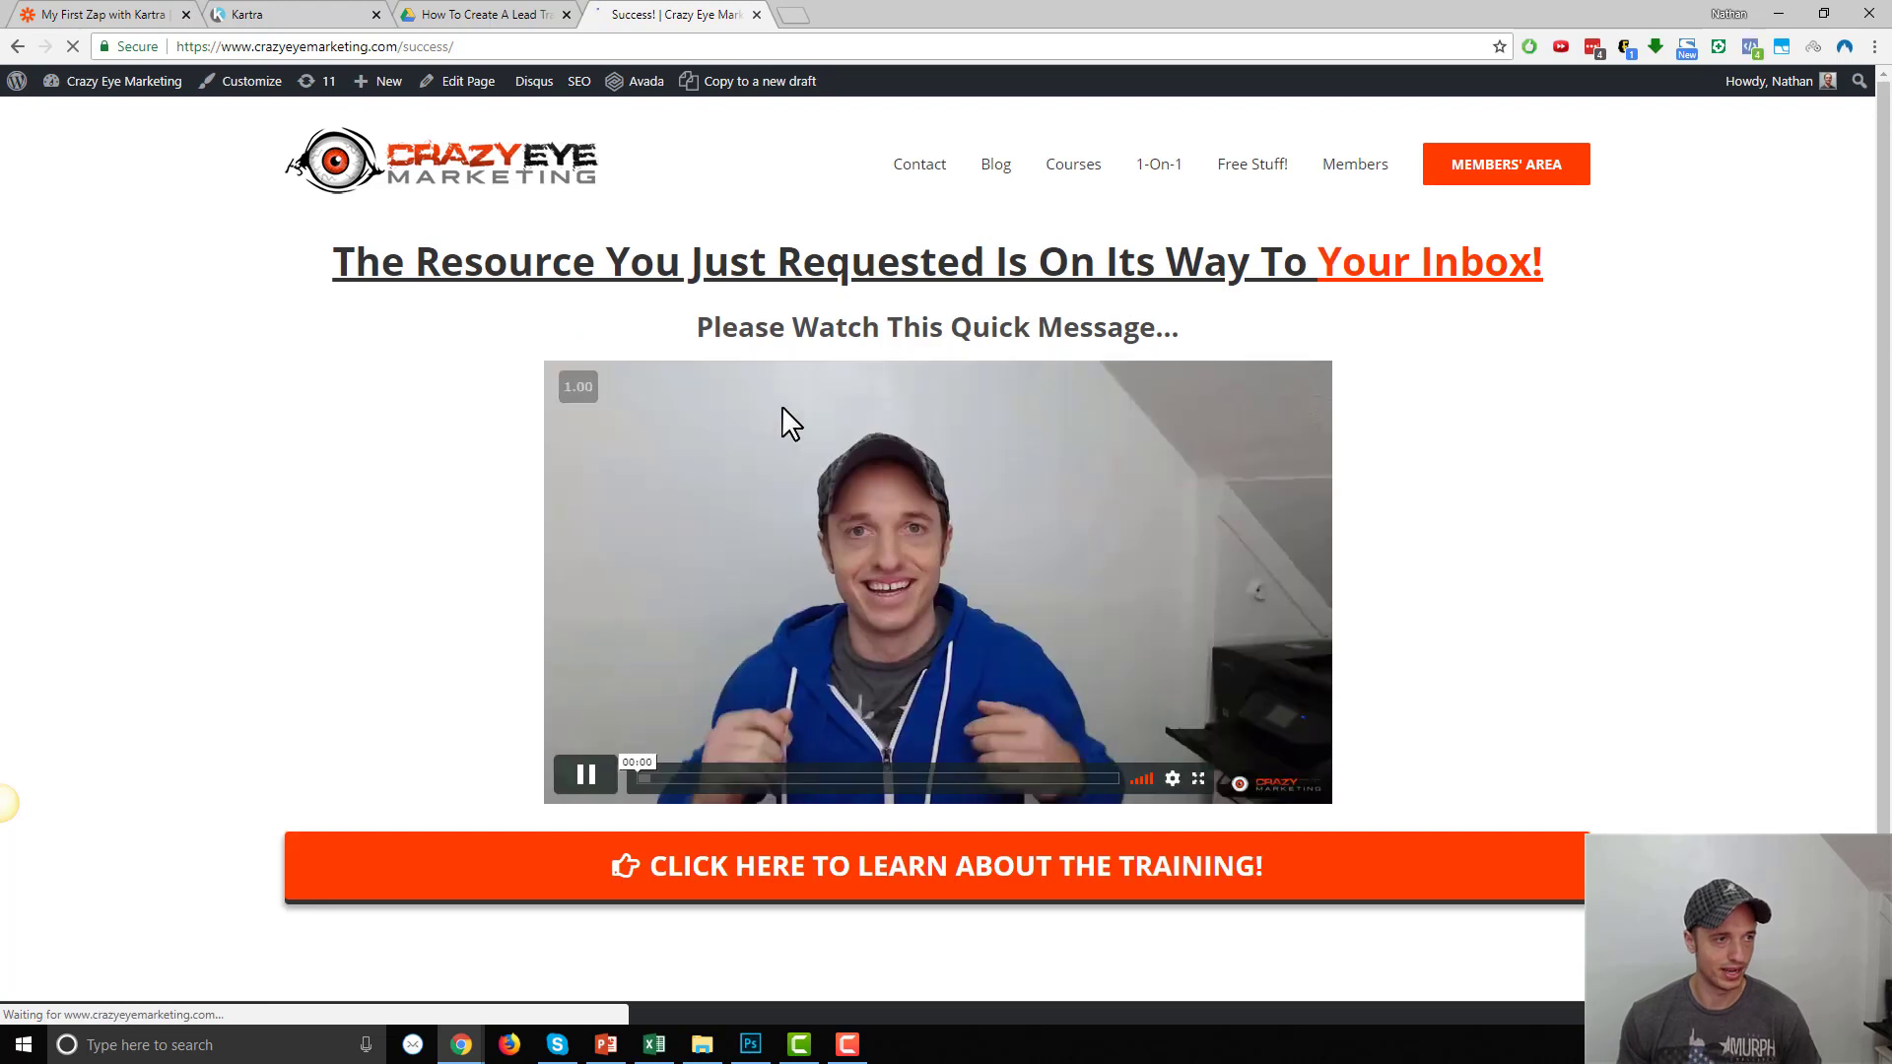
pyautogui.click(585, 775)
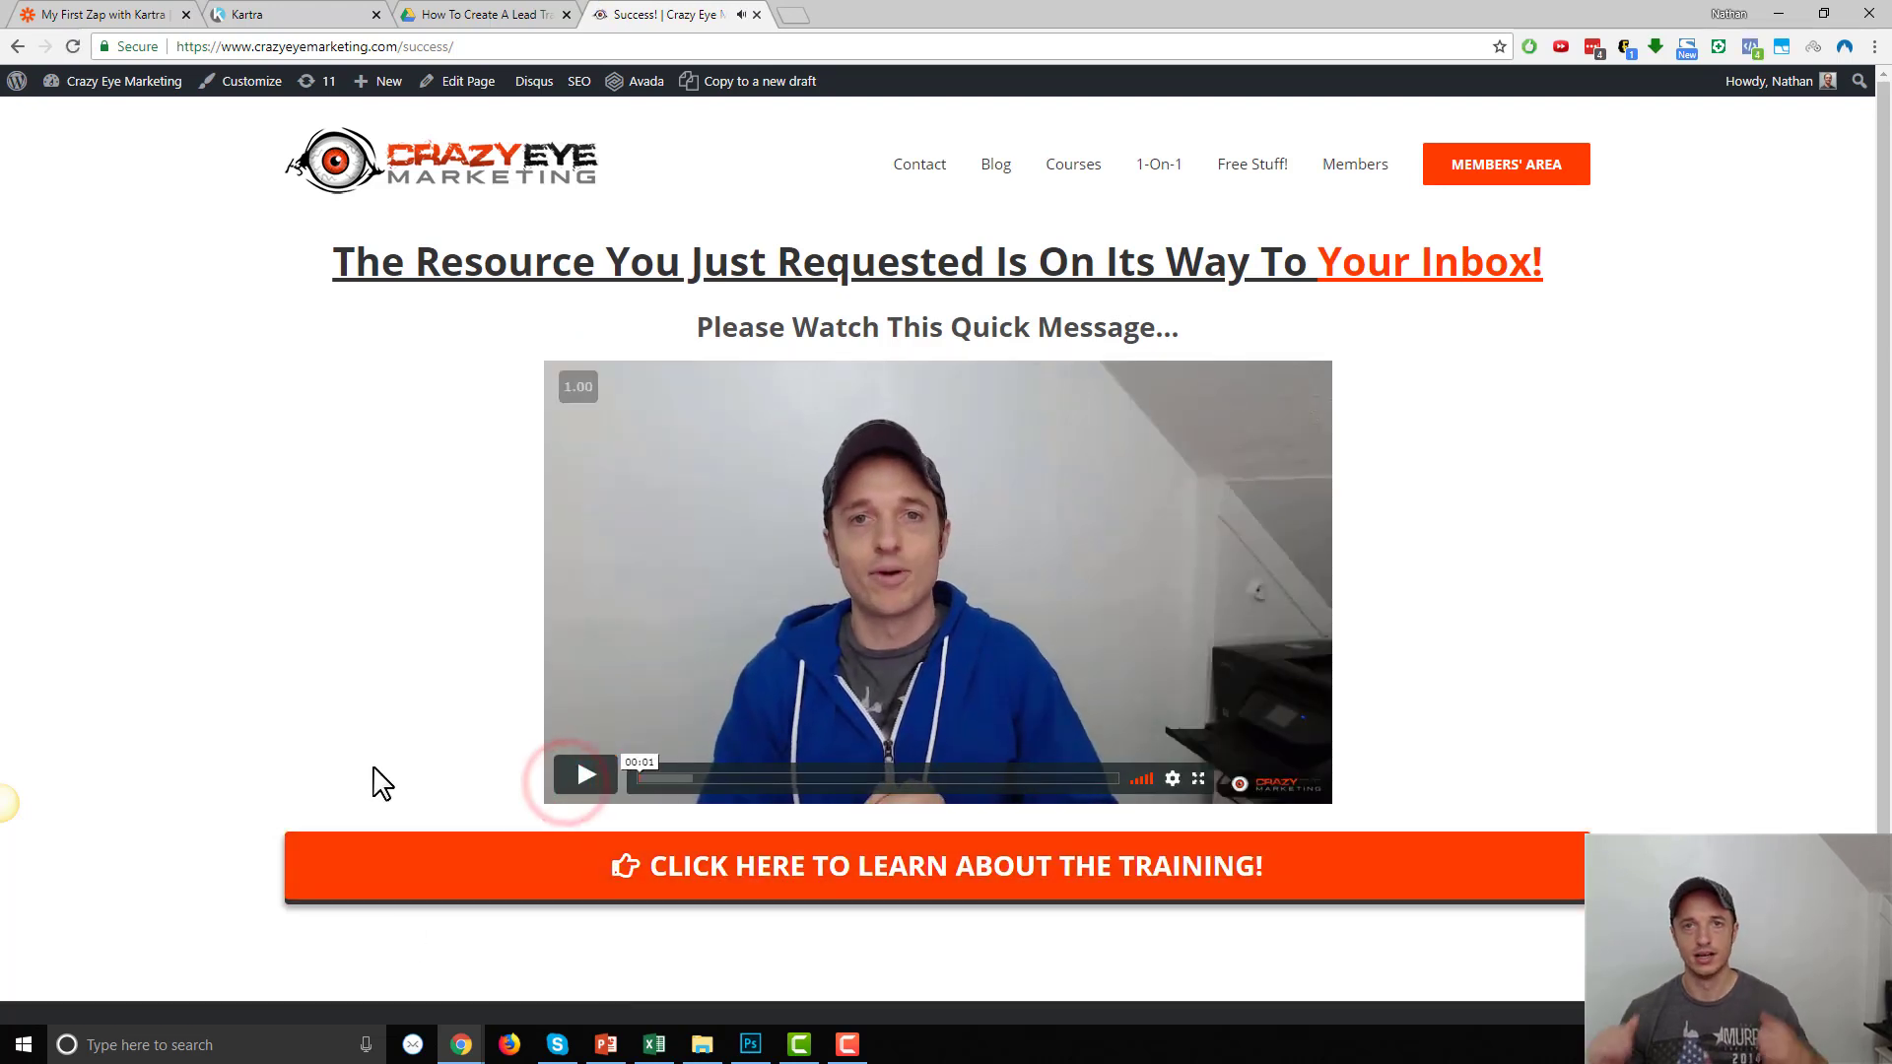